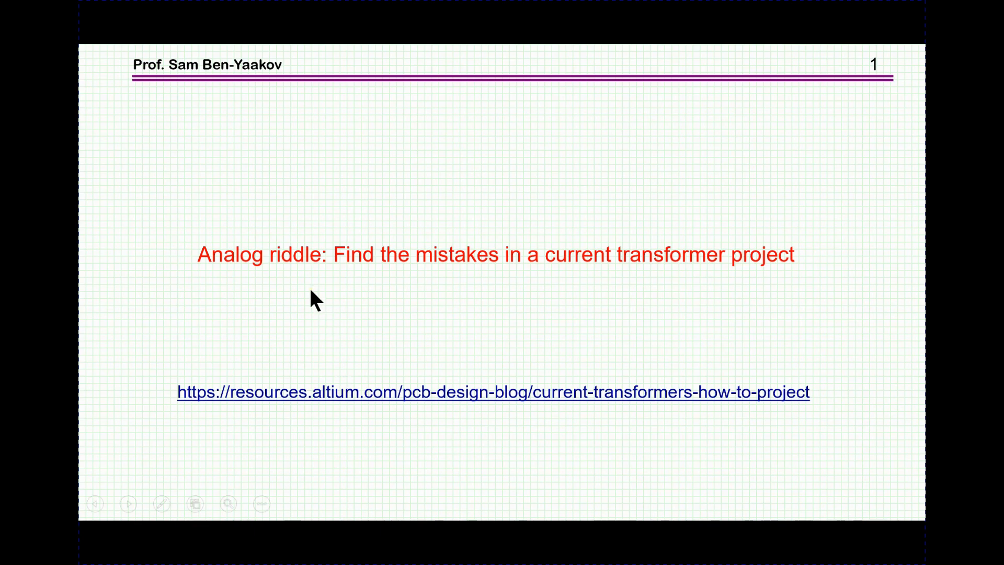
mouse_move(301, 316)
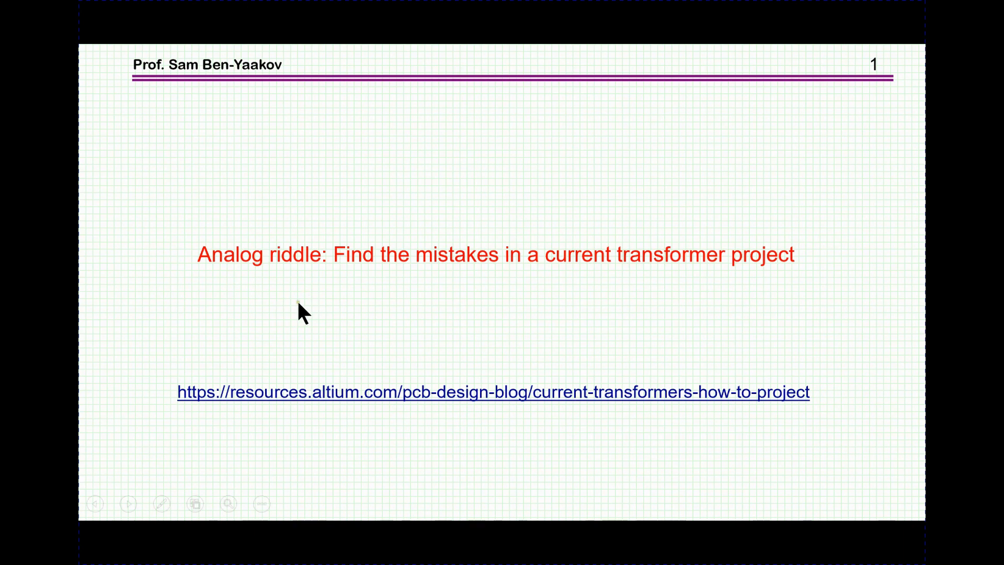
mouse_move(571, 299)
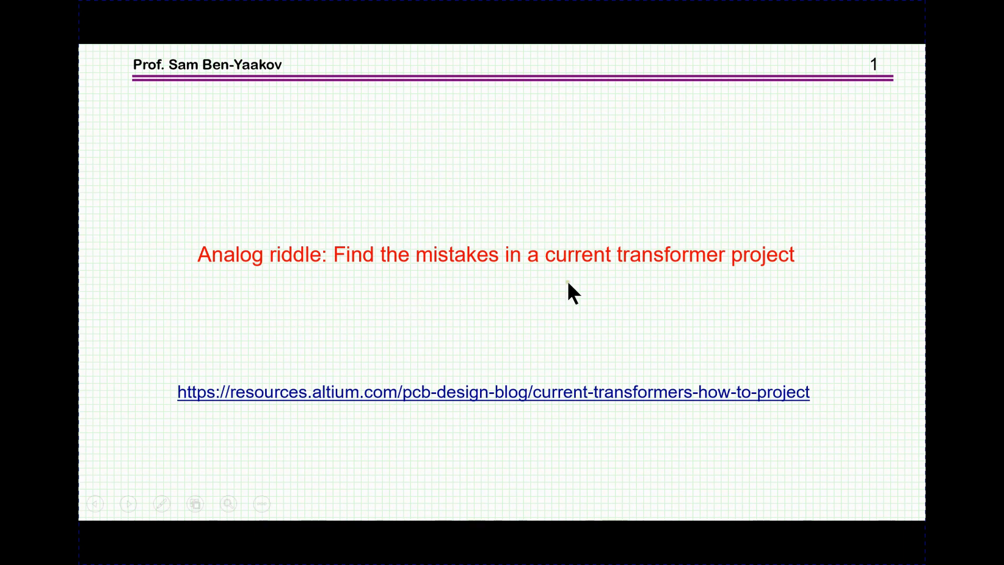
mouse_move(756, 274)
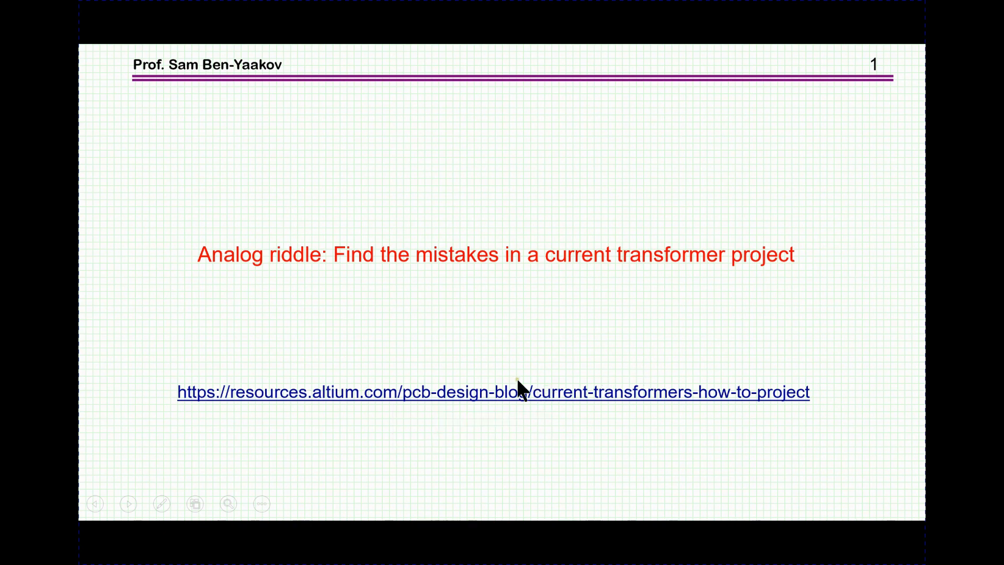
mouse_move(536, 404)
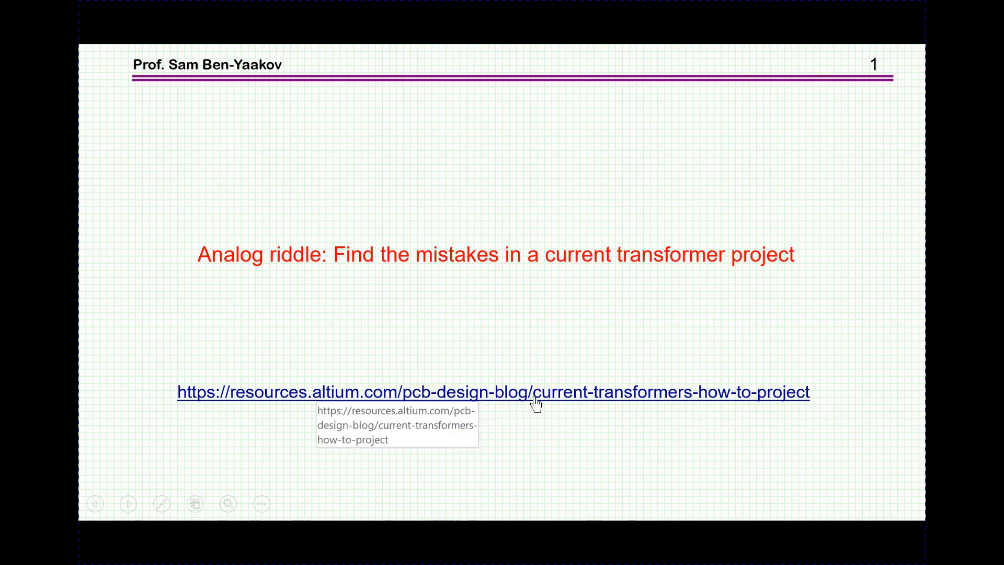
mouse_move(613, 460)
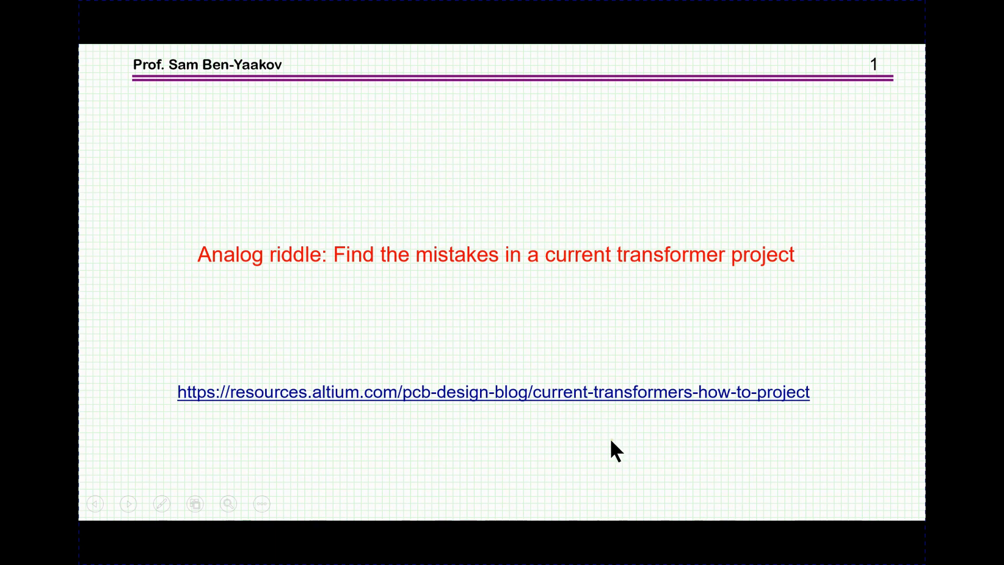
mouse_move(610, 454)
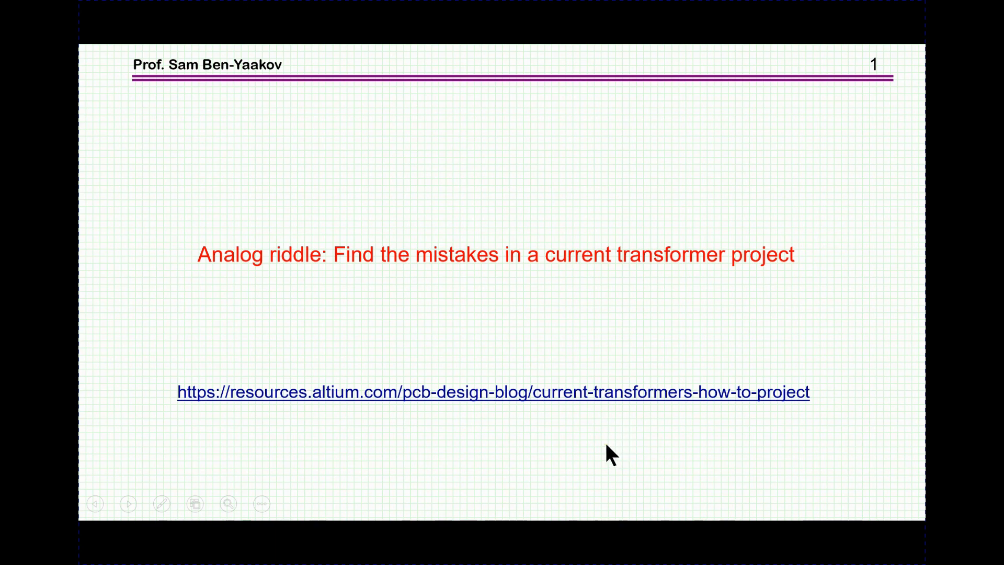
mouse_move(418, 439)
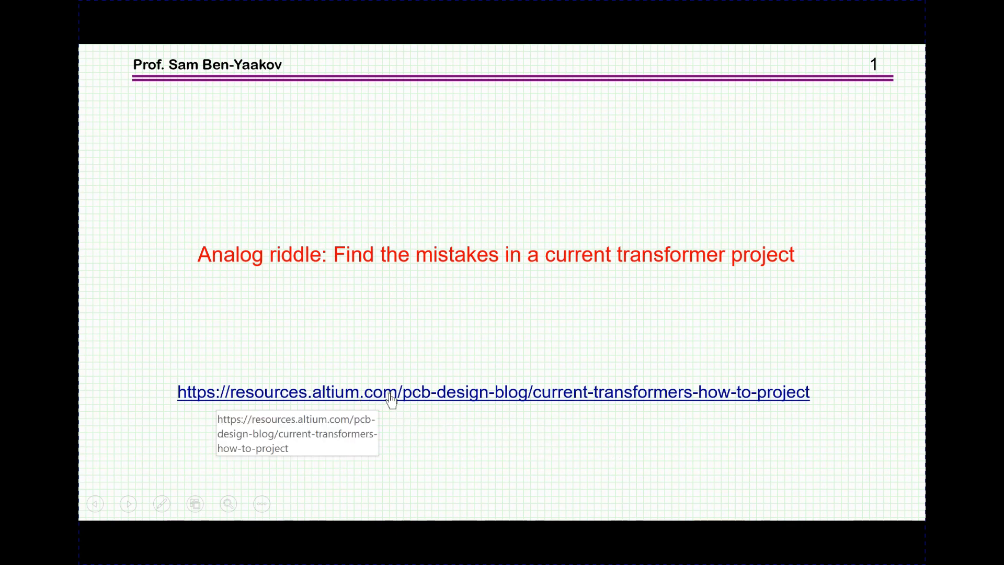
mouse_move(484, 451)
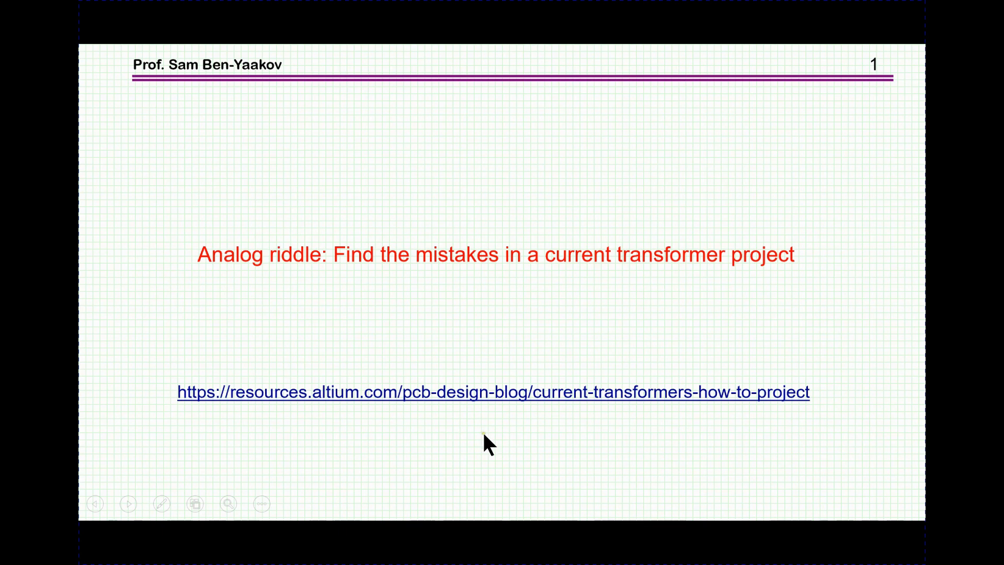
mouse_move(483, 462)
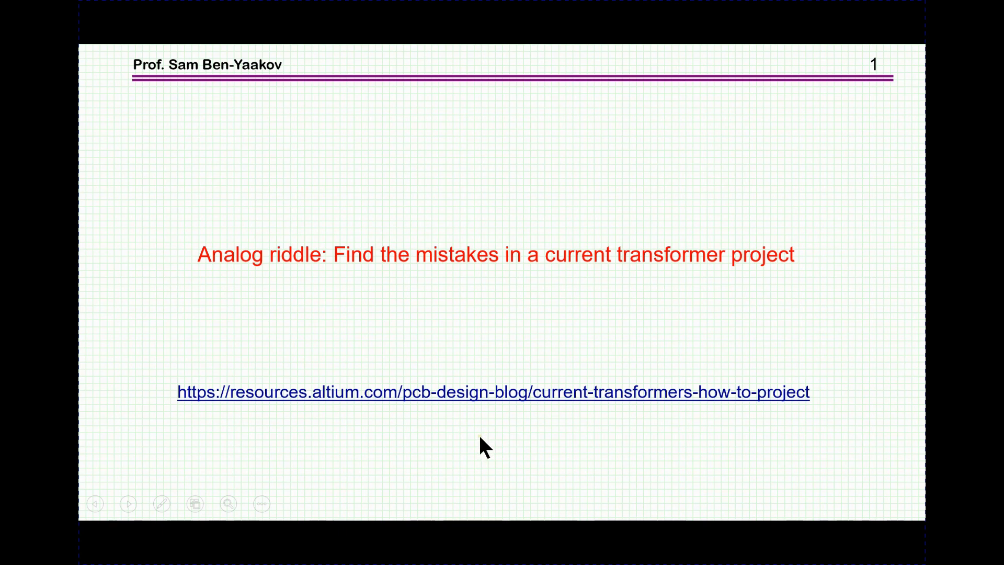
Follow the slide's hyperlink to the Altium 'Current Transformers: How To Project' article in Chrome
left_click(487, 391)
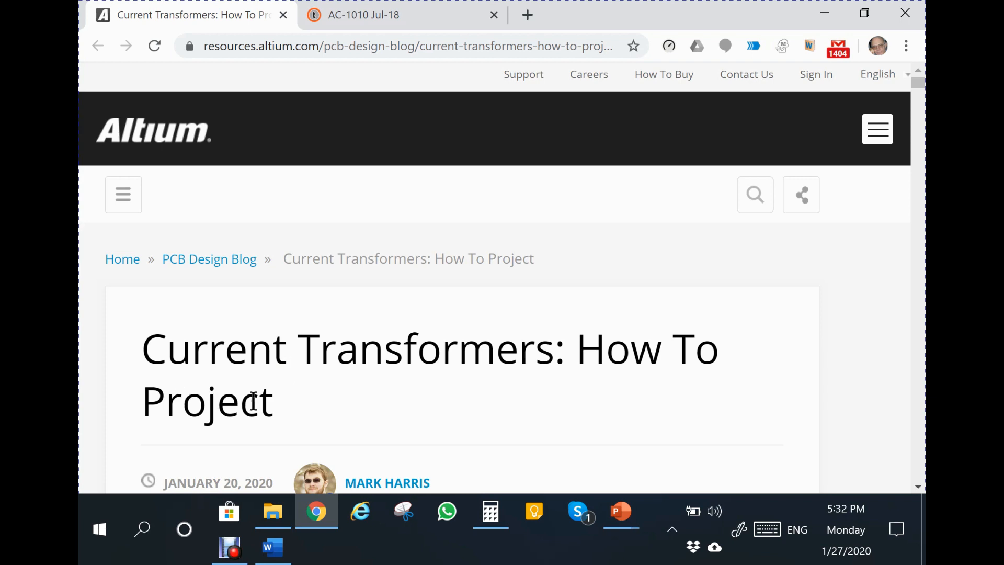
mouse_move(468, 381)
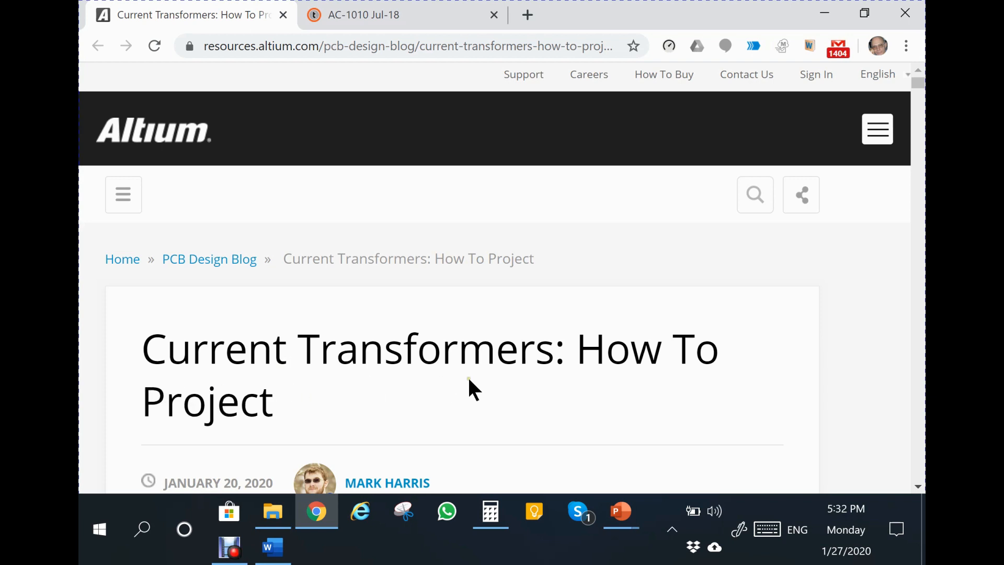
mouse_move(194, 513)
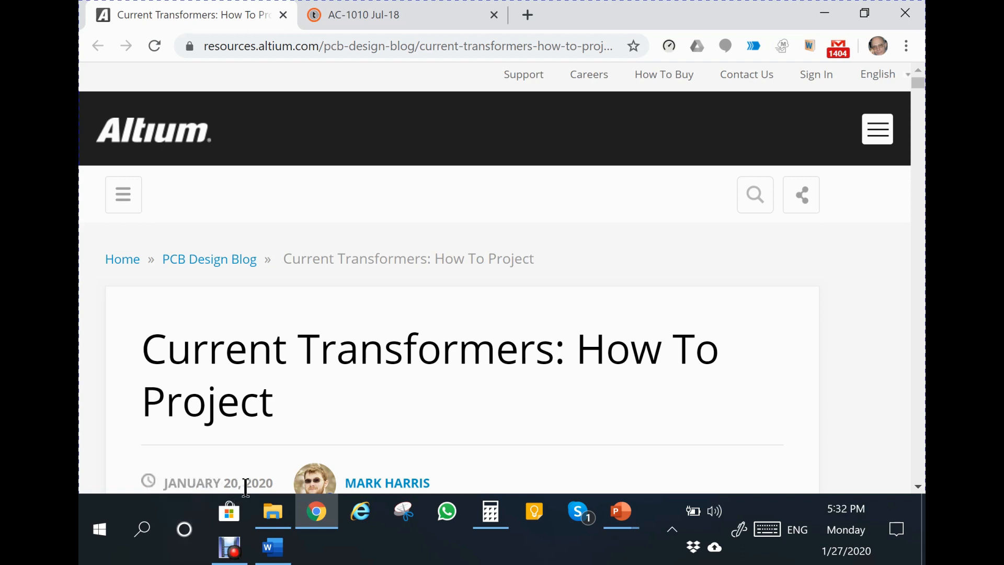
mouse_move(397, 409)
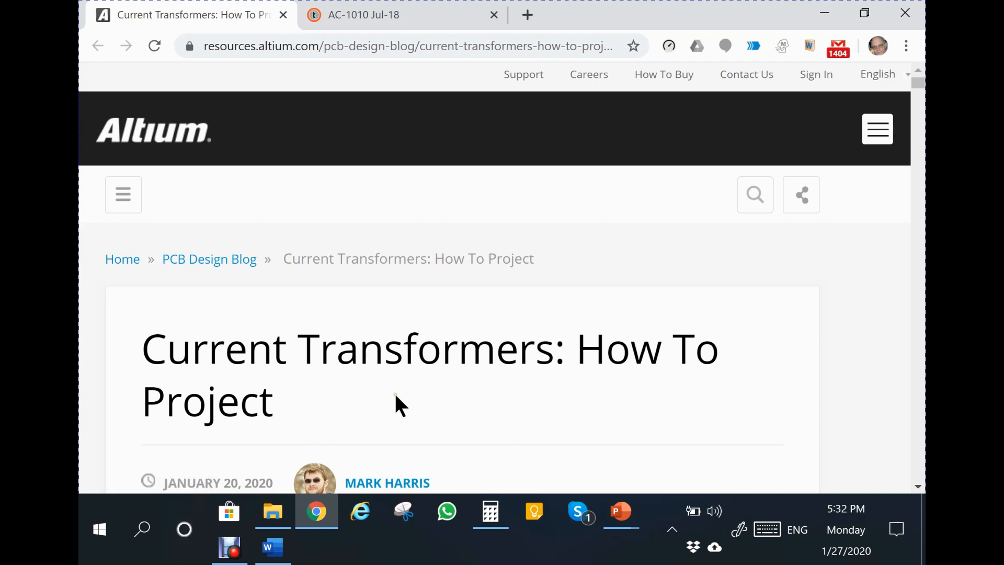
mouse_move(408, 395)
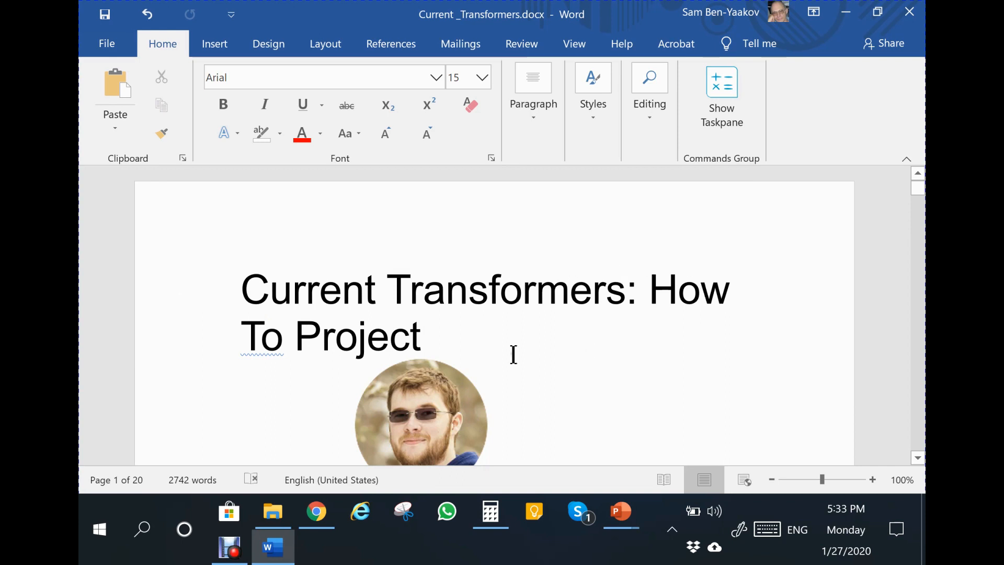
Scroll Current_Transformers.docx down to the 'Basic Output of a Current Transformer' heading
scroll("down", 3)
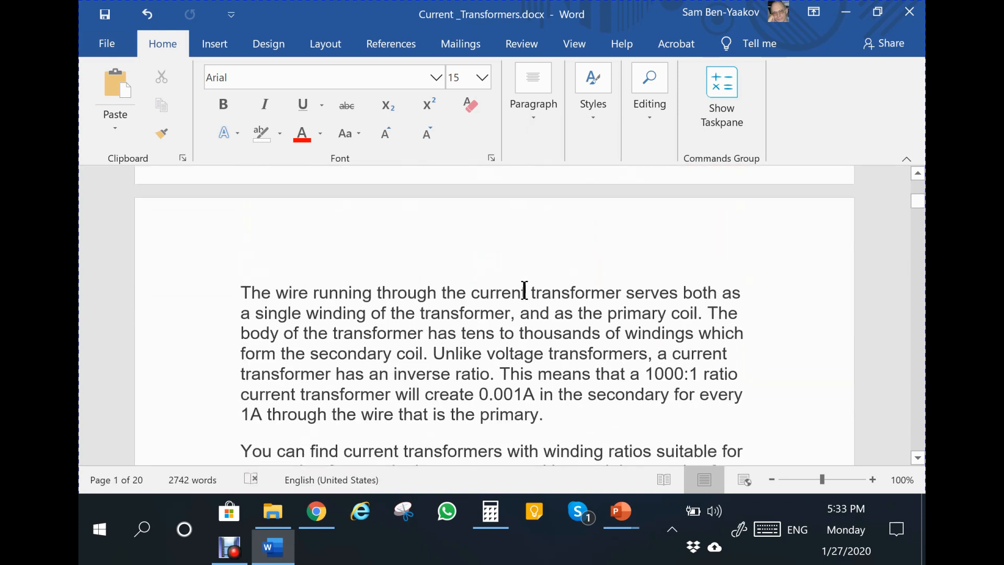
scroll("down", 3)
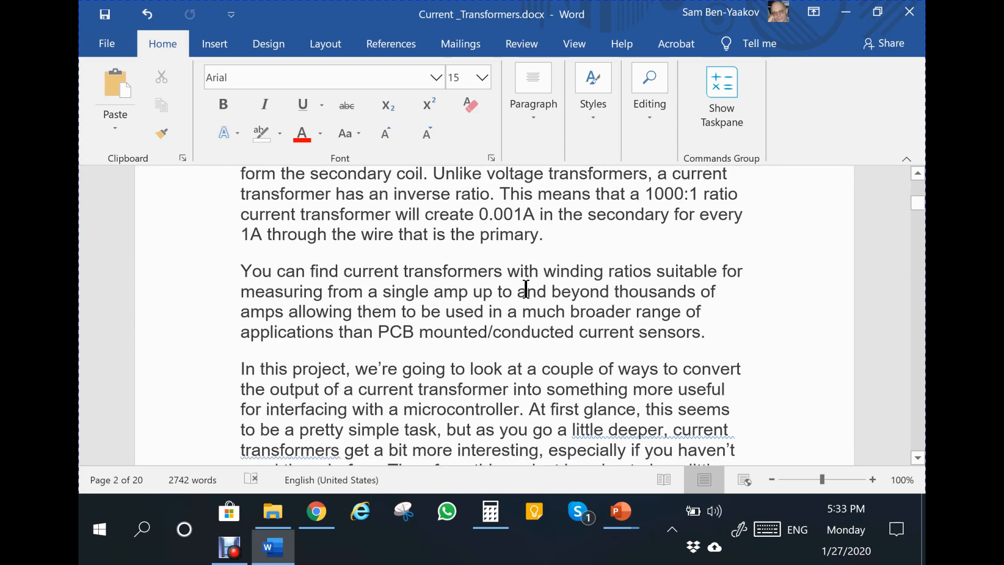
scroll("down", 3)
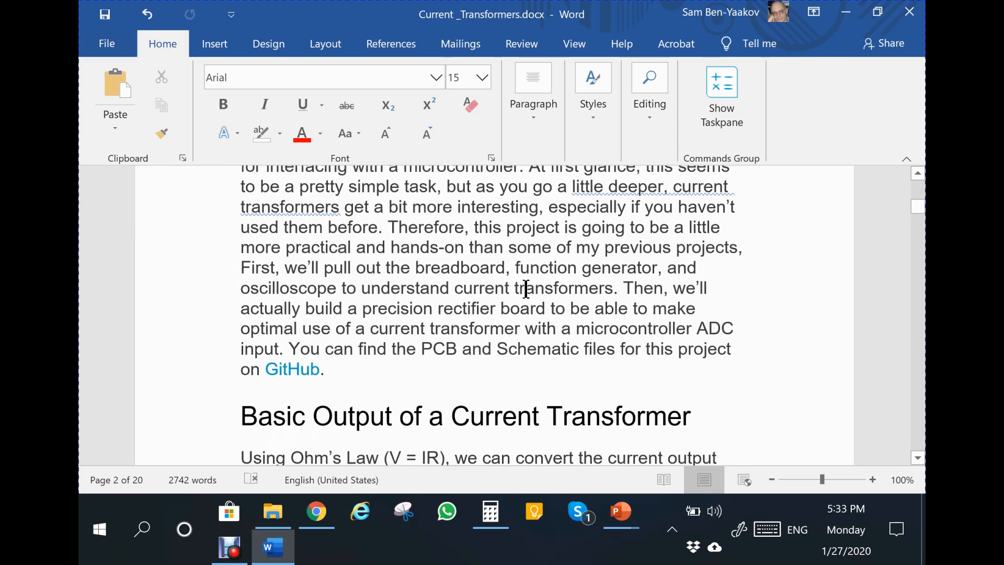
scroll("down", 3)
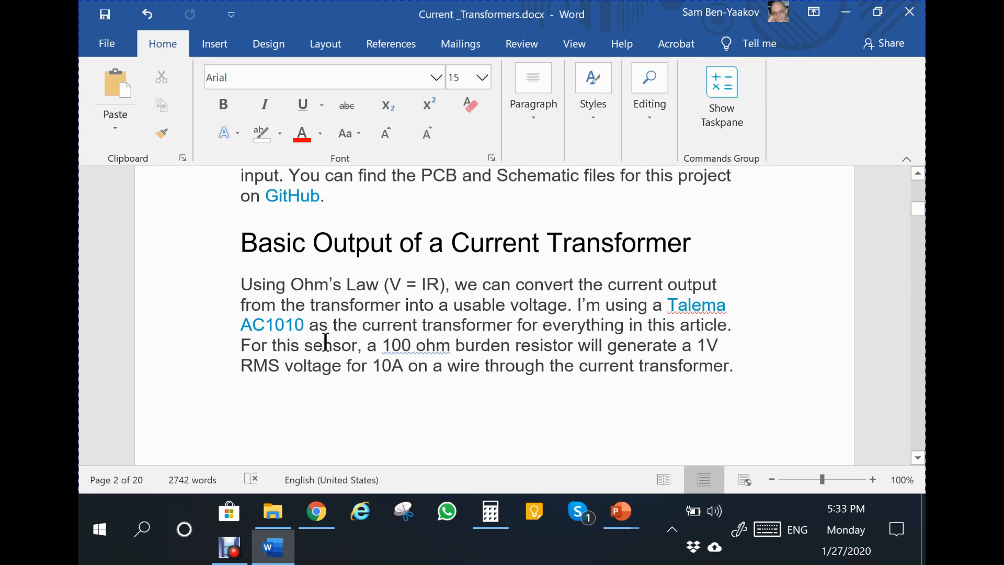
mouse_move(402, 383)
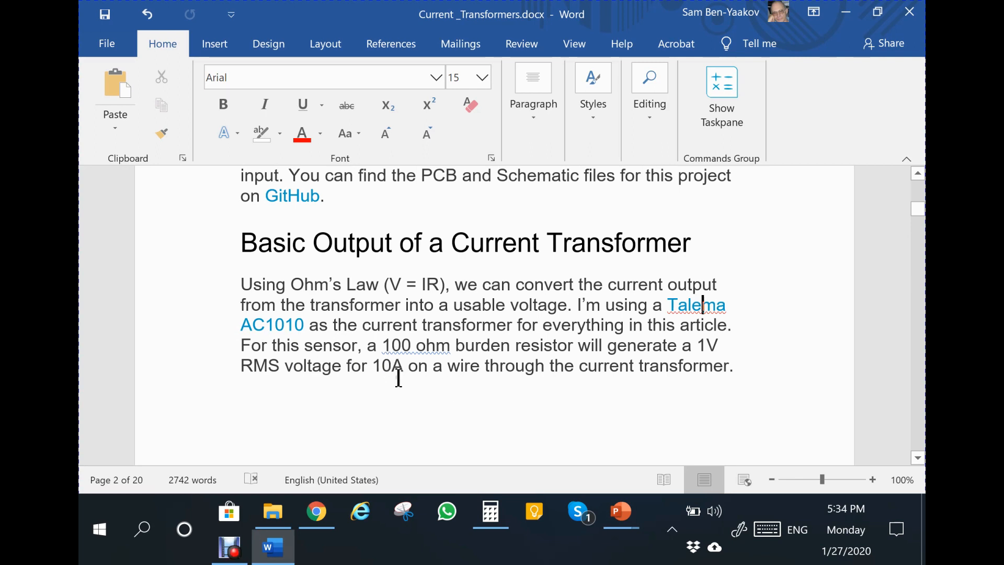
Scroll down to the page 3 AC1010 schematic with the 100 Ohms burden resistor
scroll("down", 3)
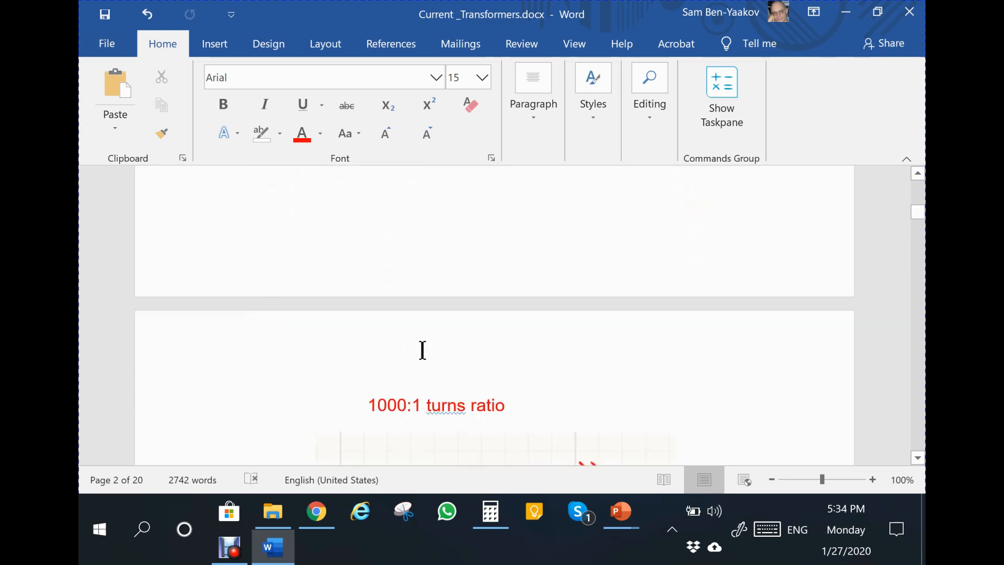
scroll("down", 3)
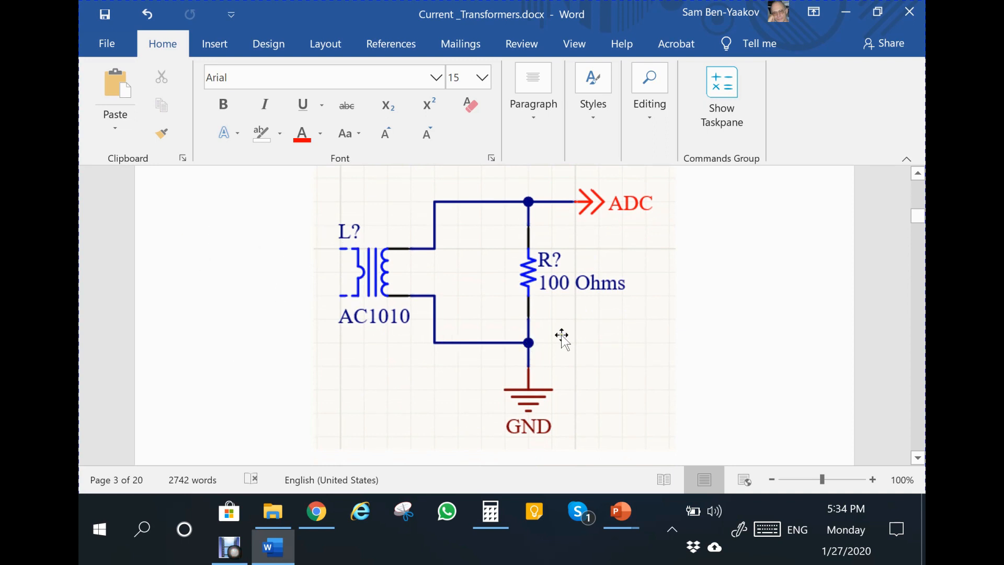
mouse_move(393, 270)
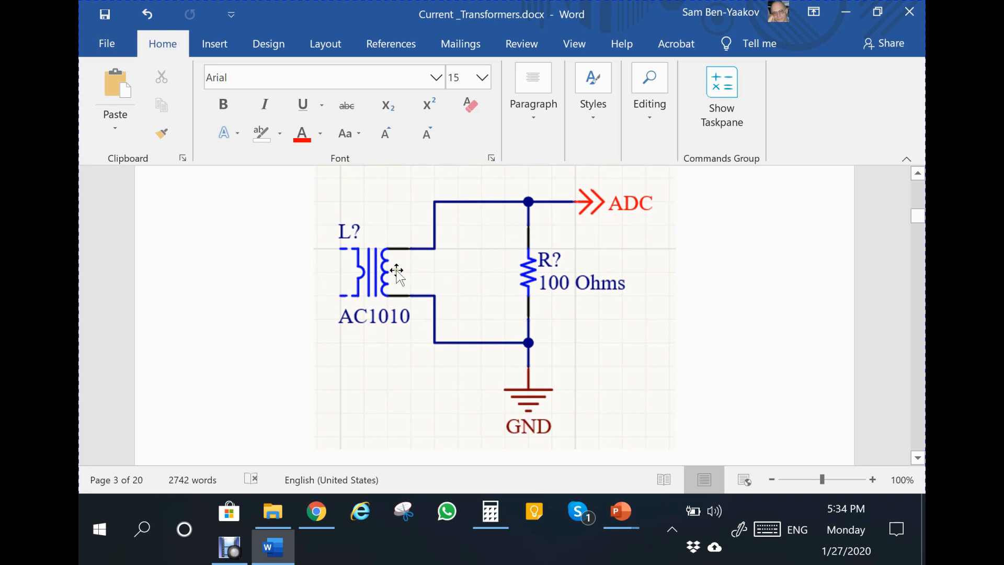
mouse_move(547, 307)
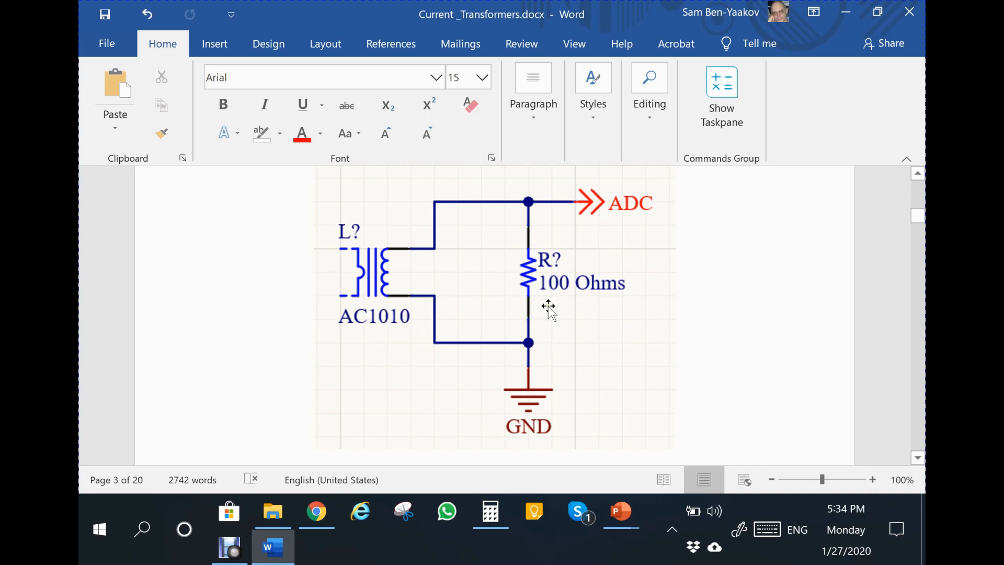
mouse_move(330, 299)
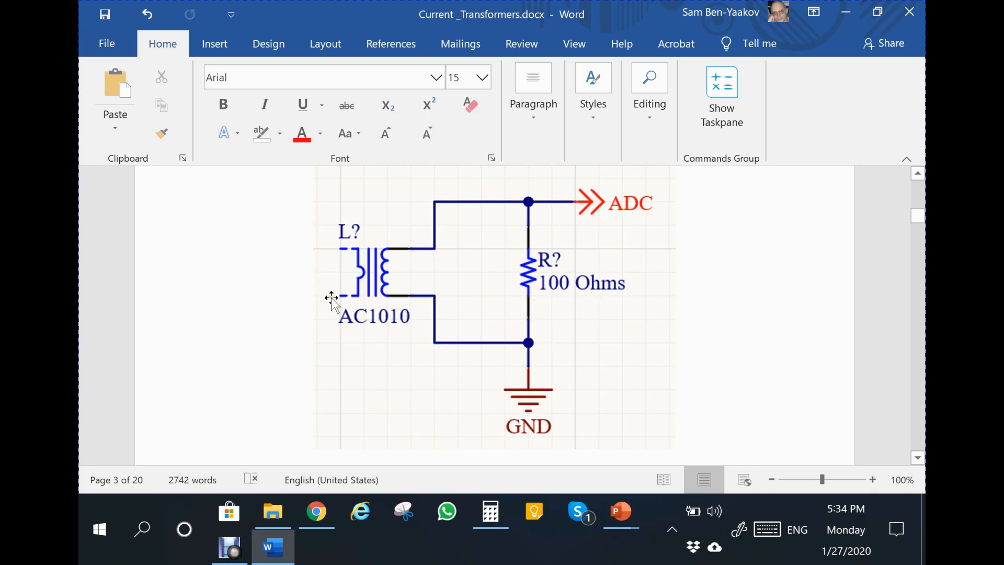
mouse_move(335, 286)
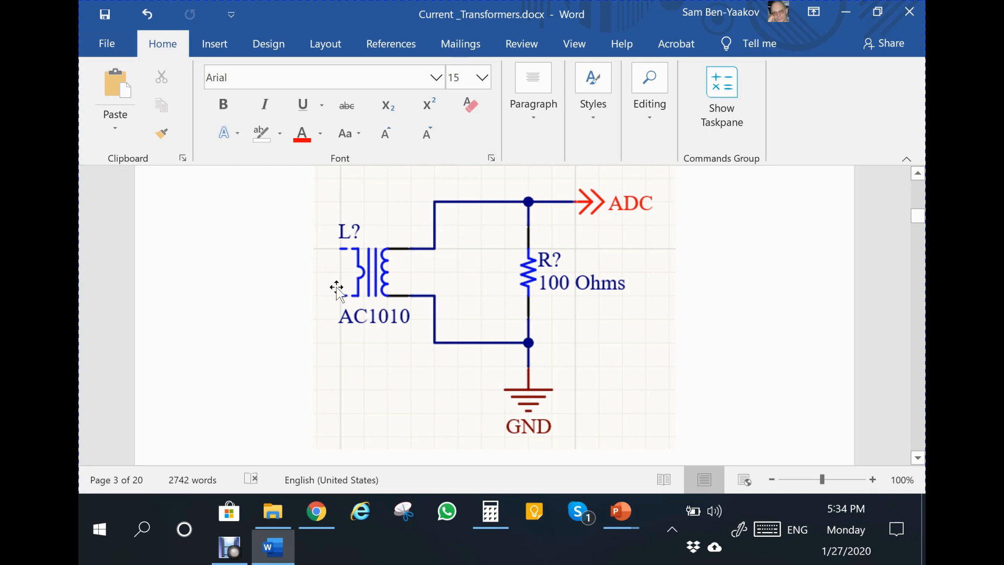
mouse_move(473, 305)
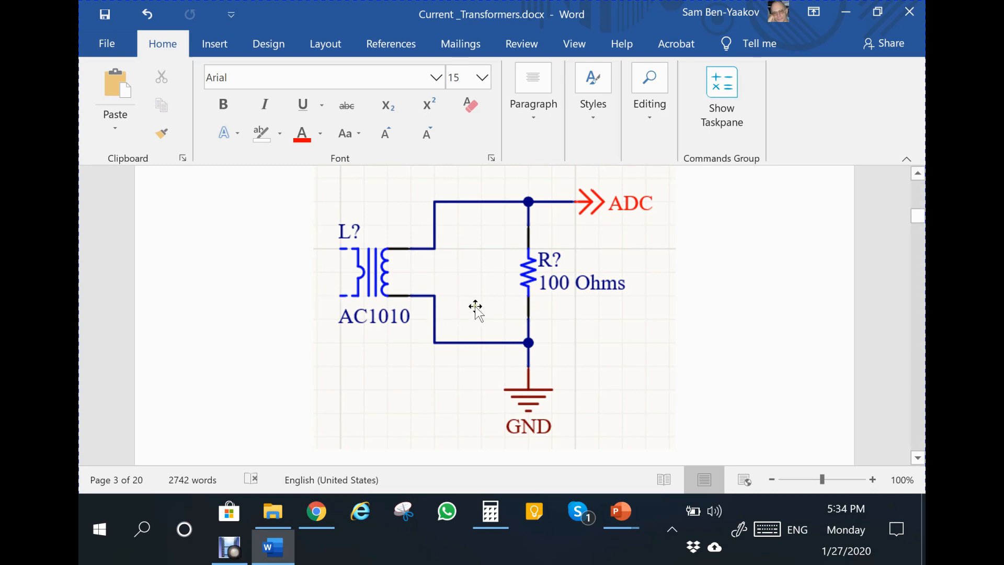
mouse_move(558, 295)
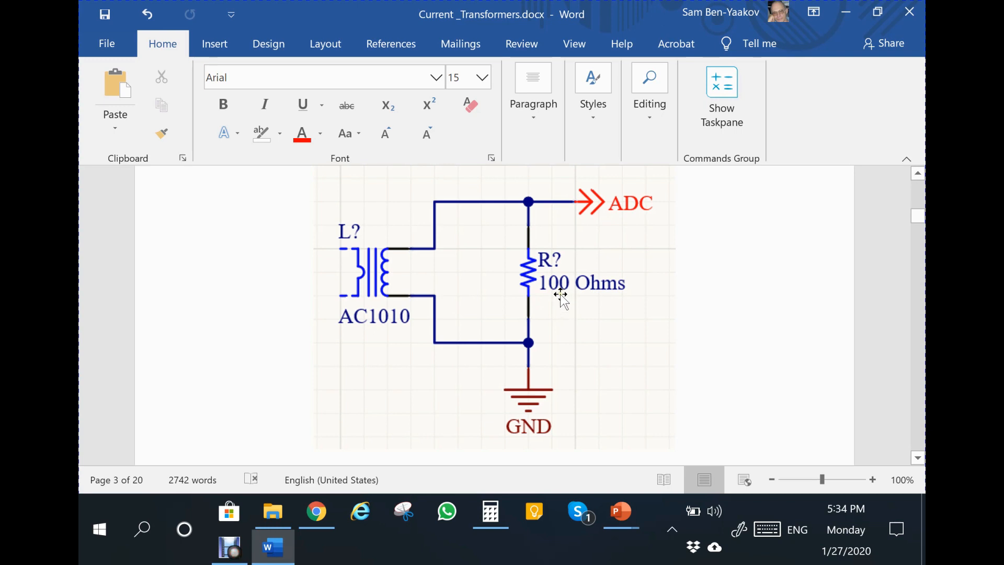
mouse_move(567, 293)
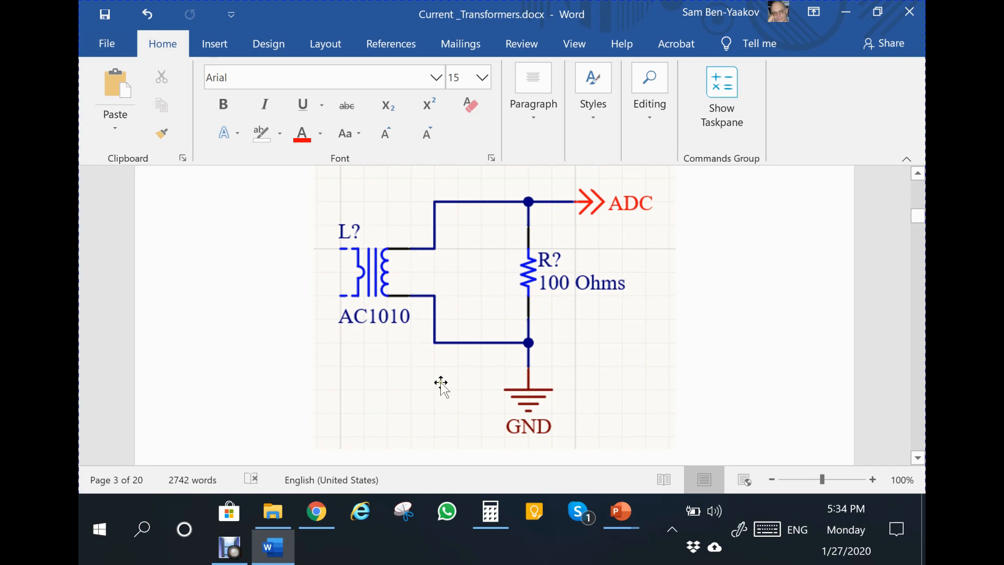
mouse_move(464, 392)
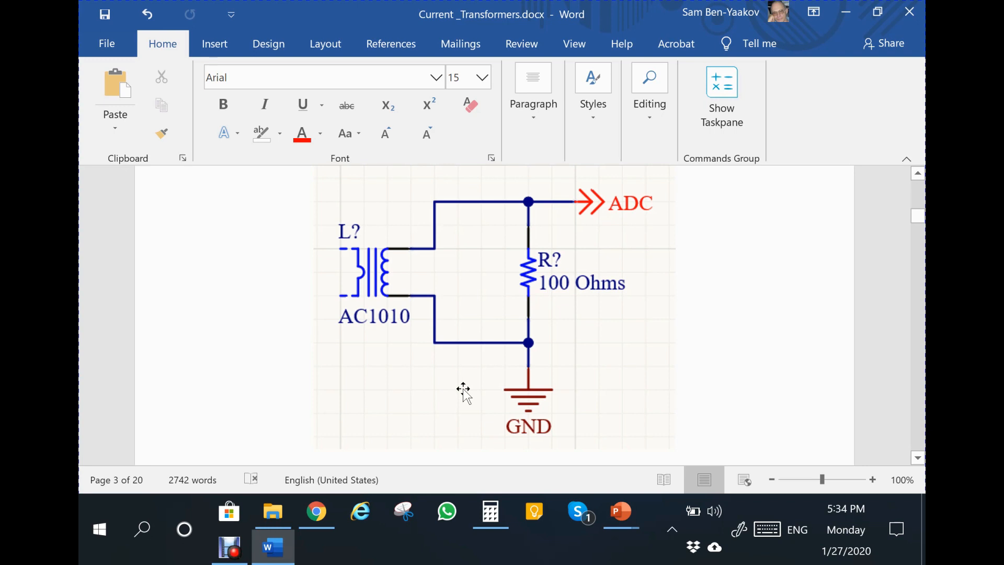
mouse_move(467, 392)
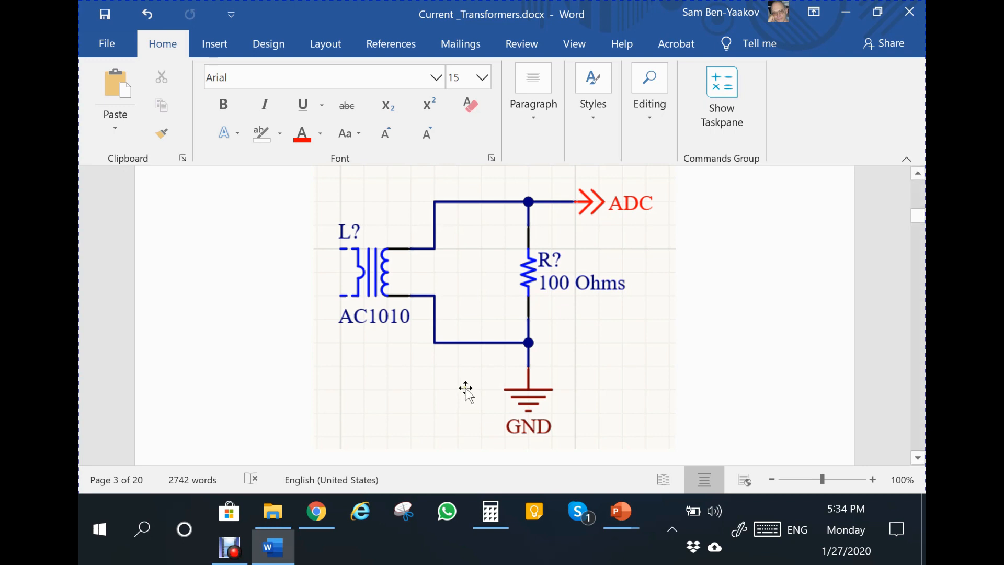
scroll("down", 3)
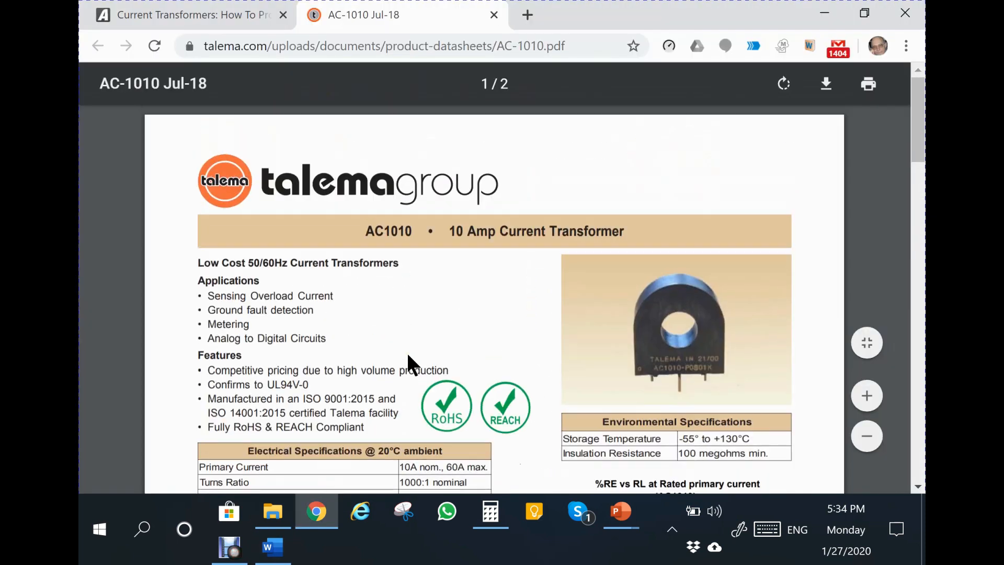
mouse_move(290, 384)
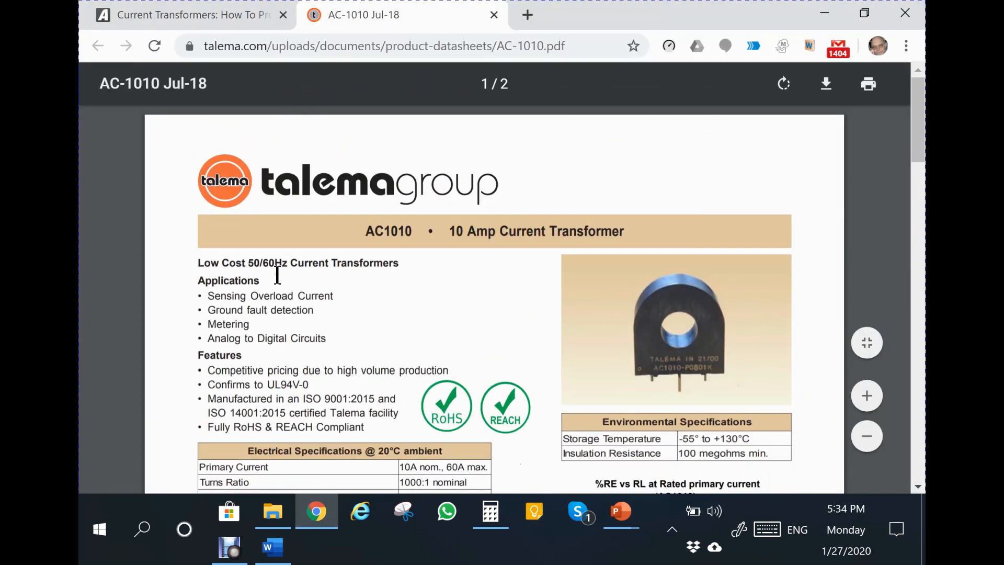
Scroll the AC1010 datasheet to the Output Volts vs Input Current and Typical Excitation Curve charts
scroll("down", 3)
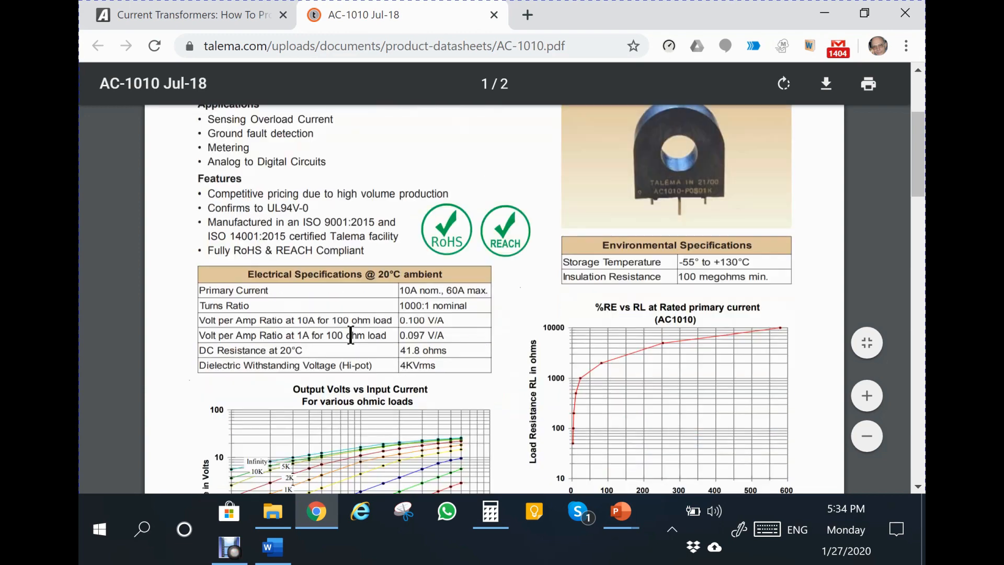
scroll("down", 3)
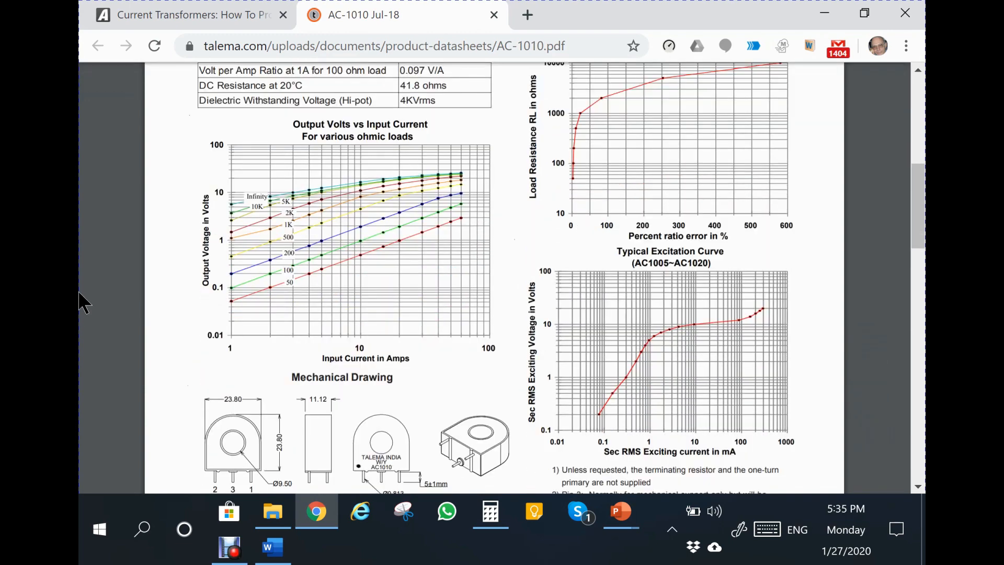
mouse_move(251, 314)
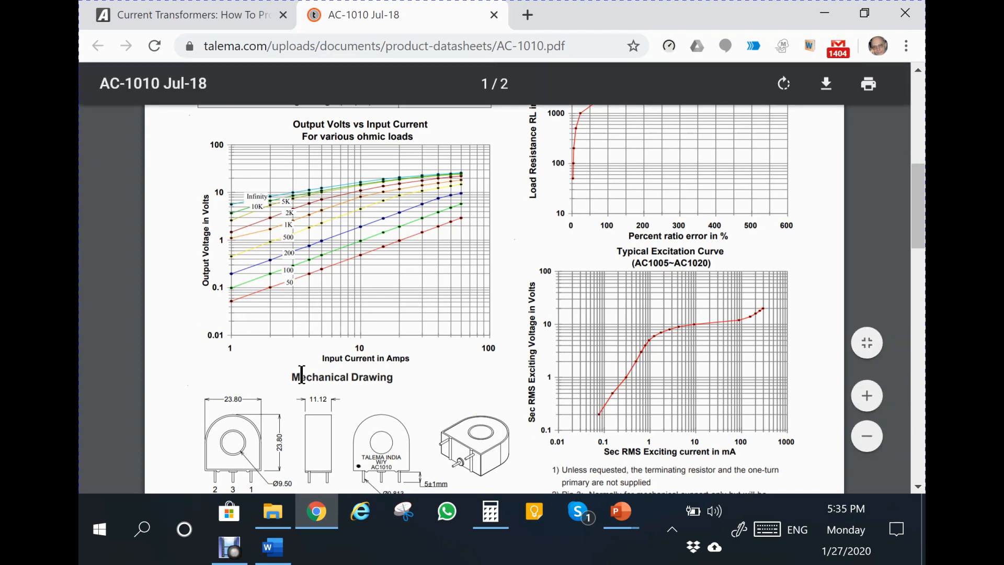
mouse_move(283, 394)
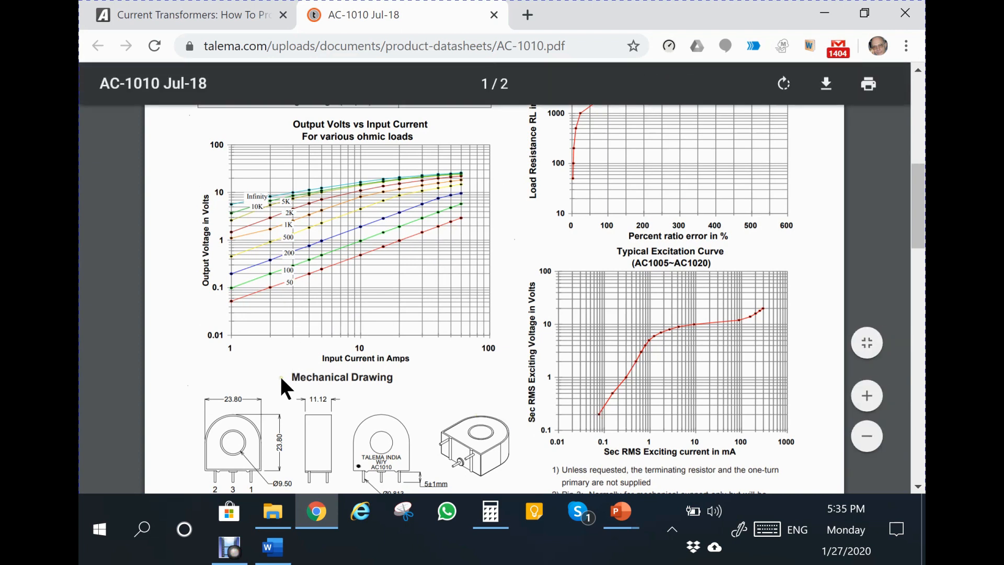
mouse_move(271, 394)
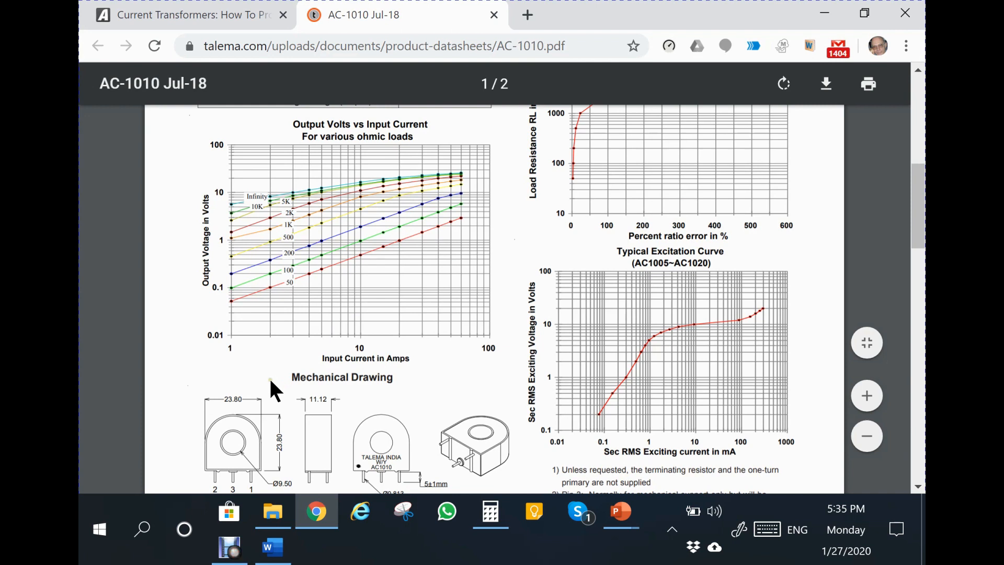
mouse_move(251, 359)
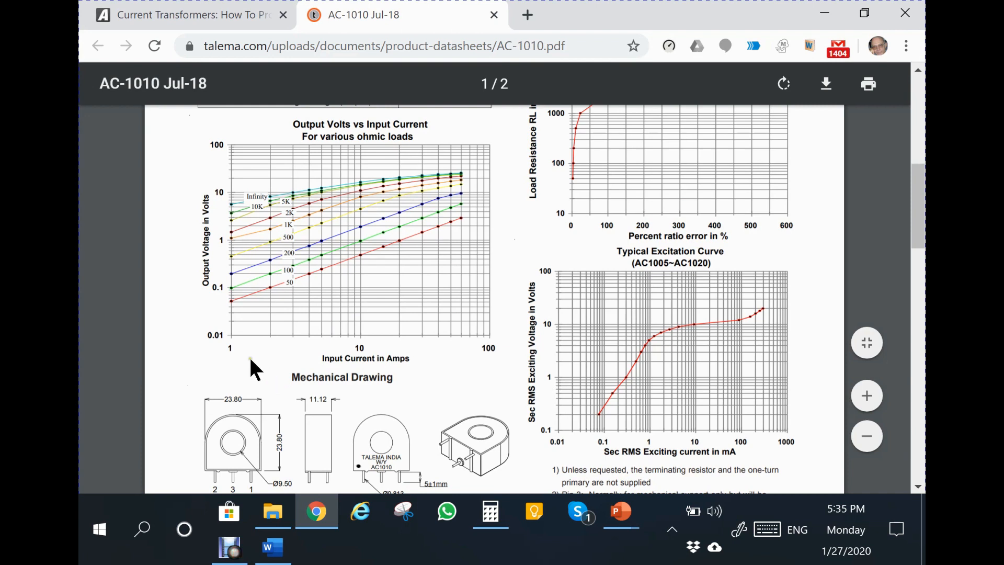
mouse_move(412, 357)
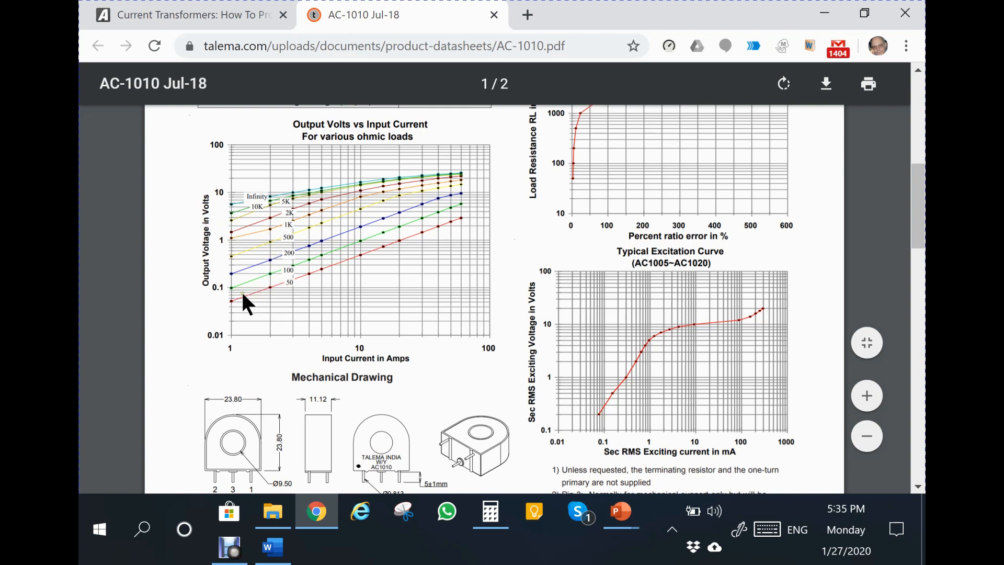
mouse_move(296, 285)
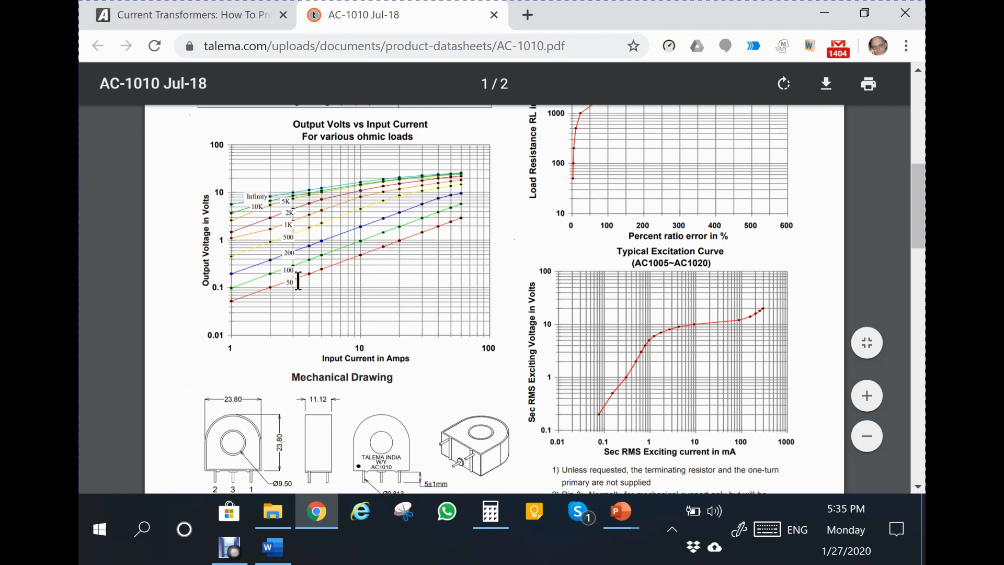
mouse_move(307, 309)
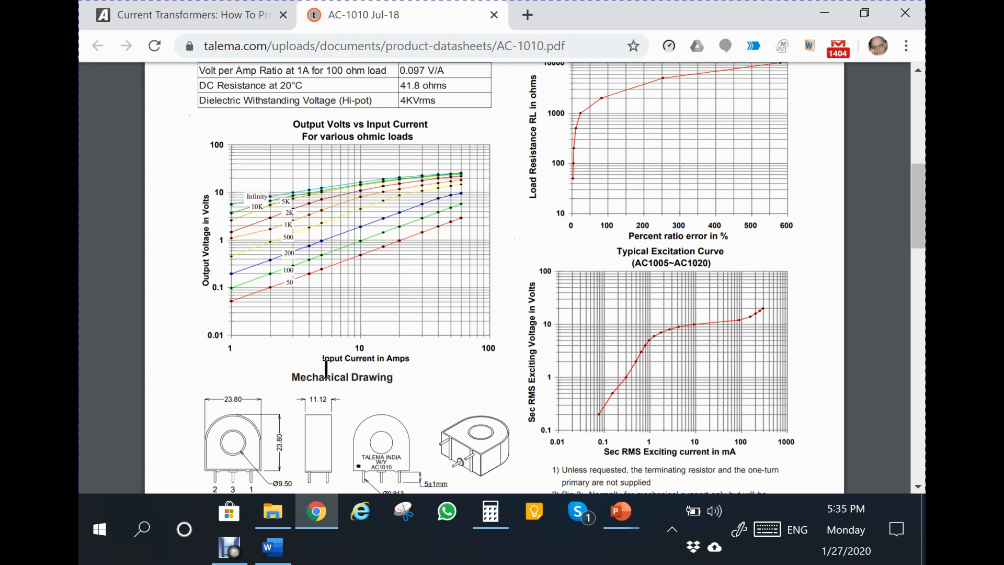
mouse_move(233, 321)
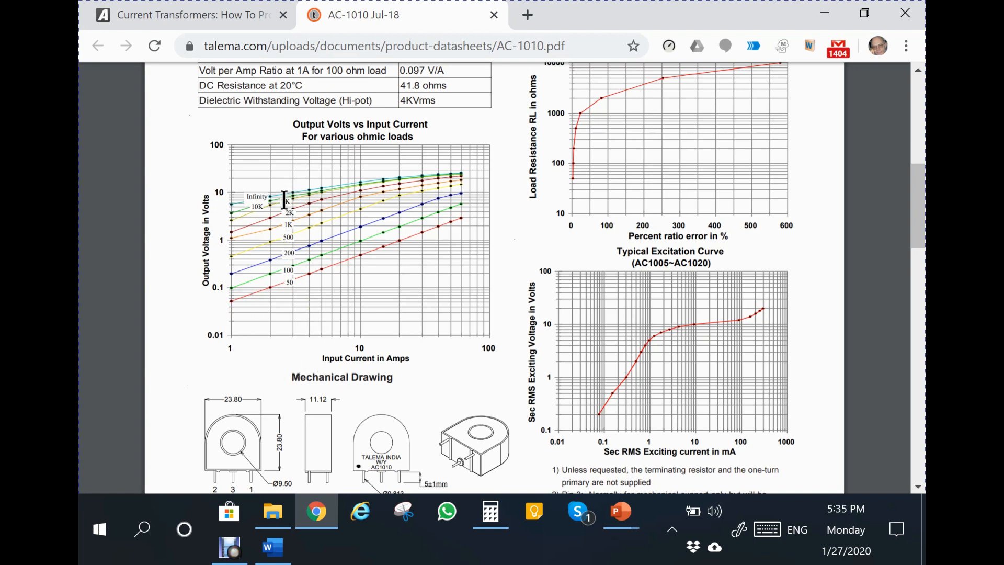
scroll("down", 3)
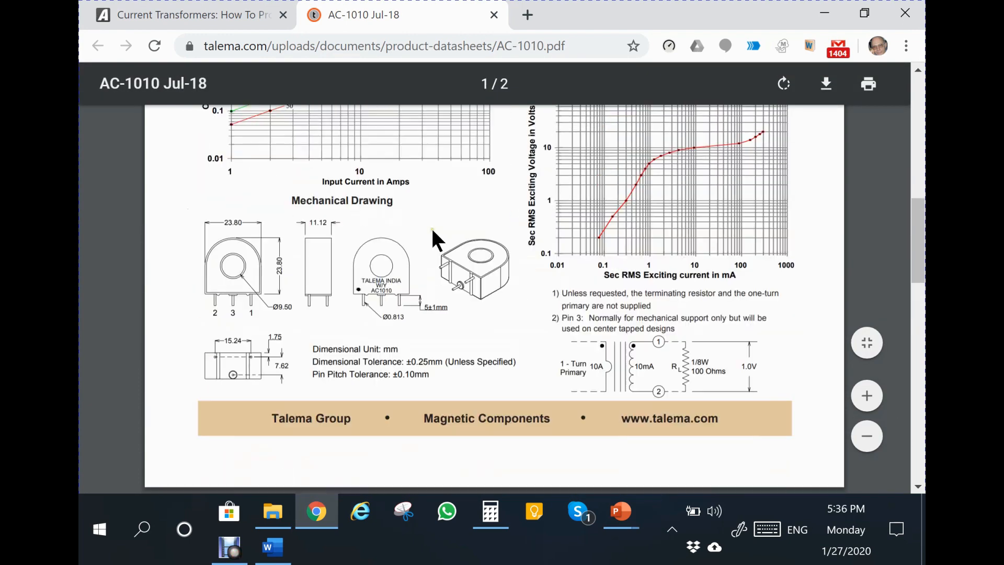
scroll("up", 3)
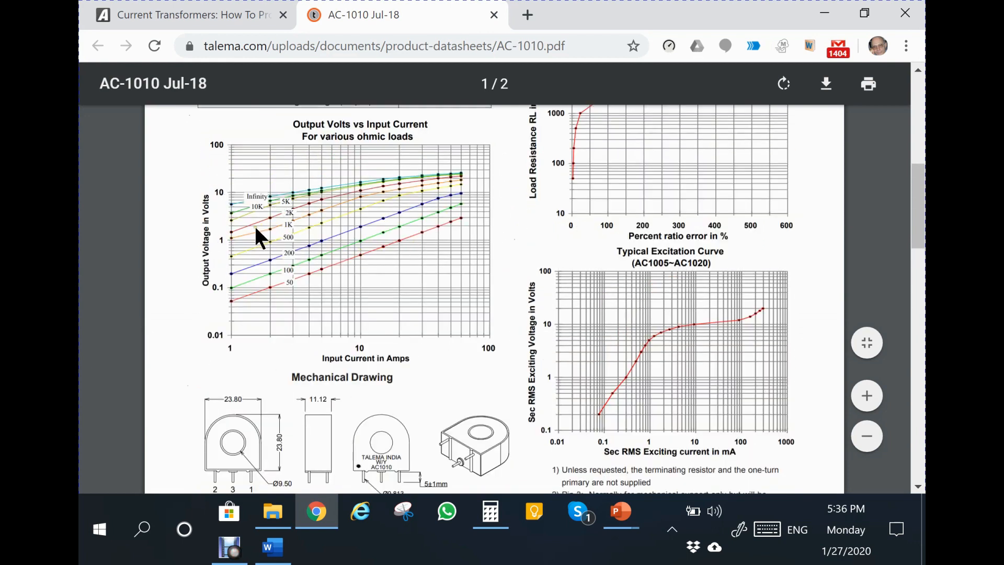
mouse_move(474, 159)
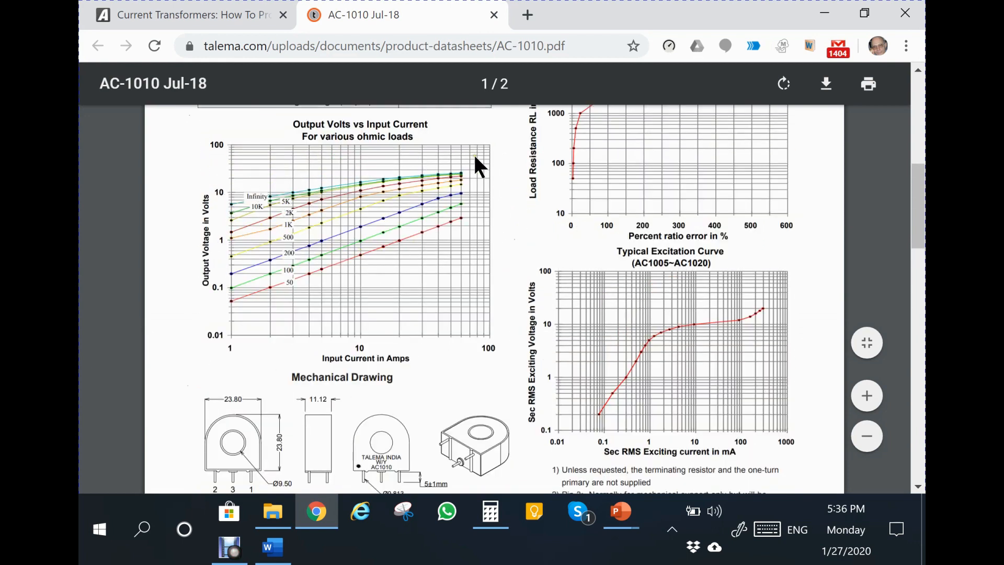
mouse_move(684, 416)
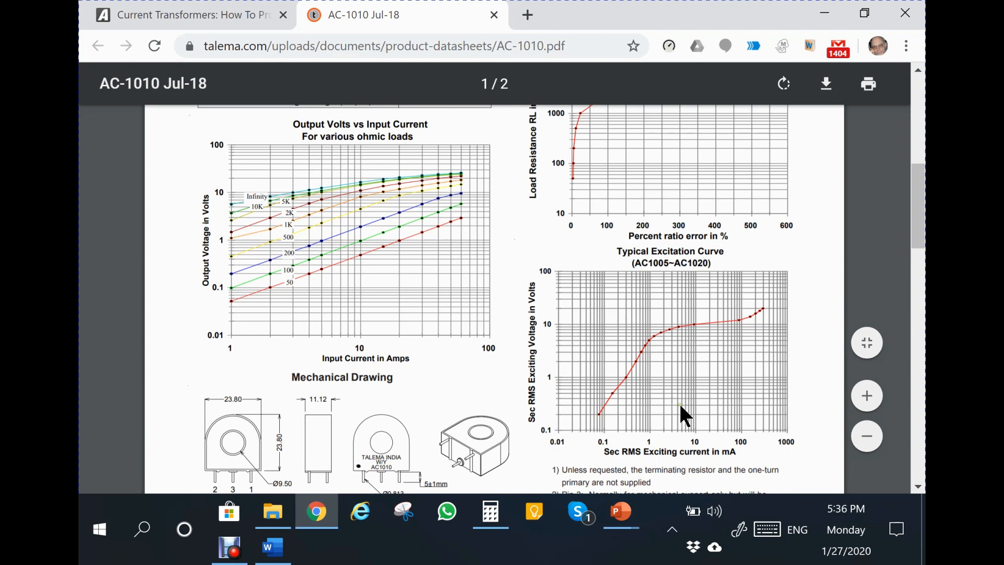
mouse_move(665, 400)
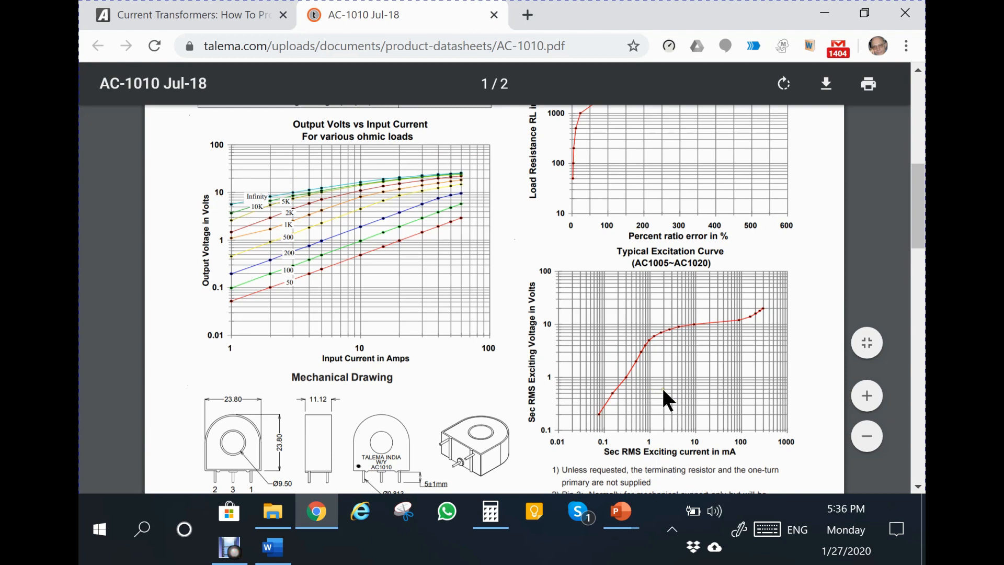
mouse_move(592, 469)
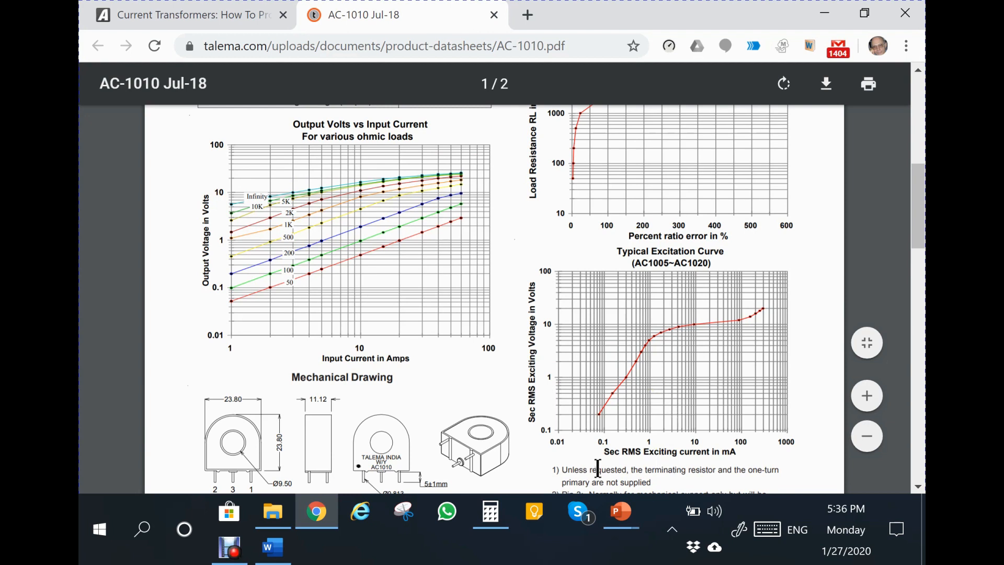
mouse_move(608, 460)
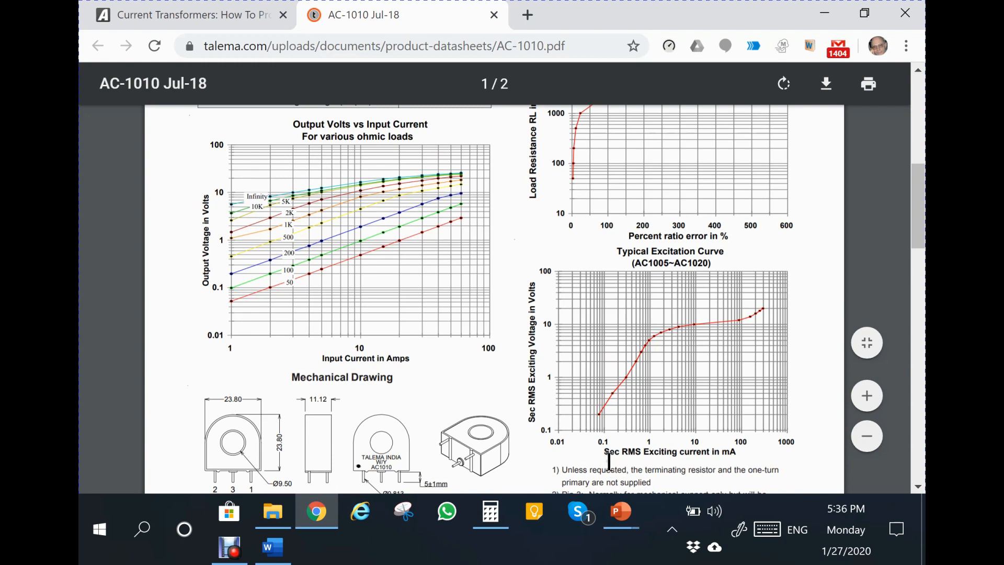
mouse_move(671, 470)
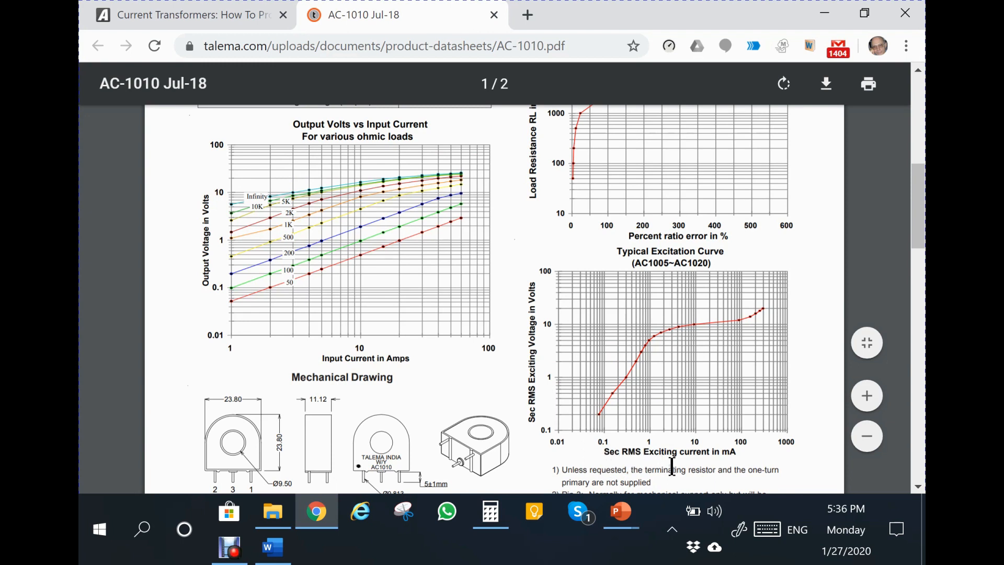
mouse_move(699, 481)
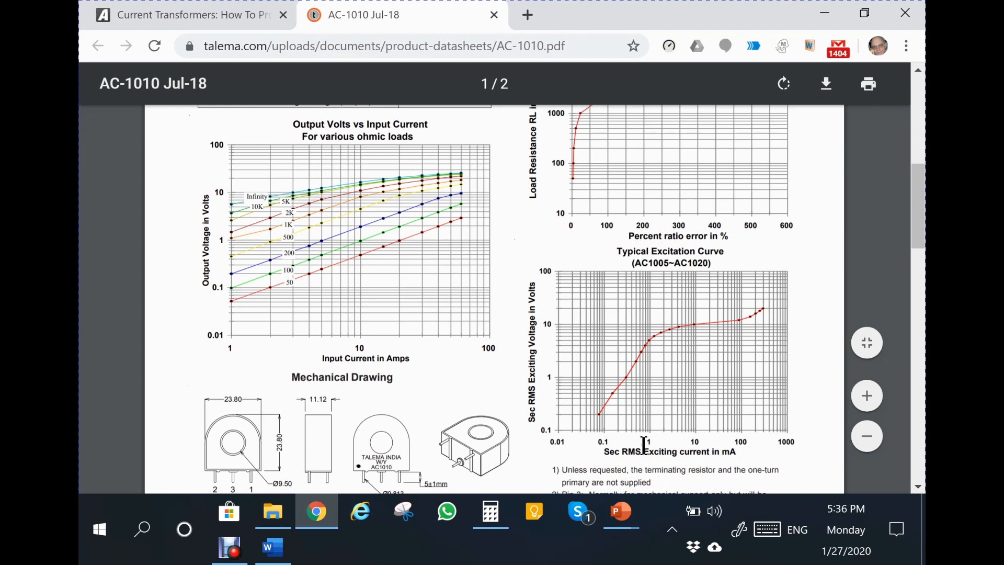
mouse_move(650, 441)
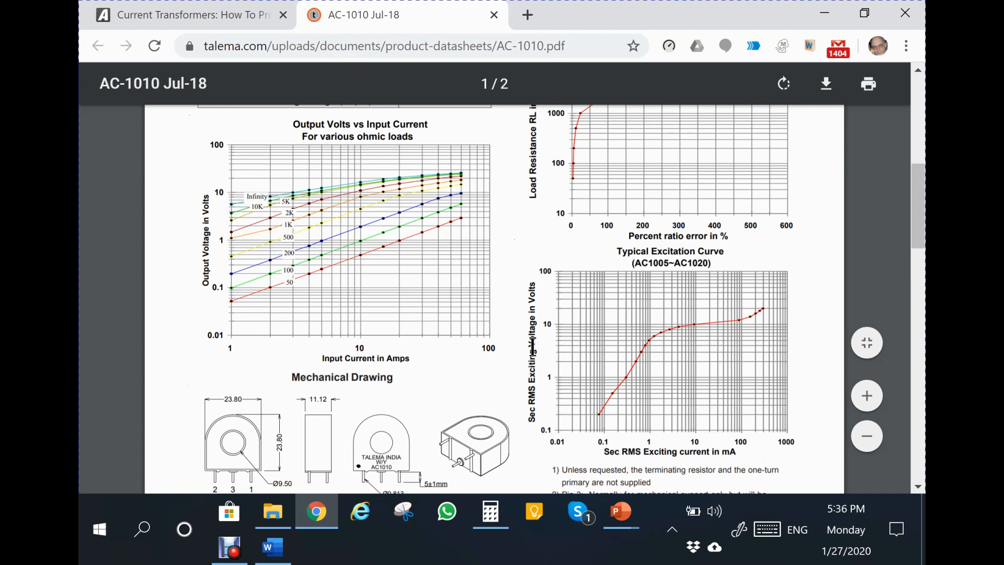
mouse_move(607, 468)
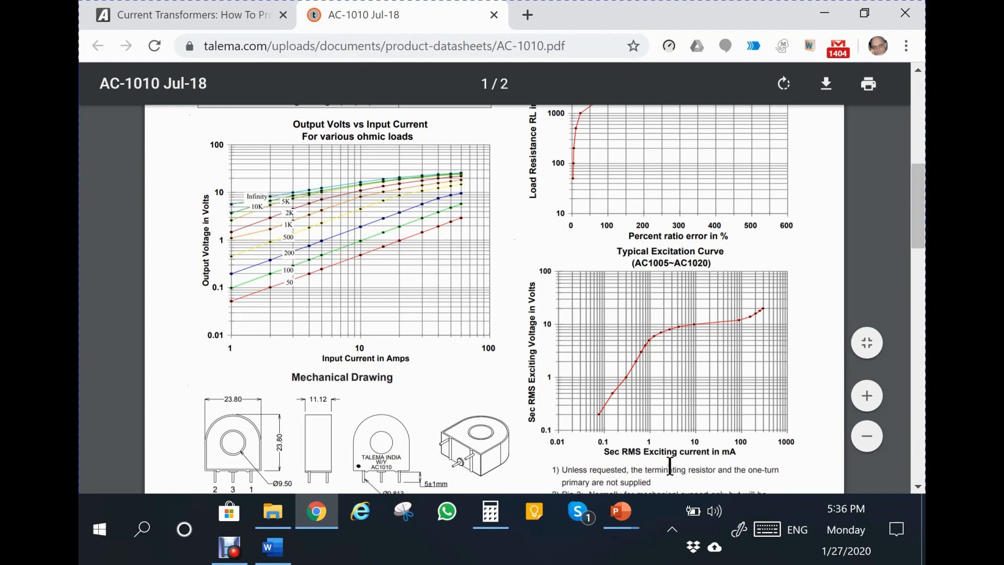
mouse_move(688, 453)
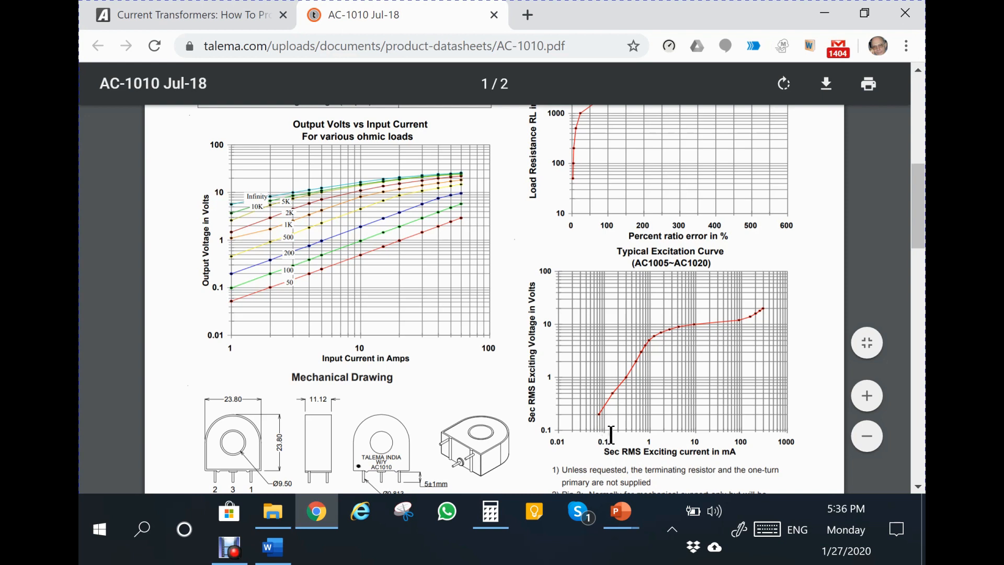
mouse_move(640, 343)
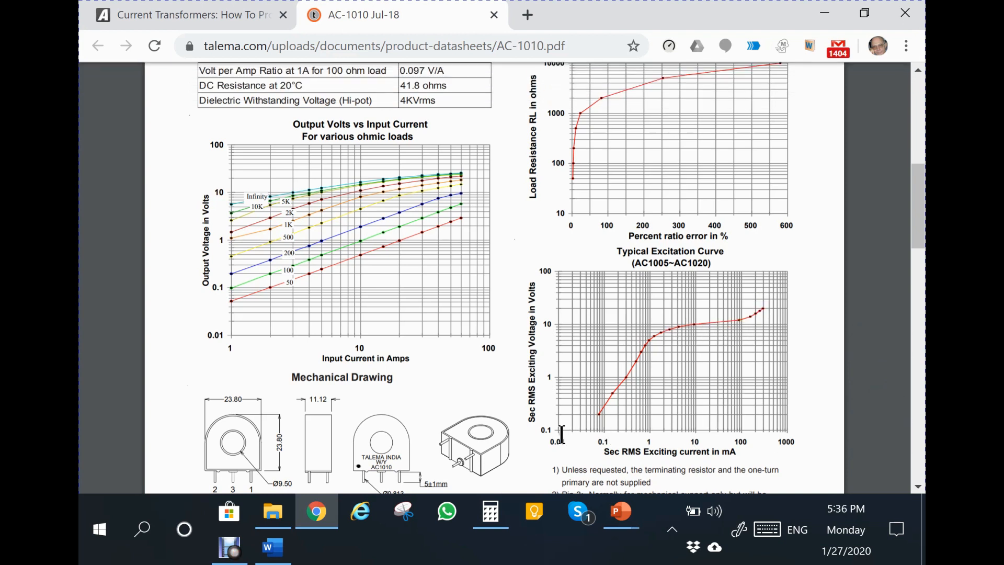
mouse_move(630, 437)
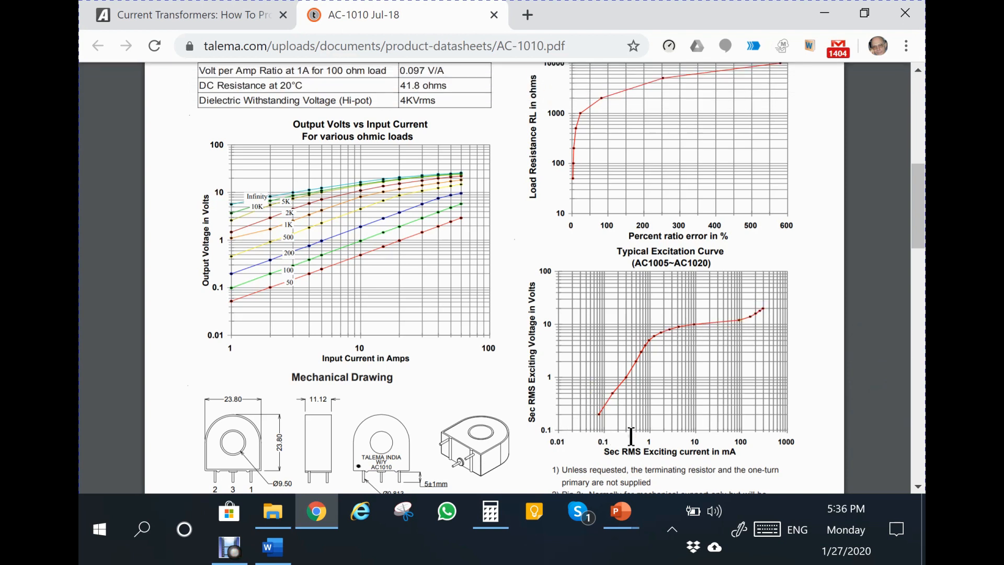
mouse_move(671, 422)
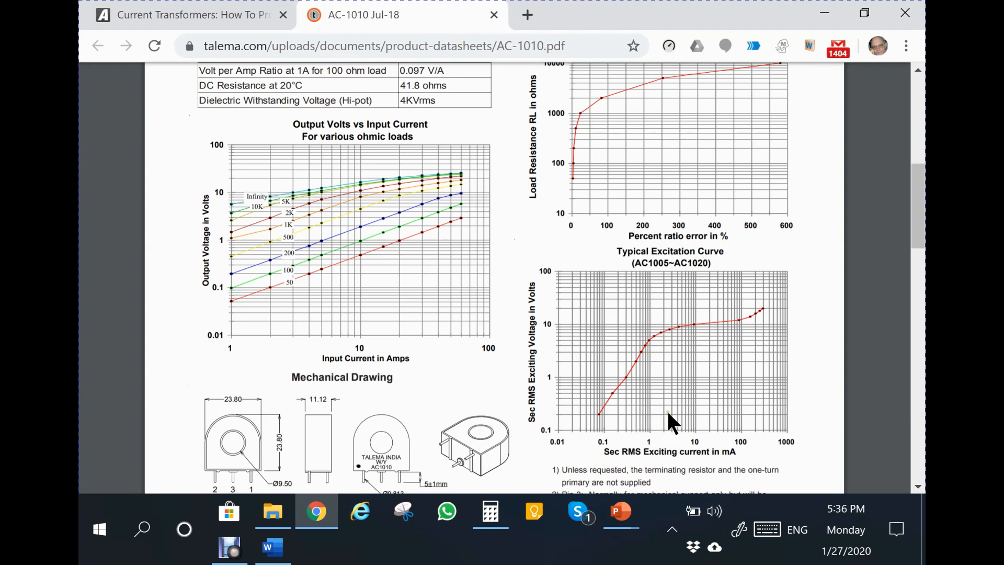
Scroll the datasheet to the Electrical Specifications table and output-voltage curves
scroll("down", 3)
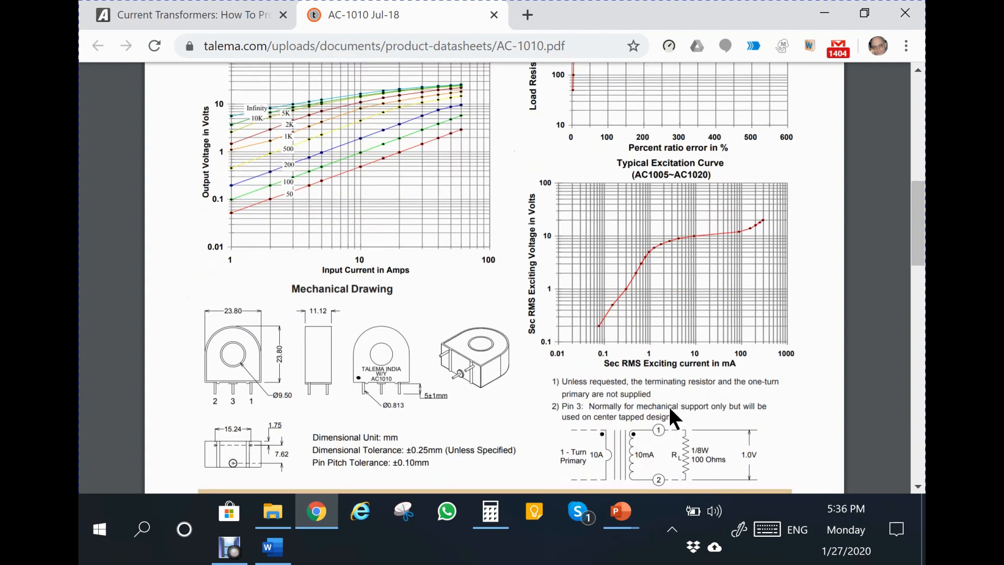
mouse_move(635, 406)
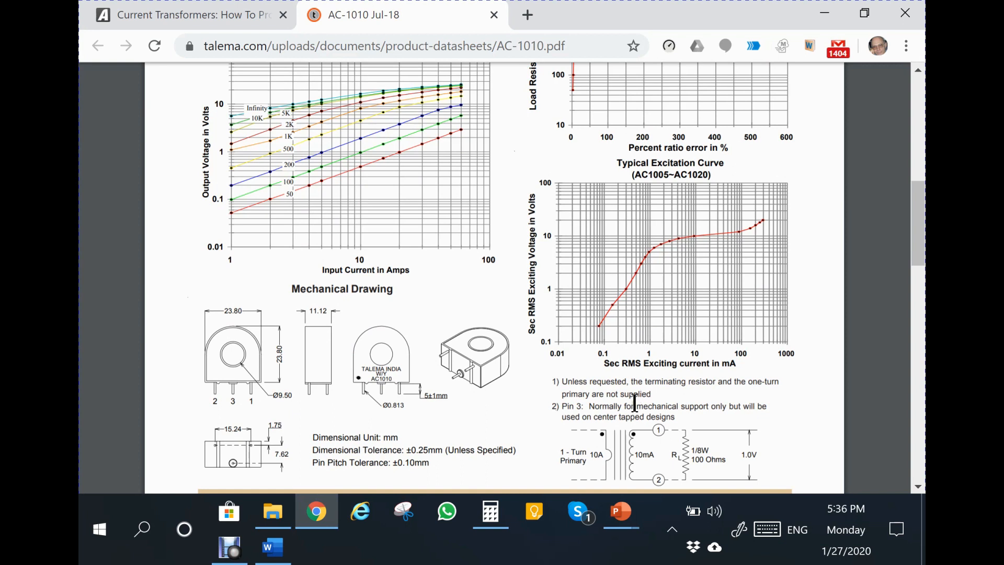
mouse_move(646, 394)
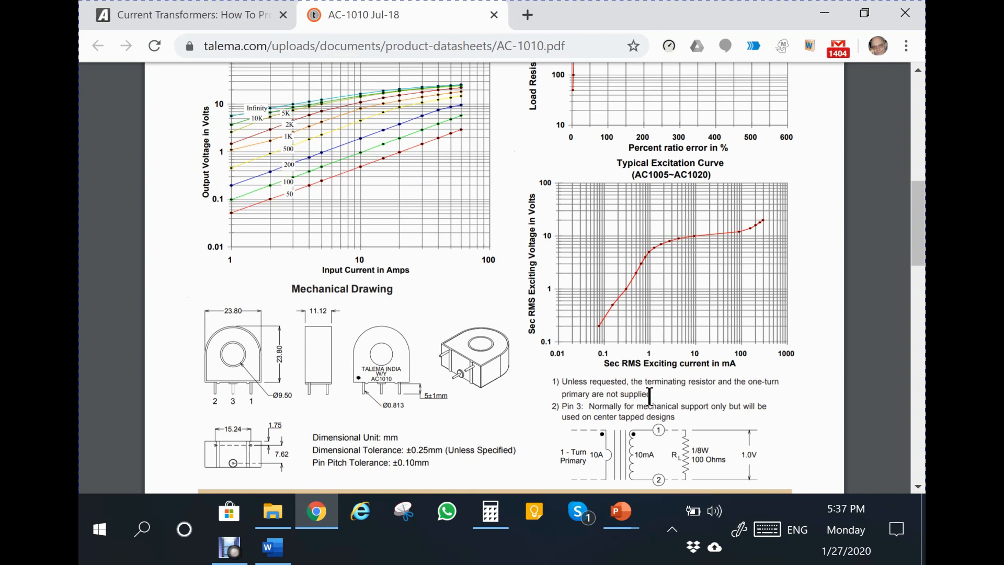
scroll("down", 3)
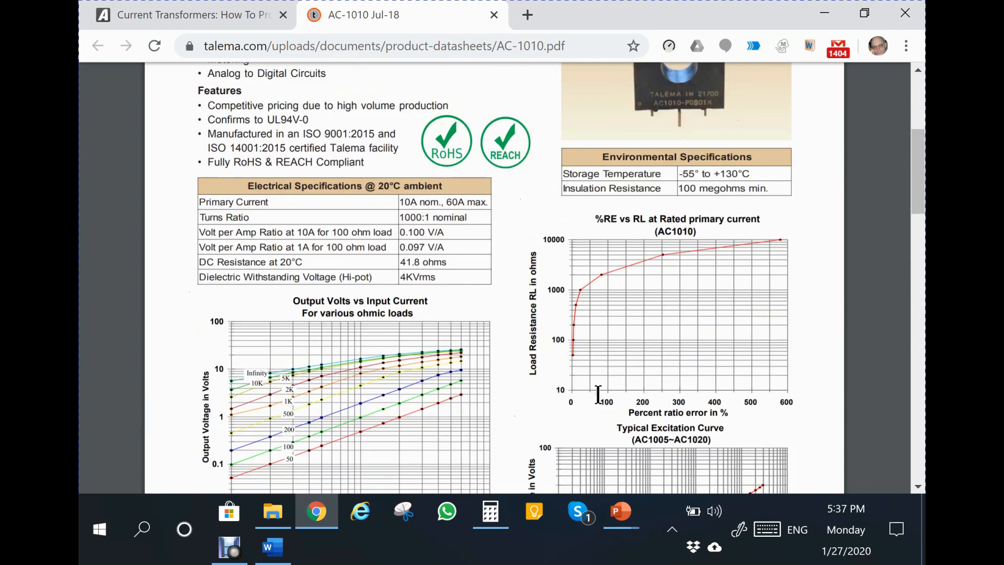
mouse_move(572, 427)
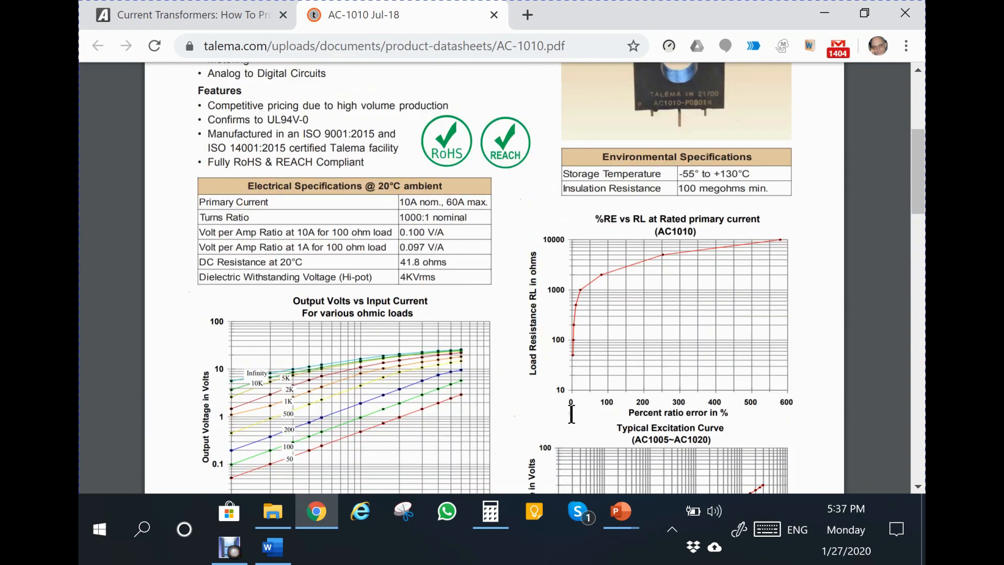
mouse_move(506, 420)
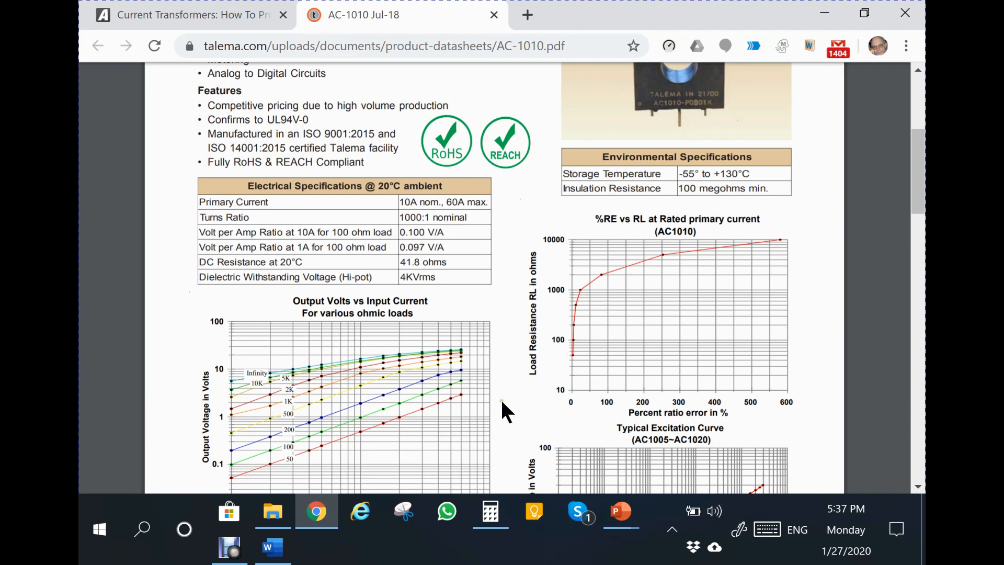
mouse_move(485, 454)
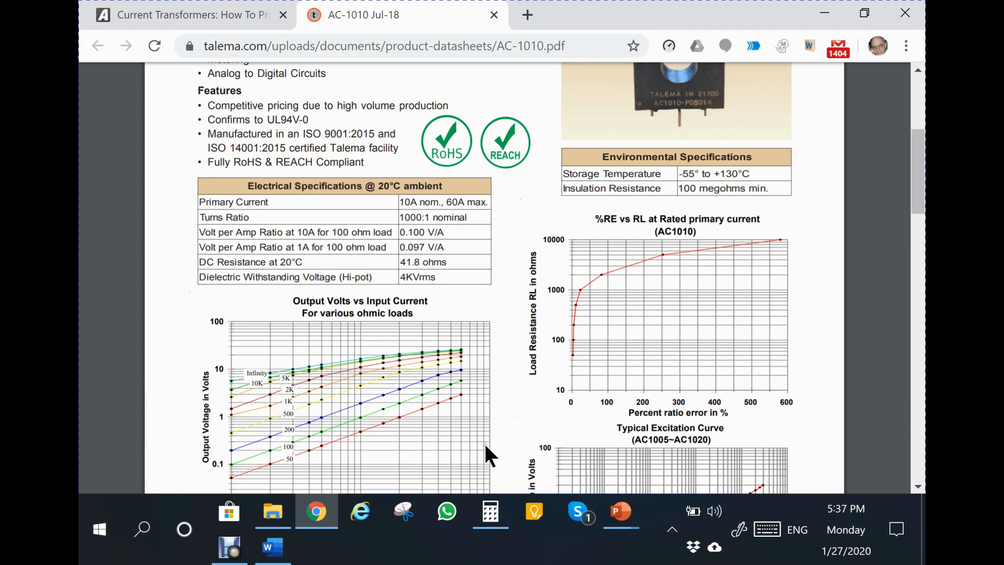
mouse_move(497, 452)
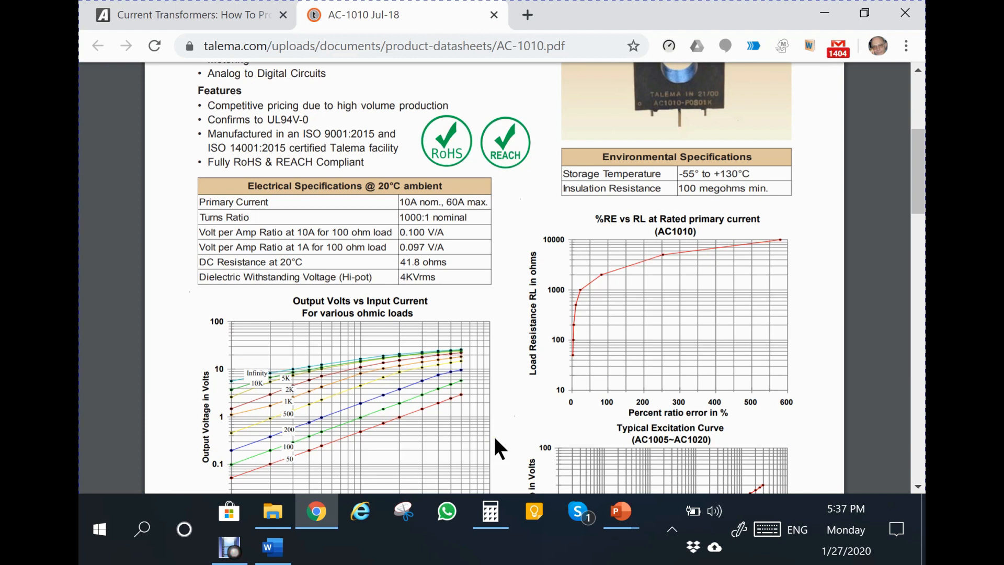
mouse_move(537, 449)
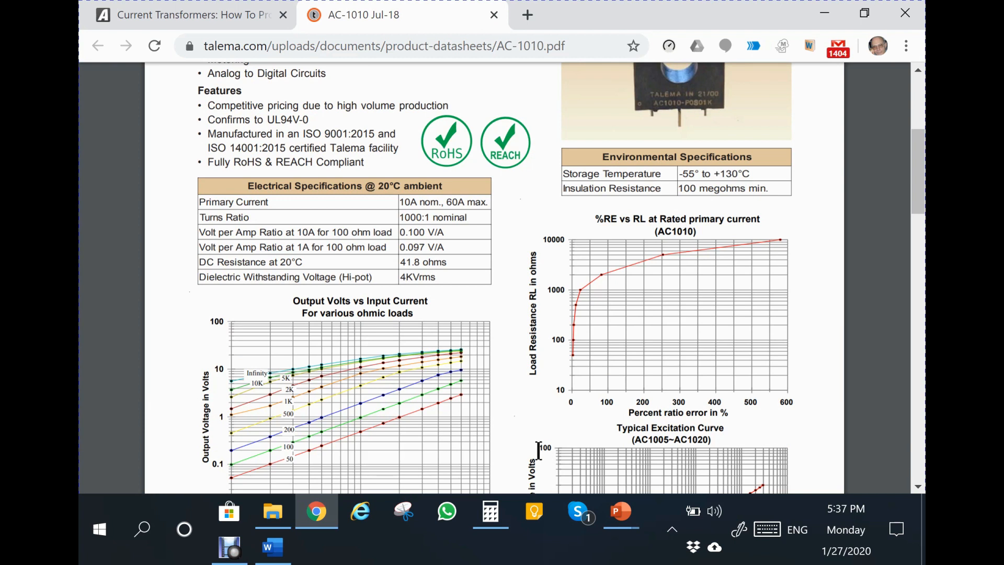
Switch back to the Word article and scroll down past the parallel-connection paragraph on page 4
left_click(272, 548)
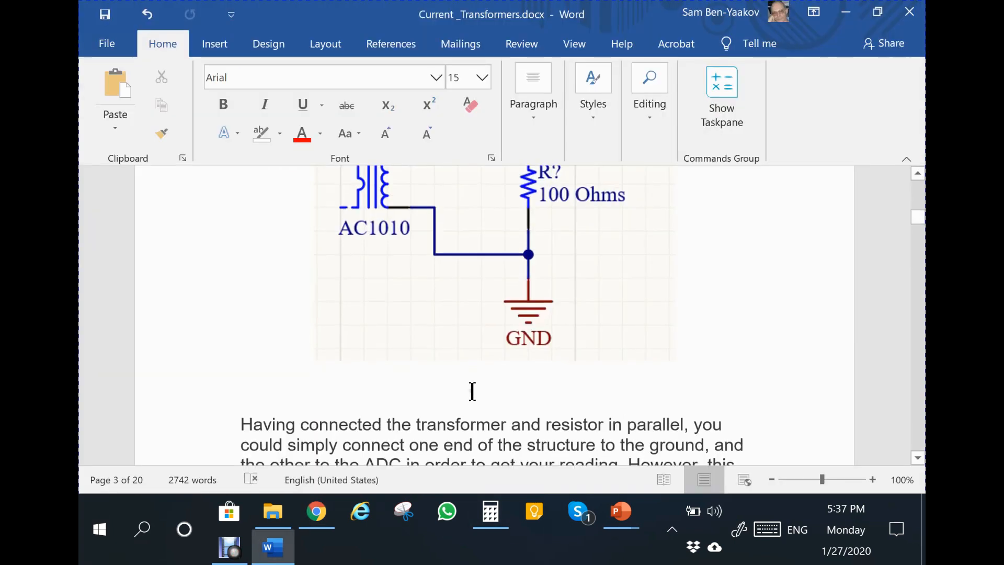
scroll("down", 3)
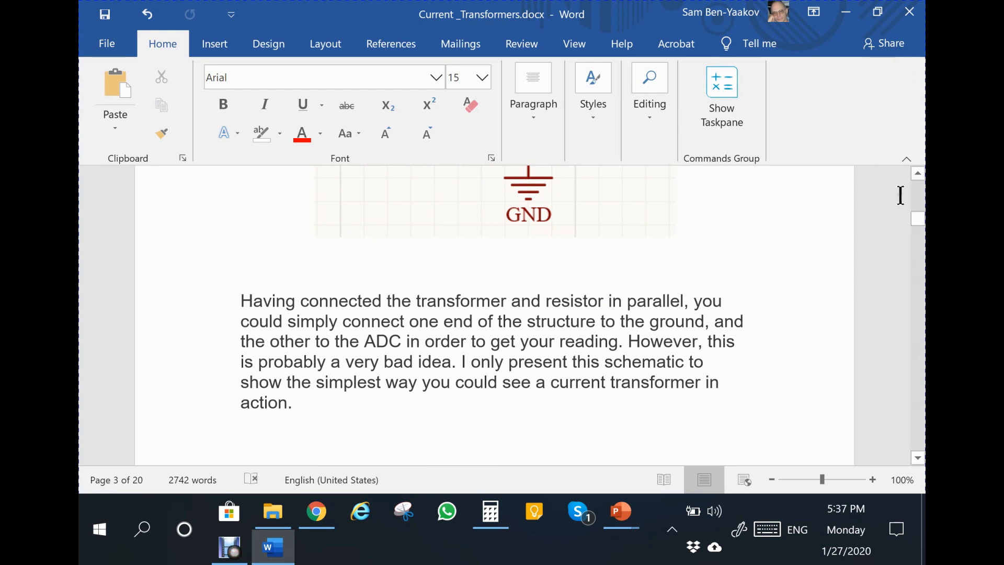
scroll("down", 3)
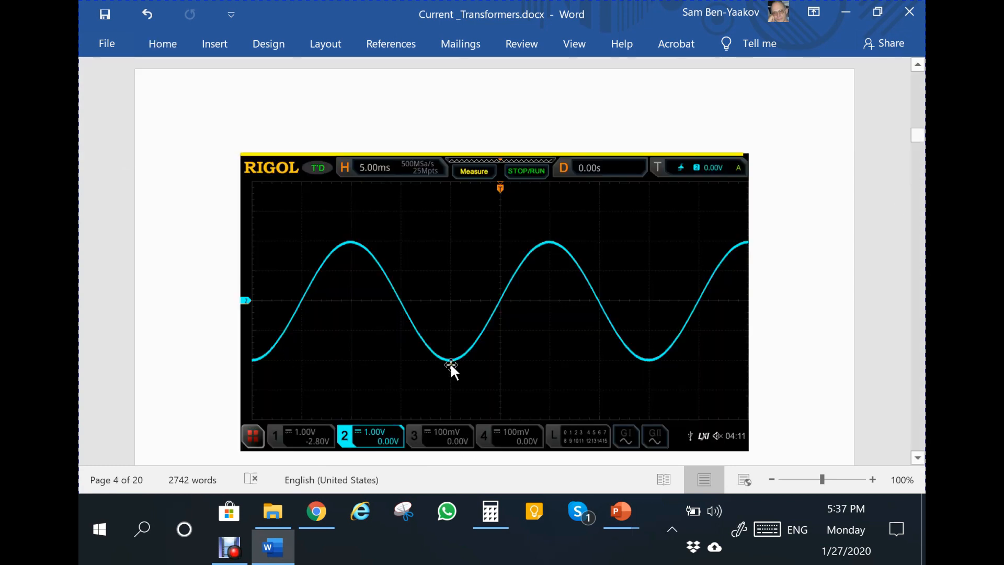
mouse_move(458, 353)
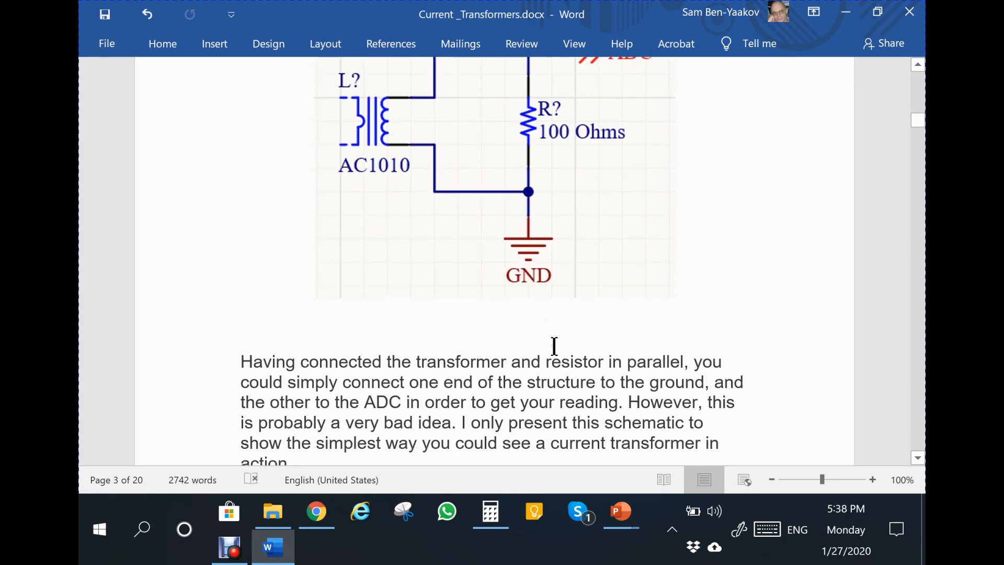
Scroll down page 4 through the highlighted Point#1 passage on estimating RMS current from peak voltage
scroll("down", 3)
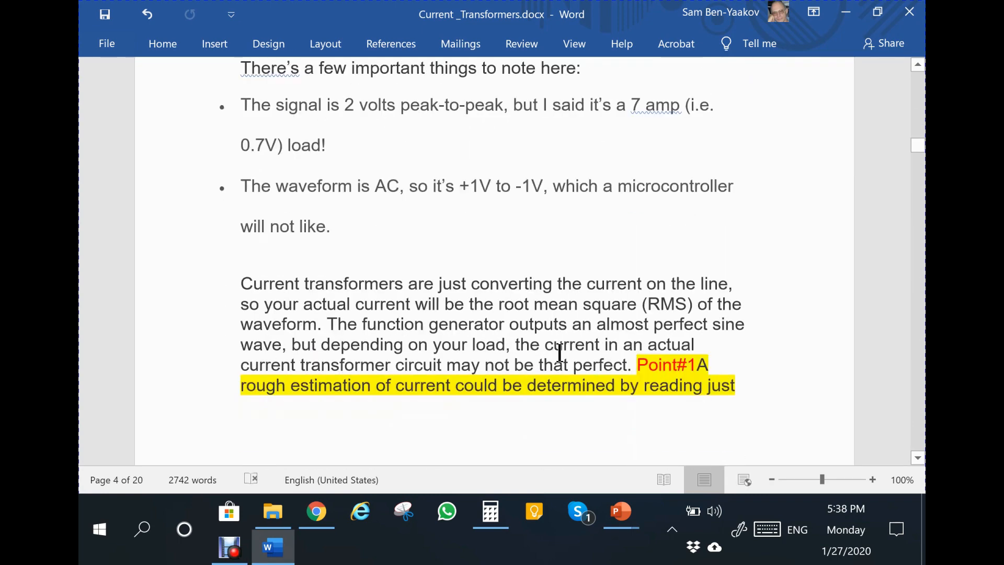
scroll("down", 3)
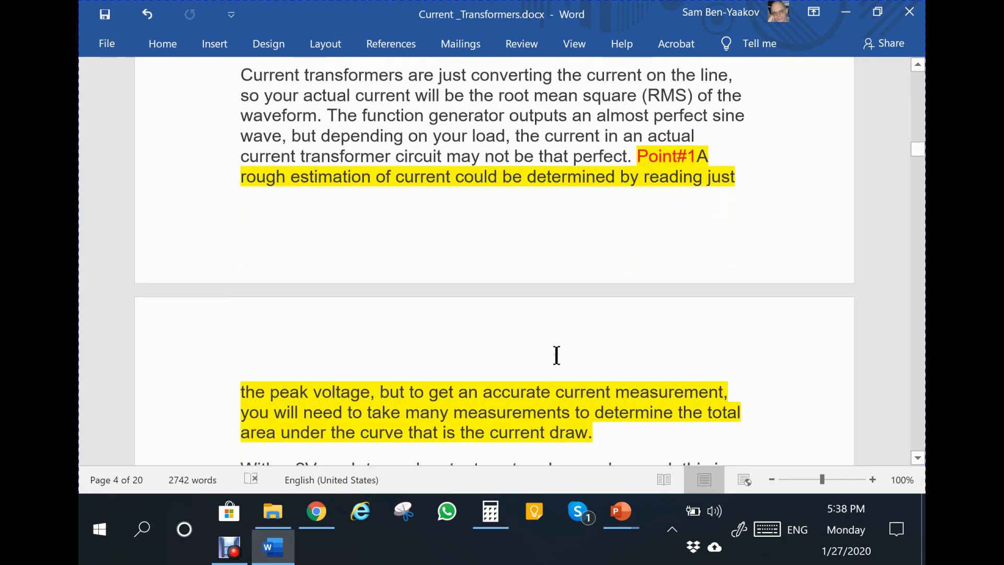
scroll("down", 3)
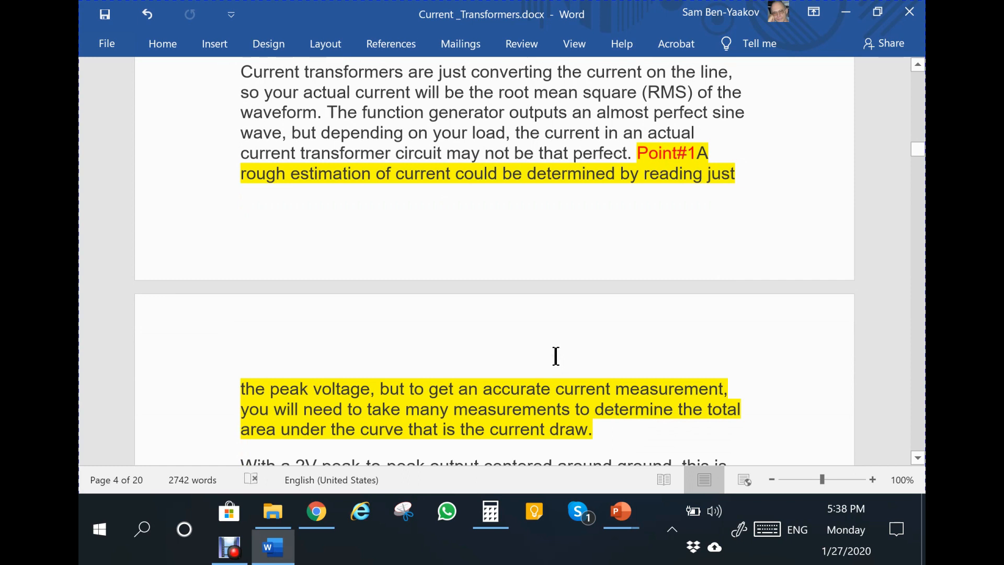
mouse_move(567, 186)
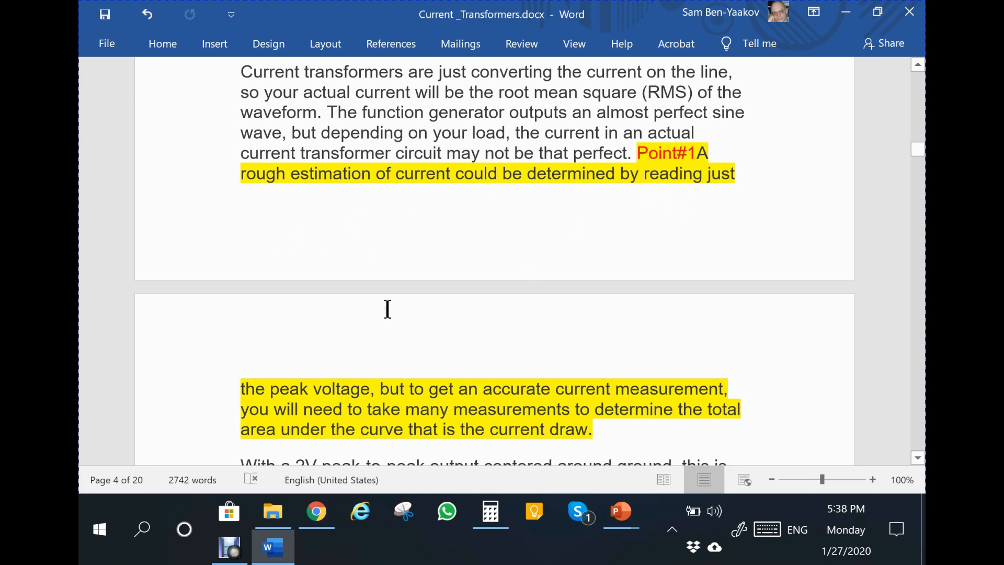
mouse_move(366, 369)
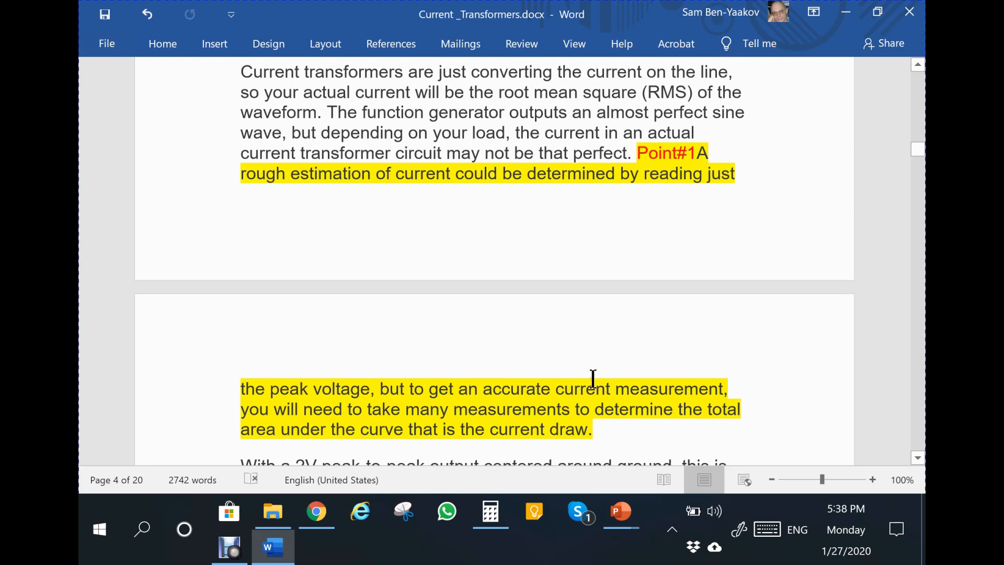
mouse_move(322, 423)
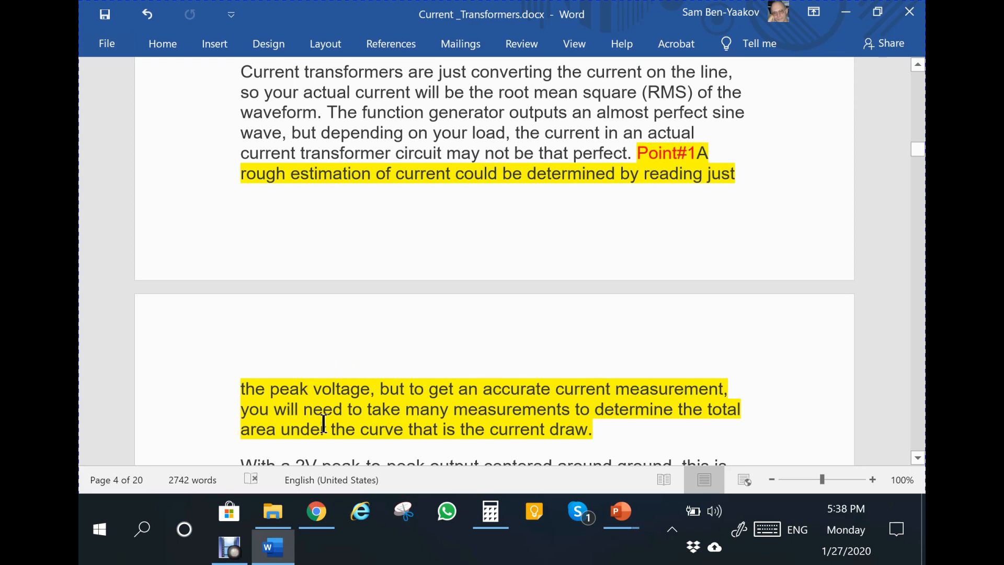
mouse_move(576, 439)
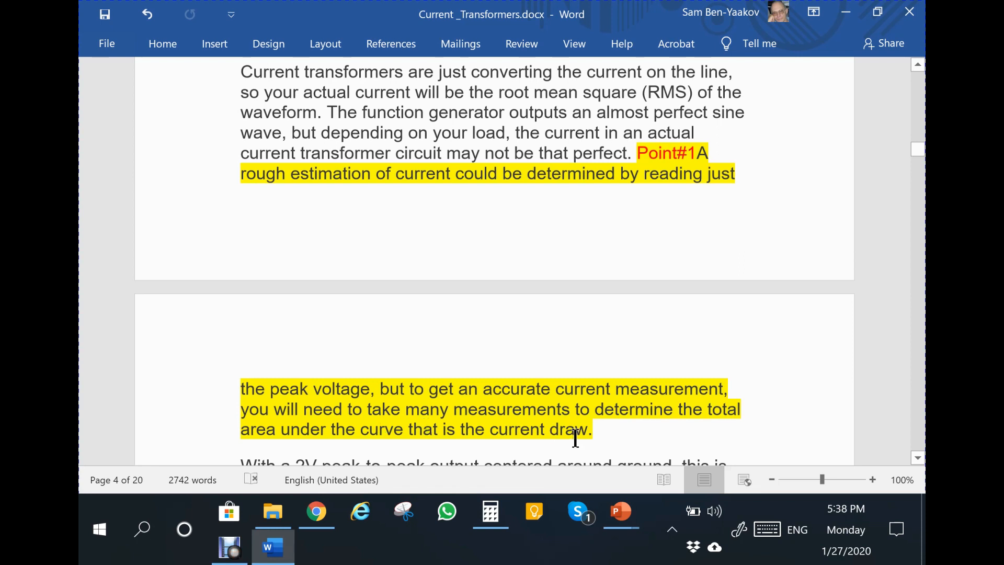
mouse_move(587, 499)
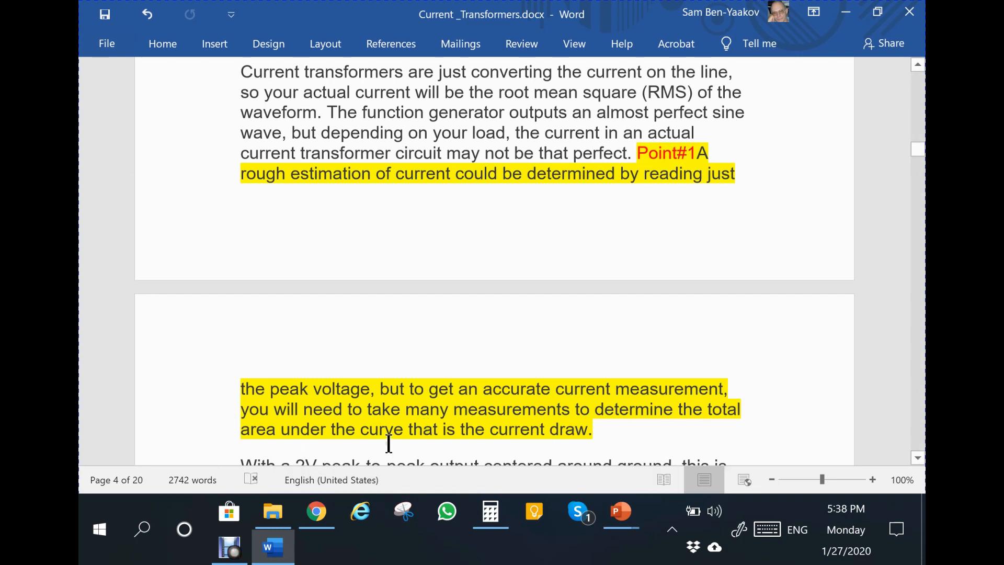
mouse_move(466, 450)
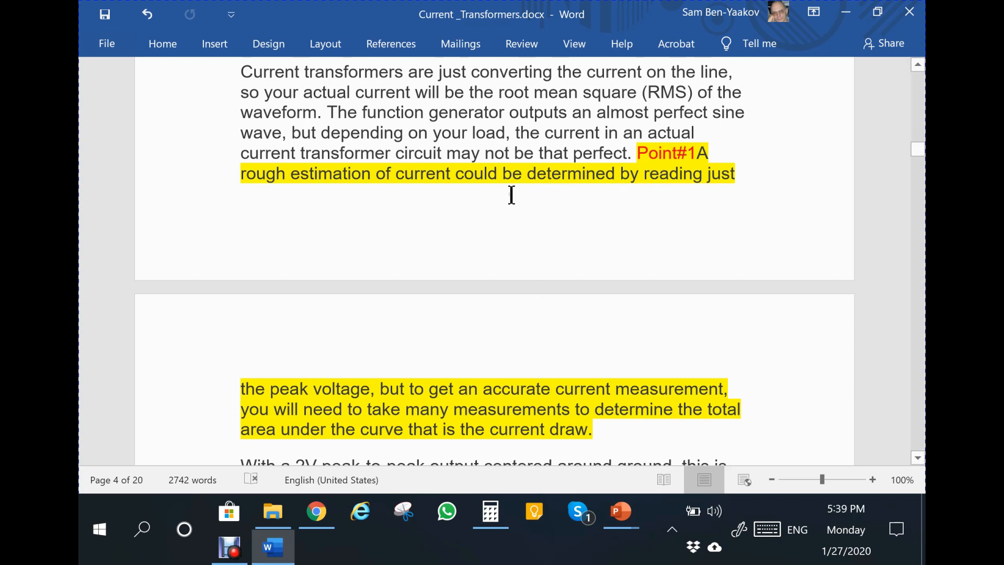
mouse_move(510, 441)
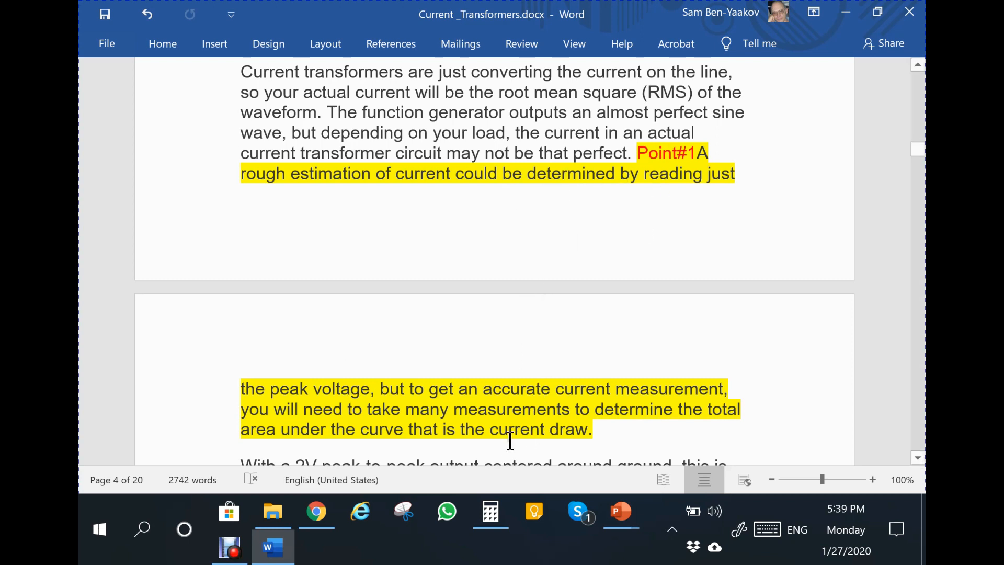
mouse_move(659, 202)
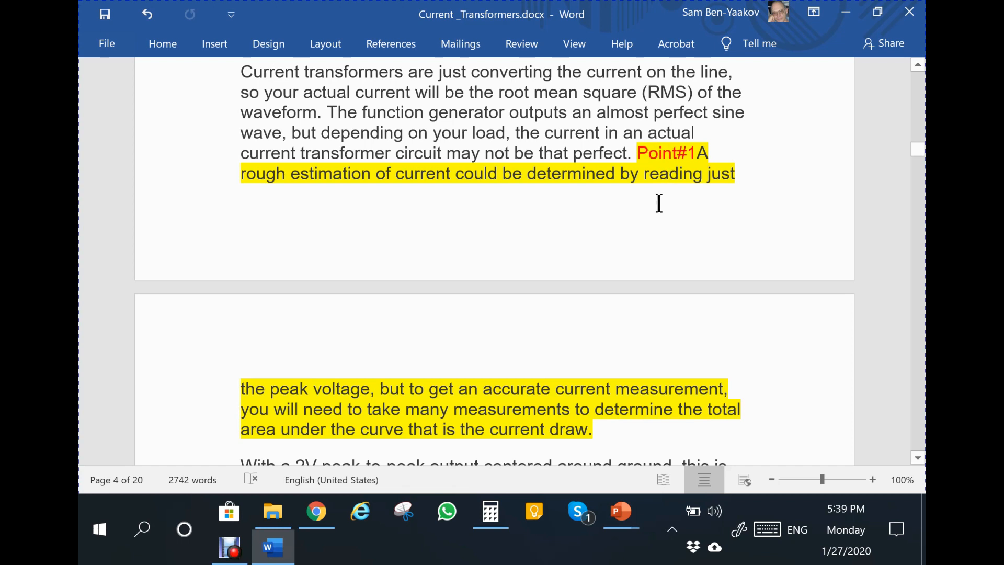
mouse_move(574, 391)
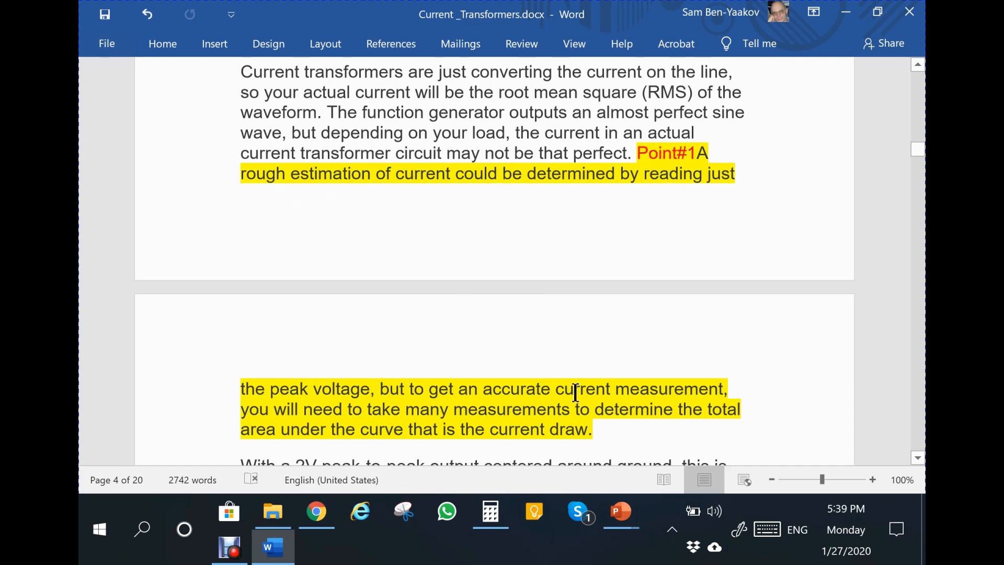
scroll("down", 3)
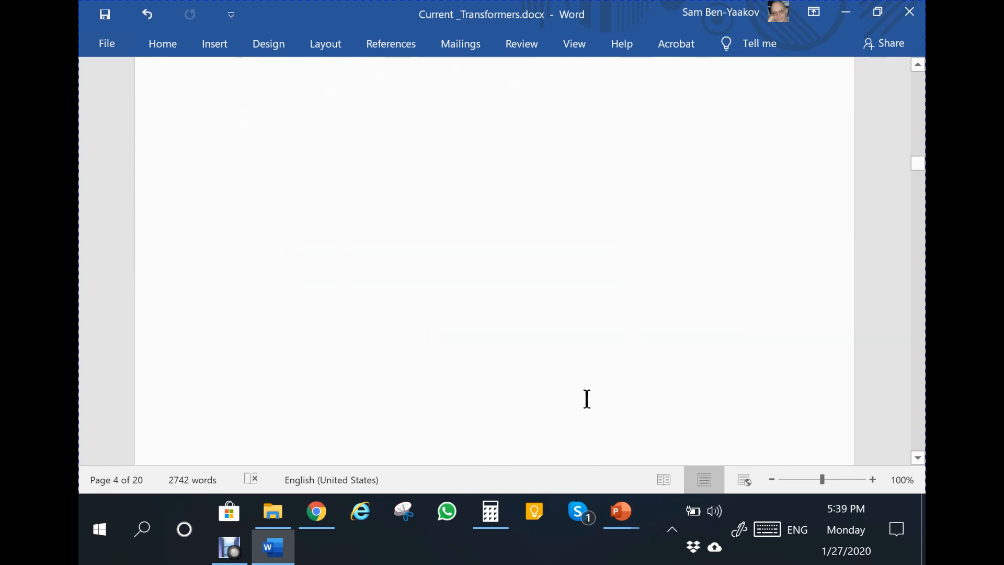
Scroll down to the page 6 schematic with the two 10 kOhms divider resistors and 1.65V node
scroll("down", 3)
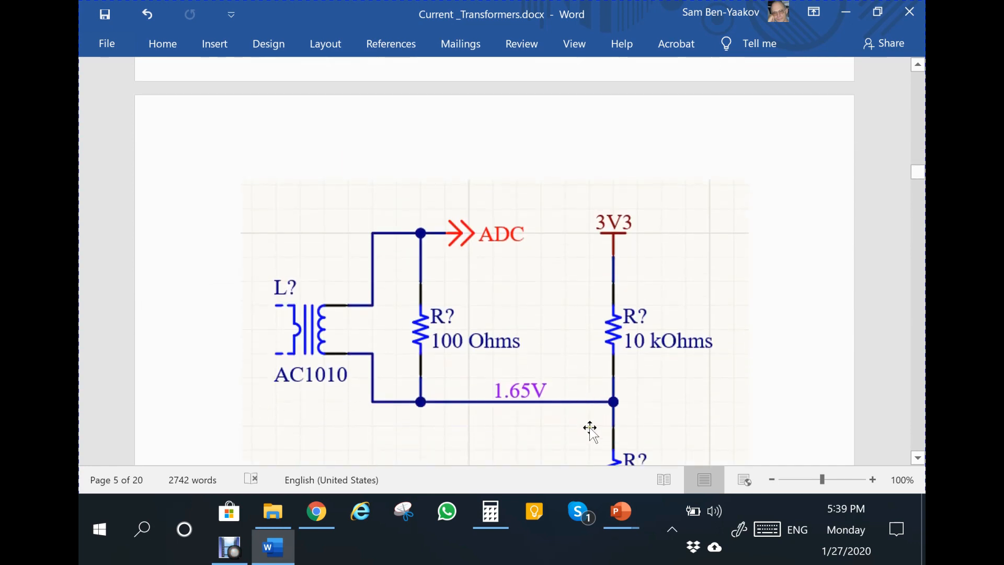
scroll("down", 3)
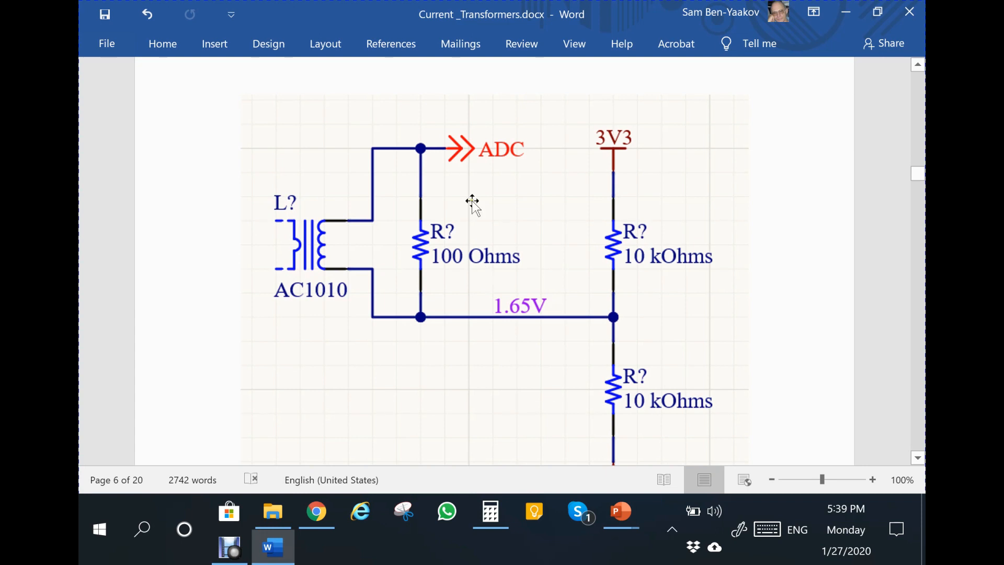
mouse_move(592, 284)
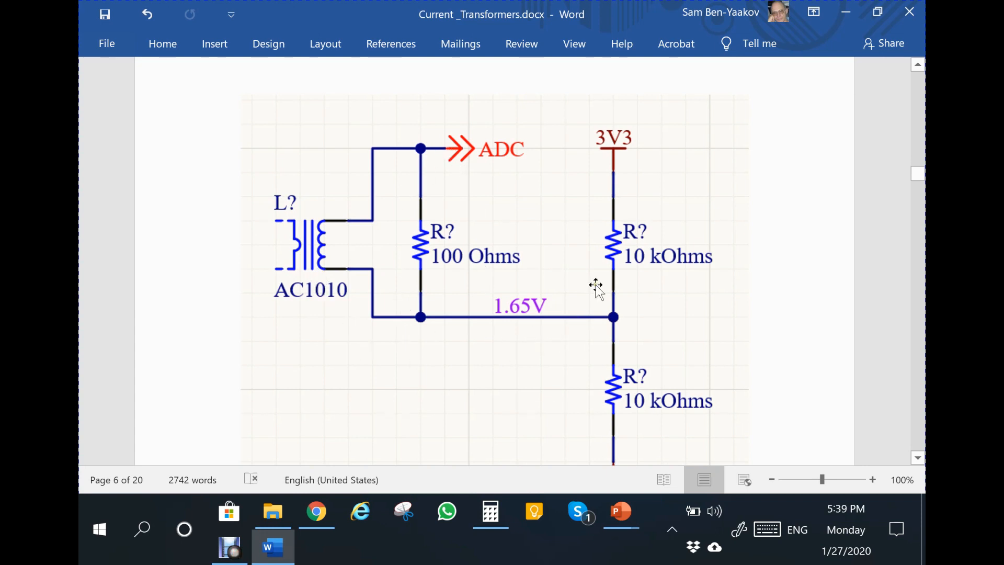
scroll("down", 3)
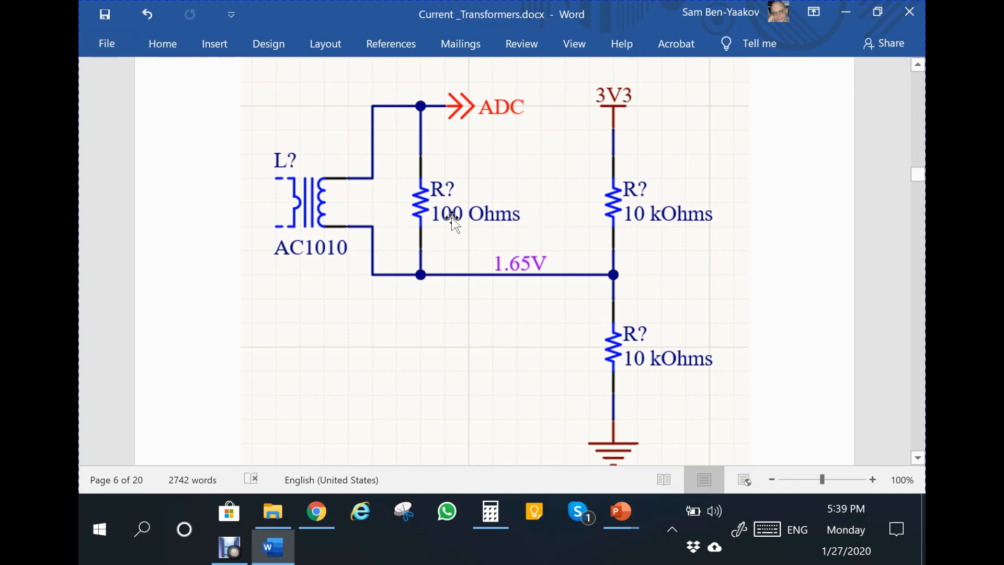
mouse_move(390, 104)
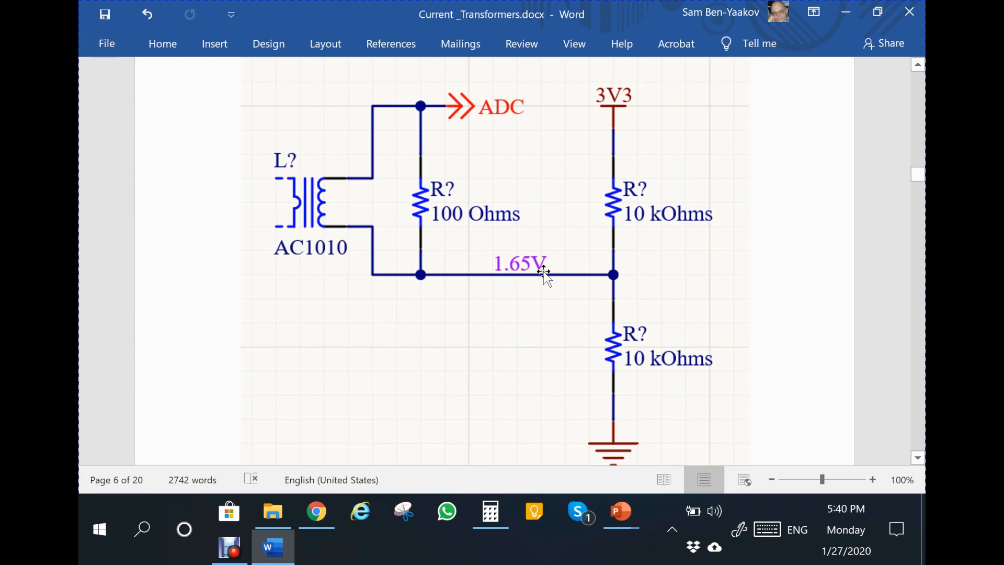
mouse_move(562, 268)
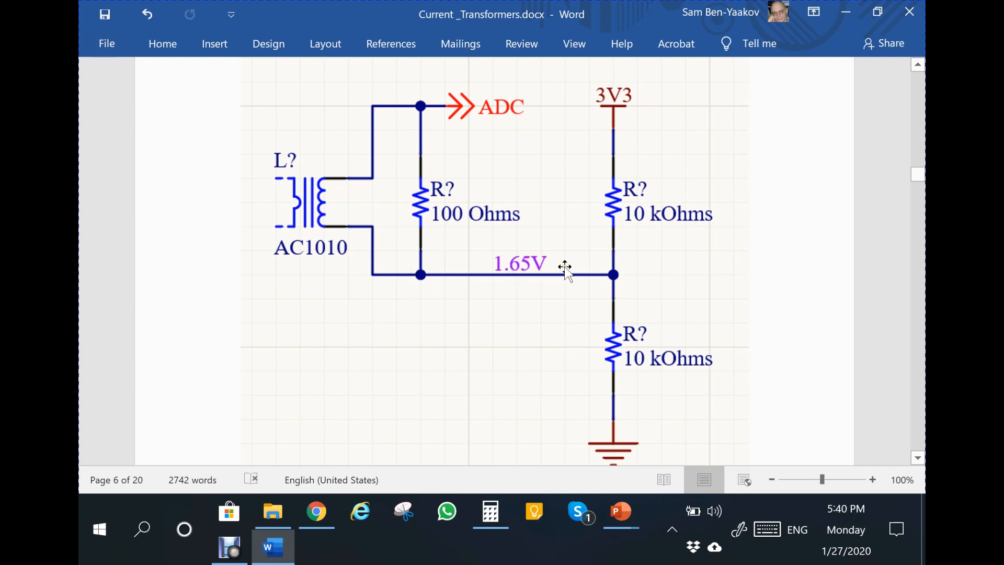
Scroll down until page 7's yellow DC-offset oscilloscope capture is fully visible
scroll("down", 3)
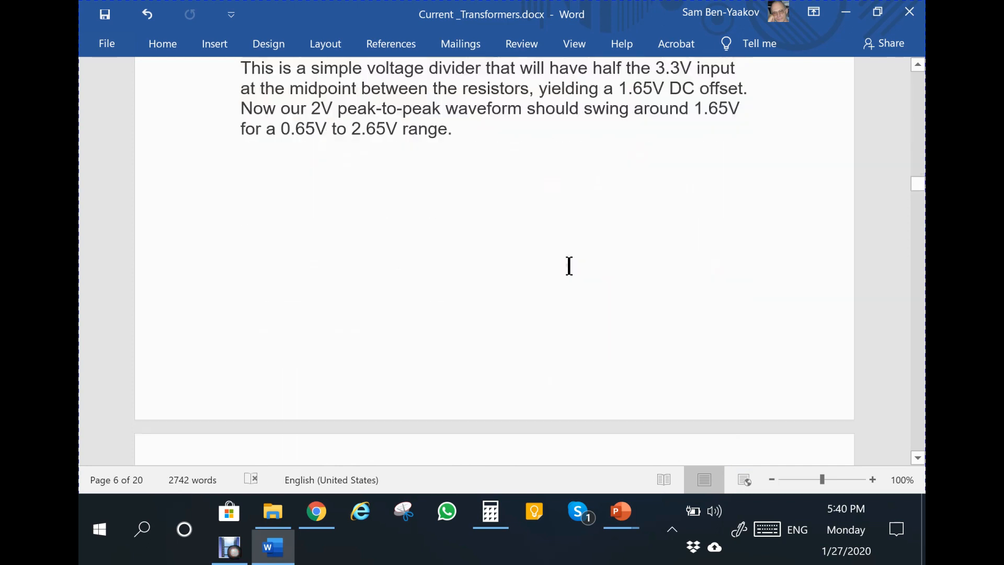
scroll("down", 3)
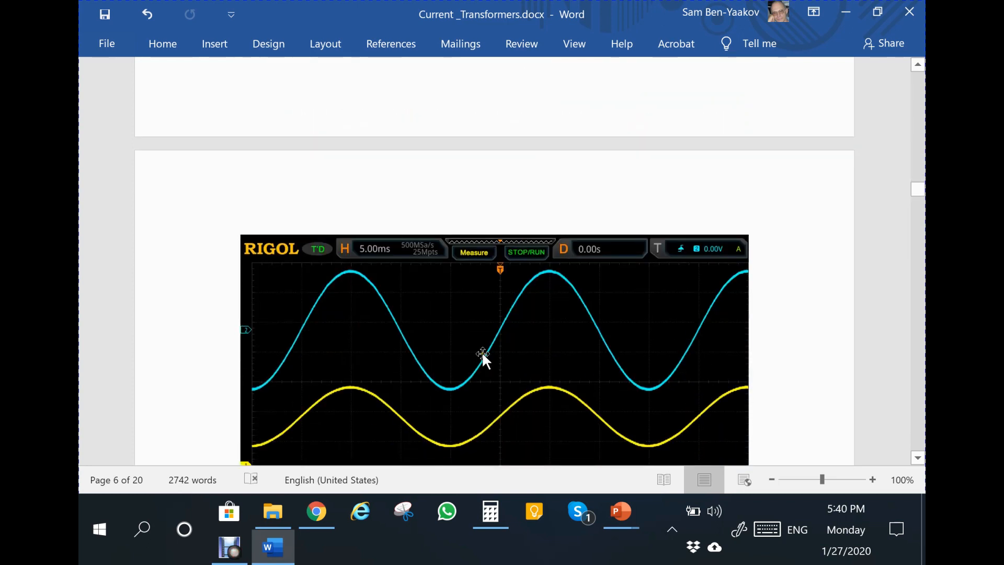
mouse_move(381, 390)
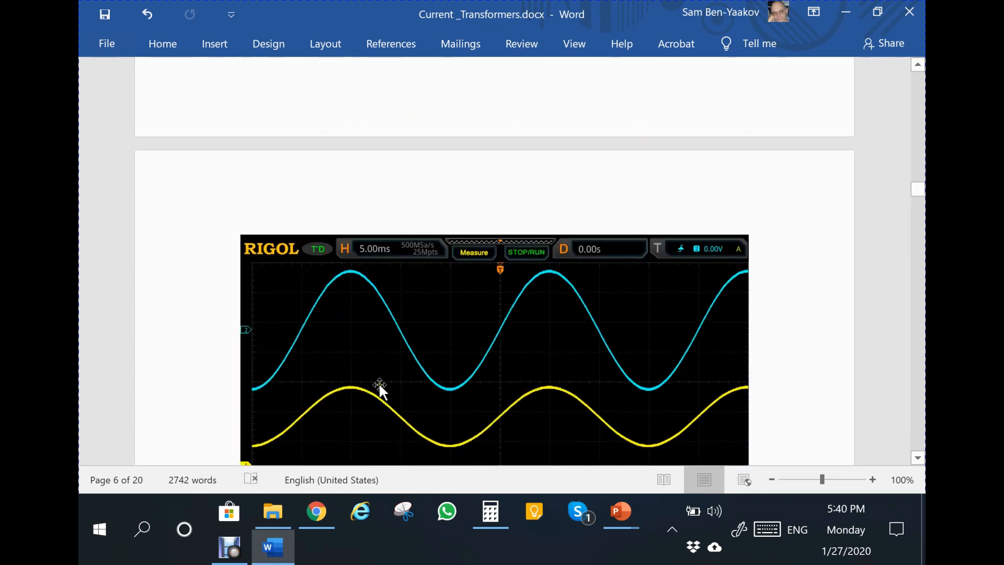
scroll("down", 3)
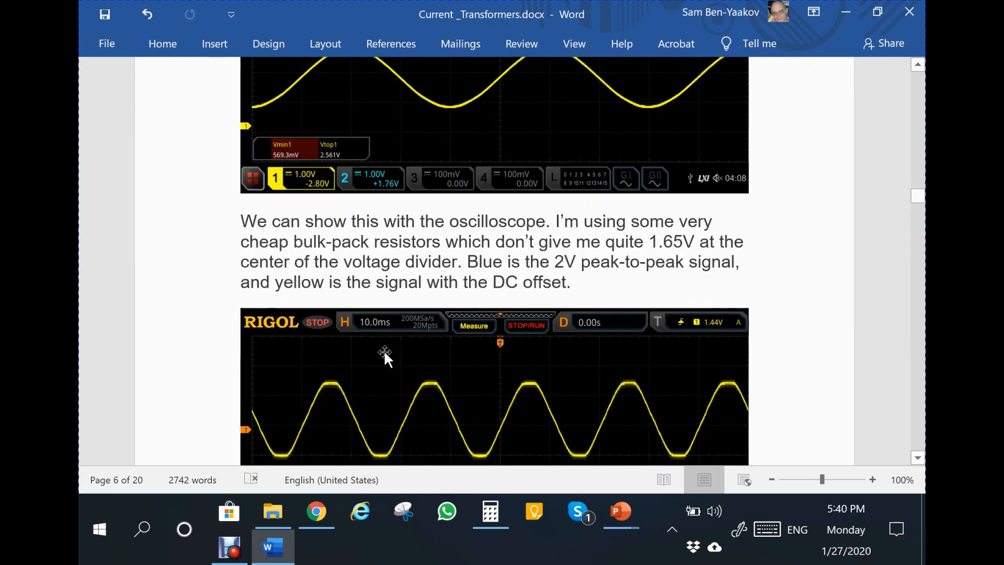
scroll("down", 3)
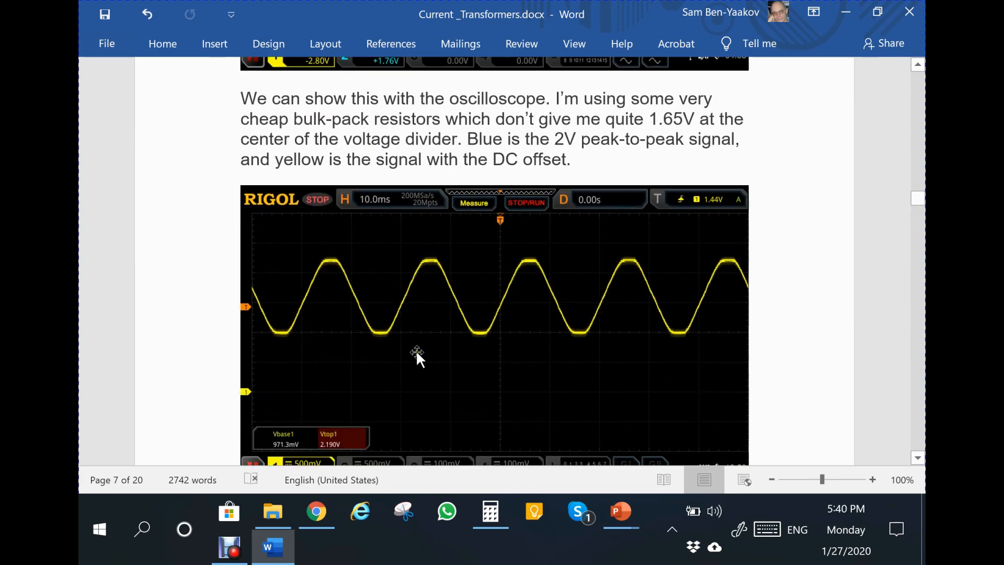
scroll("down", 3)
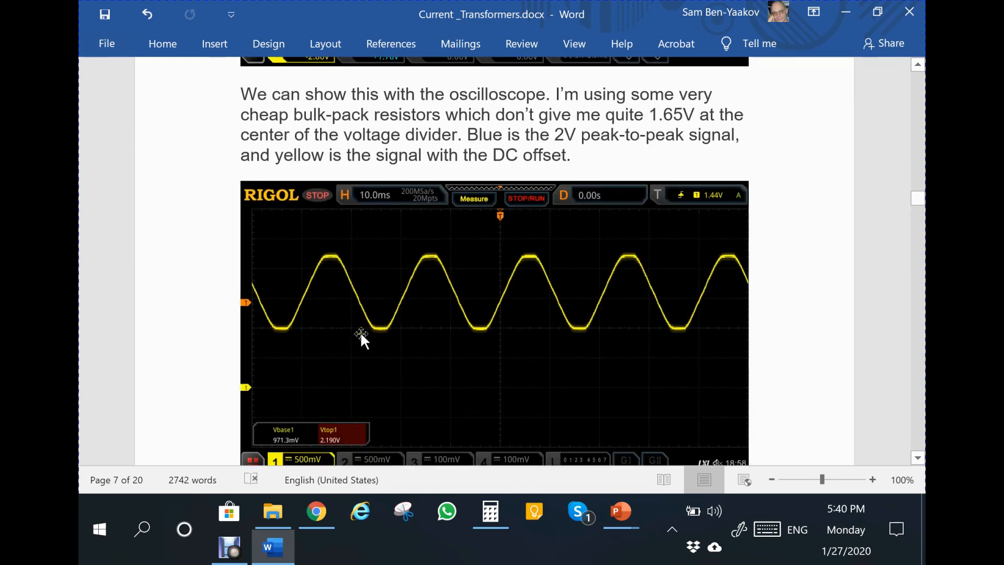
mouse_move(399, 337)
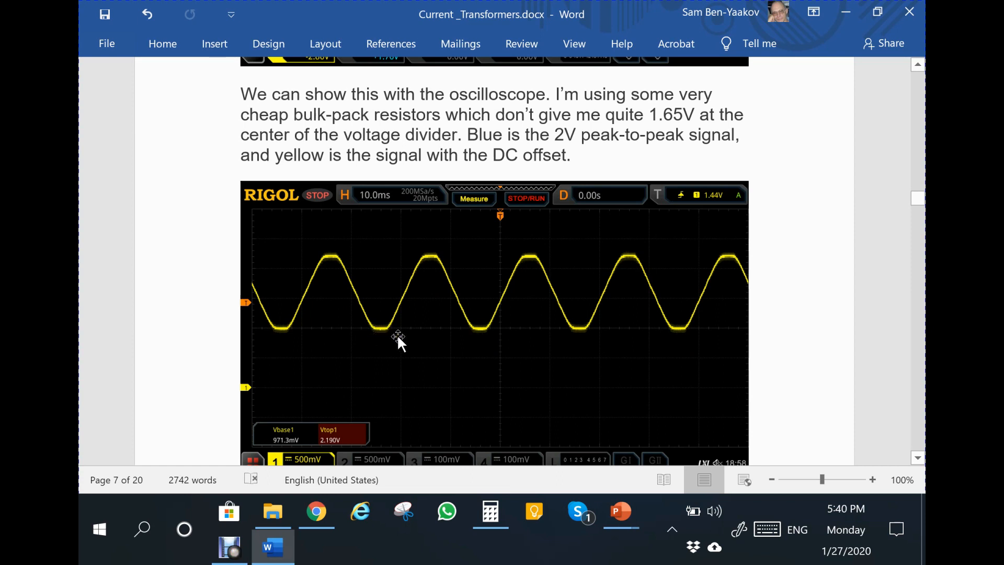
mouse_move(382, 333)
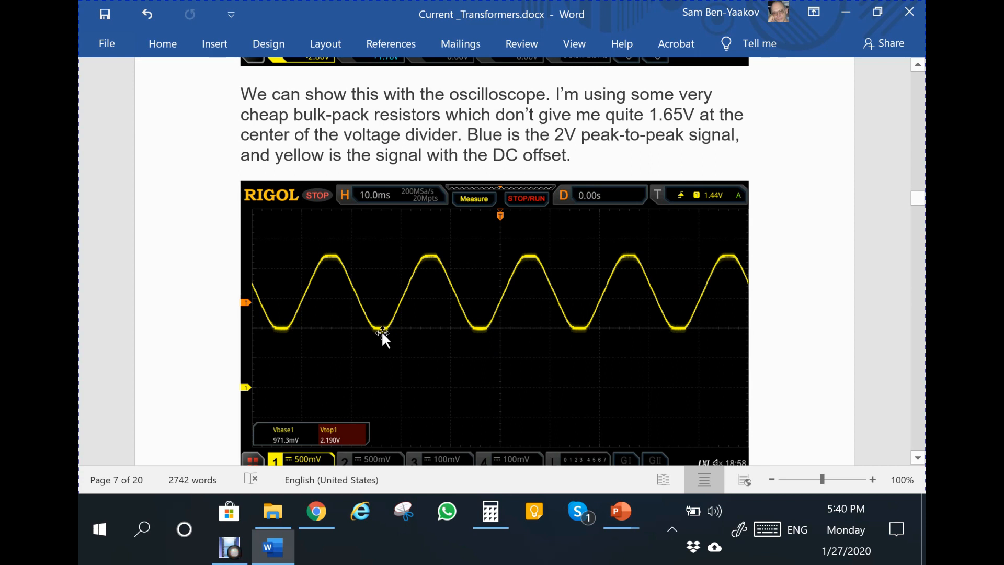
mouse_move(392, 345)
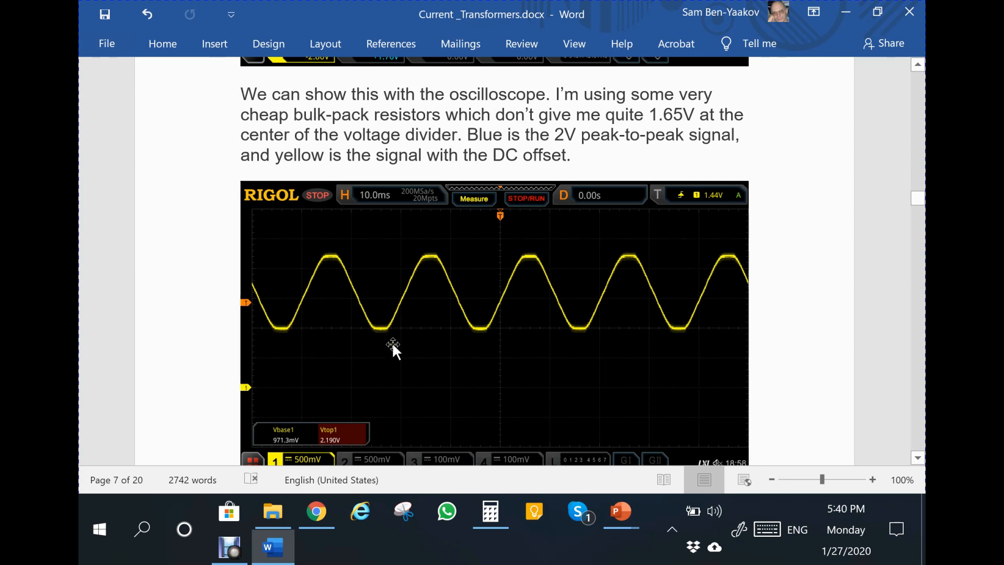
mouse_move(508, 342)
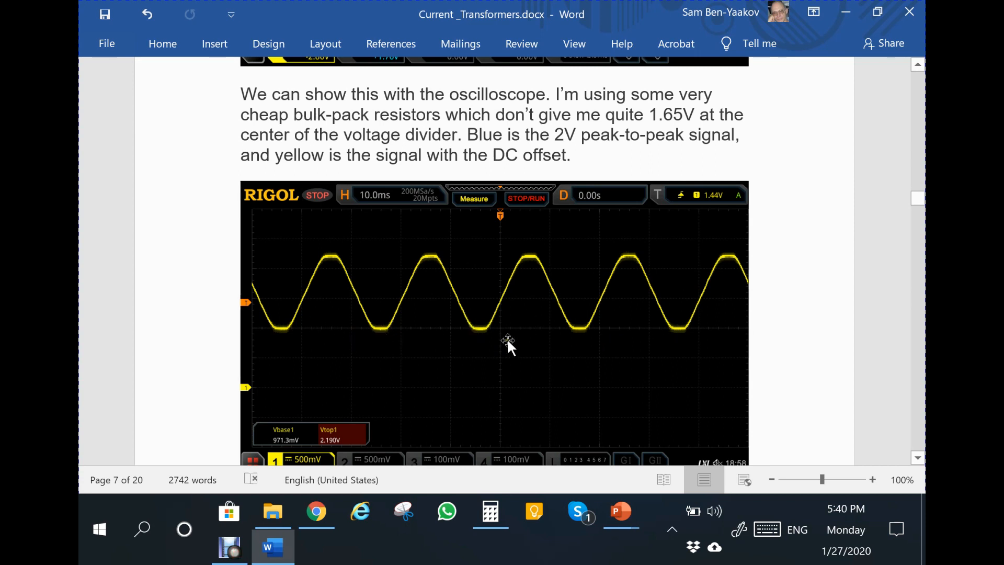
mouse_move(517, 339)
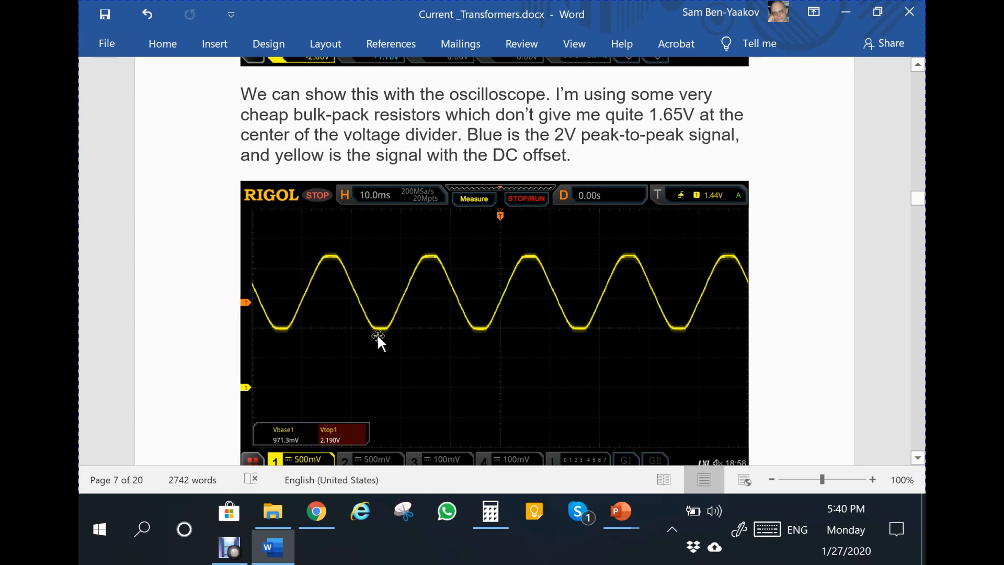
mouse_move(372, 337)
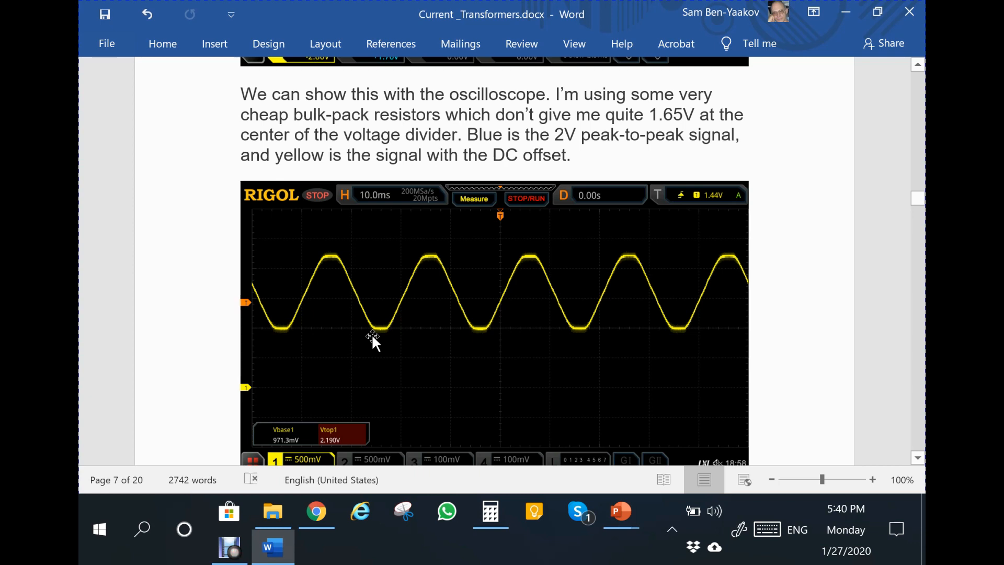
mouse_move(375, 333)
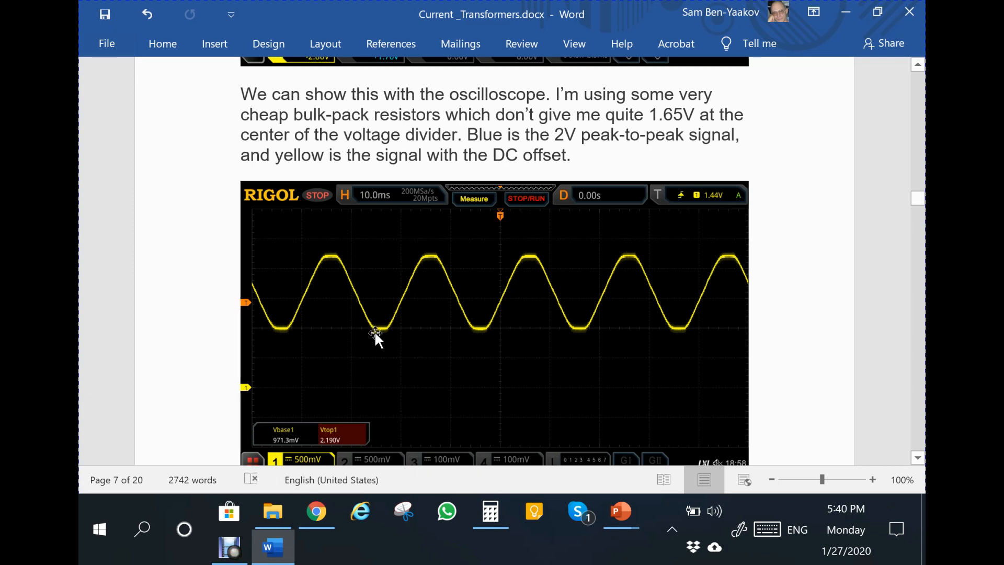
Scroll past the oscilloscope image to the heater-pad paragraph with the highlighted Point#2 note
scroll("down", 3)
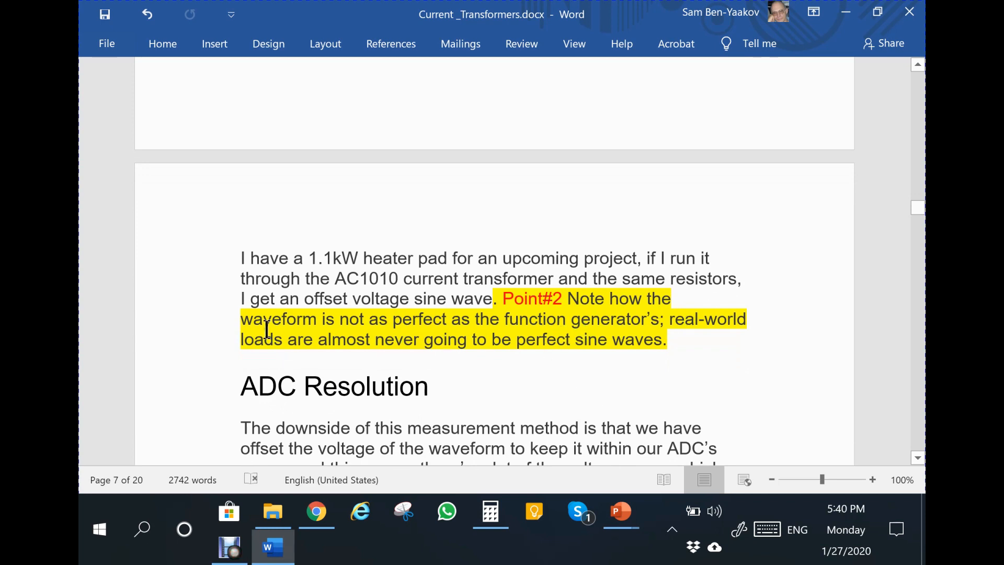
mouse_move(429, 339)
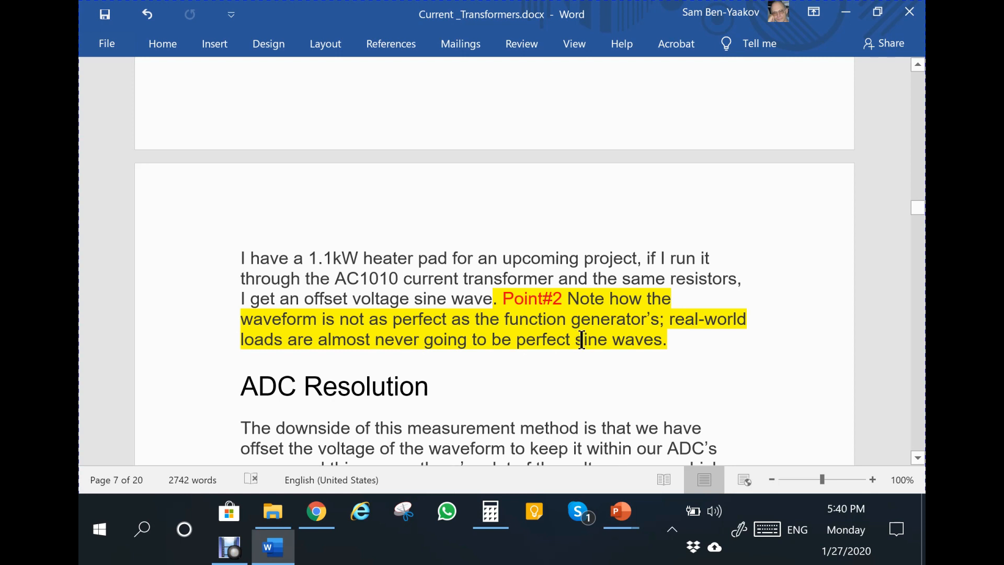
mouse_move(722, 334)
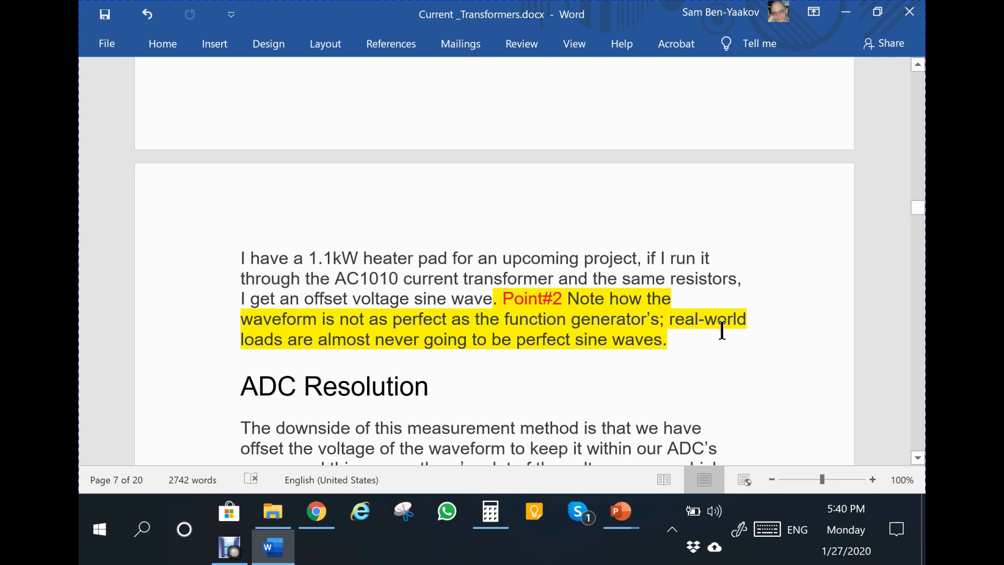
mouse_move(343, 365)
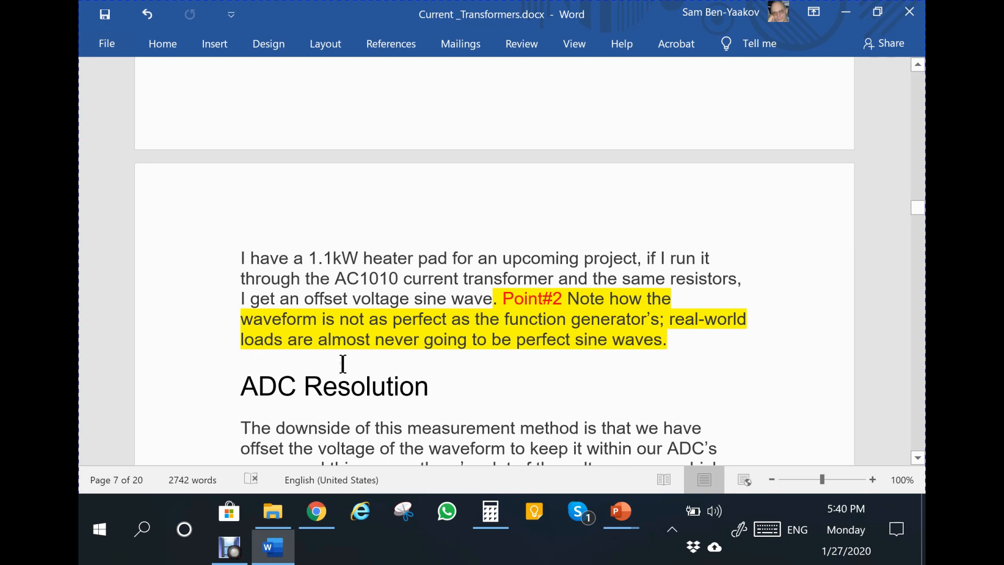
mouse_move(593, 359)
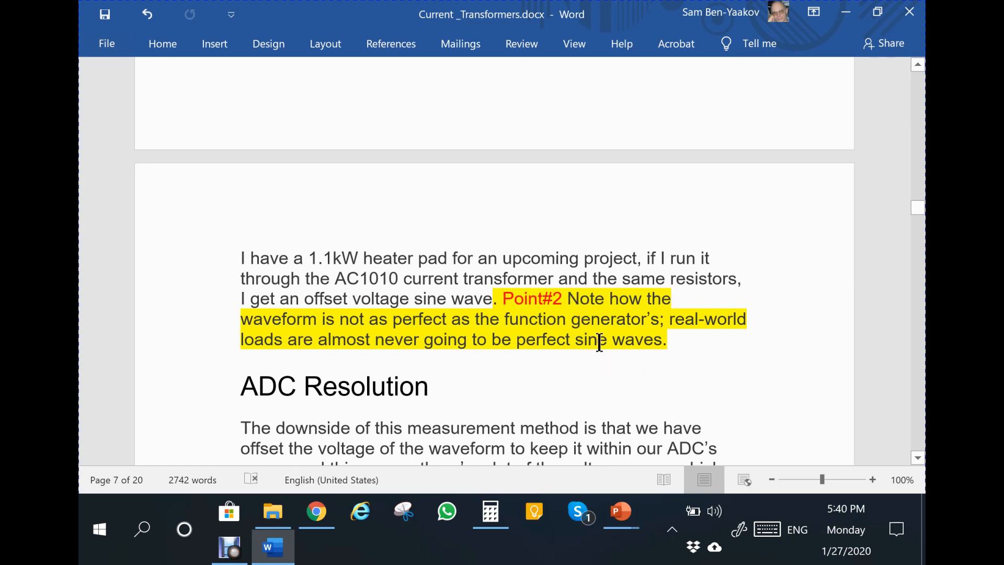
mouse_move(599, 370)
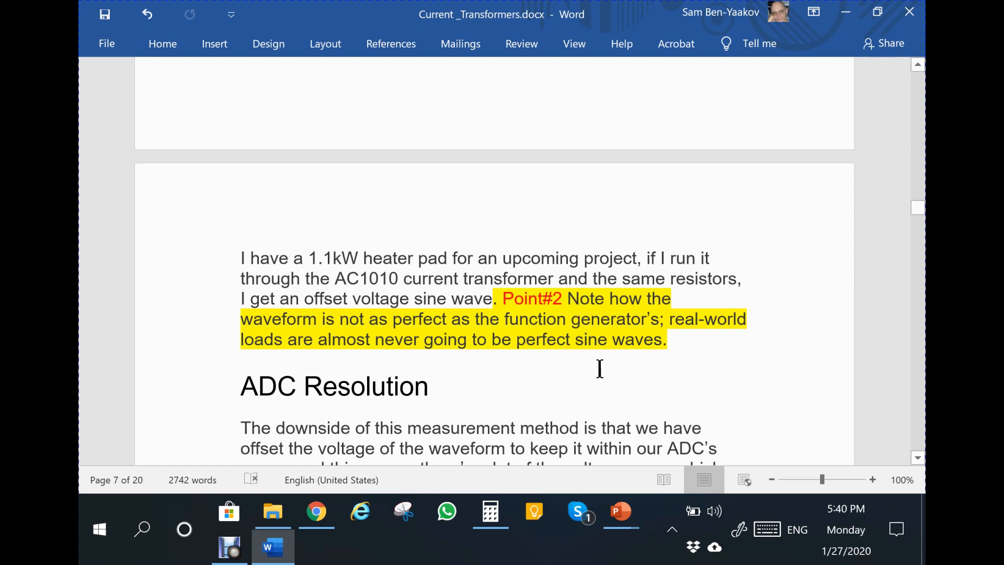
mouse_move(602, 351)
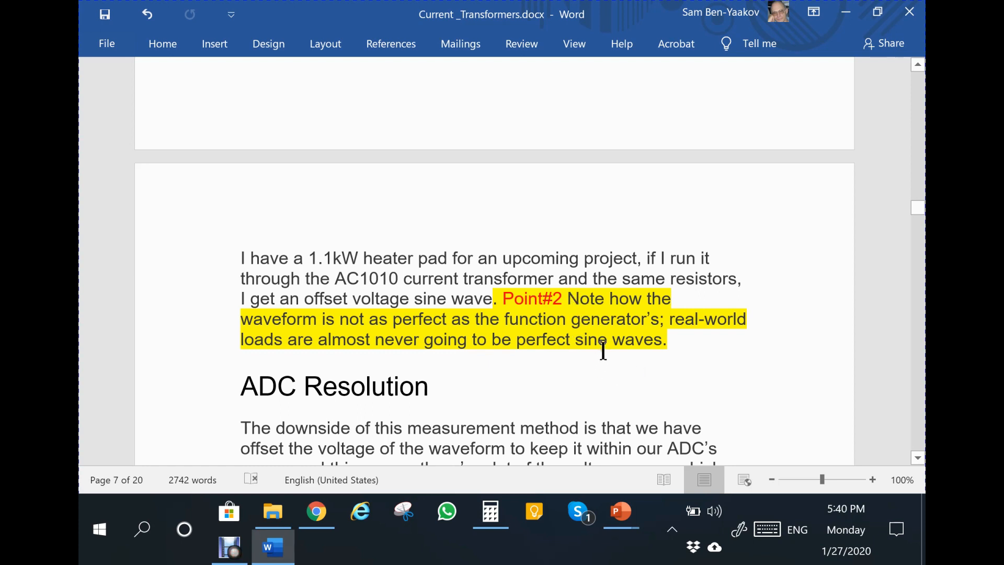
scroll("down", 3)
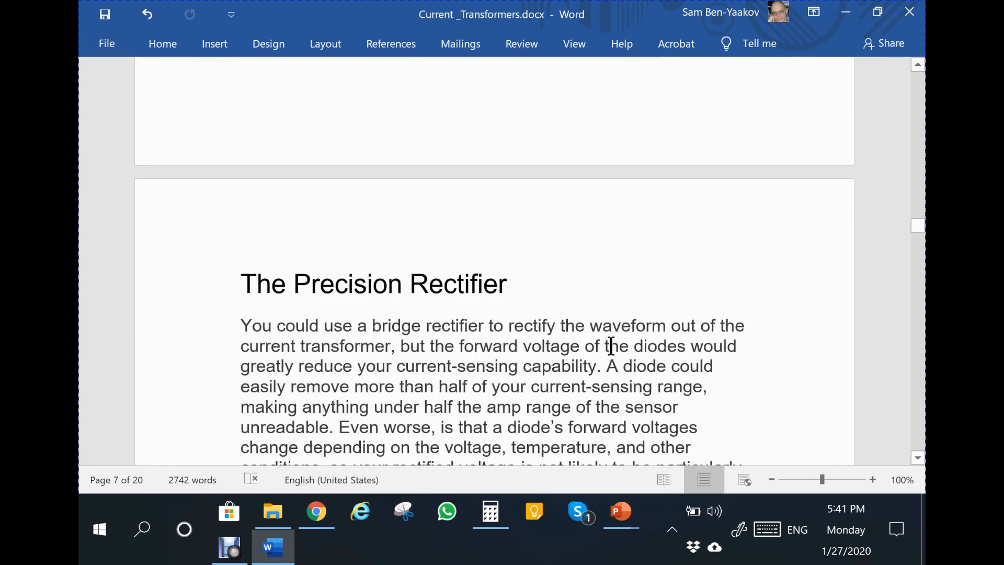
scroll("down", 3)
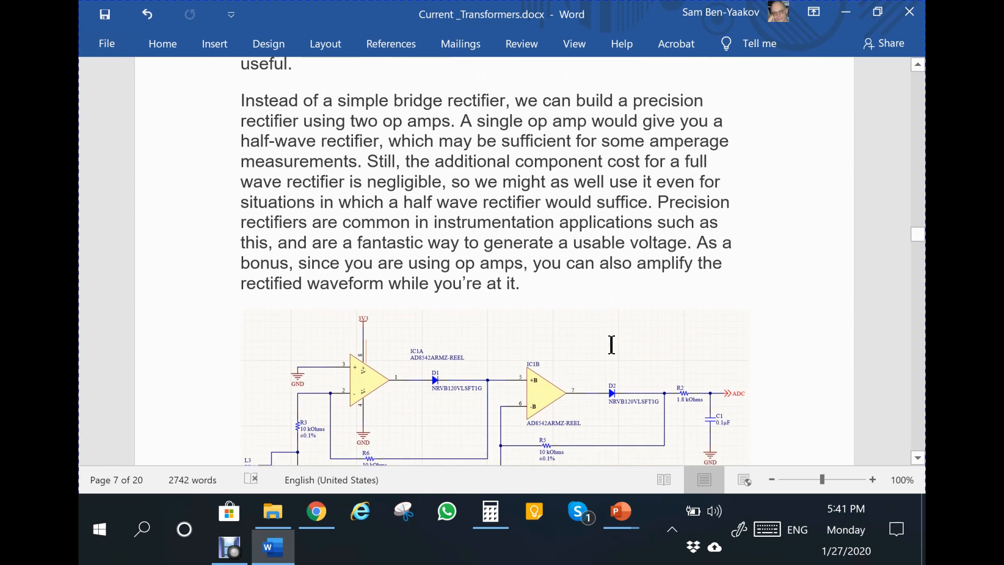
scroll("down", 3)
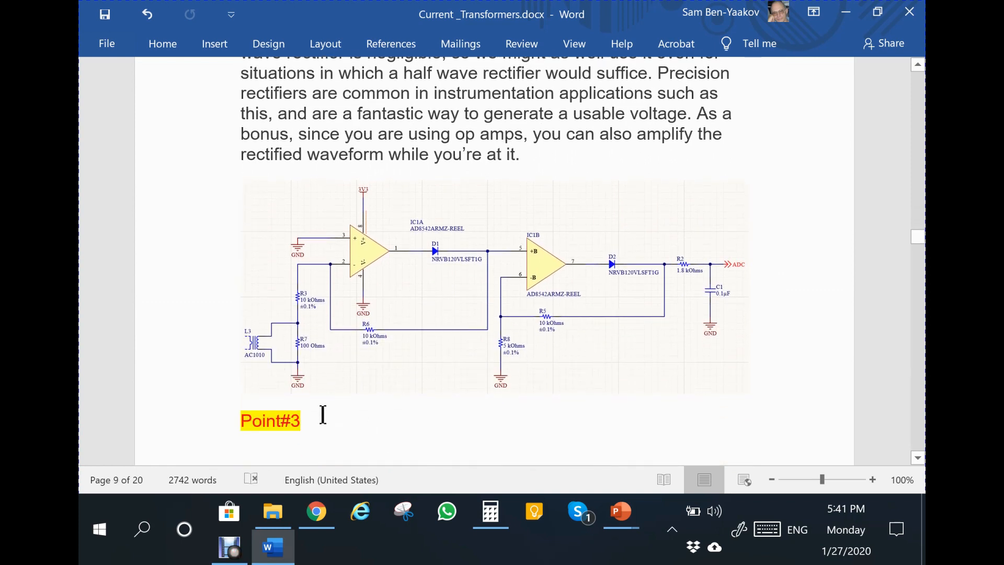
mouse_move(374, 431)
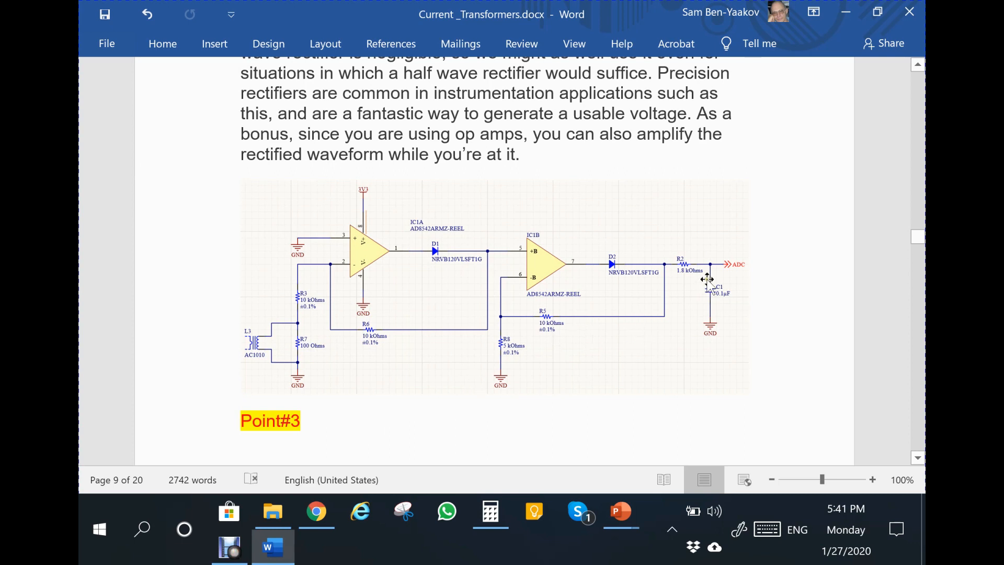
mouse_move(728, 263)
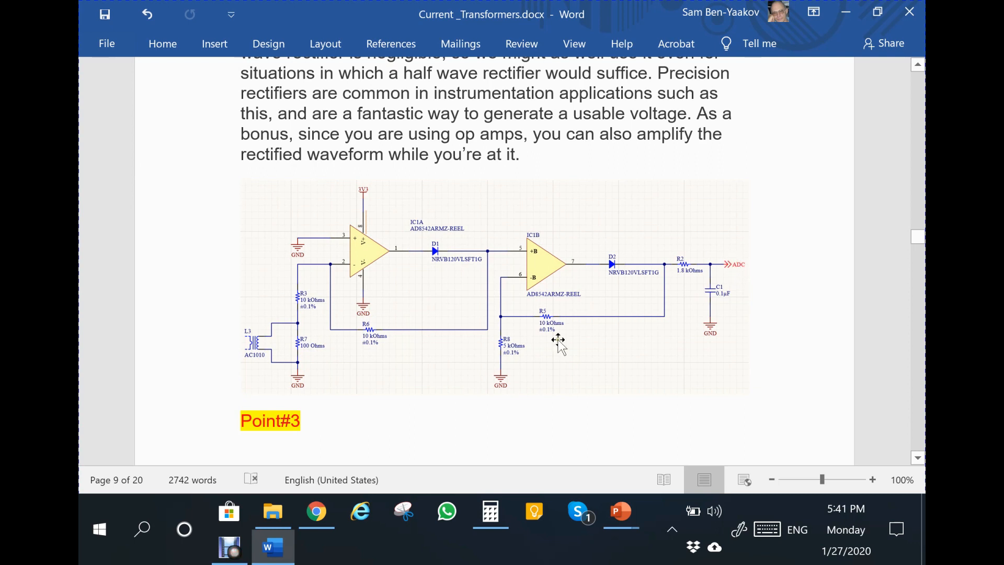
mouse_move(282, 380)
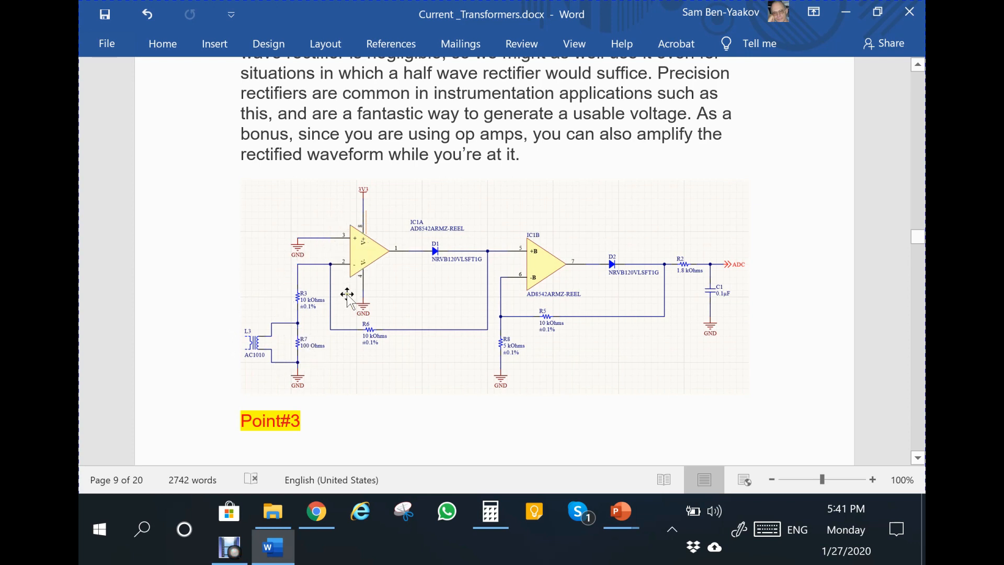
mouse_move(393, 338)
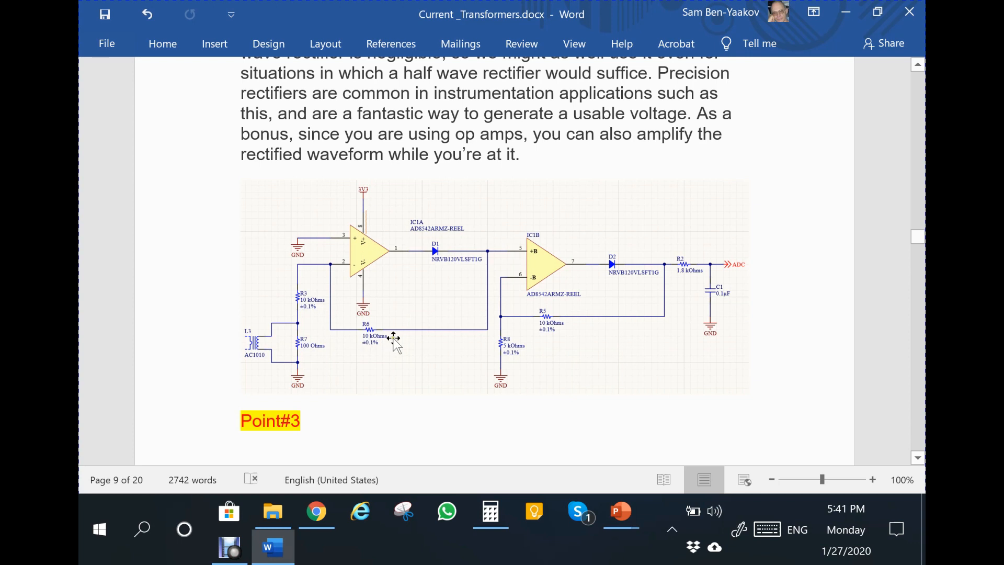
mouse_move(339, 368)
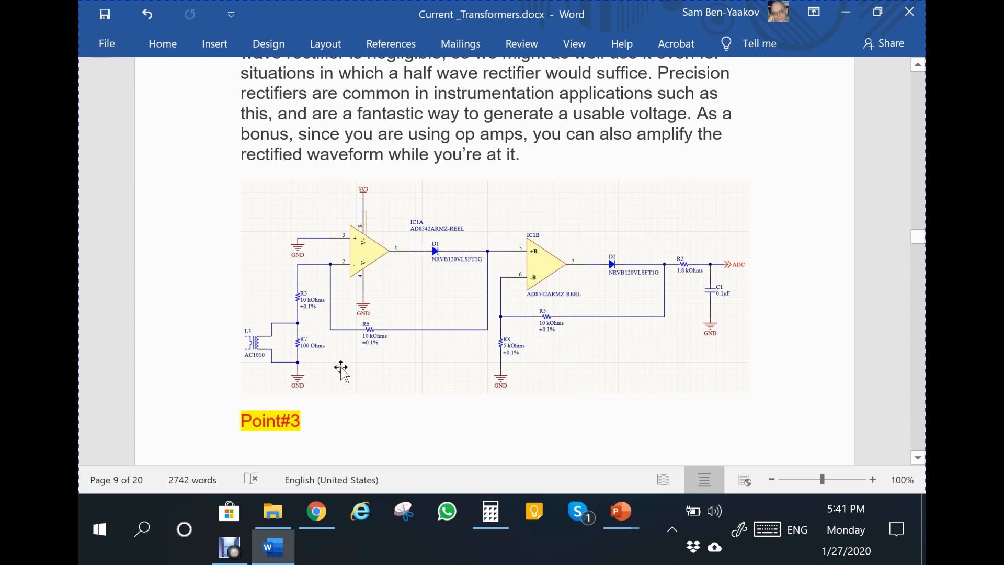
mouse_move(353, 345)
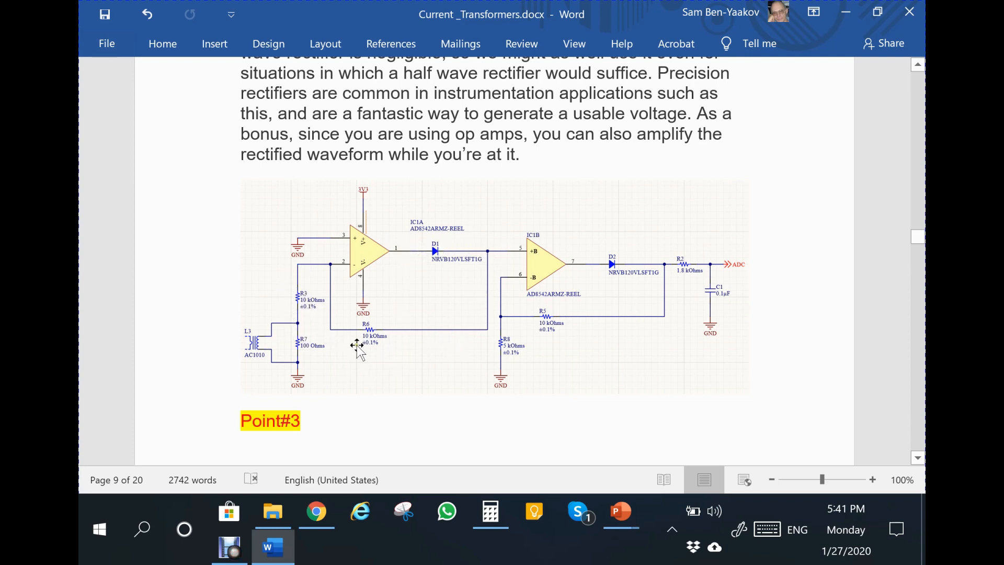
mouse_move(492, 296)
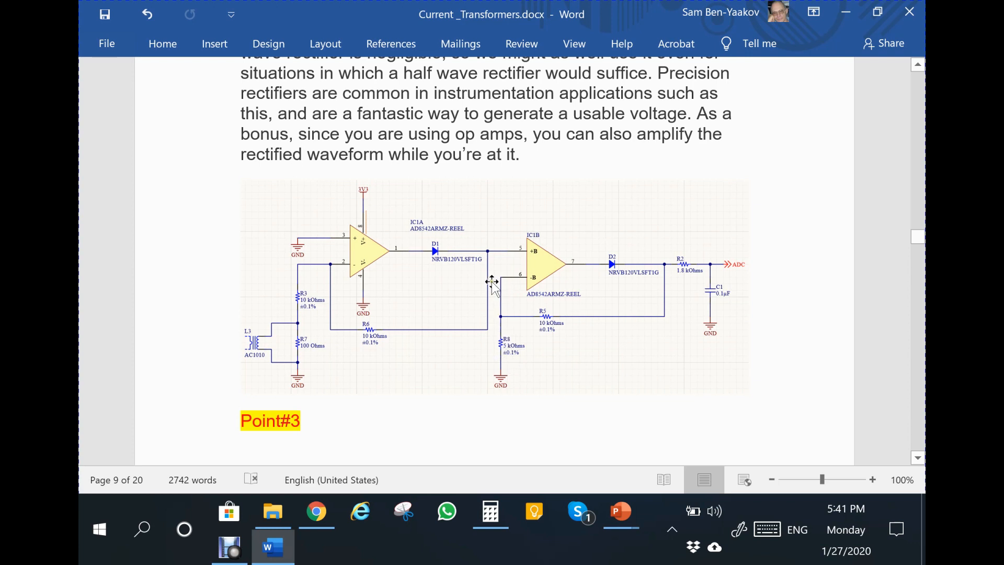
mouse_move(705, 268)
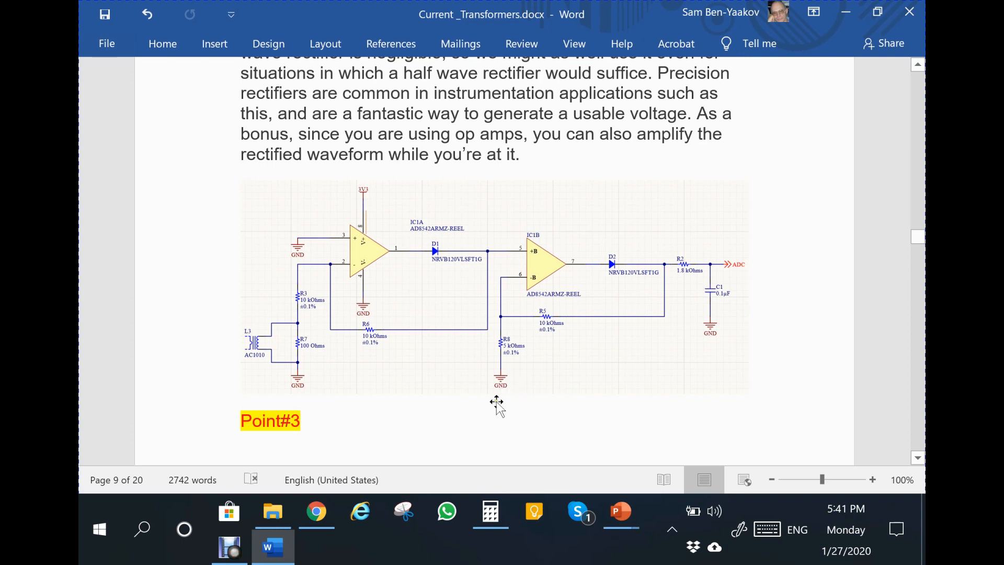
mouse_move(510, 363)
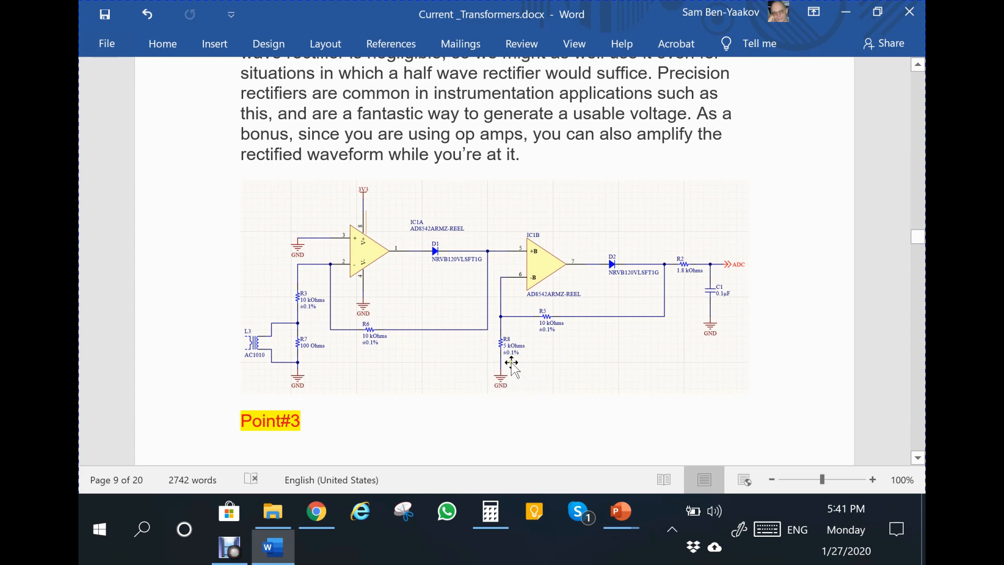
mouse_move(545, 332)
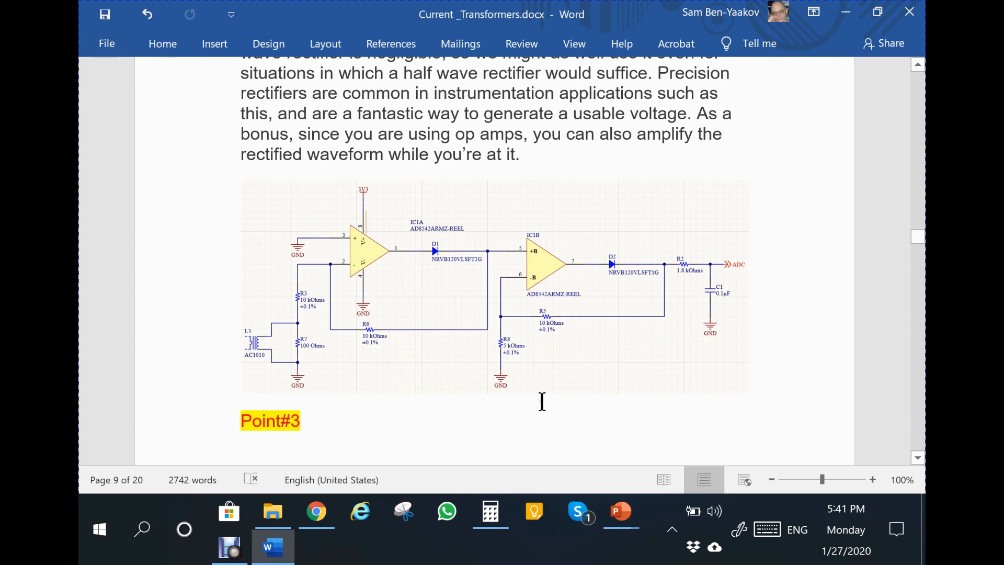
mouse_move(601, 381)
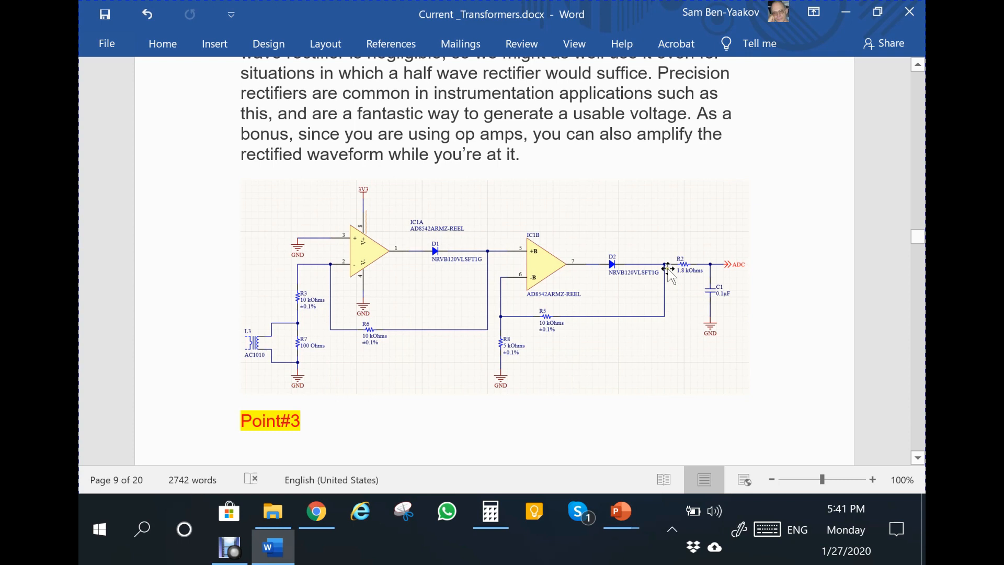
mouse_move(734, 338)
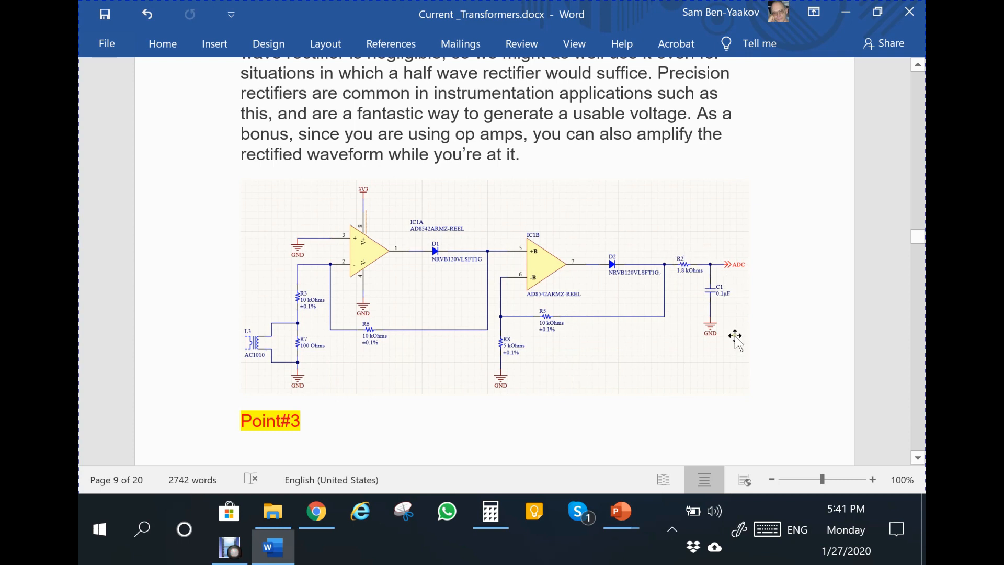
mouse_move(688, 319)
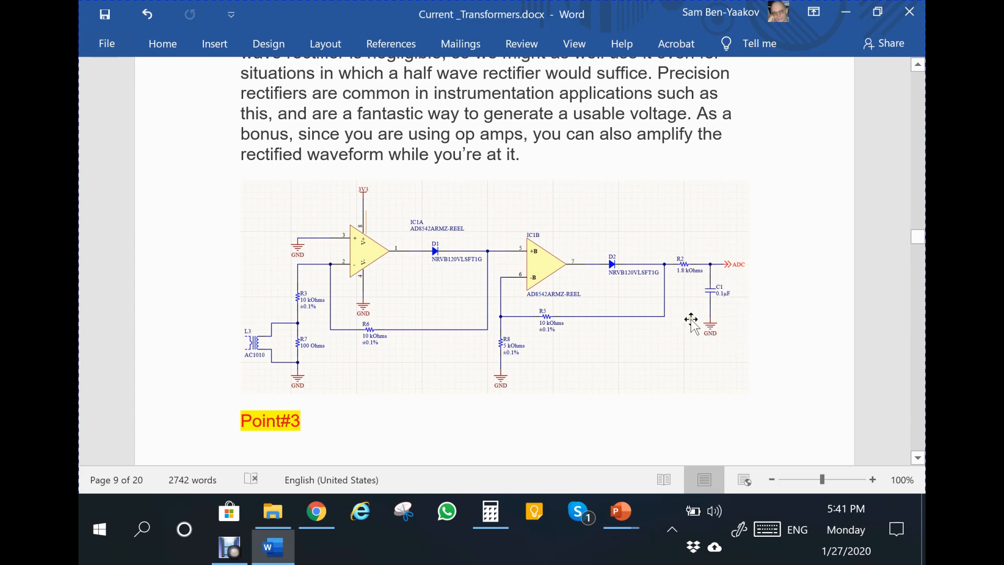
mouse_move(705, 319)
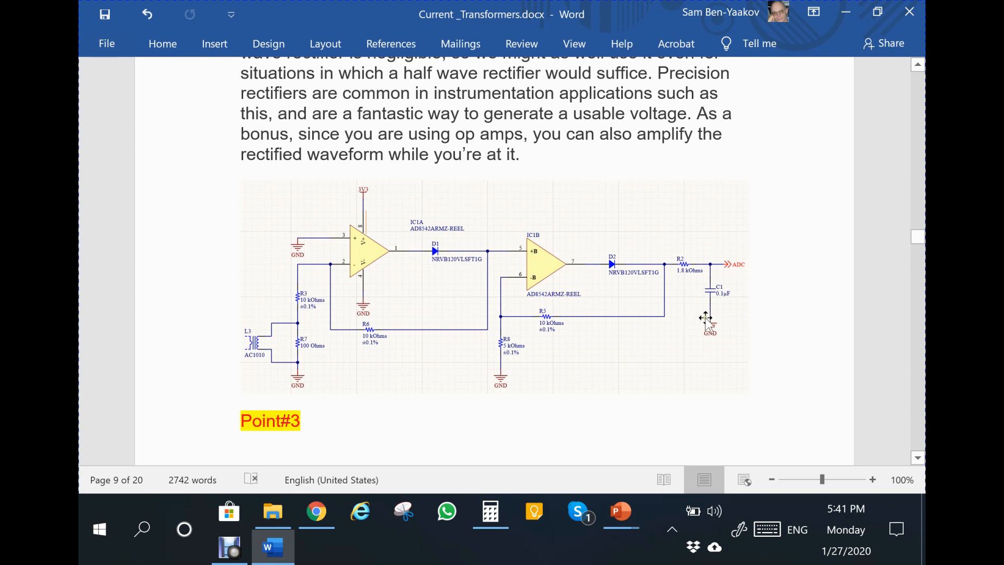
mouse_move(703, 309)
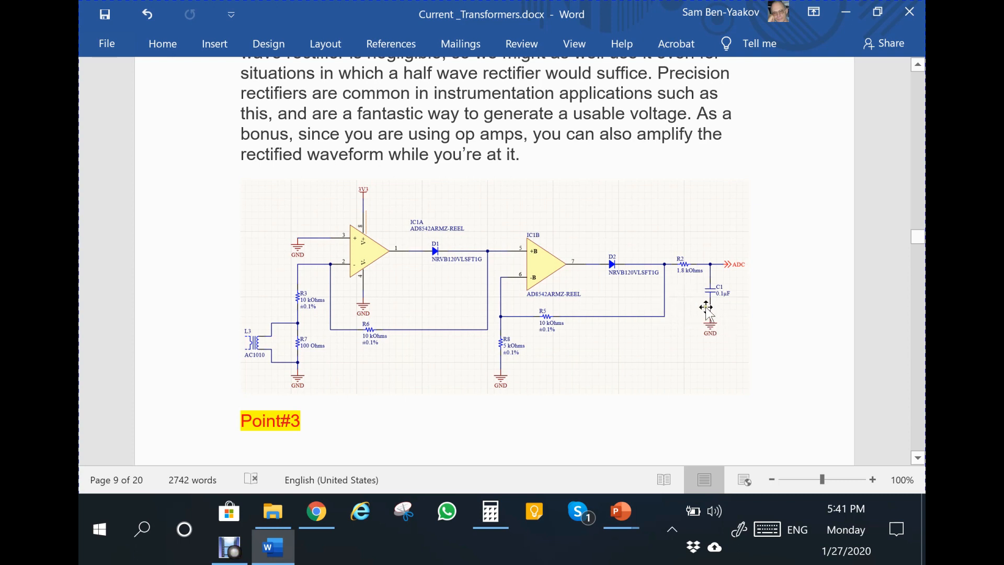
mouse_move(721, 308)
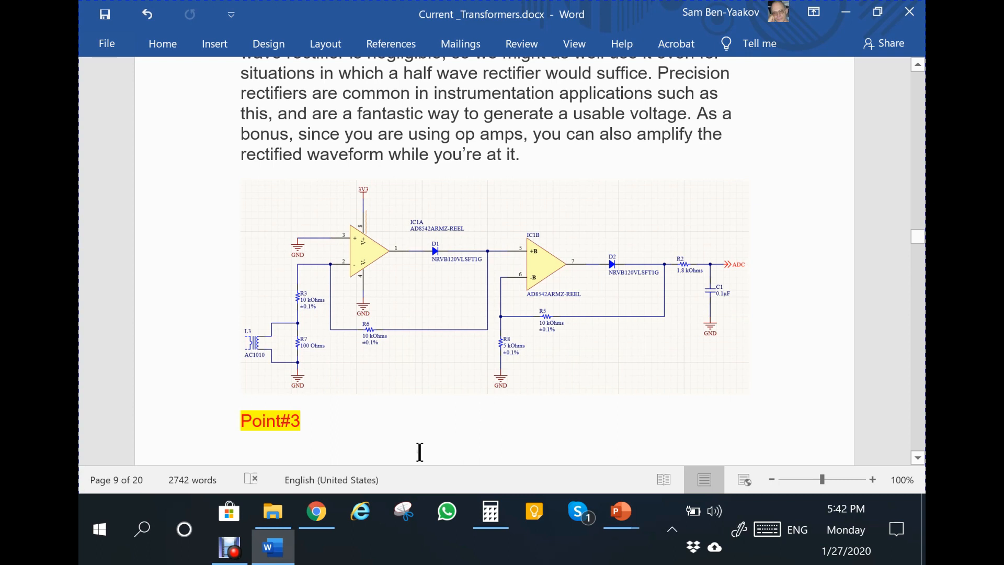
mouse_move(364, 440)
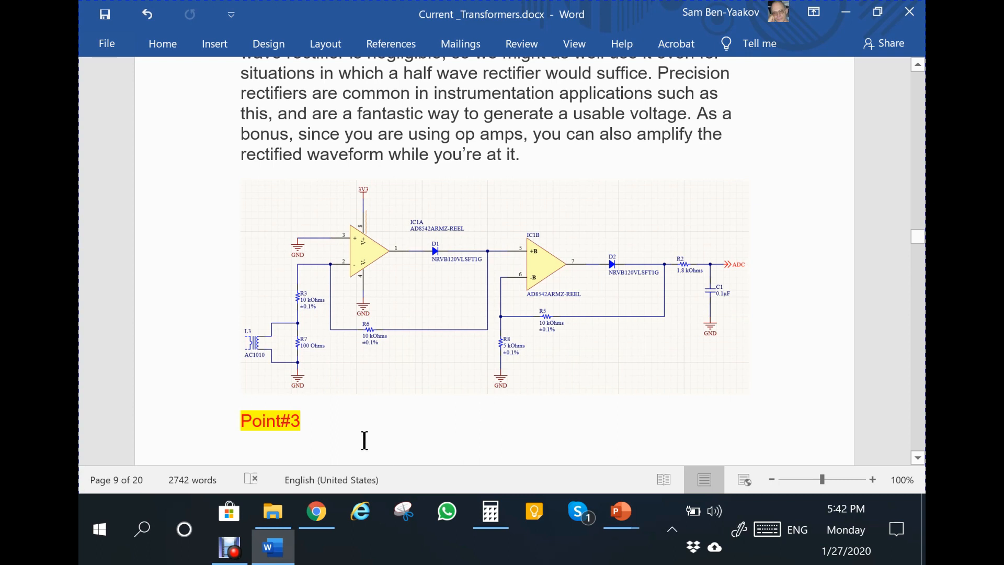
mouse_move(370, 452)
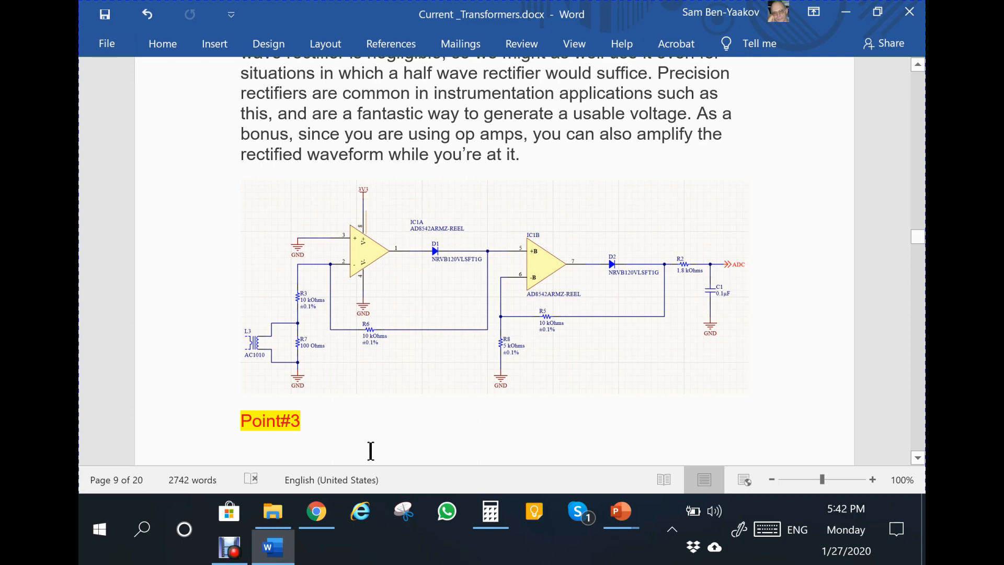
mouse_move(376, 375)
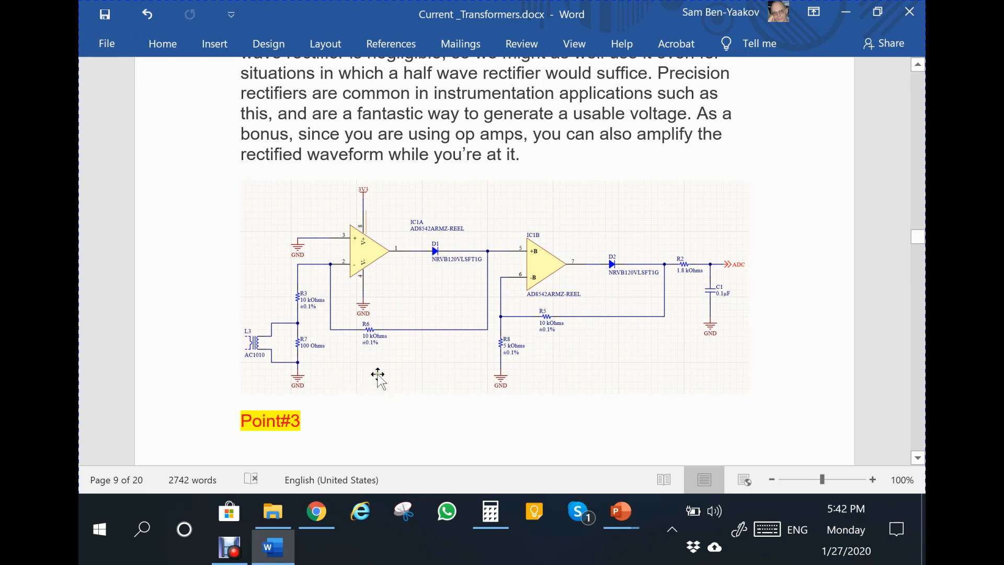
mouse_move(377, 380)
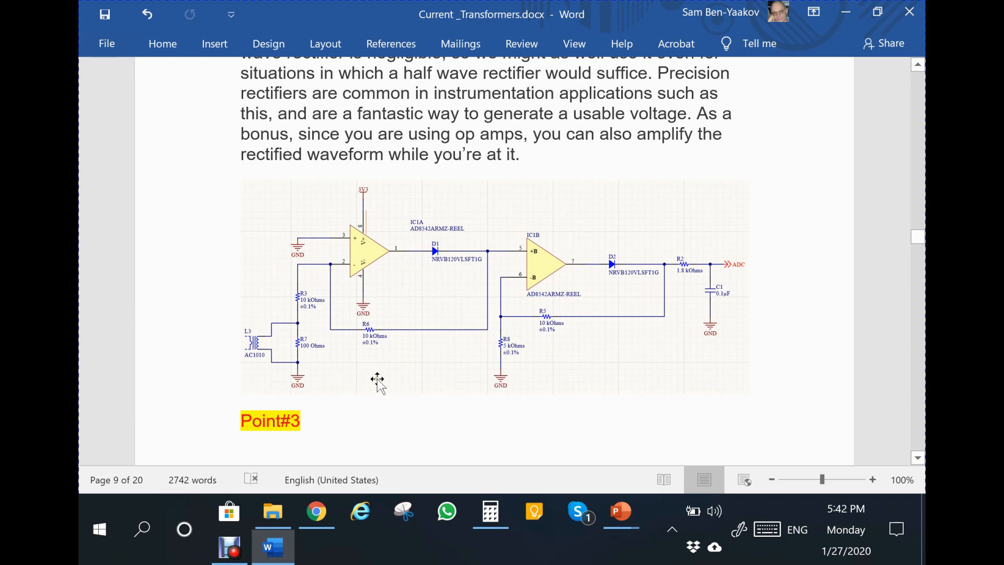
mouse_move(375, 360)
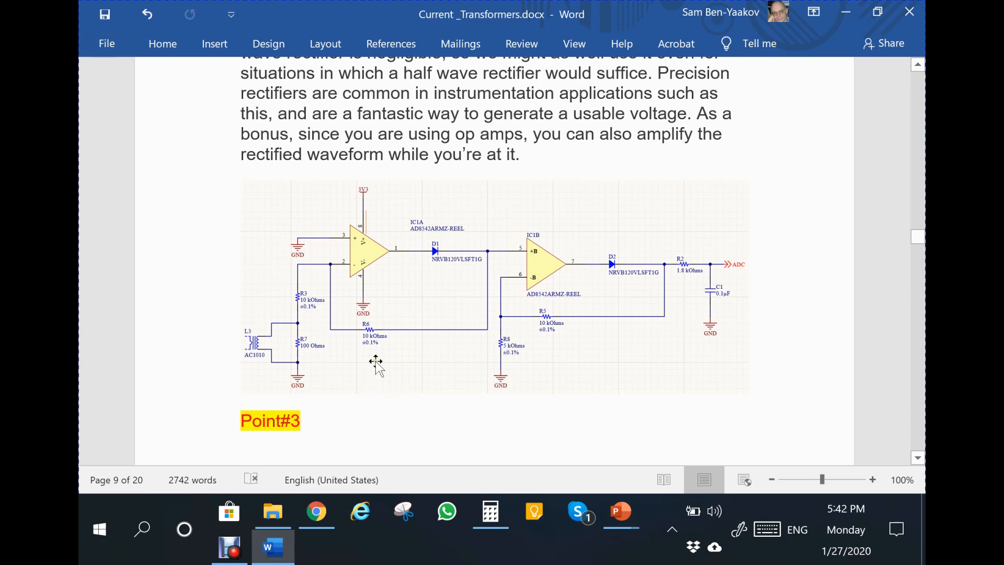
mouse_move(586, 400)
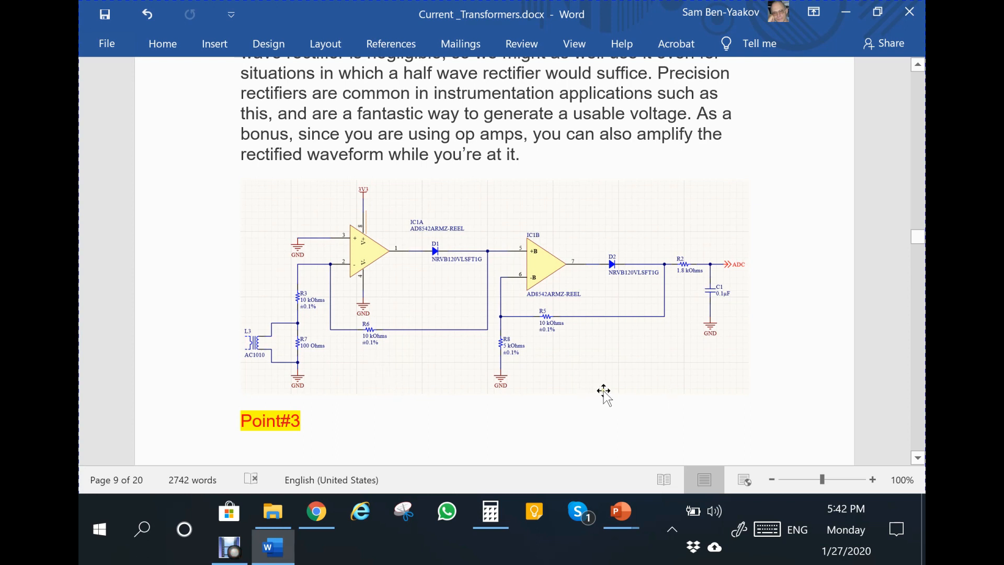
mouse_move(454, 392)
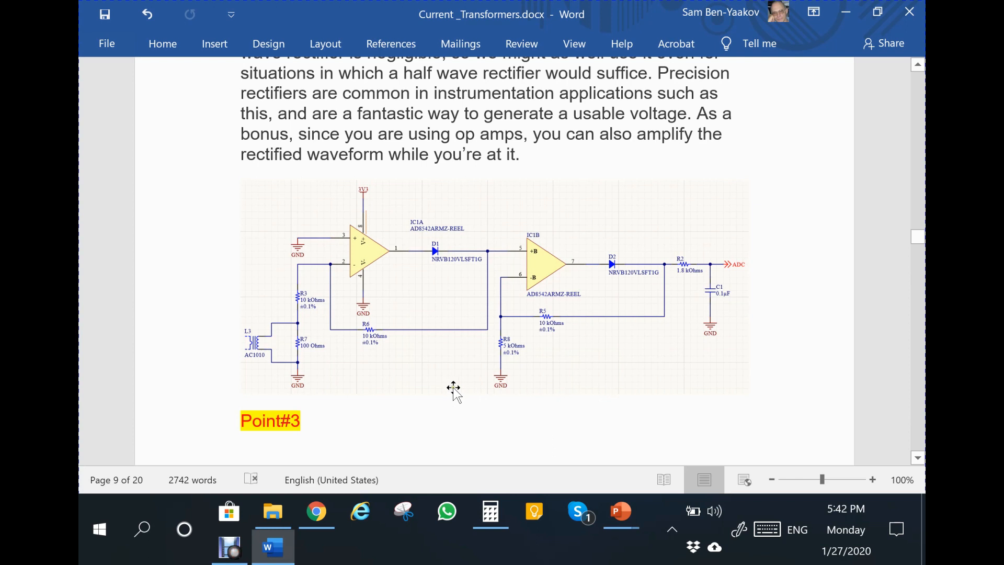
mouse_move(473, 388)
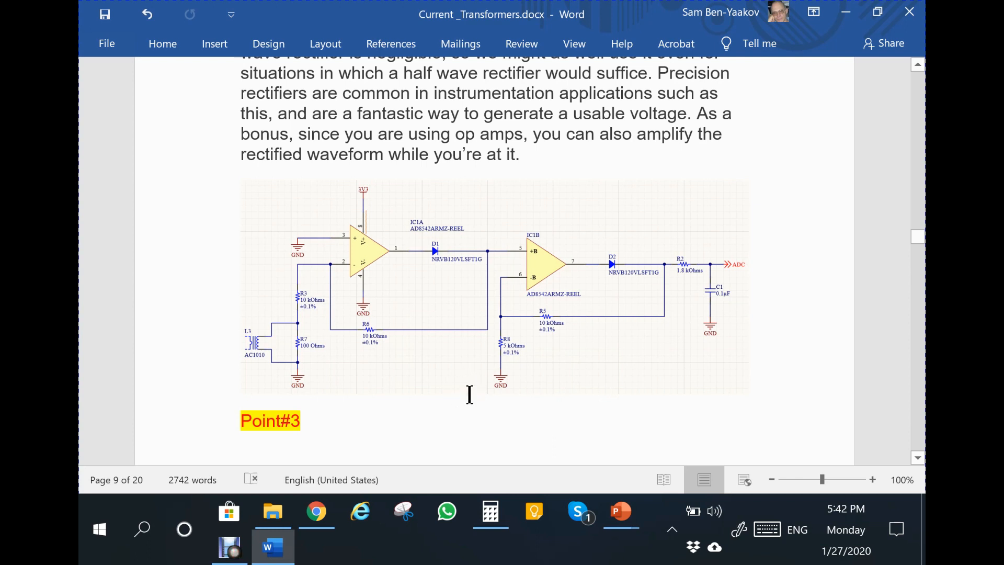
mouse_move(471, 395)
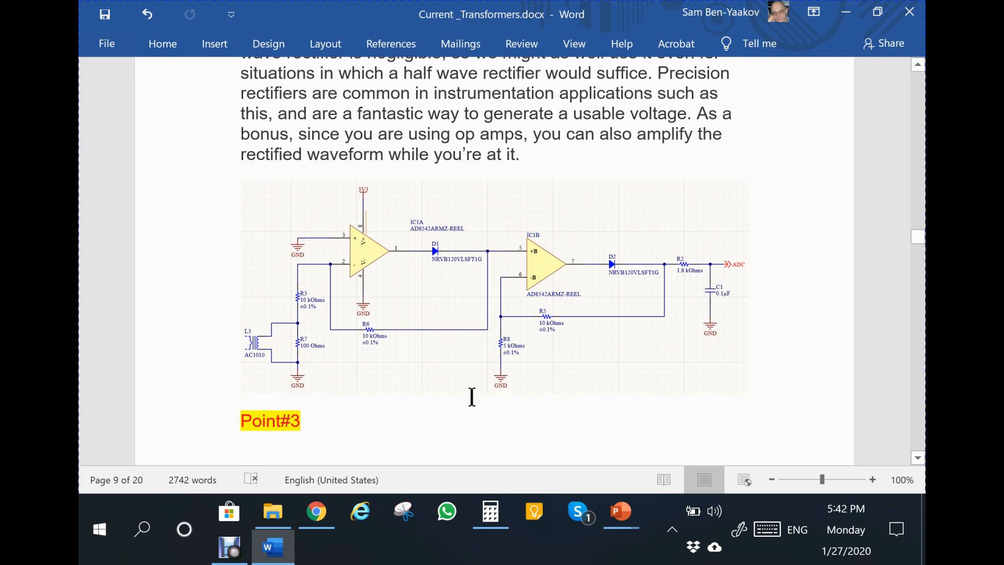
Scroll down to page 10's highlighted Point#4 dual op amp and Point#5 600Hz RC filter notes
scroll("down", 3)
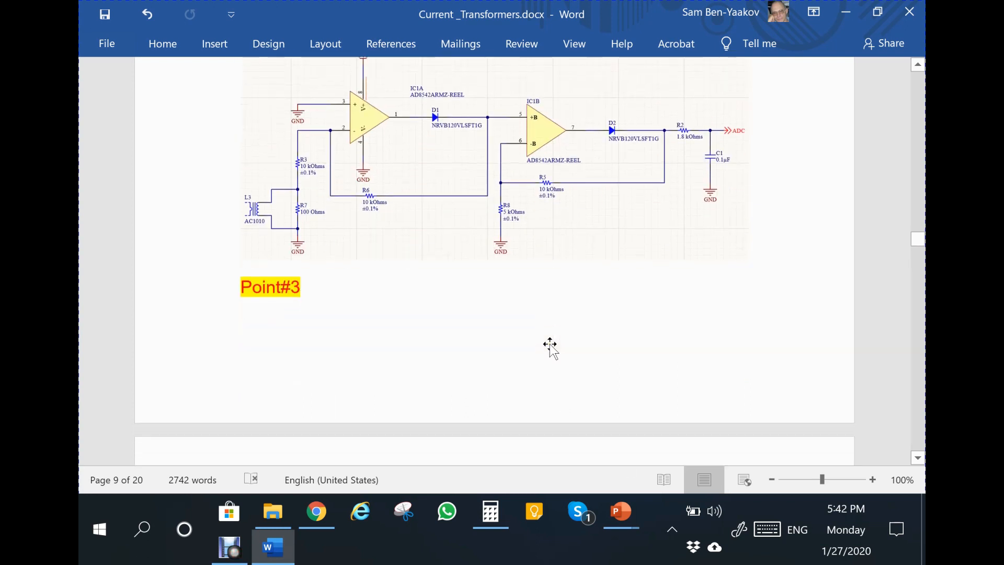
scroll("down", 3)
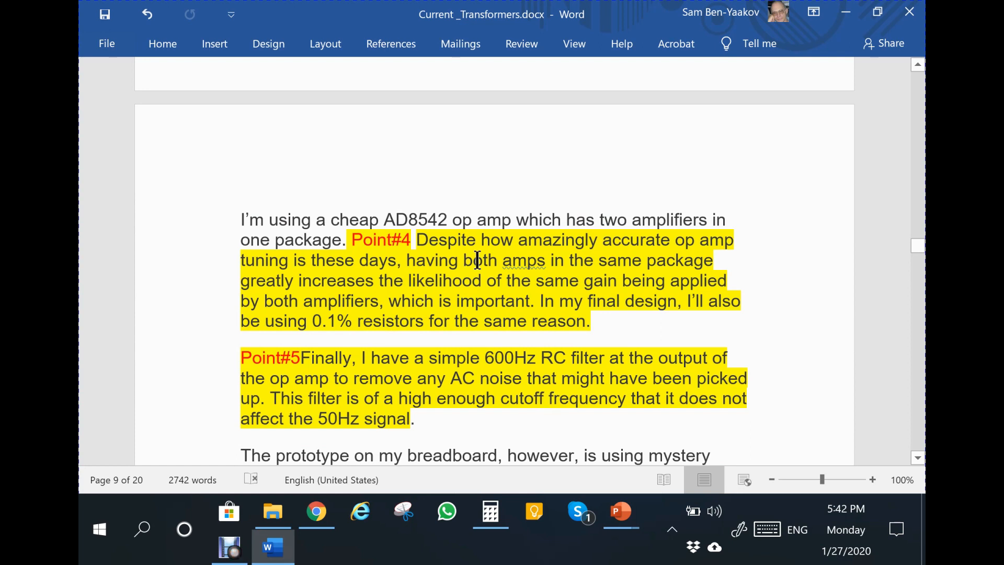
mouse_move(356, 286)
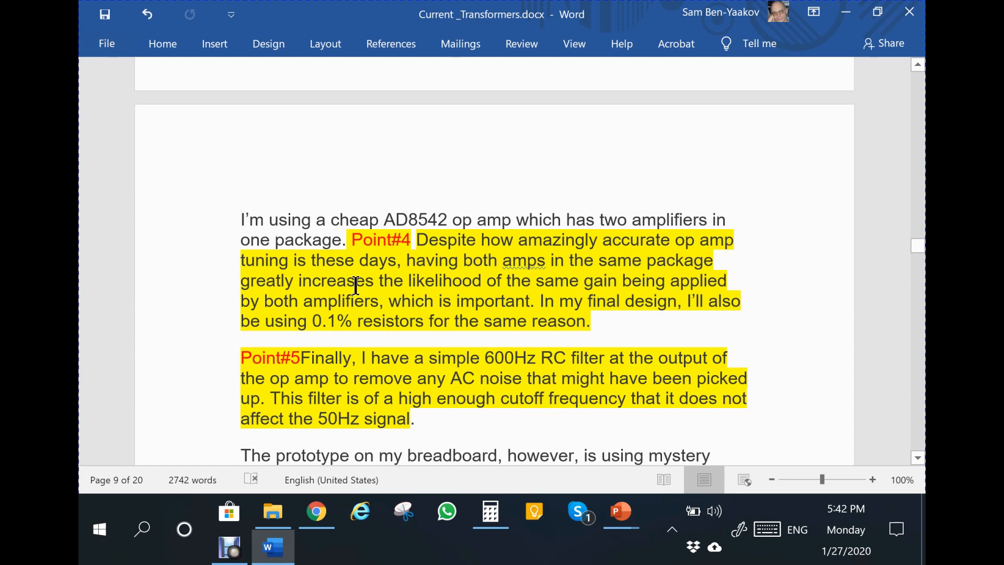
mouse_move(293, 277)
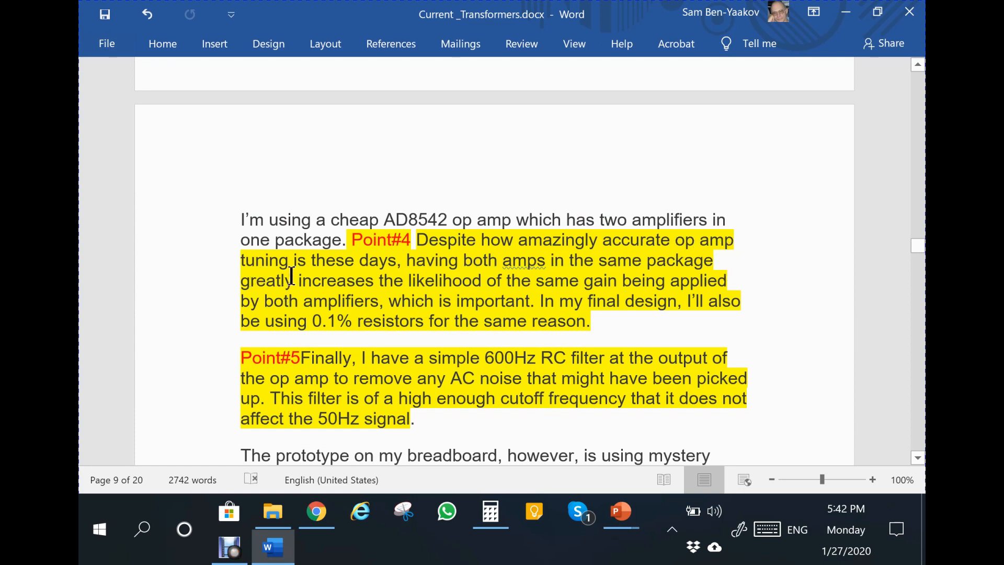
mouse_move(338, 274)
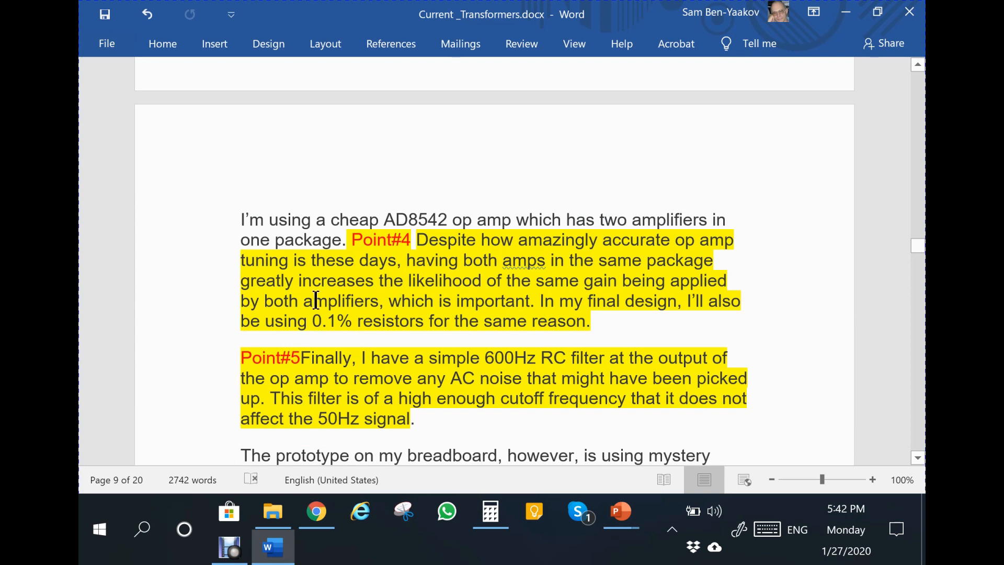
mouse_move(471, 291)
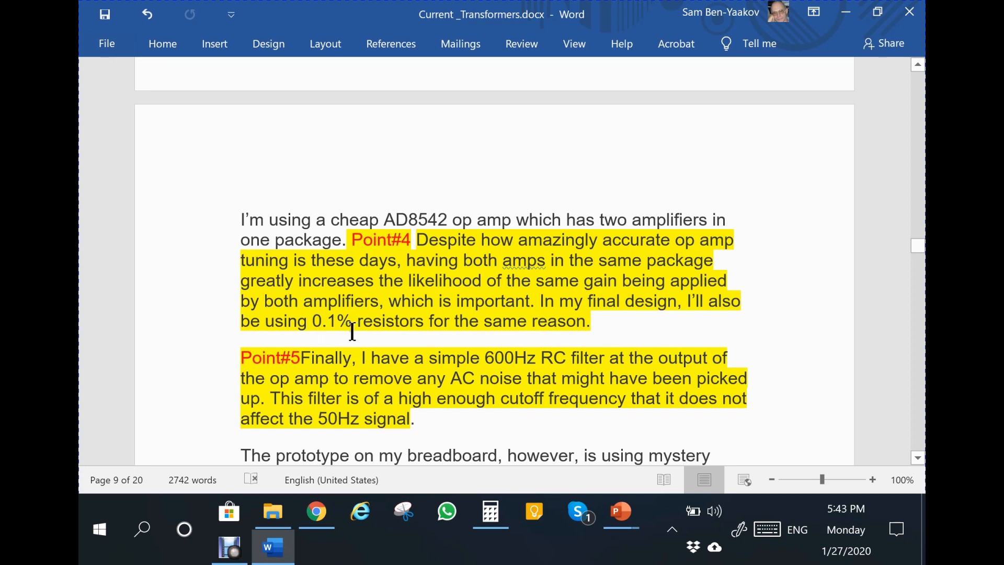
mouse_move(573, 329)
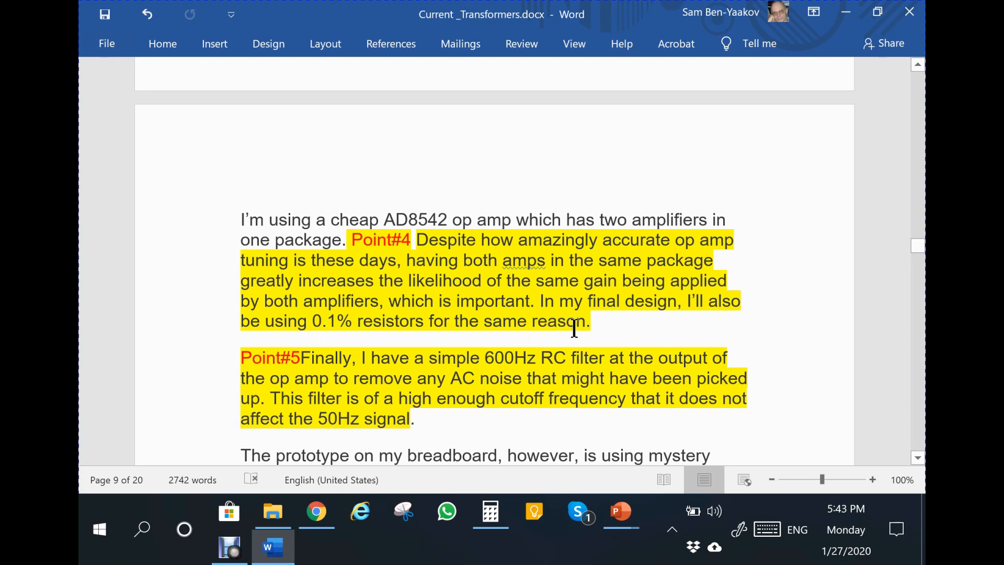
mouse_move(555, 245)
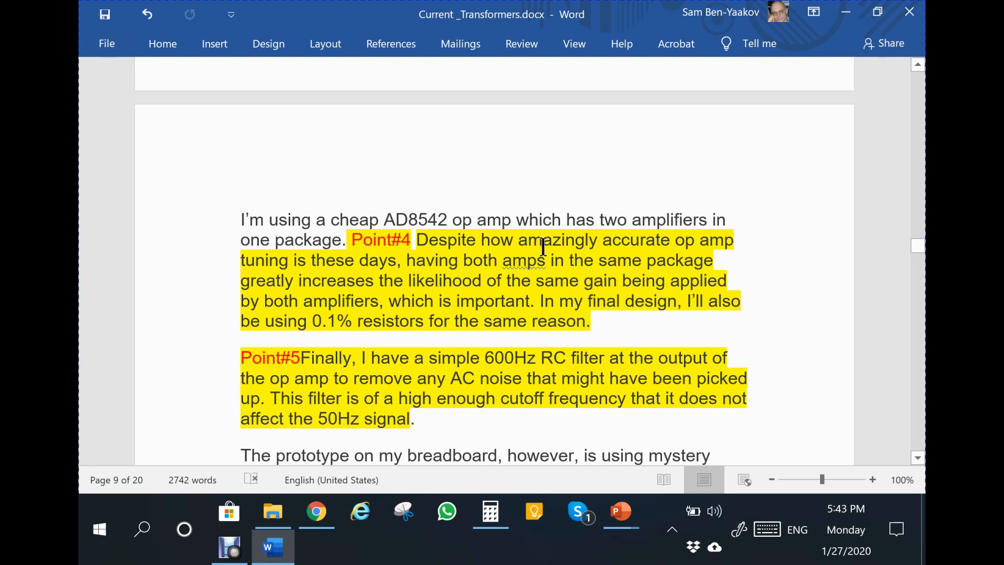
mouse_move(462, 304)
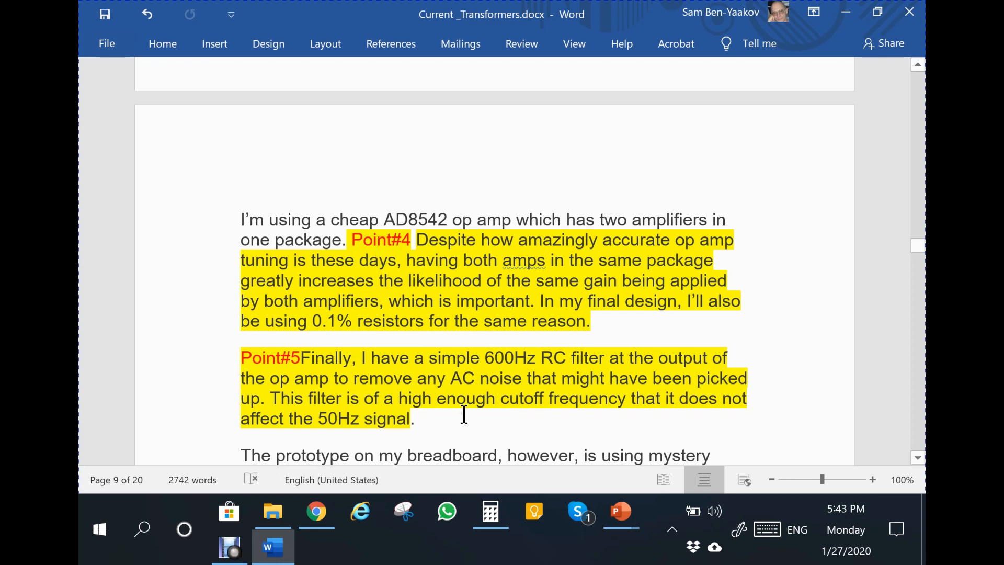
scroll("down", 3)
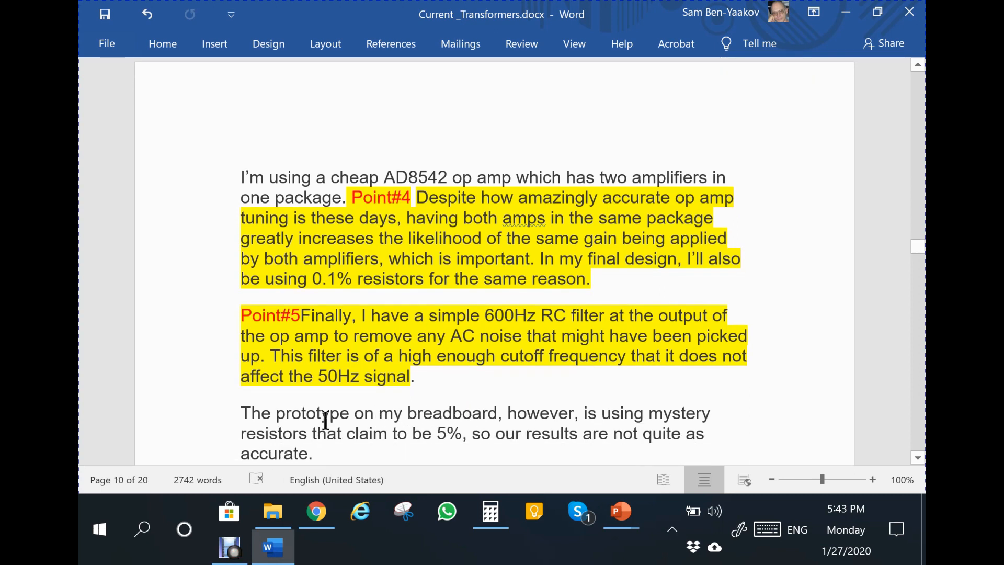
mouse_move(310, 355)
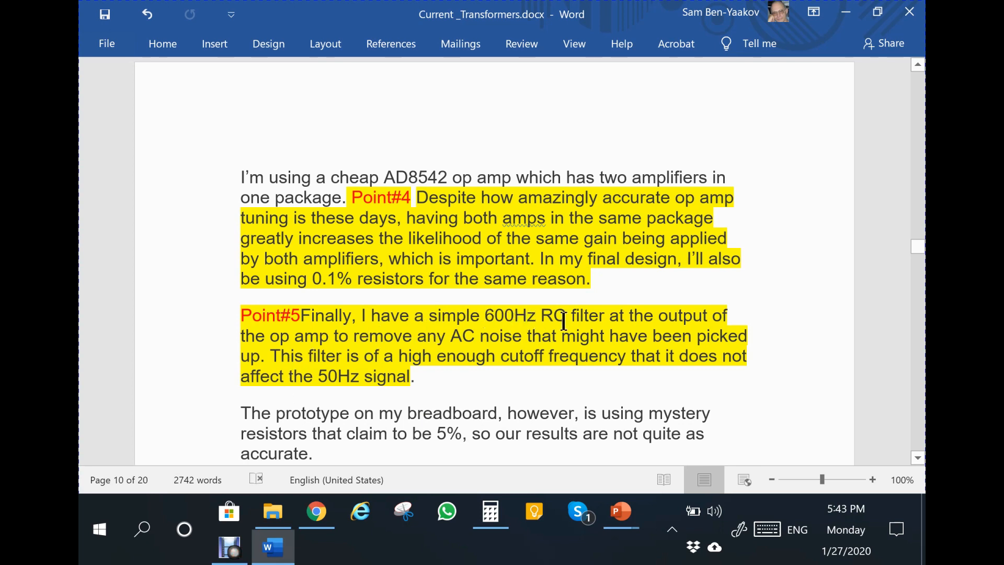
mouse_move(277, 364)
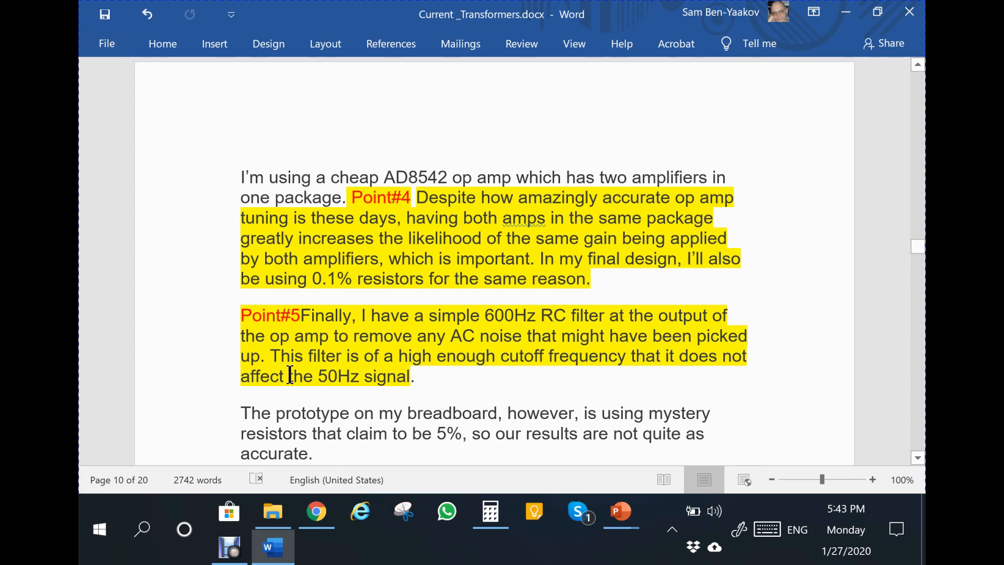
mouse_move(633, 375)
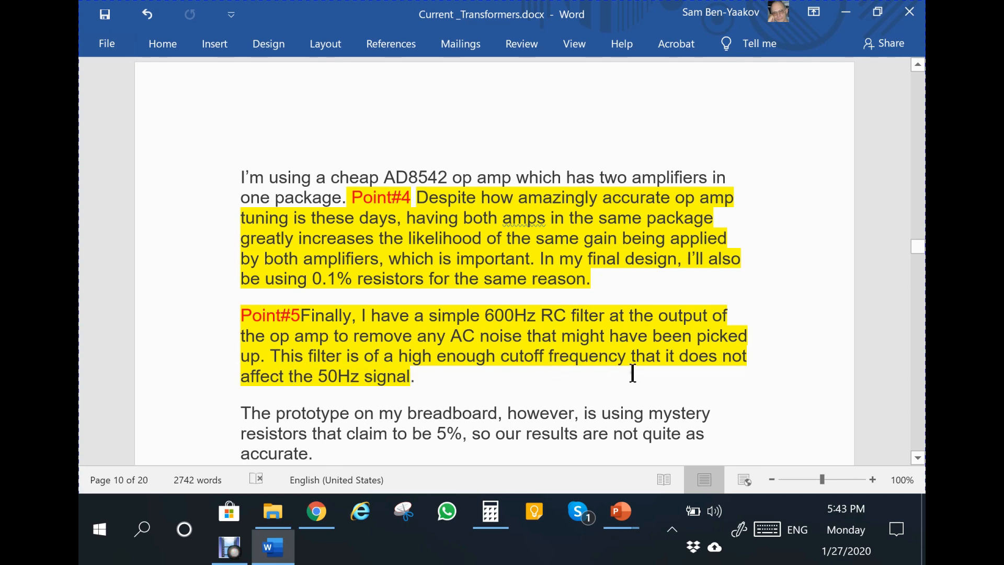
mouse_move(302, 401)
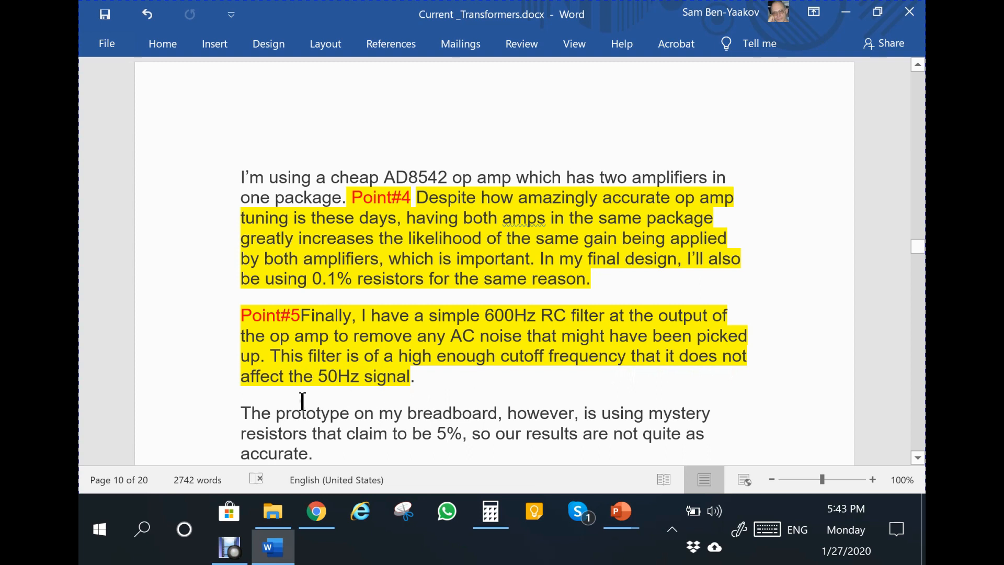
mouse_move(414, 387)
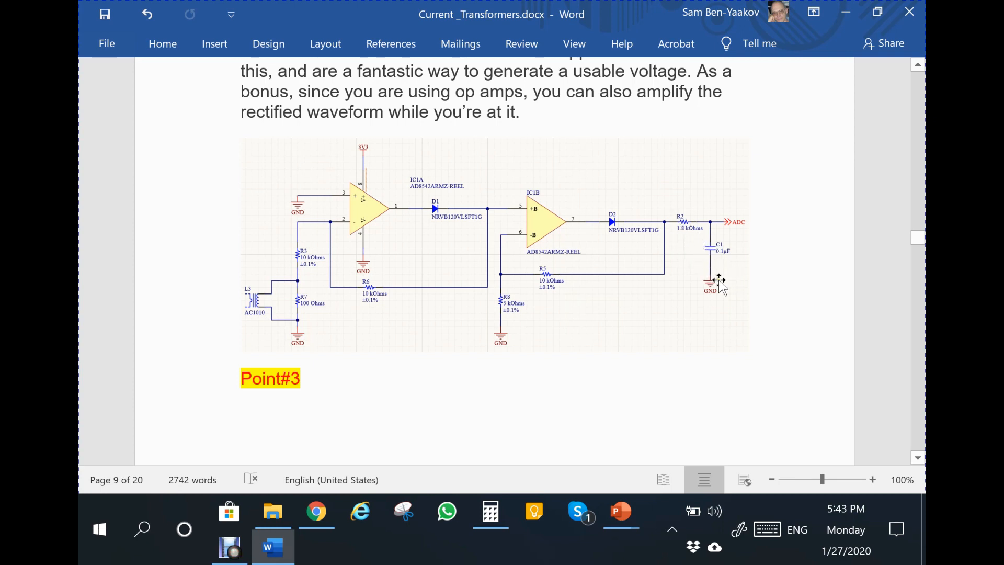
mouse_move(742, 396)
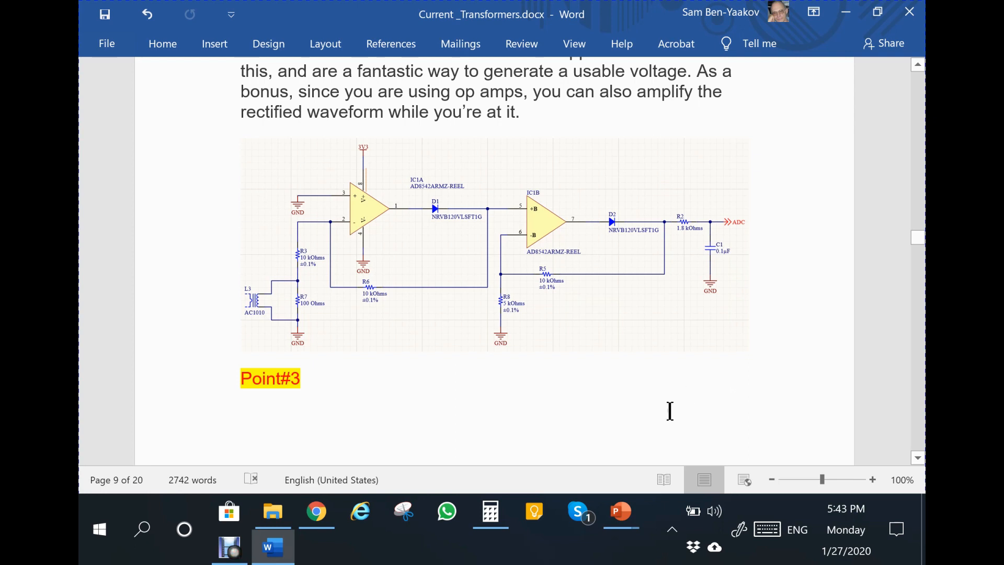
scroll("down", 3)
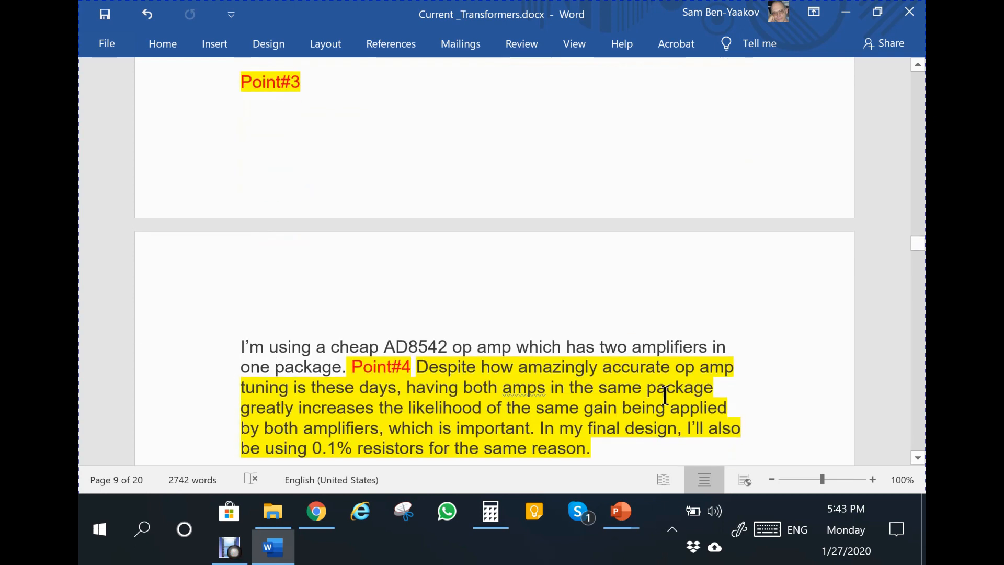
scroll("down", 3)
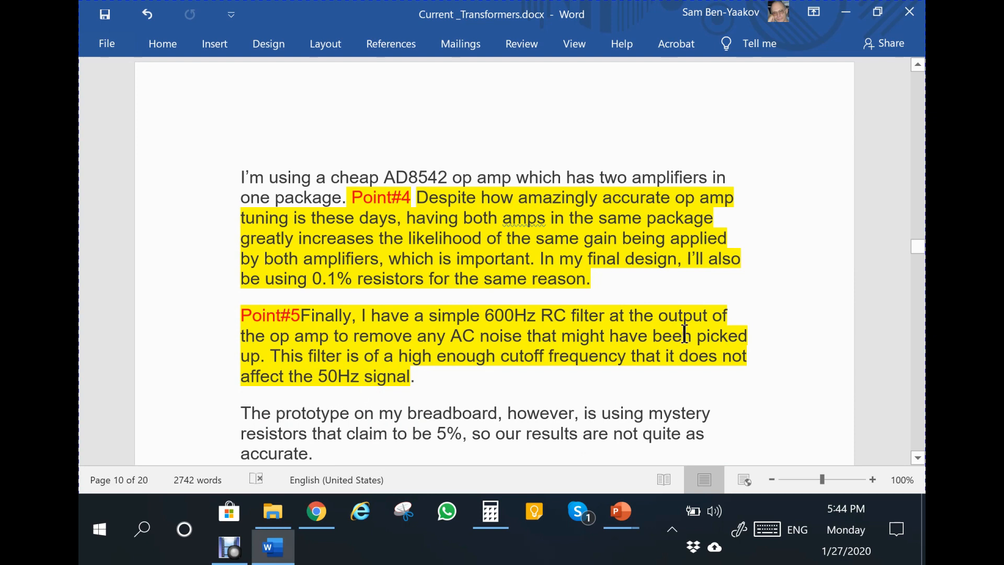
scroll("down", 3)
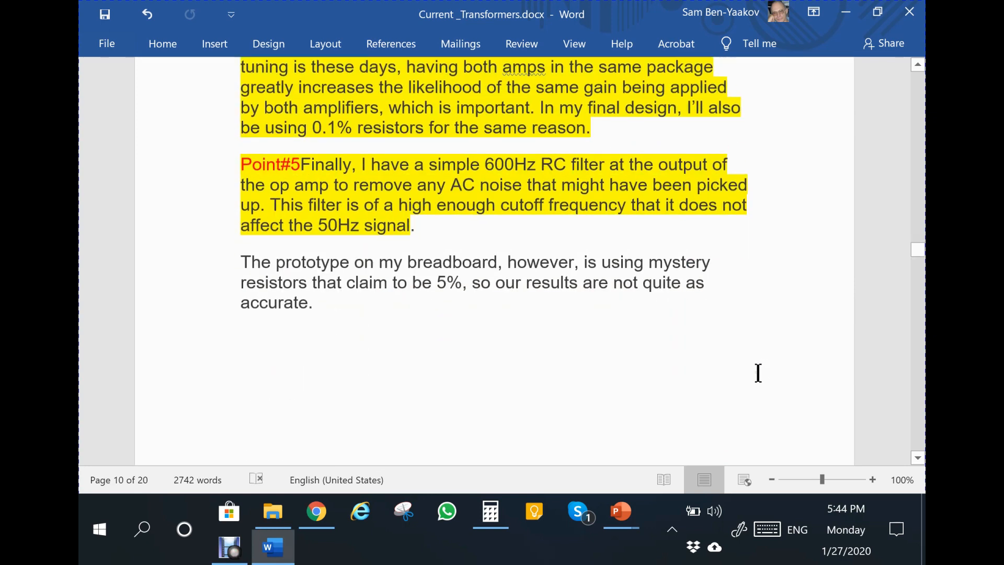
Scroll down to page 11's RIGOL oscilloscope capture with the circled distortion and Point#6 label
scroll("down", 3)
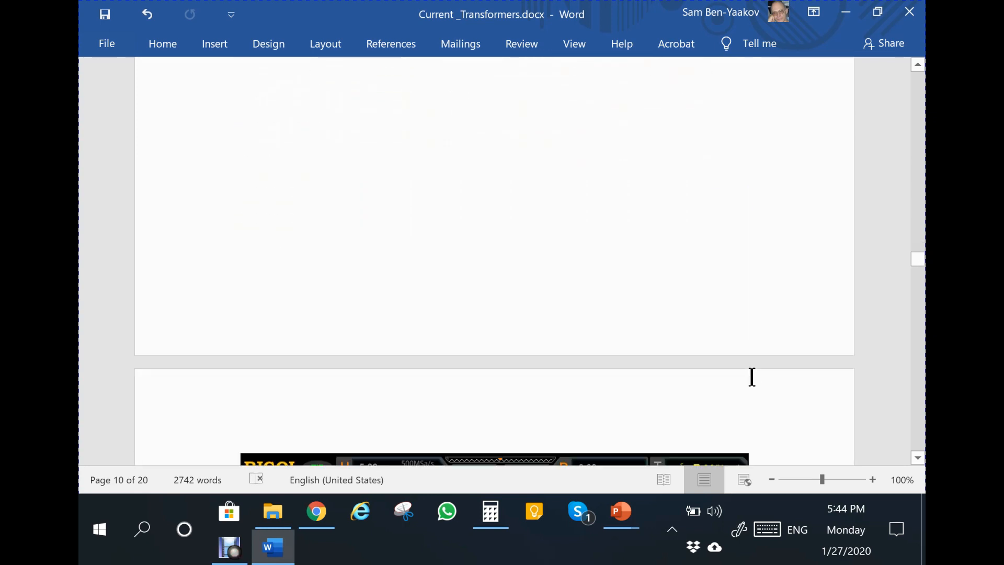
scroll("down", 3)
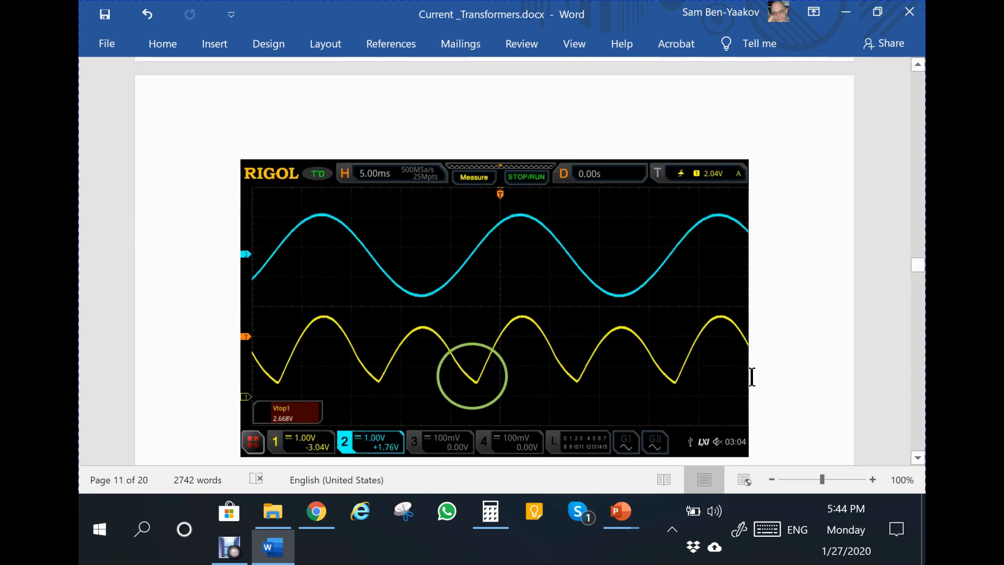
scroll("down", 3)
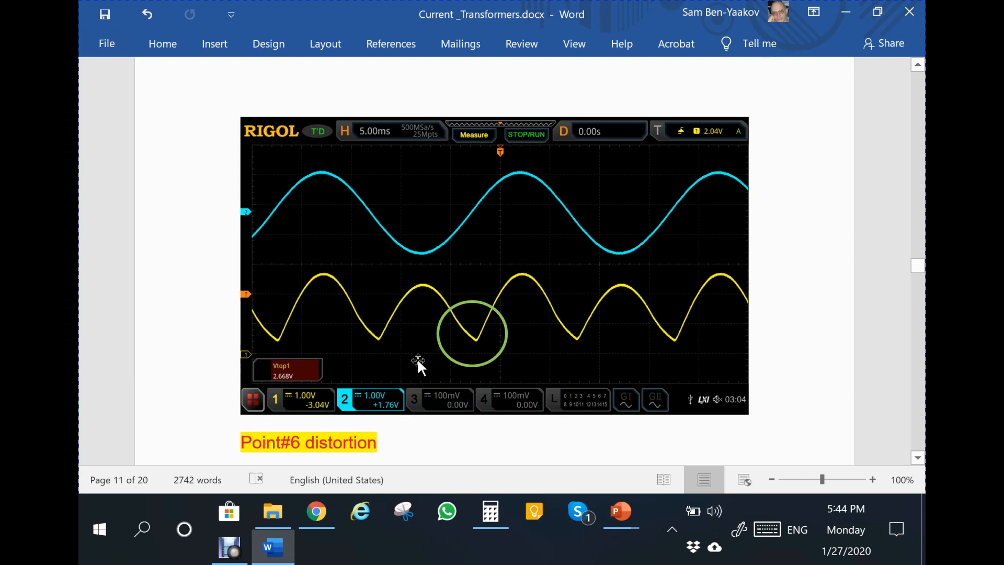
mouse_move(409, 252)
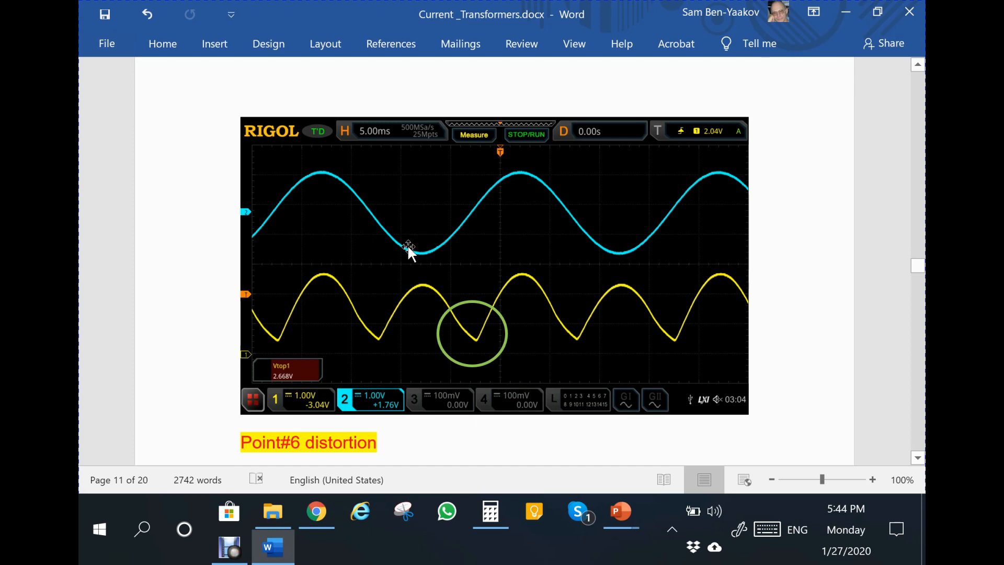
mouse_move(400, 254)
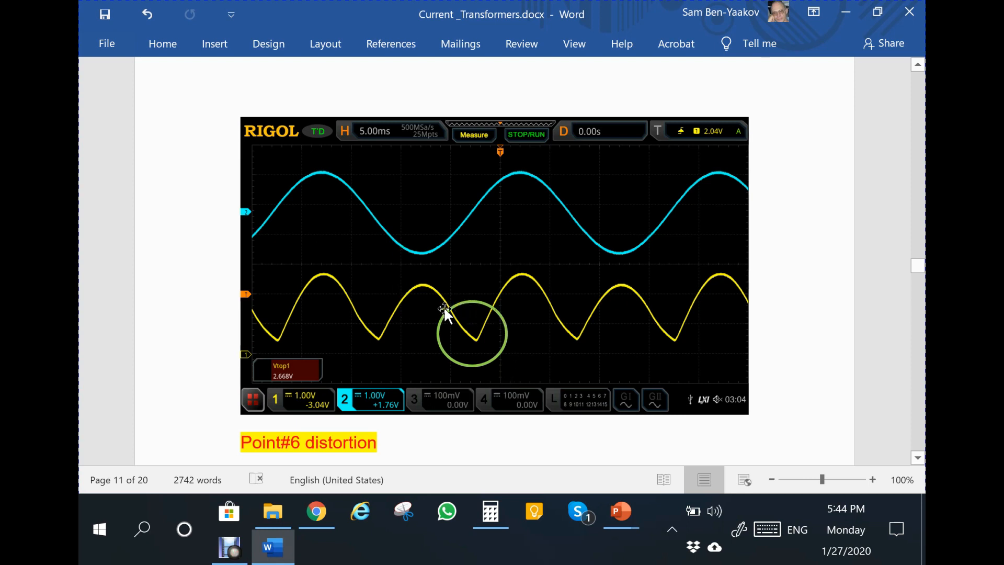
mouse_move(480, 386)
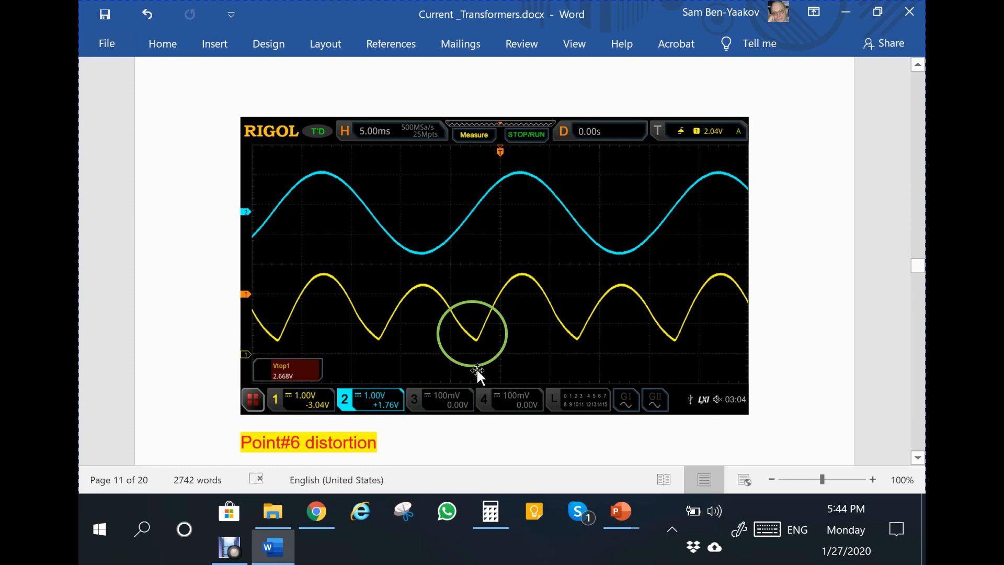
mouse_move(541, 312)
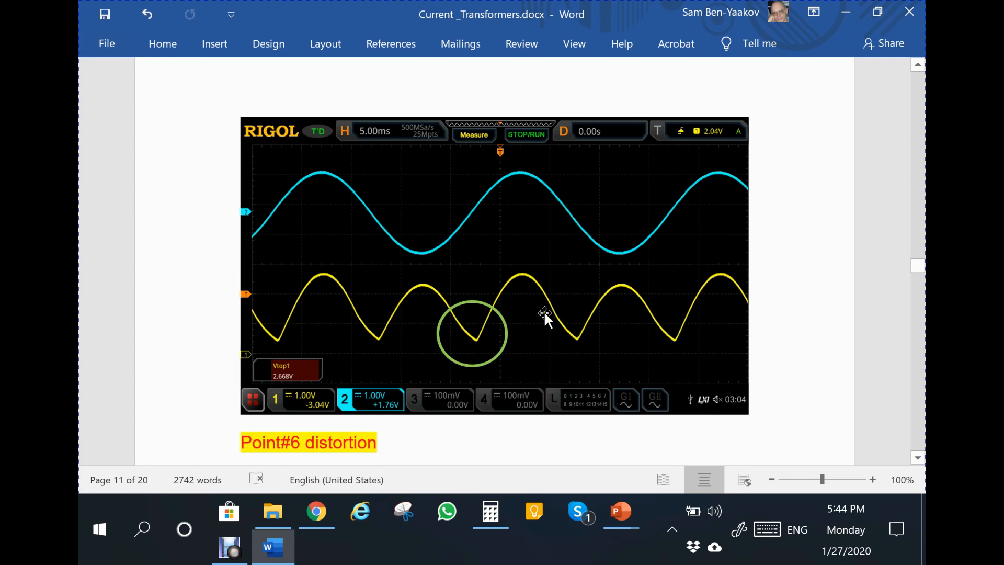
mouse_move(545, 311)
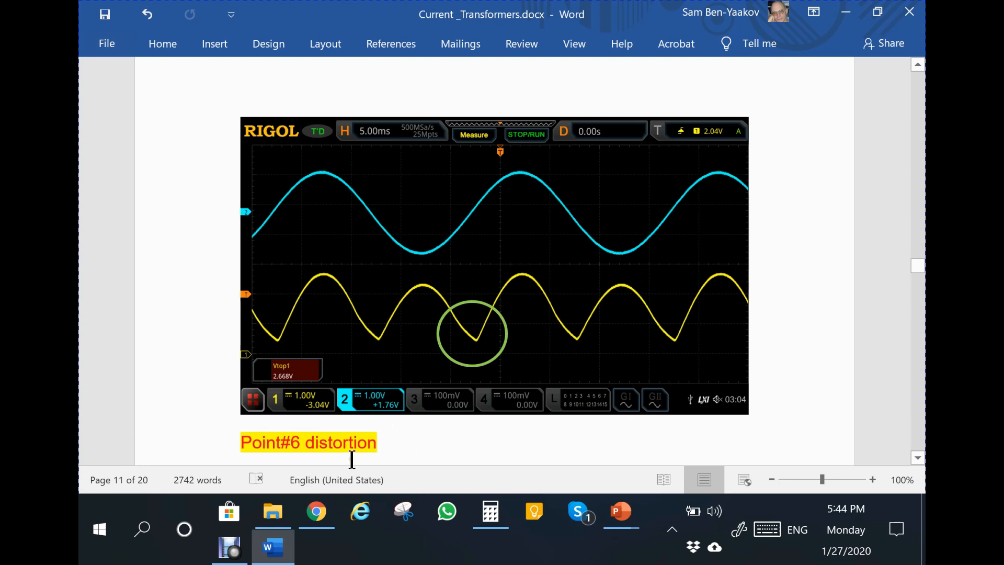
mouse_move(497, 319)
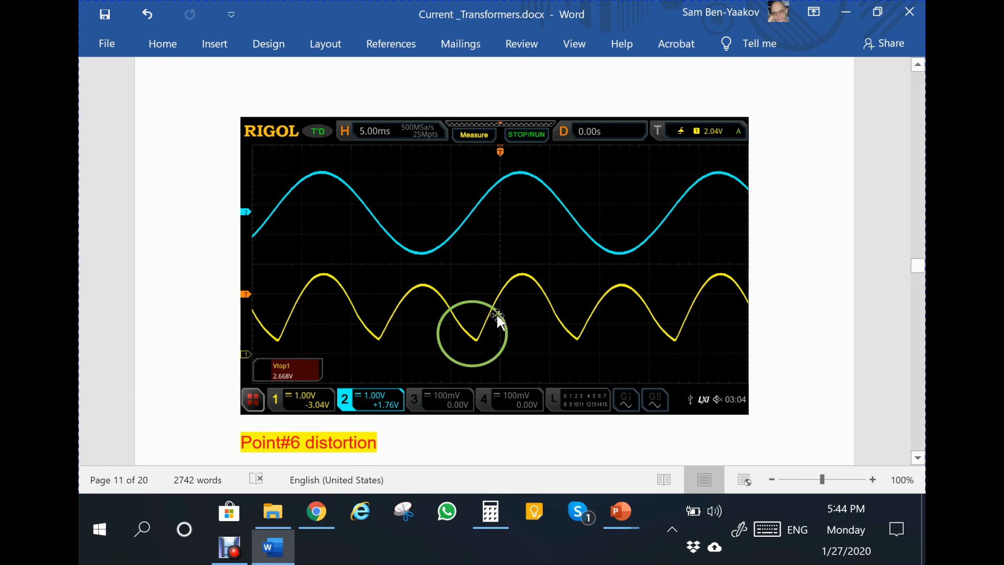
mouse_move(527, 379)
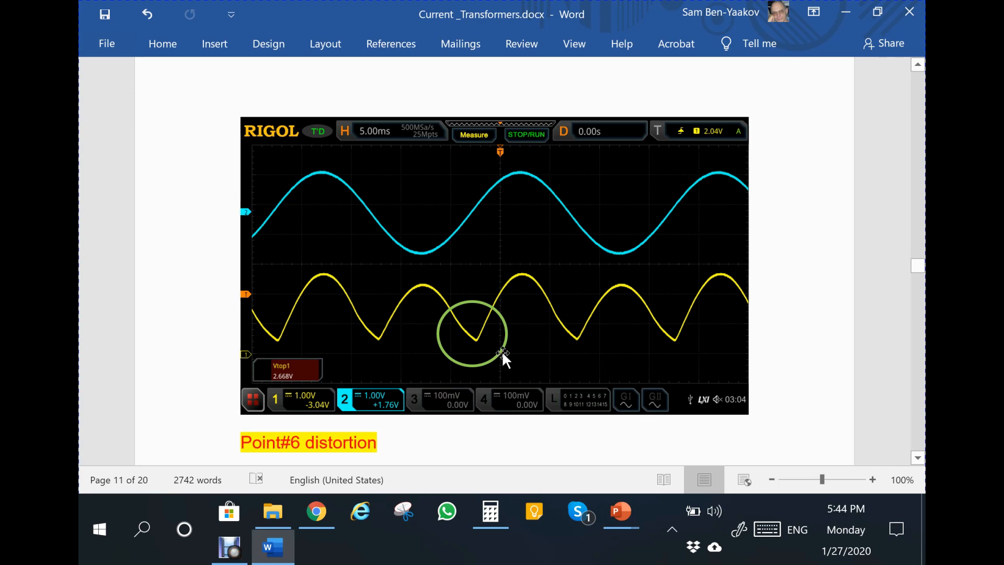
mouse_move(322, 275)
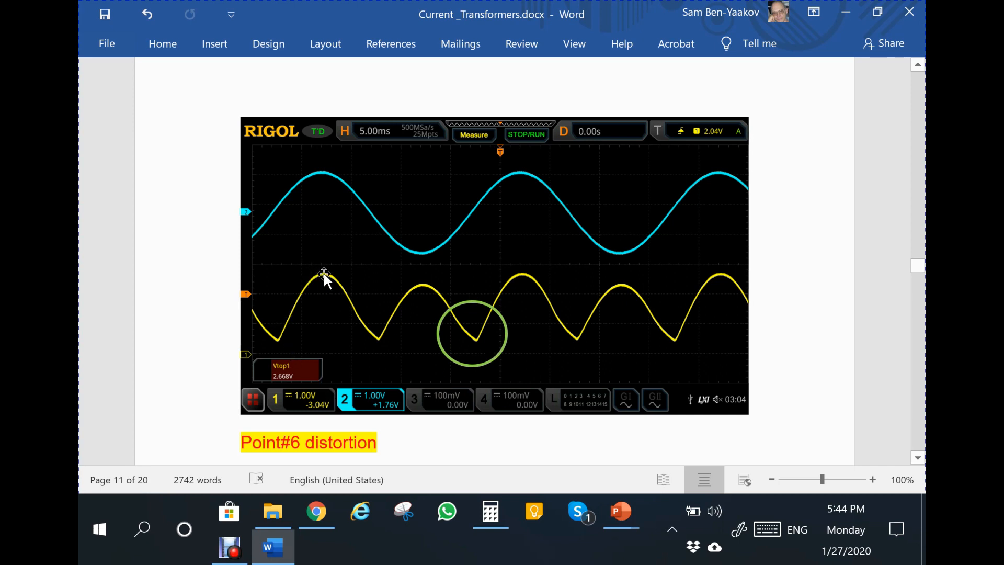
mouse_move(357, 202)
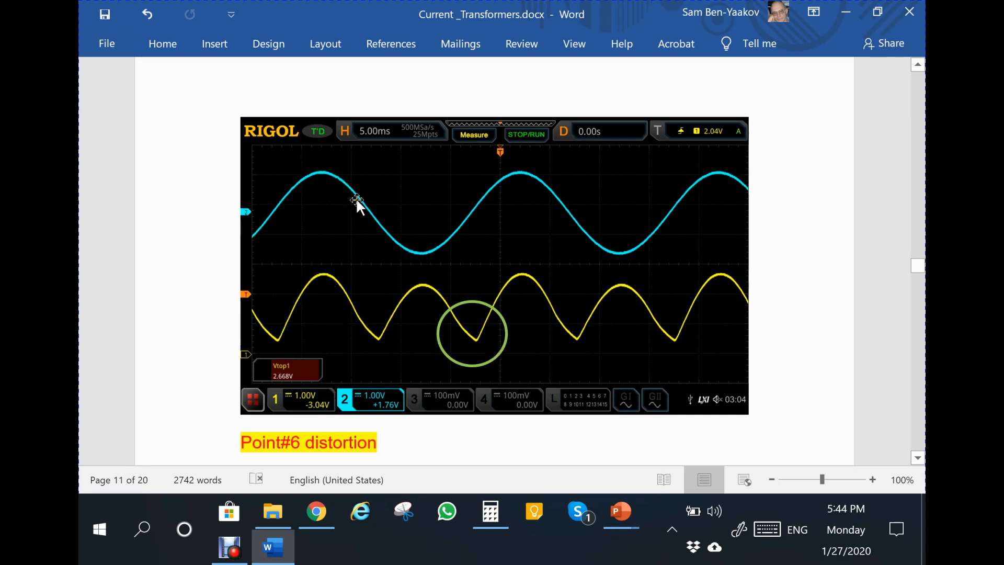
mouse_move(351, 314)
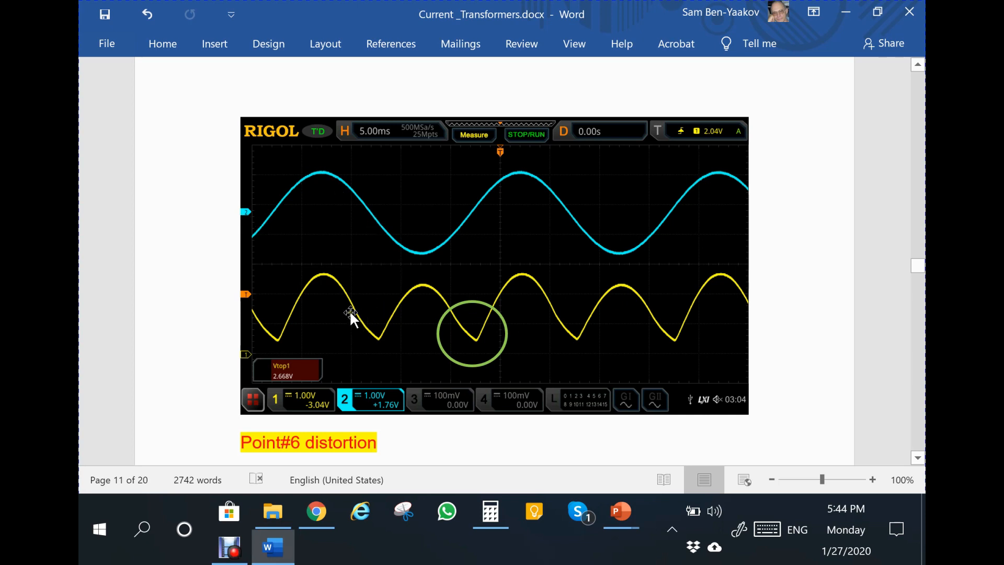
mouse_move(360, 335)
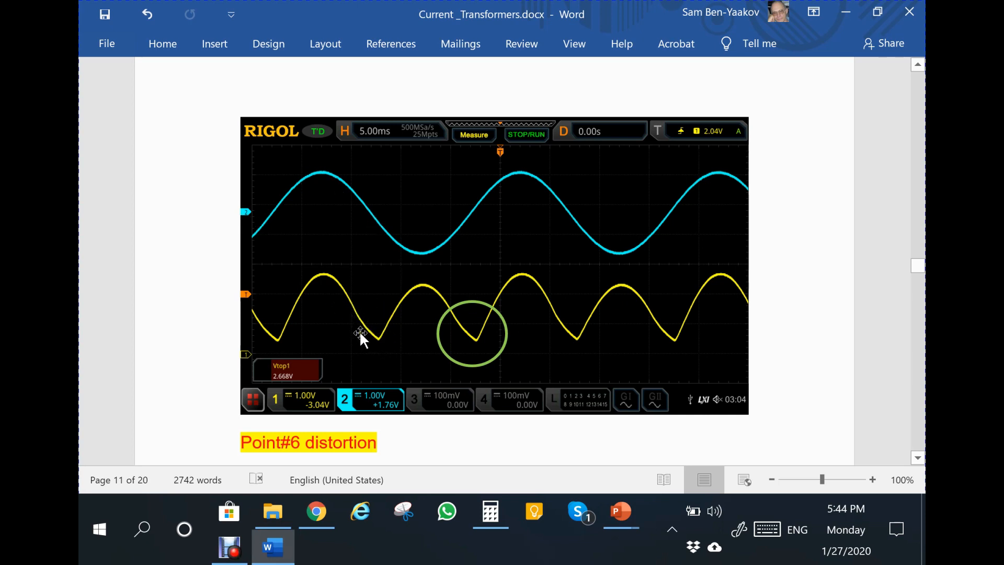
mouse_move(373, 336)
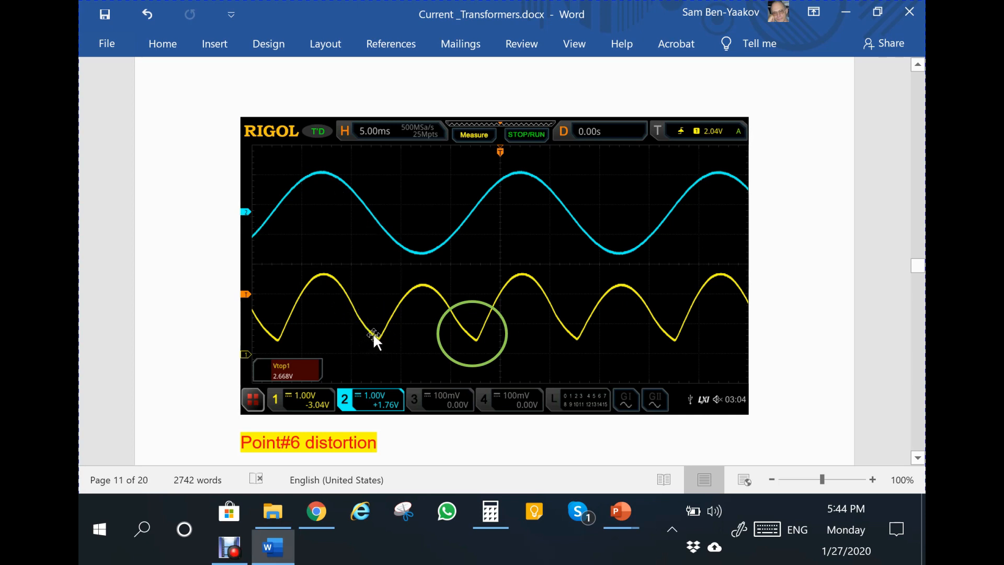
mouse_move(492, 379)
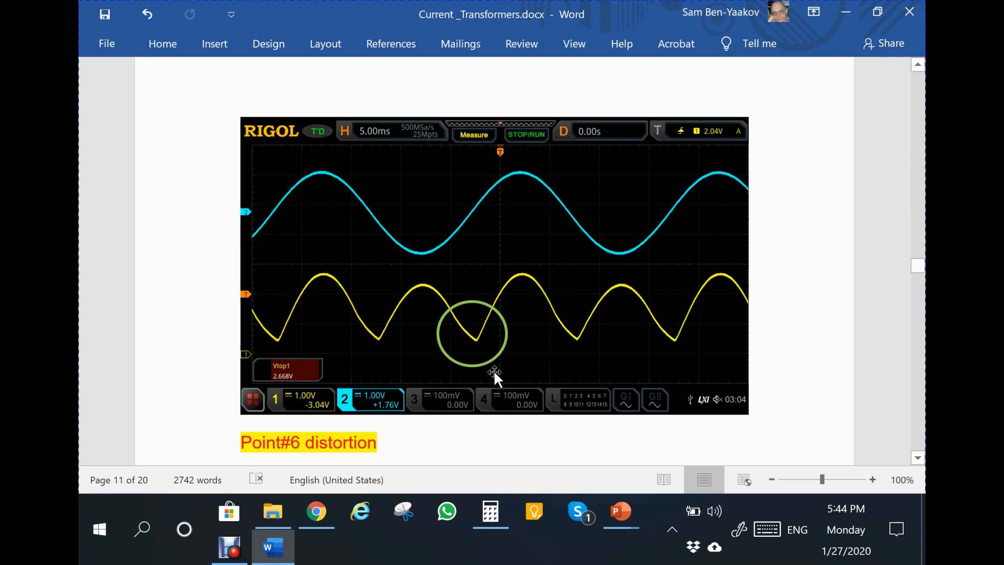
Scroll down on page 11 to reveal the Point#7 note about the lower negative wave
scroll("down", 3)
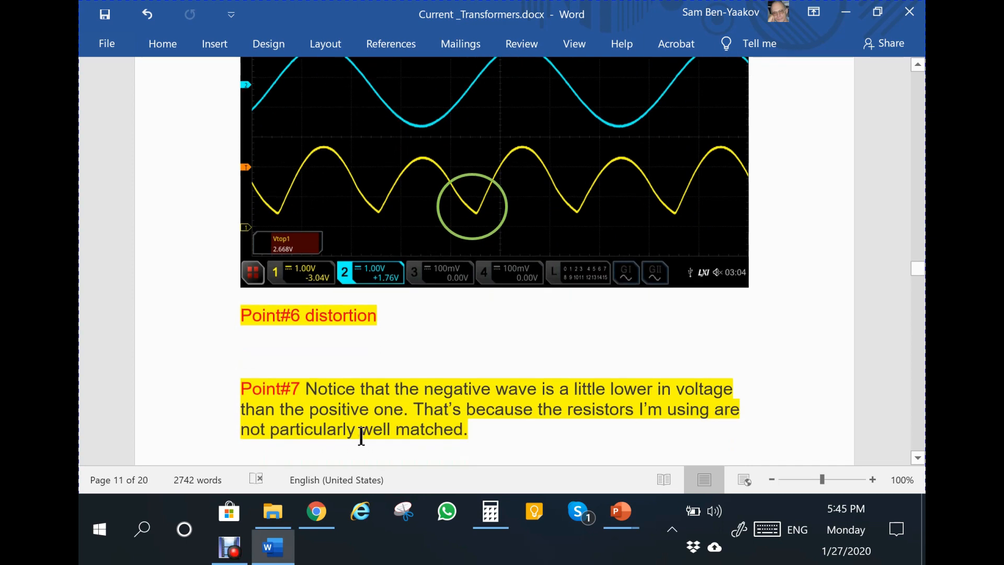
mouse_move(604, 466)
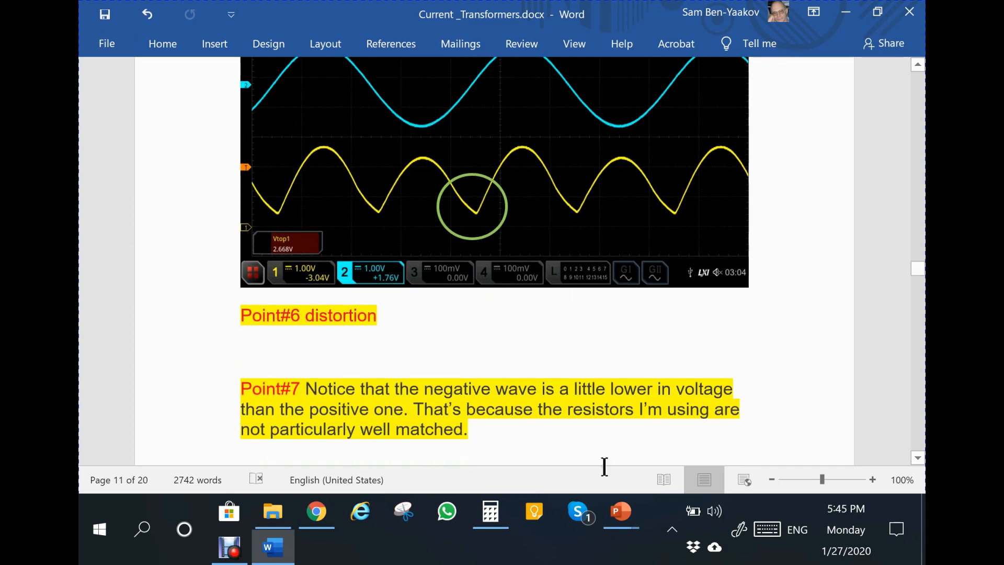
mouse_move(596, 434)
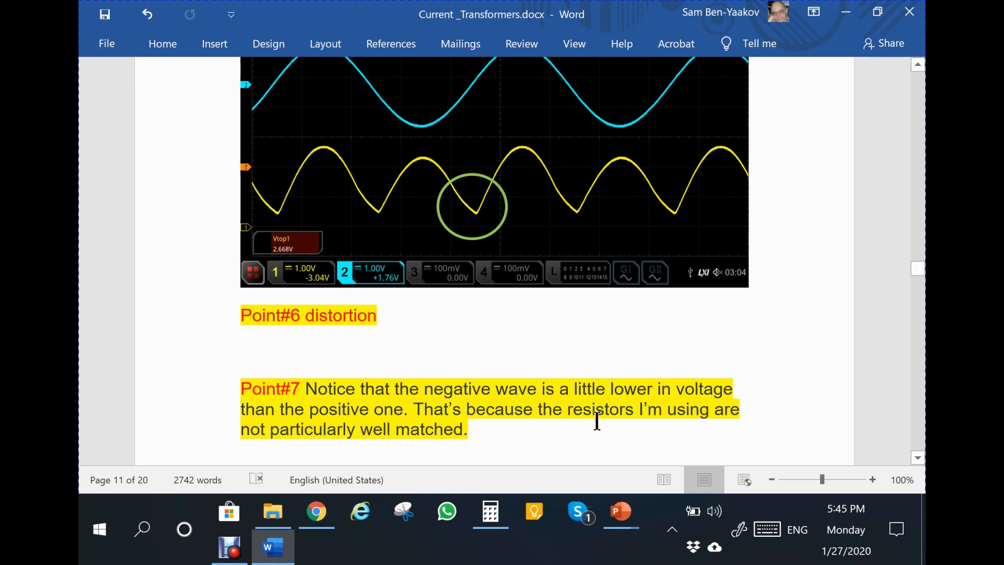
mouse_move(389, 438)
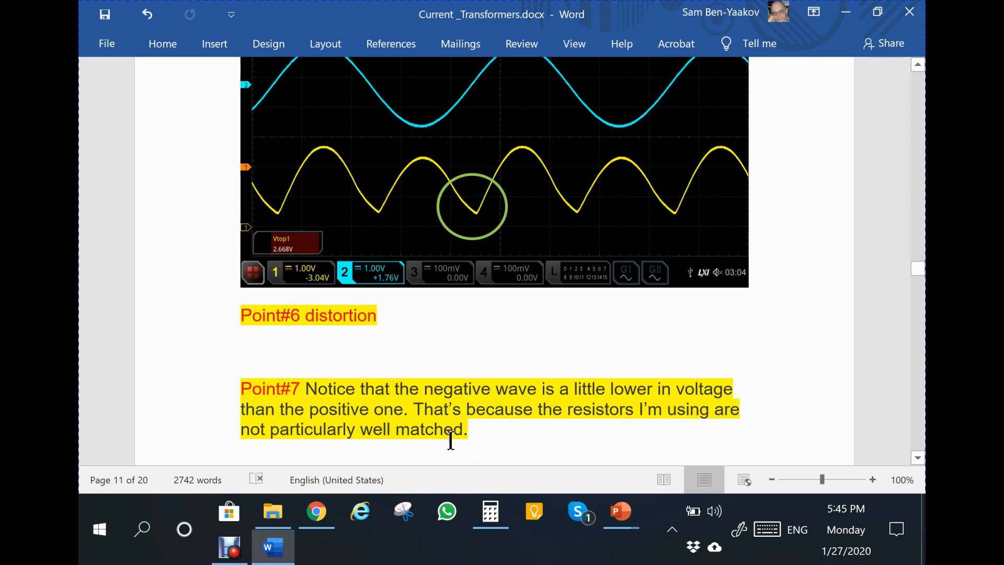
mouse_move(493, 441)
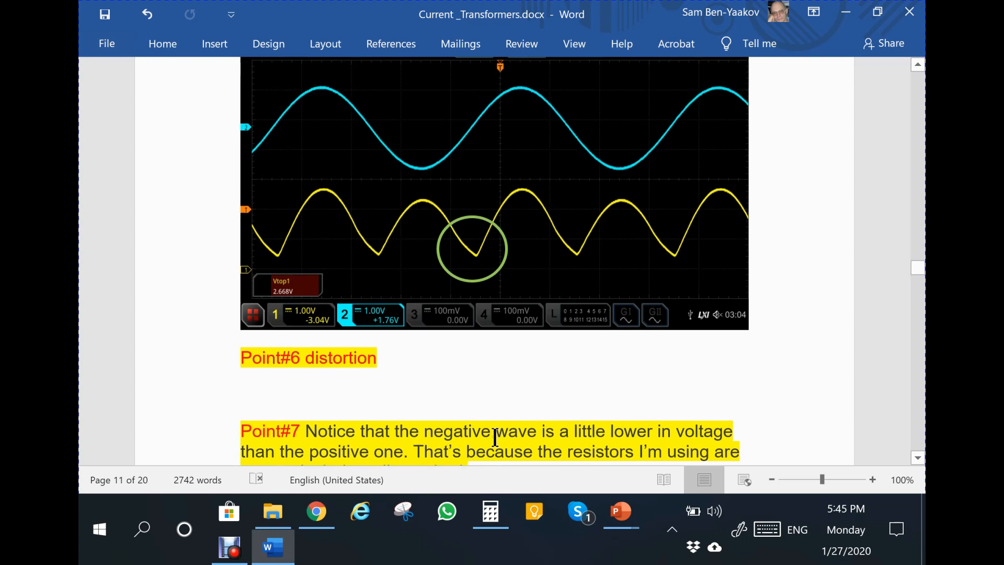
mouse_move(356, 339)
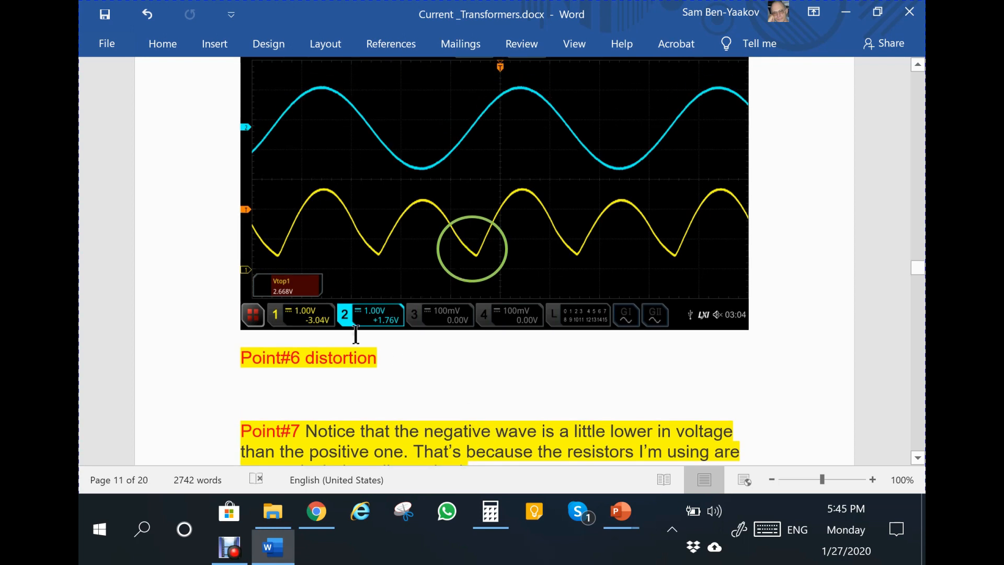
mouse_move(316, 192)
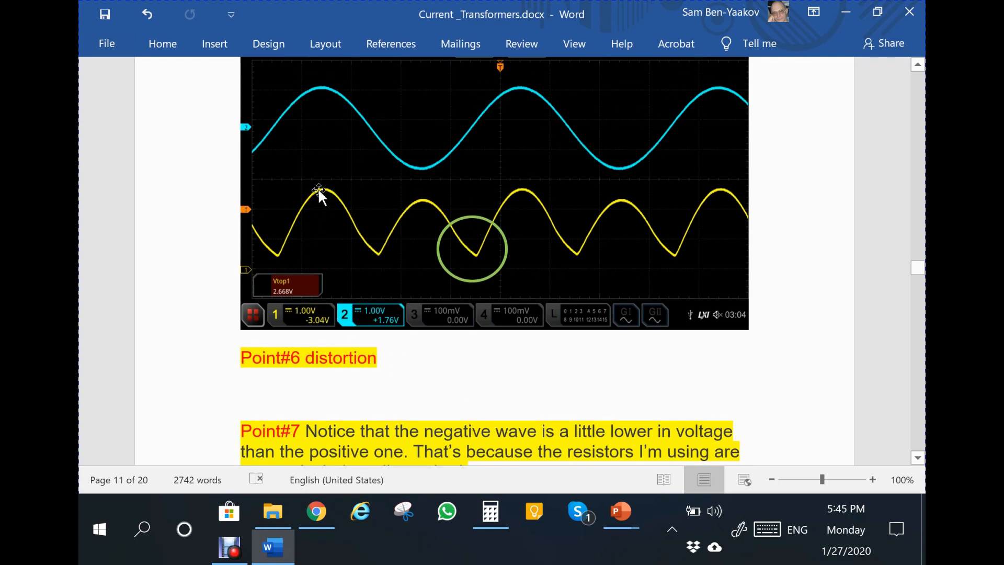
mouse_move(422, 207)
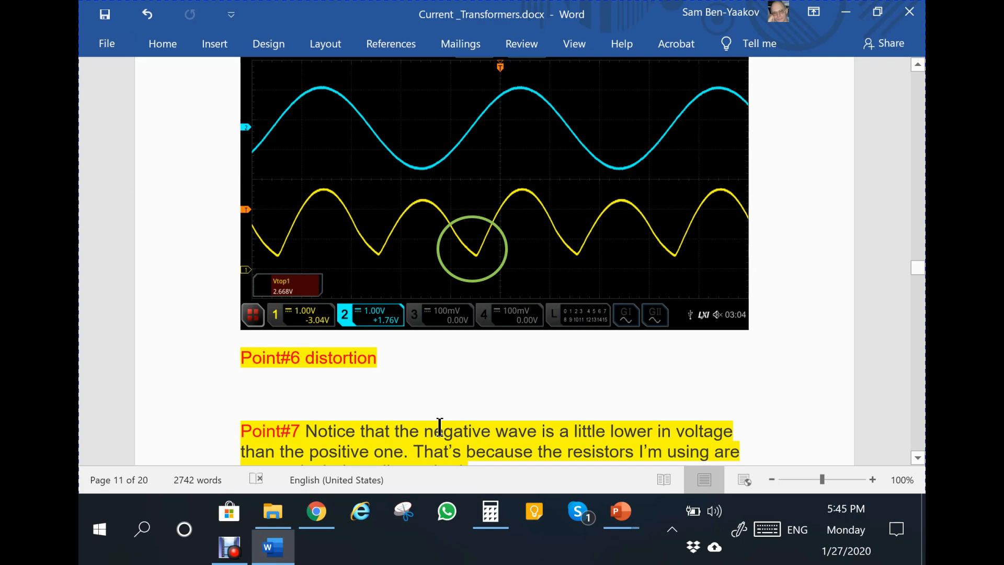
mouse_move(524, 485)
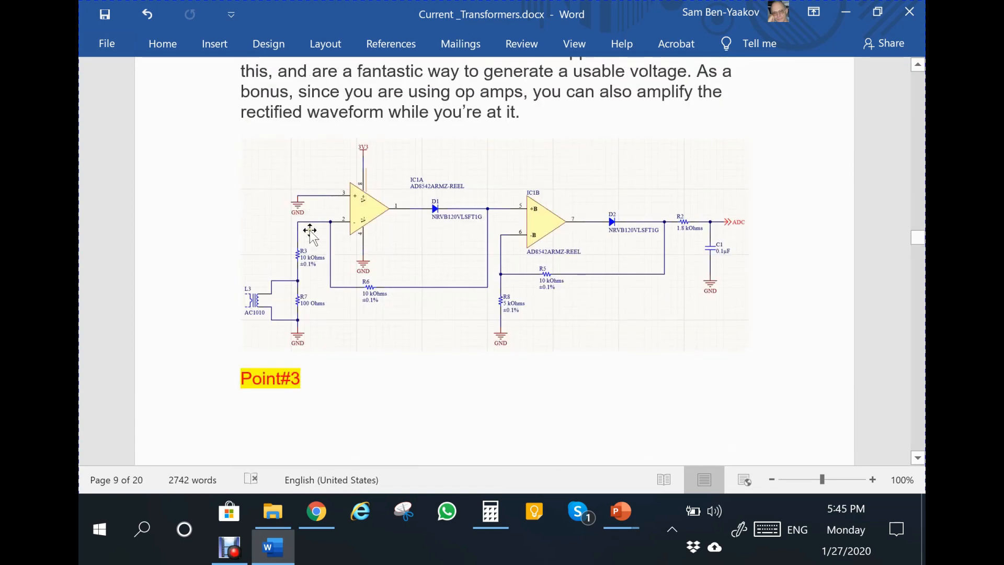
mouse_move(520, 282)
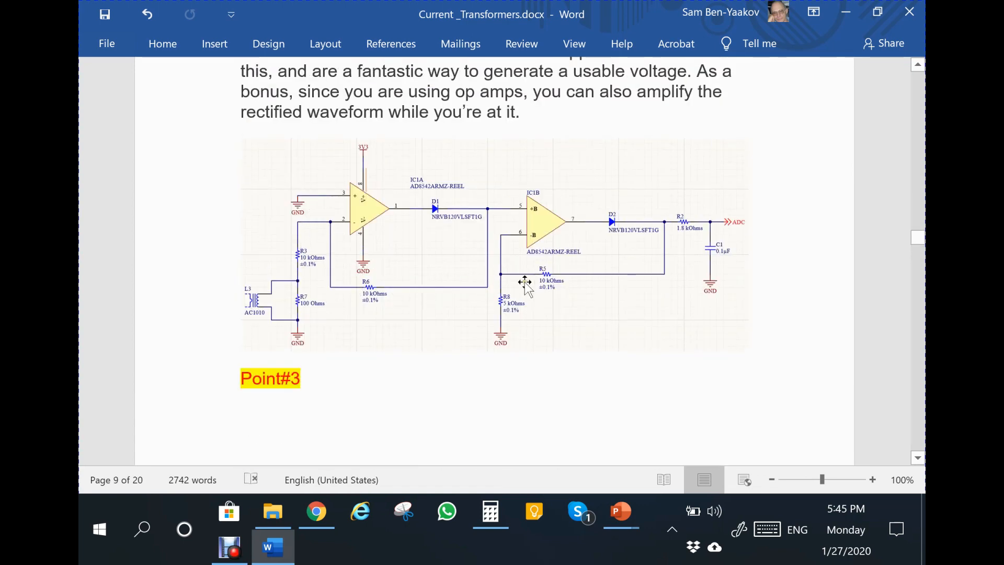
mouse_move(550, 297)
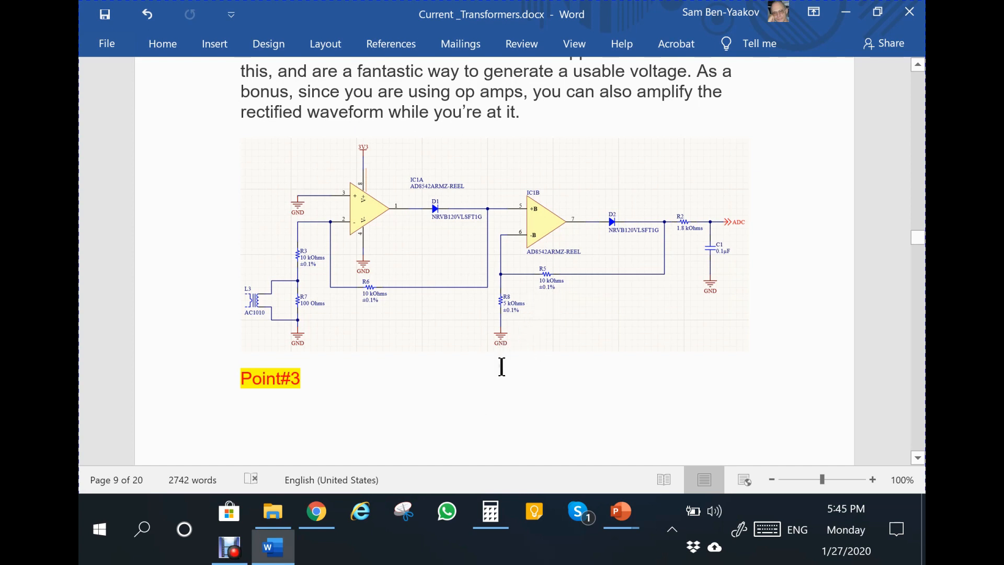
mouse_move(509, 371)
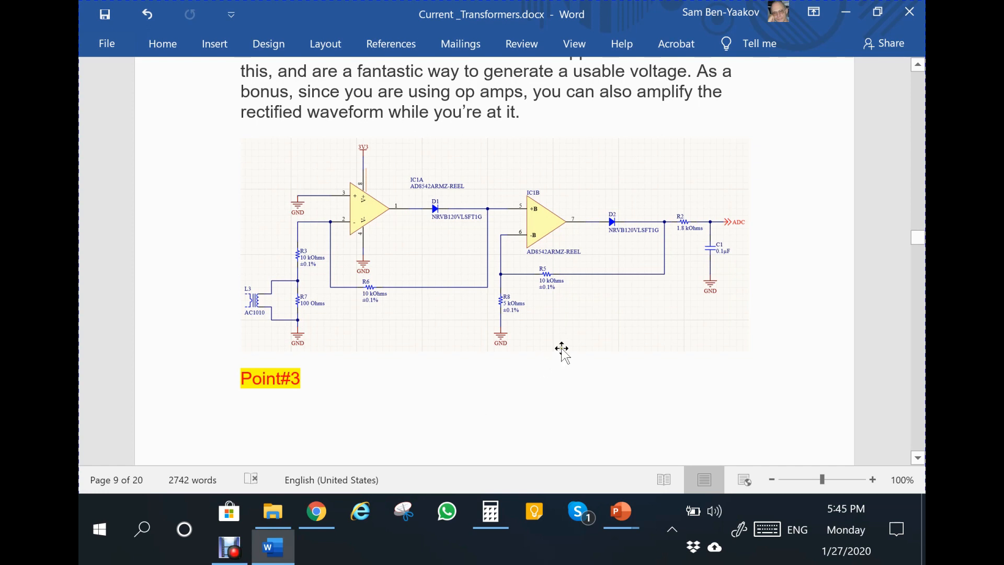
mouse_move(545, 334)
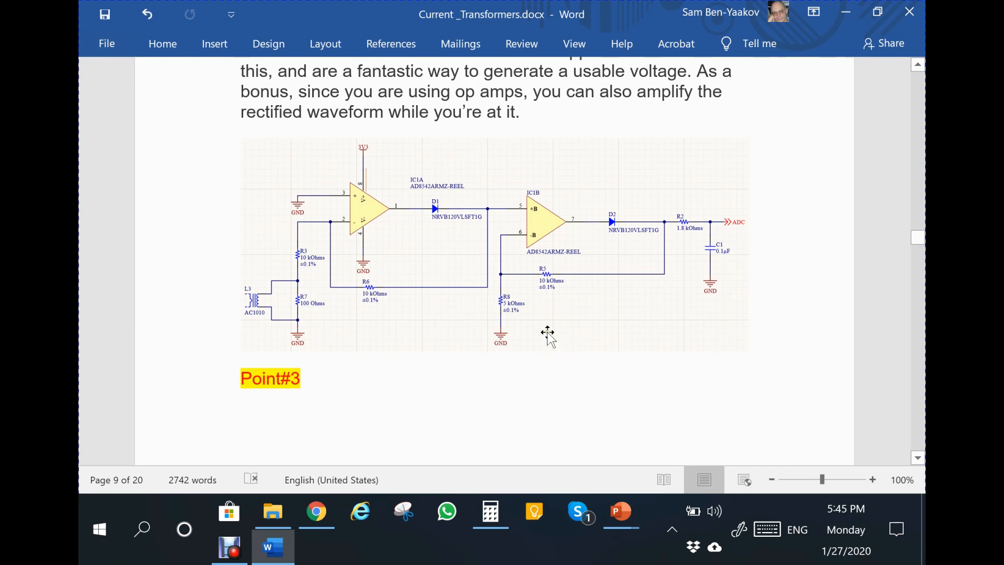
Scroll from the page 9 rectifier schematic back down to page 11's Point#6 and Point#7 notes
scroll("down", 3)
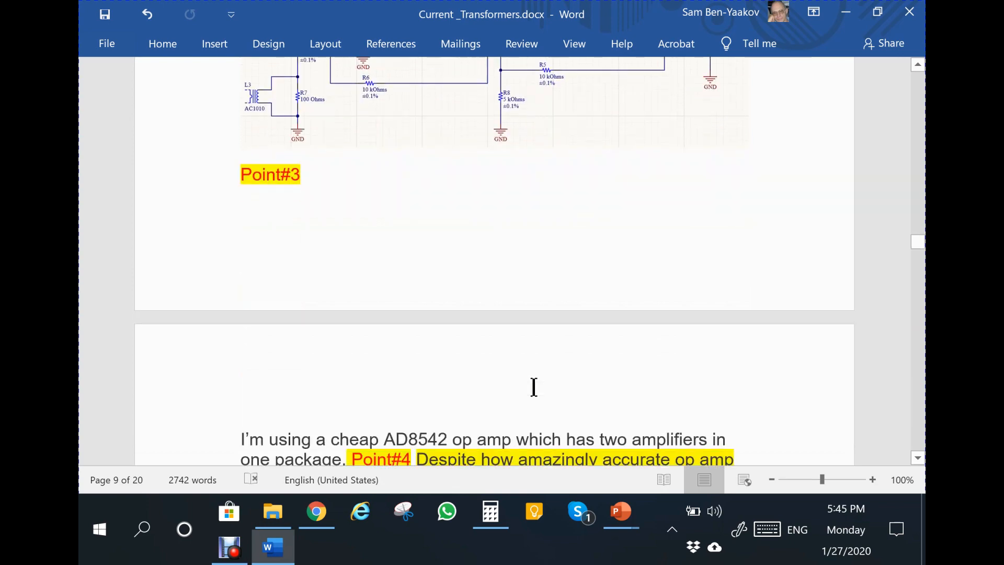
scroll("down", 3)
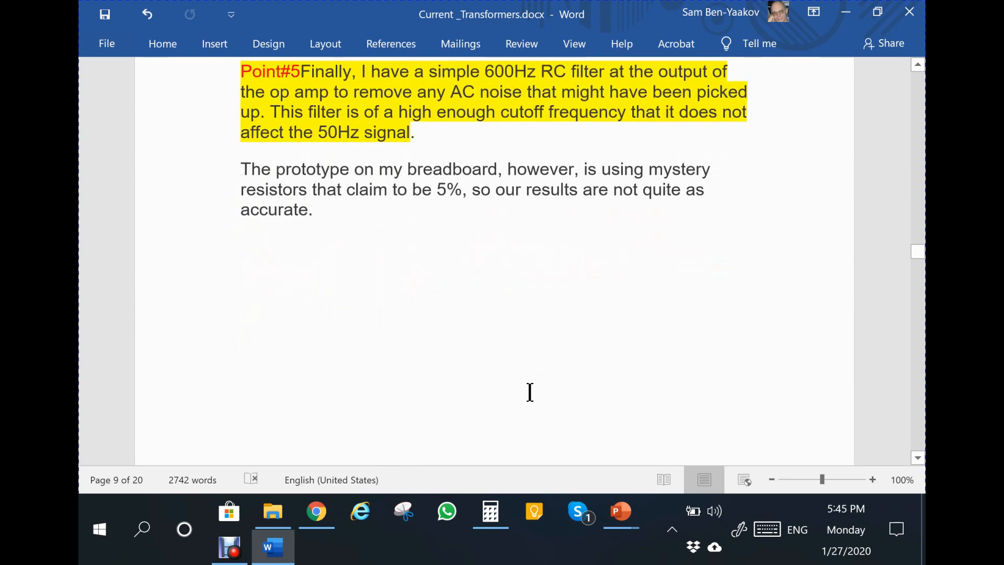
scroll("down", 3)
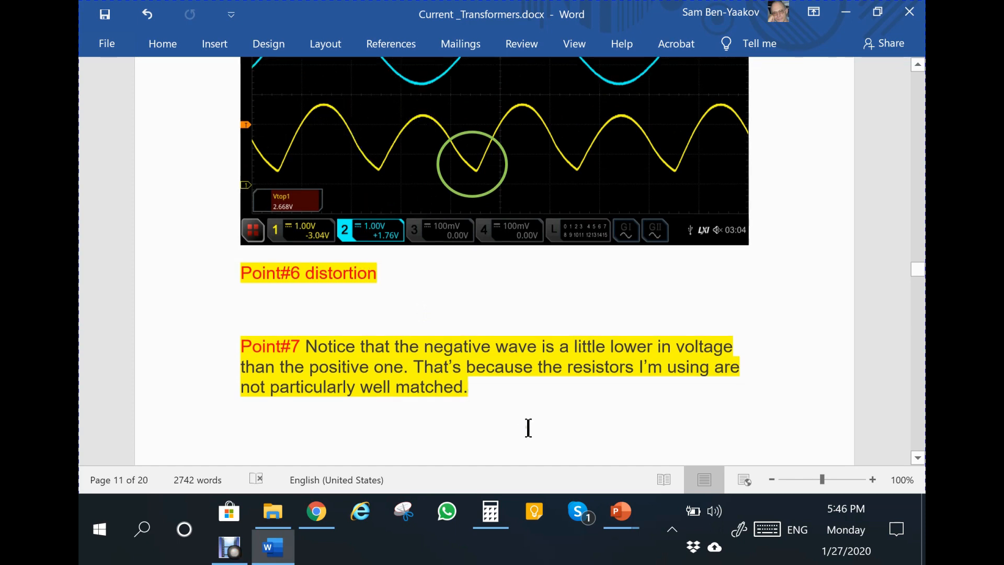
Scroll to page 12's heating-element RIGOL capture with the highlighted Point#8 note beneath it
scroll("down", 3)
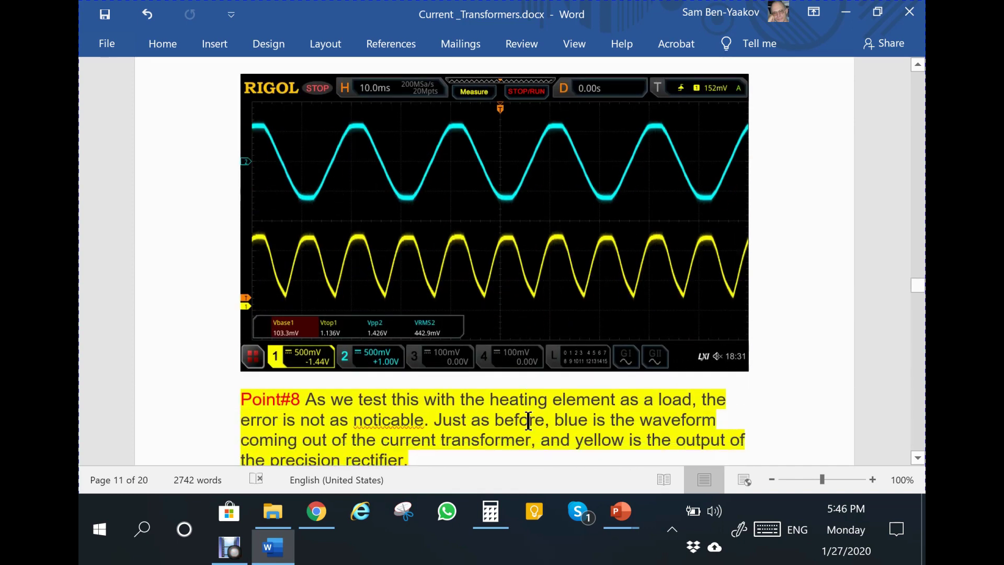
scroll("down", 3)
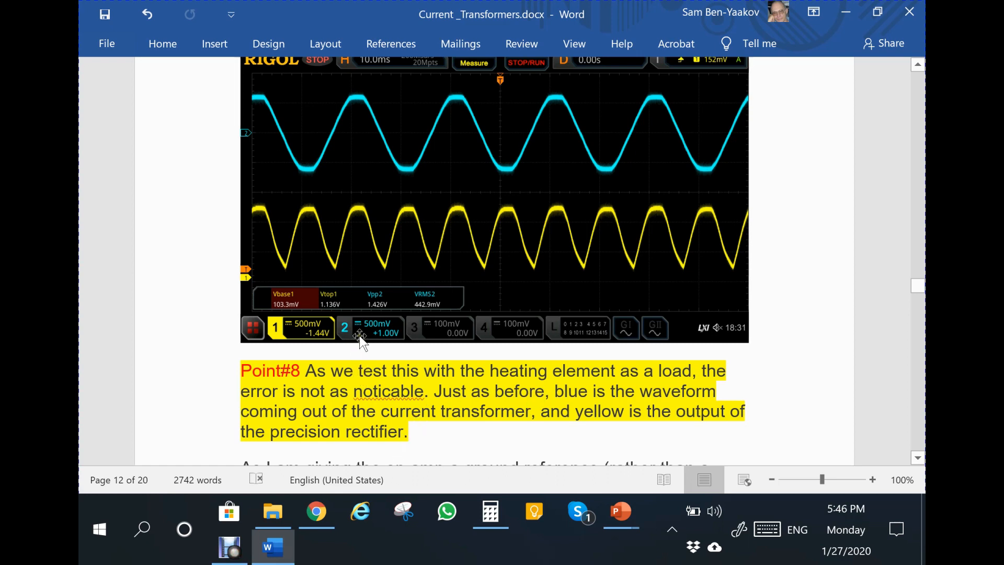
mouse_move(366, 321)
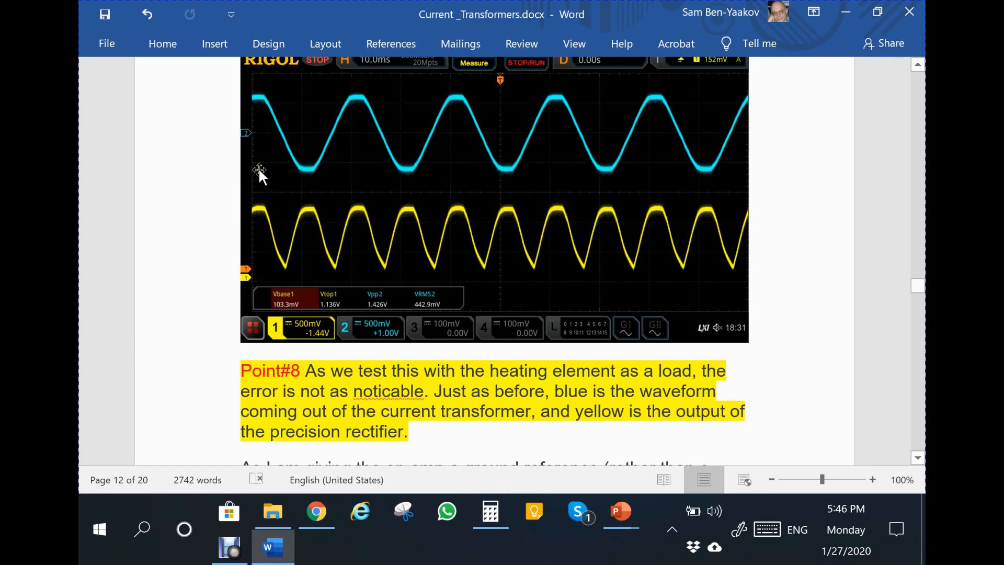
mouse_move(544, 176)
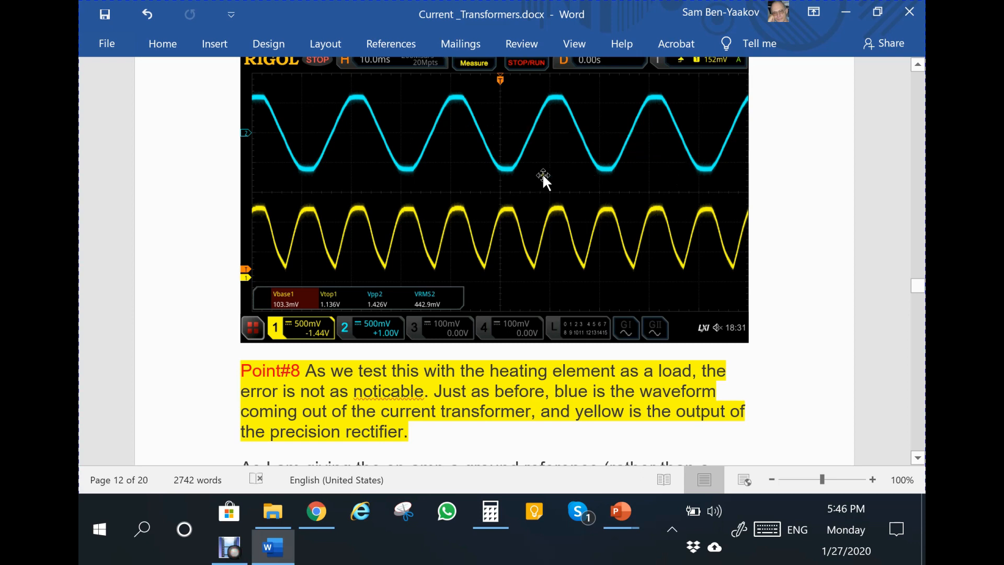
mouse_move(336, 242)
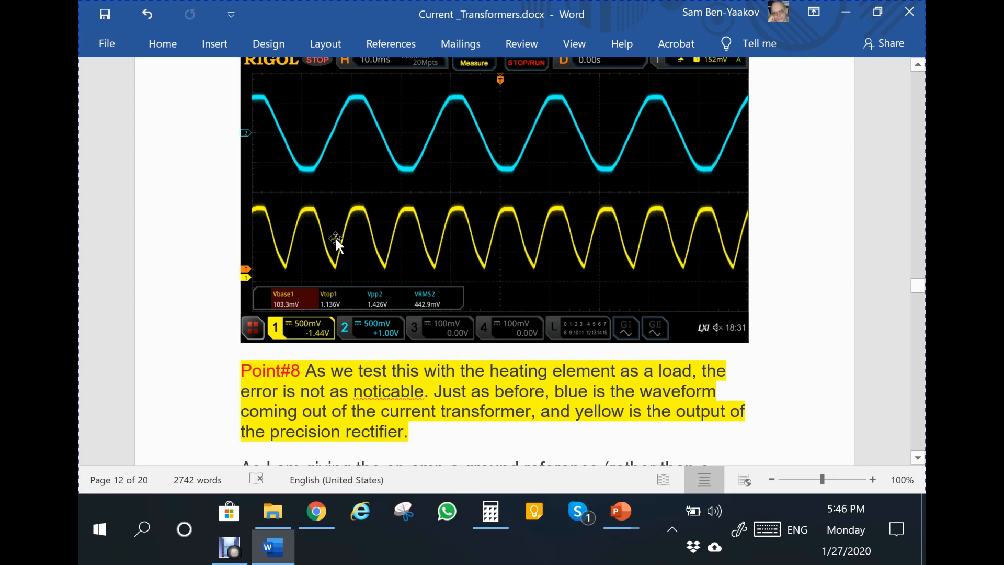
mouse_move(484, 410)
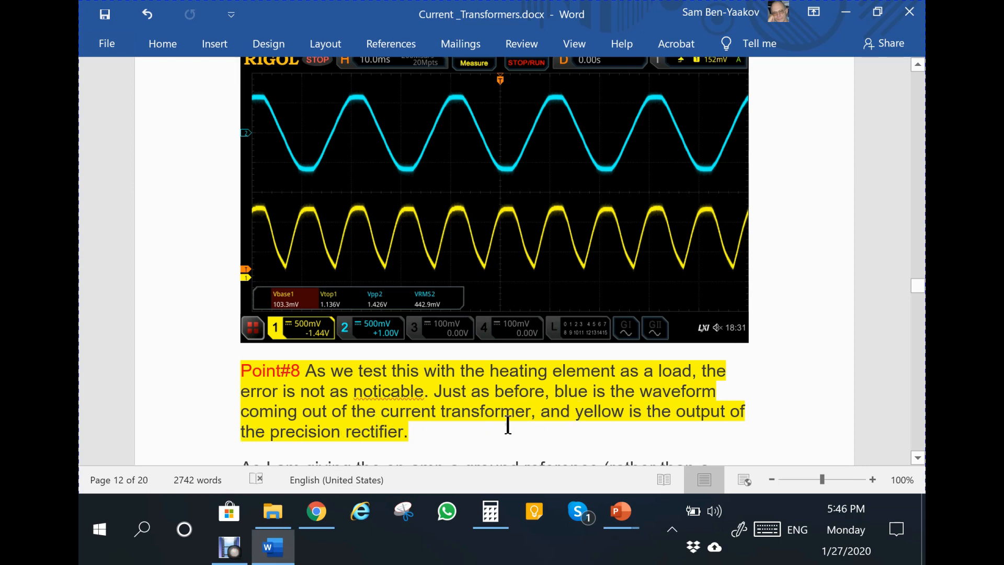
mouse_move(435, 431)
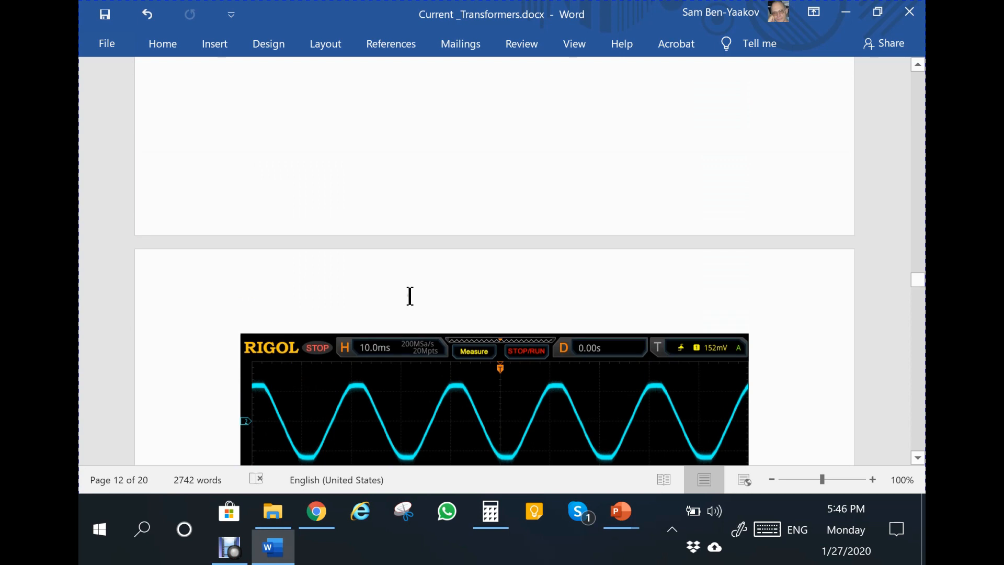
Scroll past page 11's Point#6 and Point#7 notes back to the Point#8 heating-element capture
scroll("down", 3)
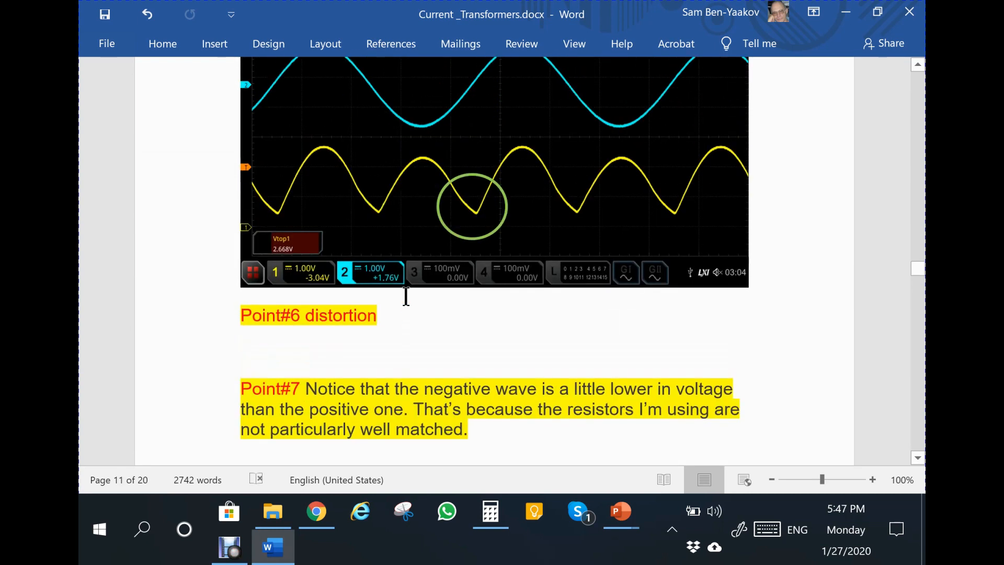
mouse_move(450, 254)
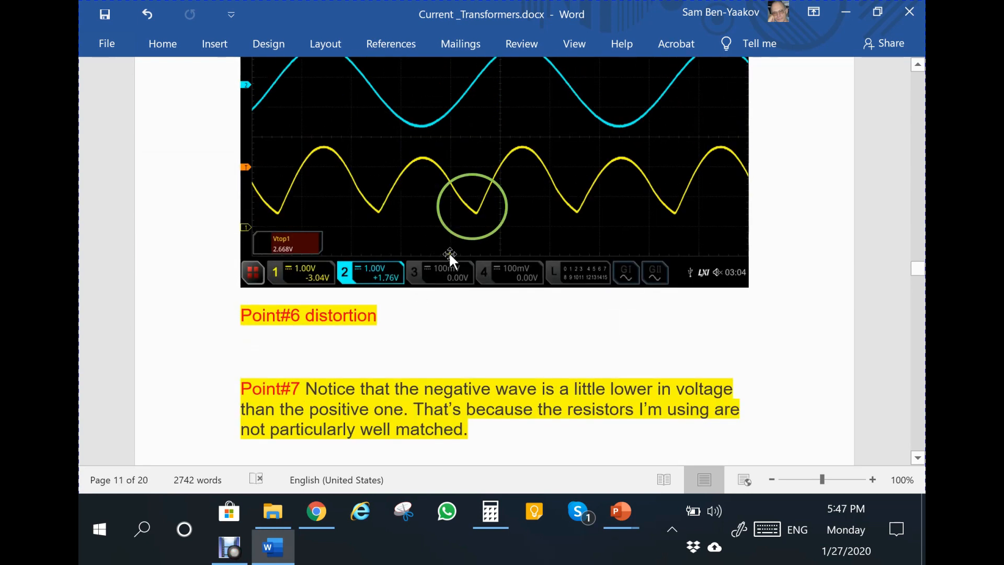
mouse_move(406, 155)
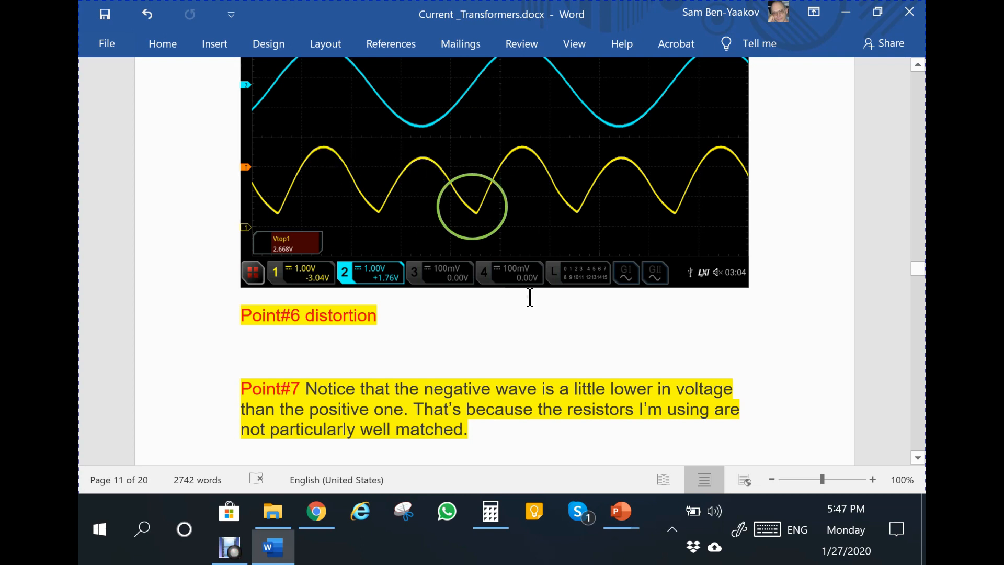
scroll("down", 3)
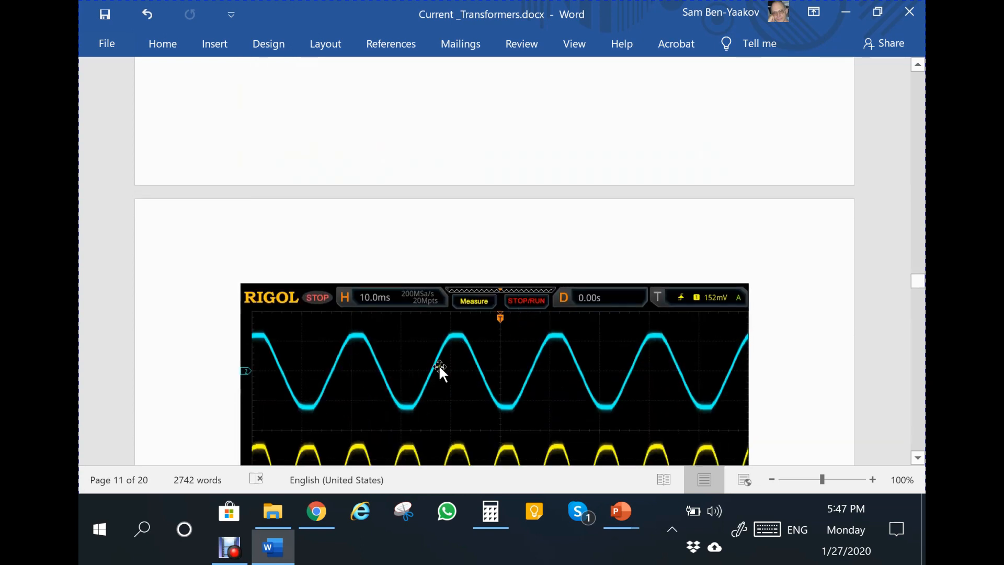
scroll("down", 3)
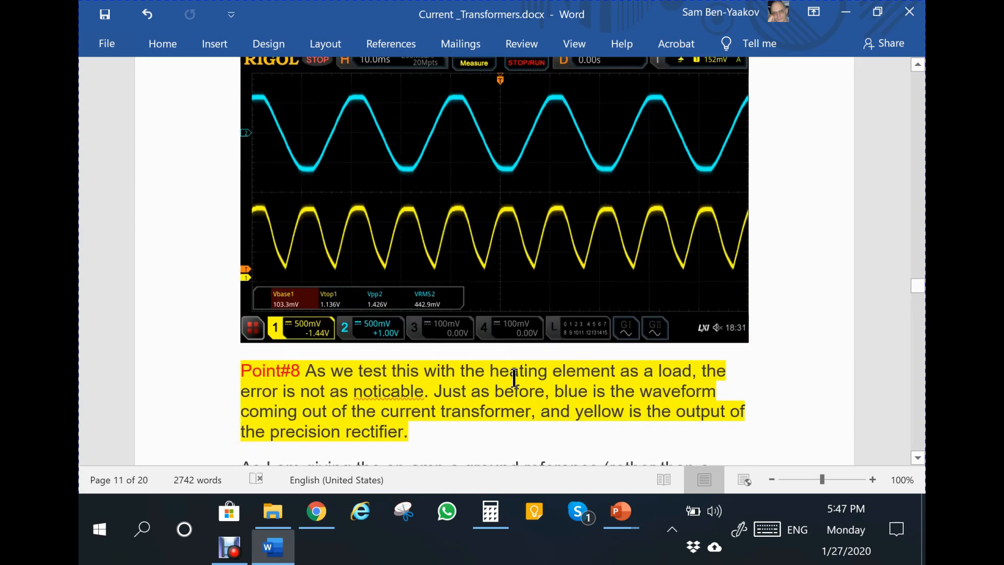
Scroll past ADC Resolution to page 13's Measuring The Heating Element heading and Point#9 note
scroll("down", 3)
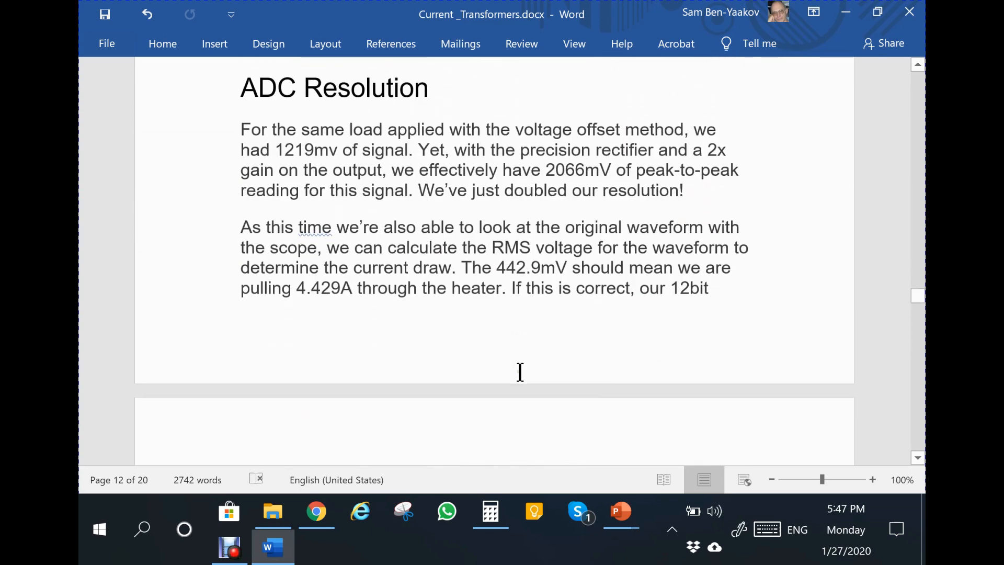
scroll("down", 3)
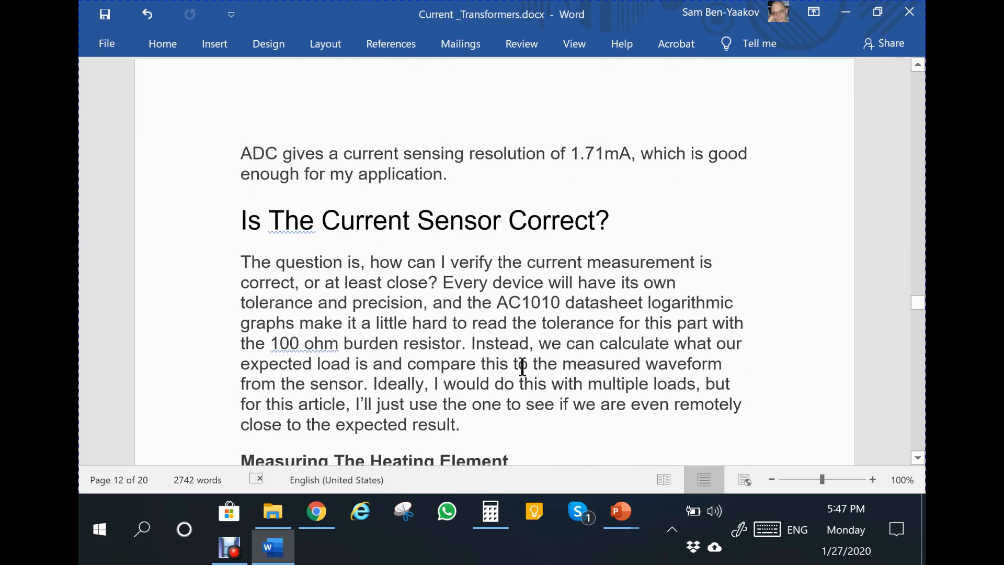
scroll("down", 3)
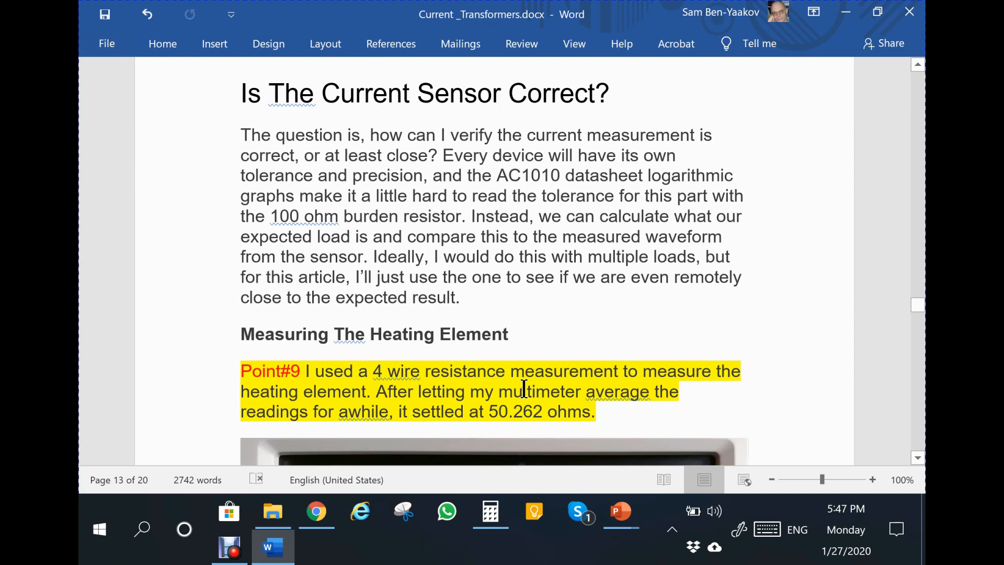
Bring the 4 Wire Resistance multimeter photo reading +050.262 ohms into view below Point#9
scroll("down", 3)
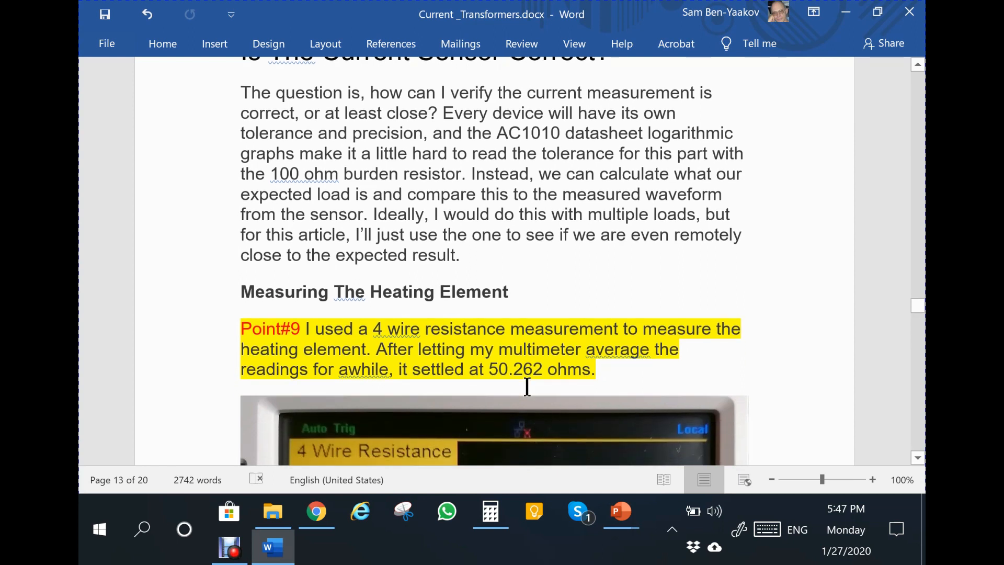
left_click(243, 349)
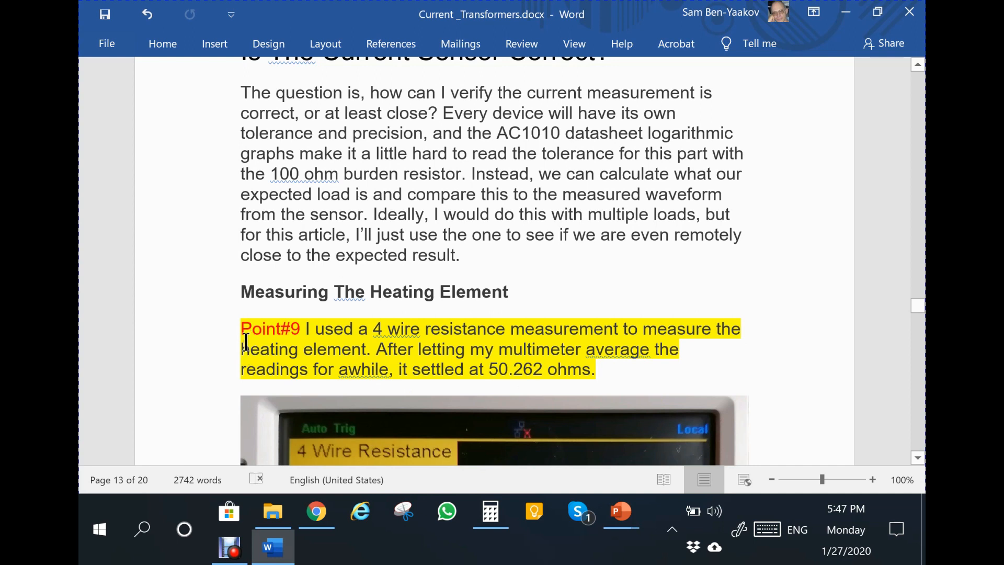
mouse_move(419, 350)
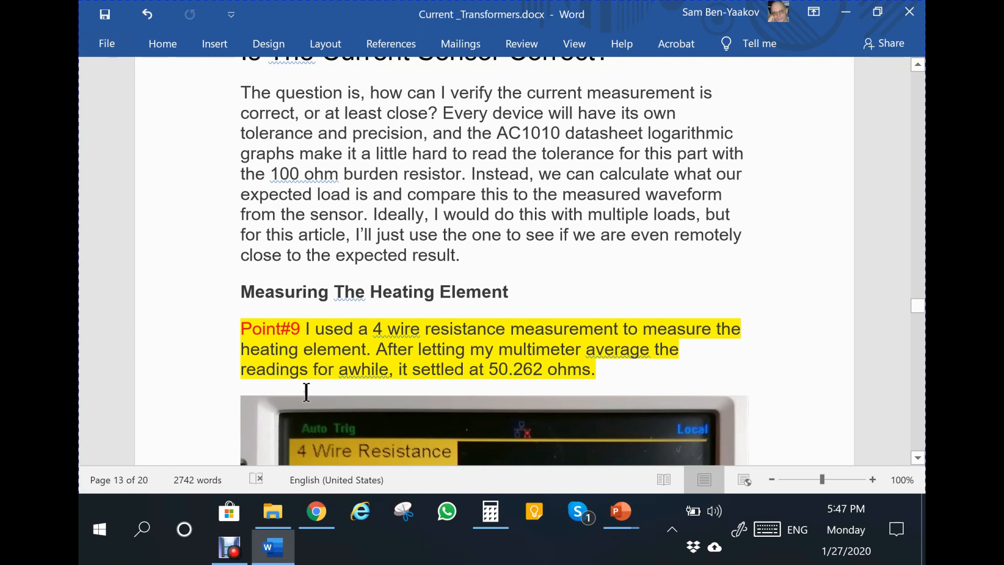
mouse_move(472, 392)
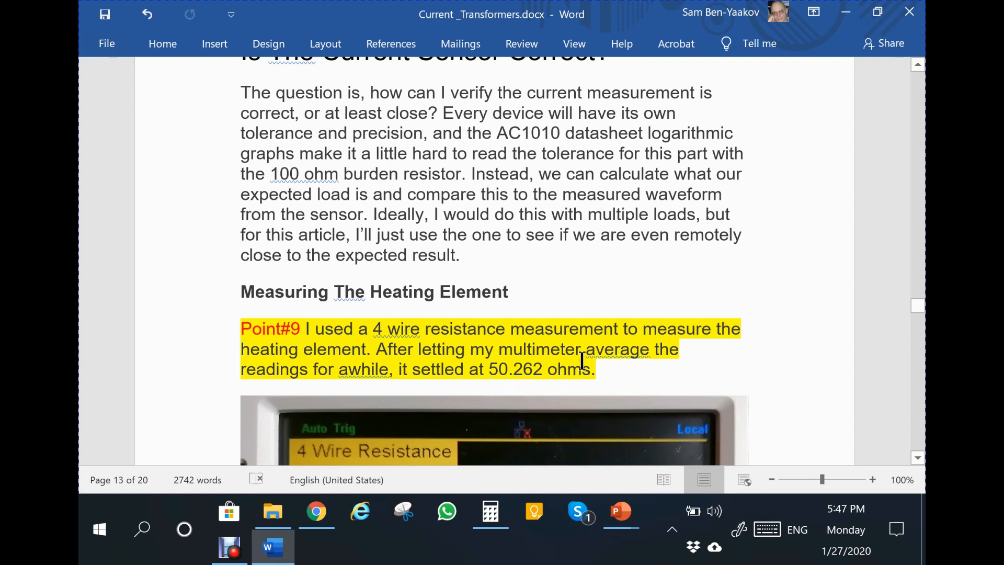
scroll("down", 3)
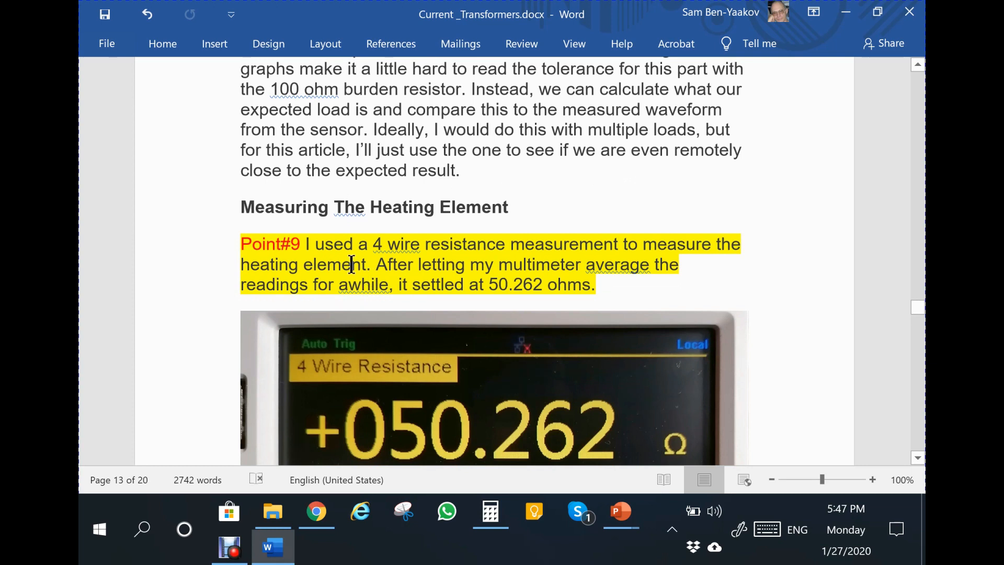
mouse_move(323, 299)
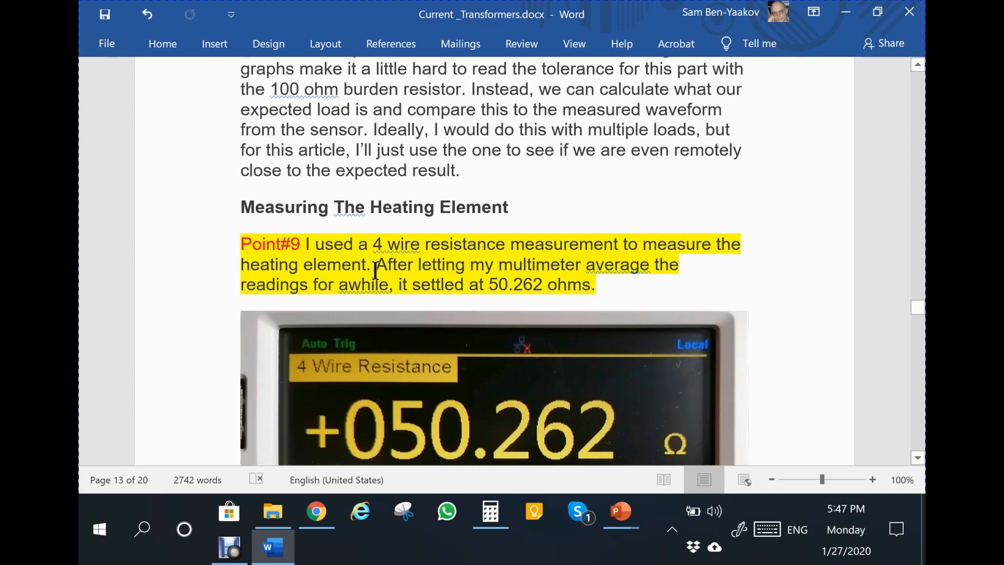
Scroll to page 15's Putting it all together section with the Point#10 and Point#11 notes
scroll("down", 3)
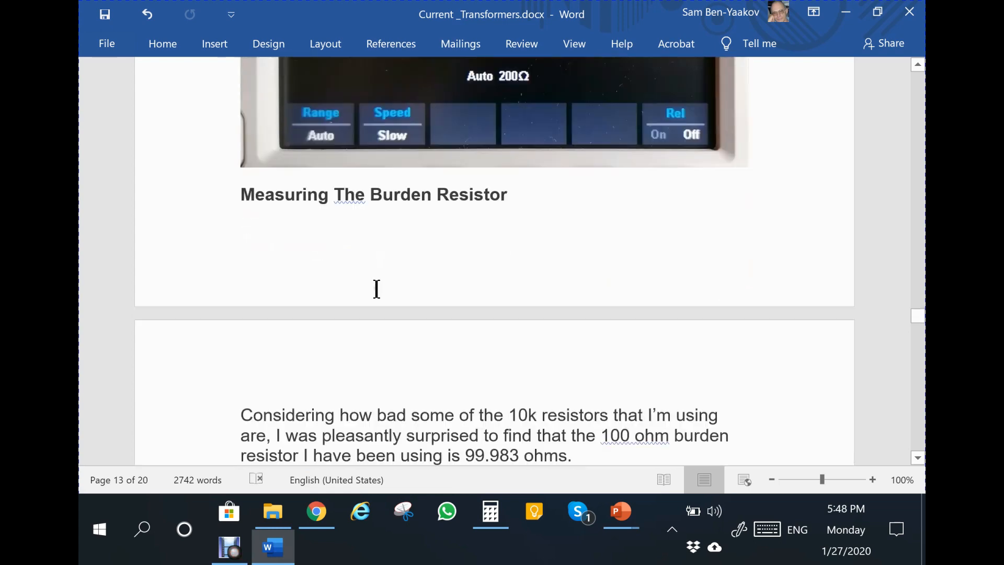
scroll("down", 3)
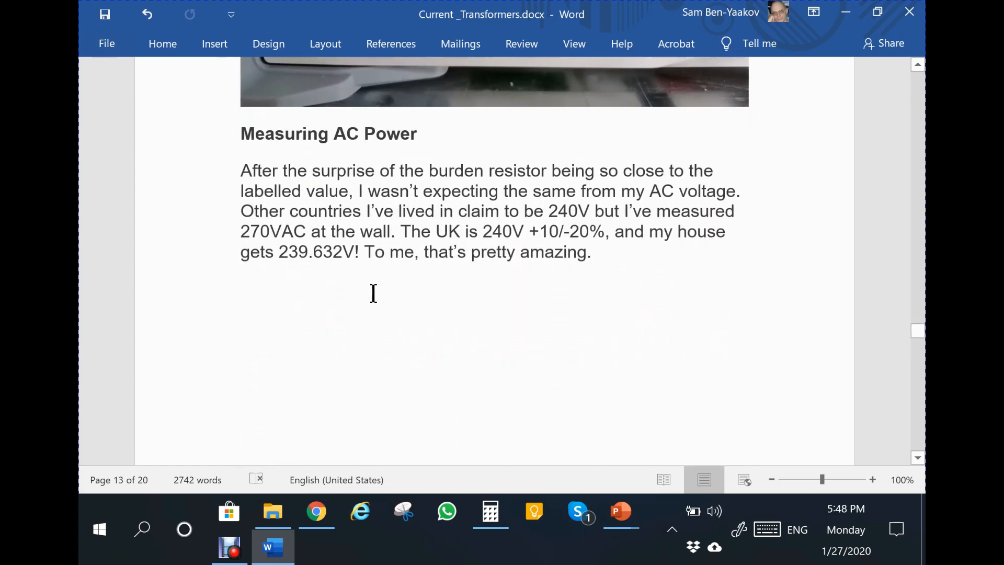
scroll("down", 3)
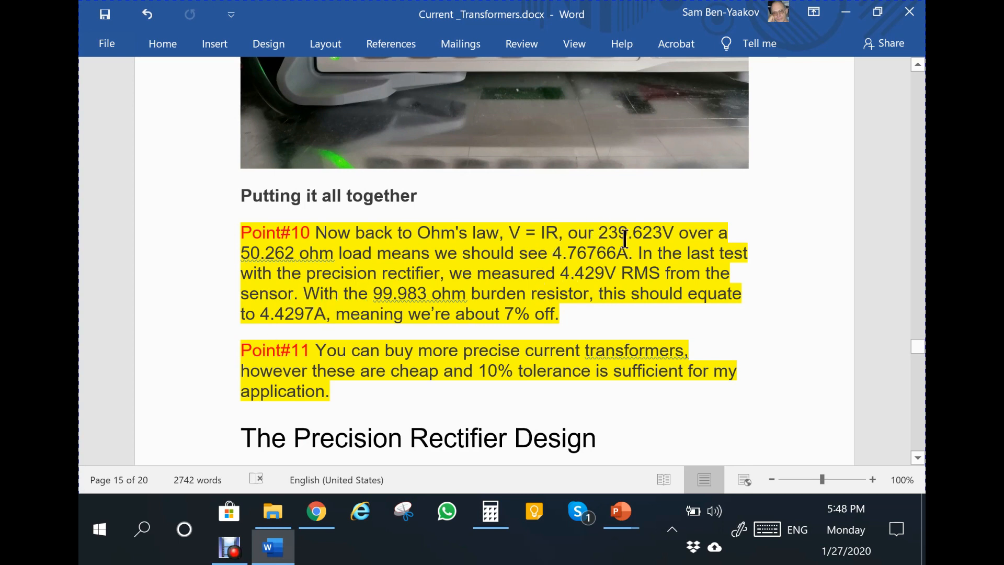
mouse_move(617, 253)
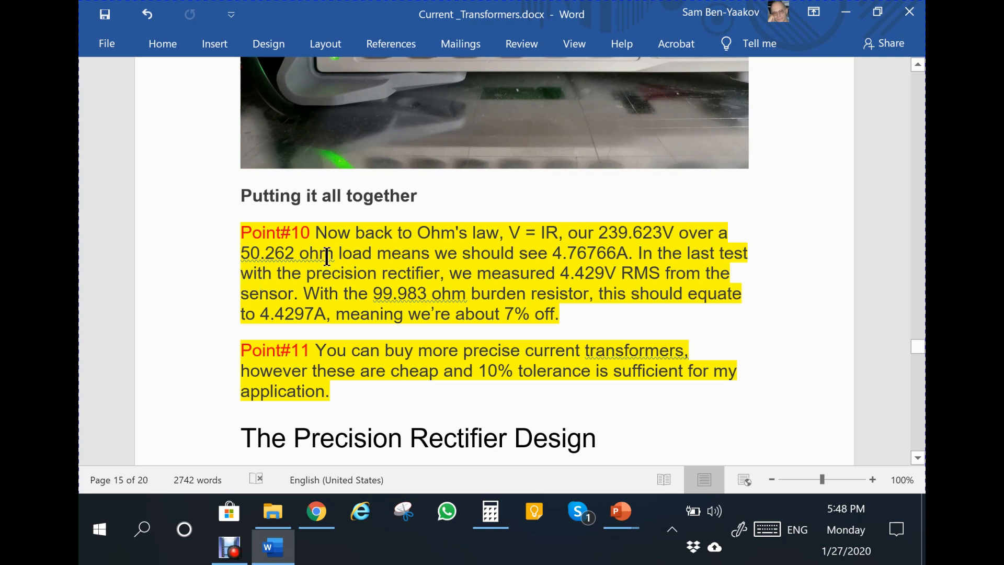
mouse_move(456, 336)
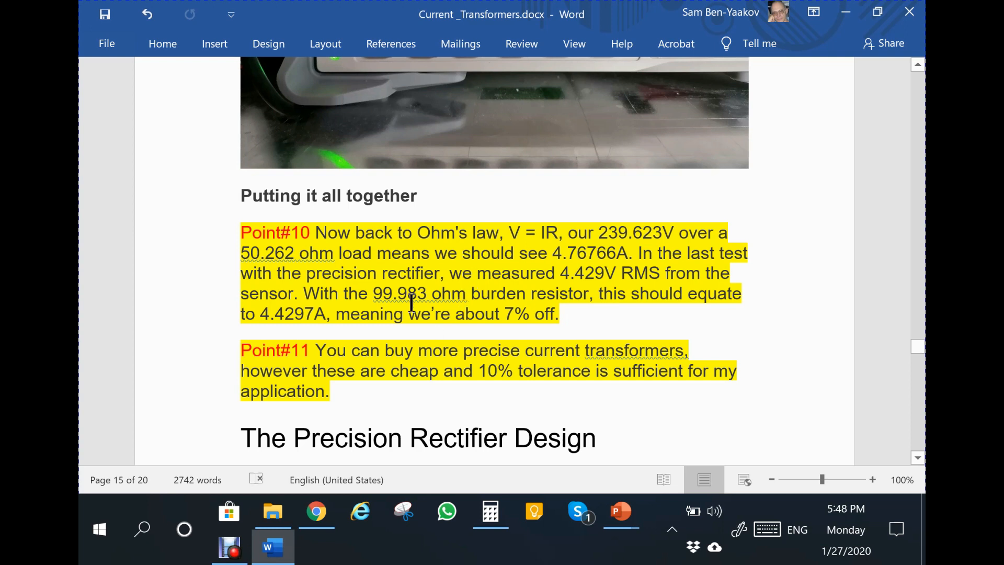
mouse_move(555, 285)
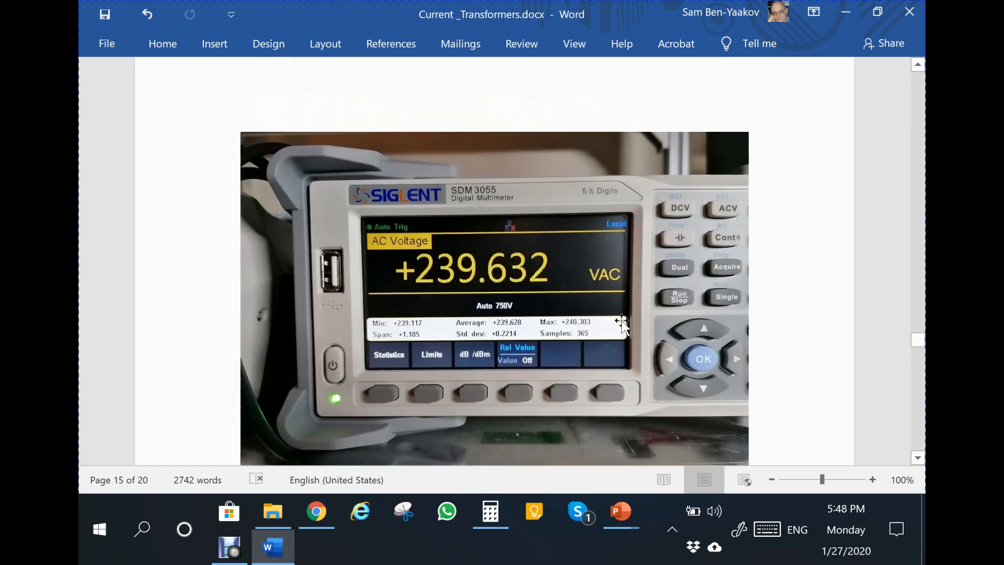
Scroll to the Is The Current Sensor Correct? section showing the heating-element heading and Point#9 note
scroll("down", 3)
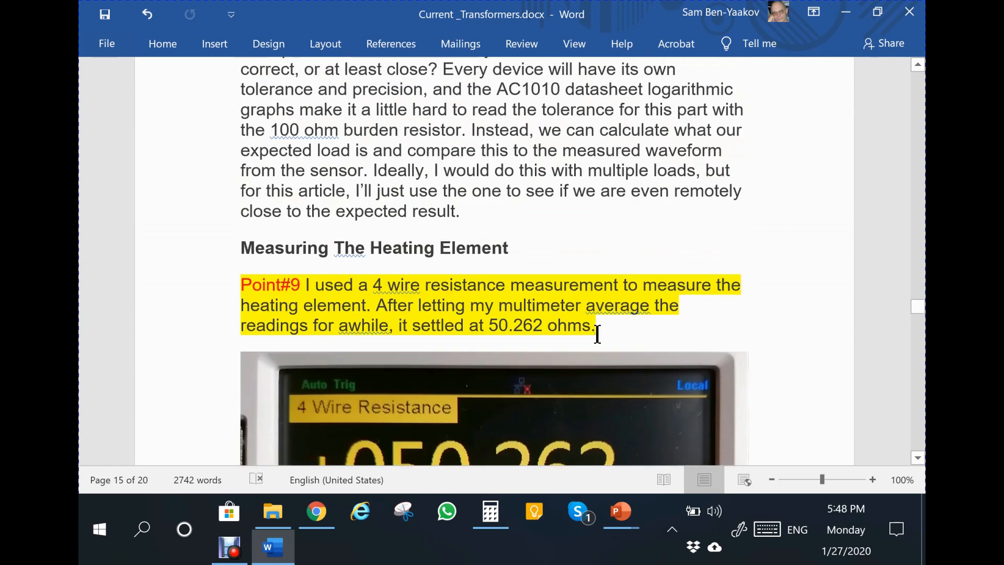
scroll("down", 3)
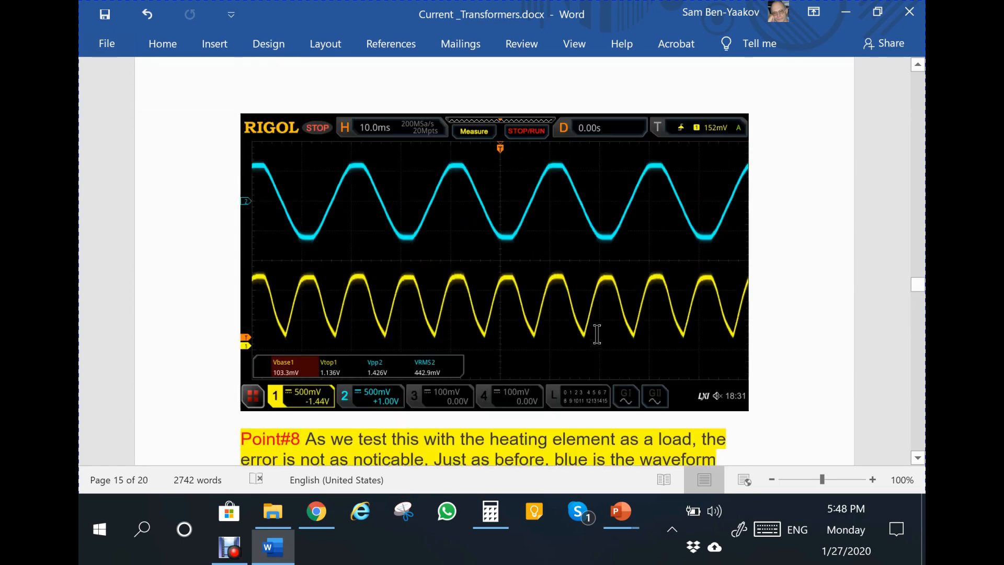
scroll("down", 3)
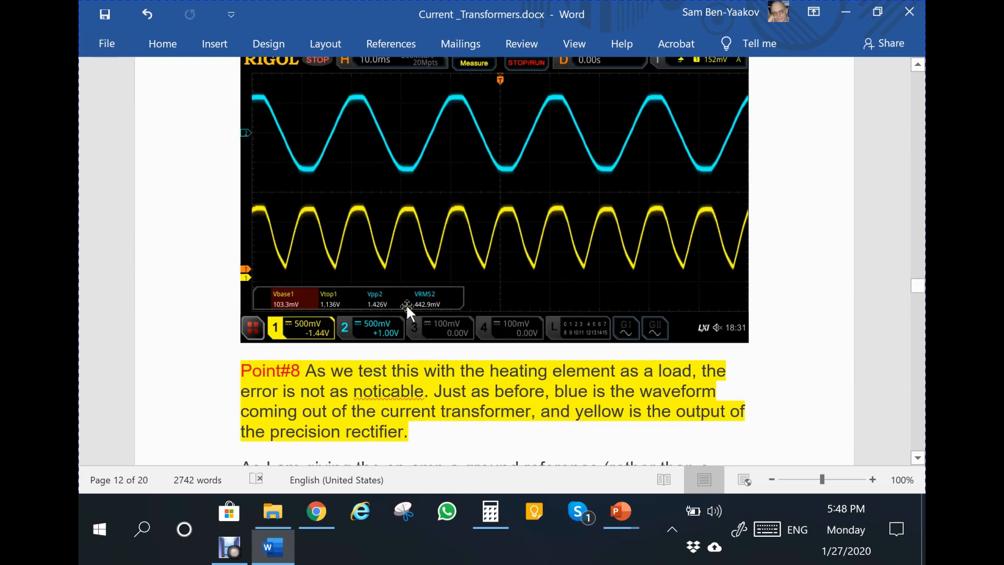
mouse_move(501, 430)
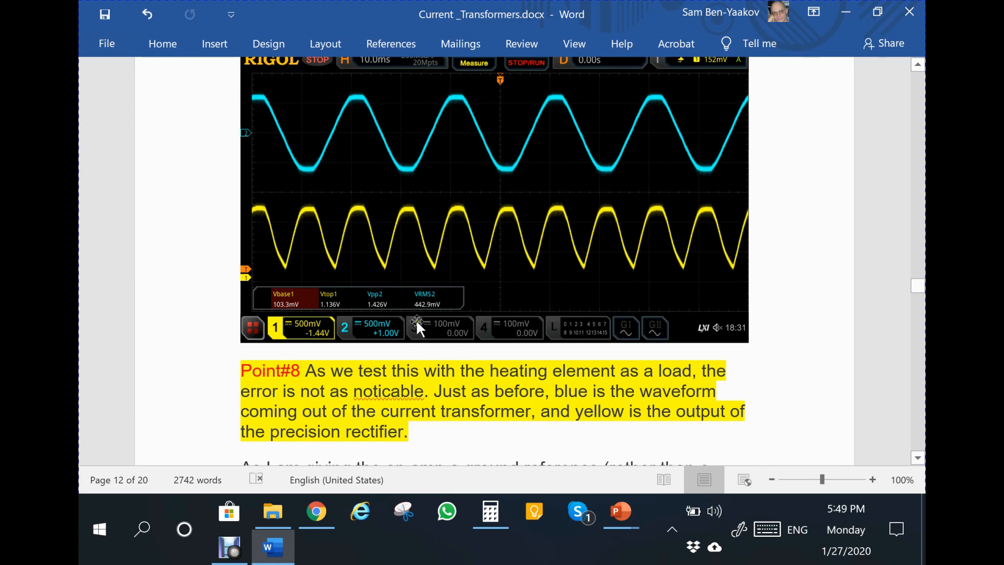
scroll("down", 3)
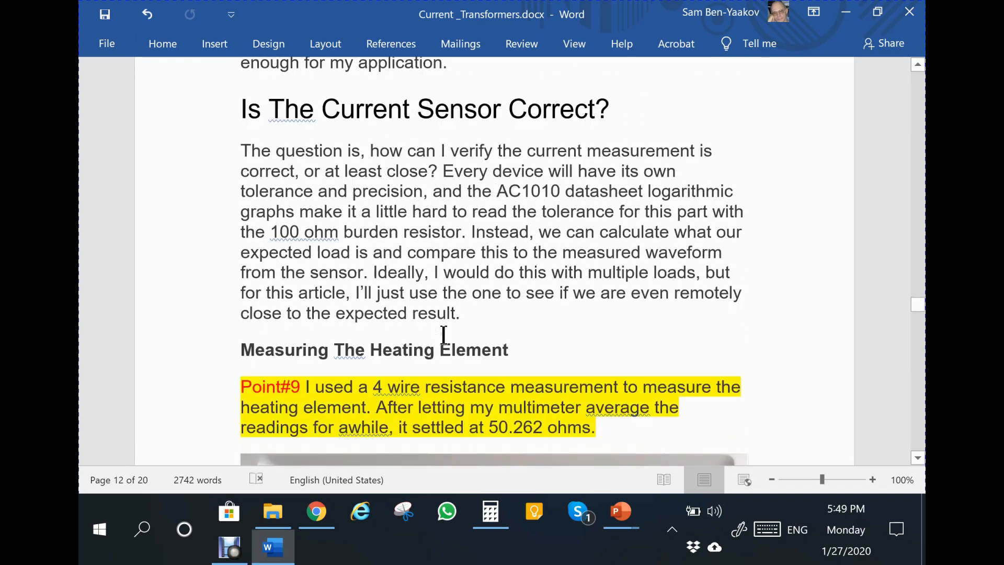
Scroll to page 15's Putting it all together section with the Point#10 Ohm's law calculation and Point#11
scroll("down", 3)
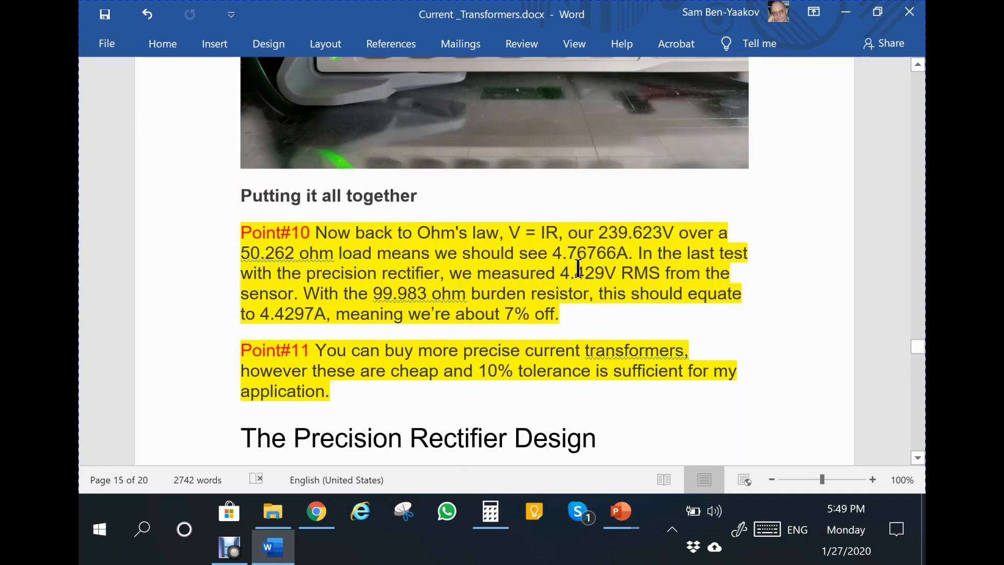
mouse_move(614, 236)
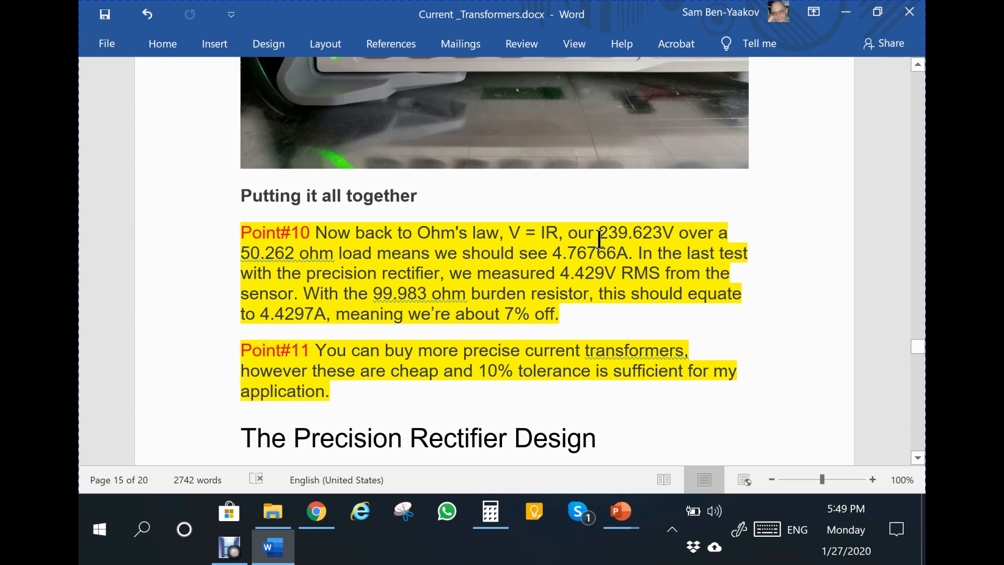
mouse_move(628, 232)
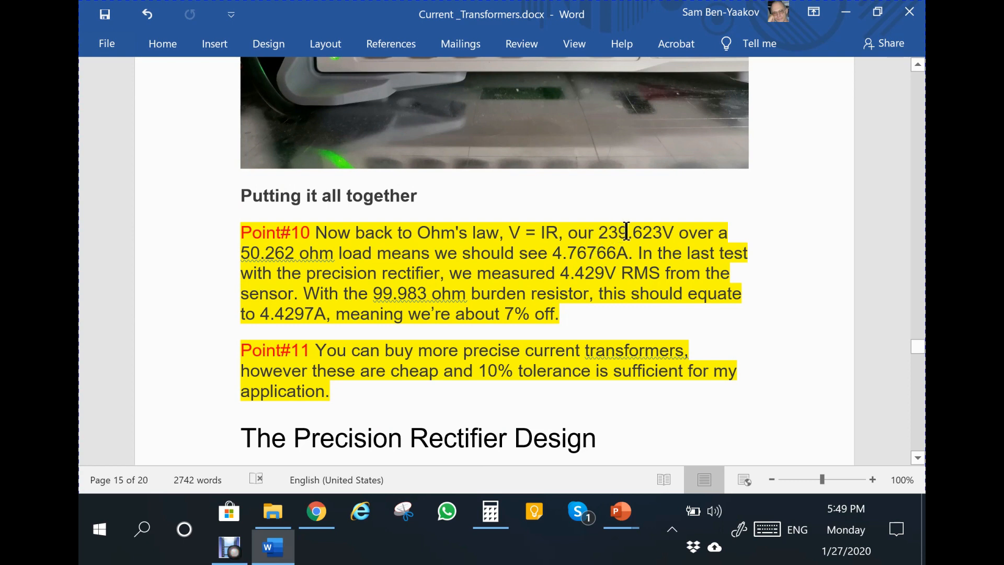
mouse_move(256, 253)
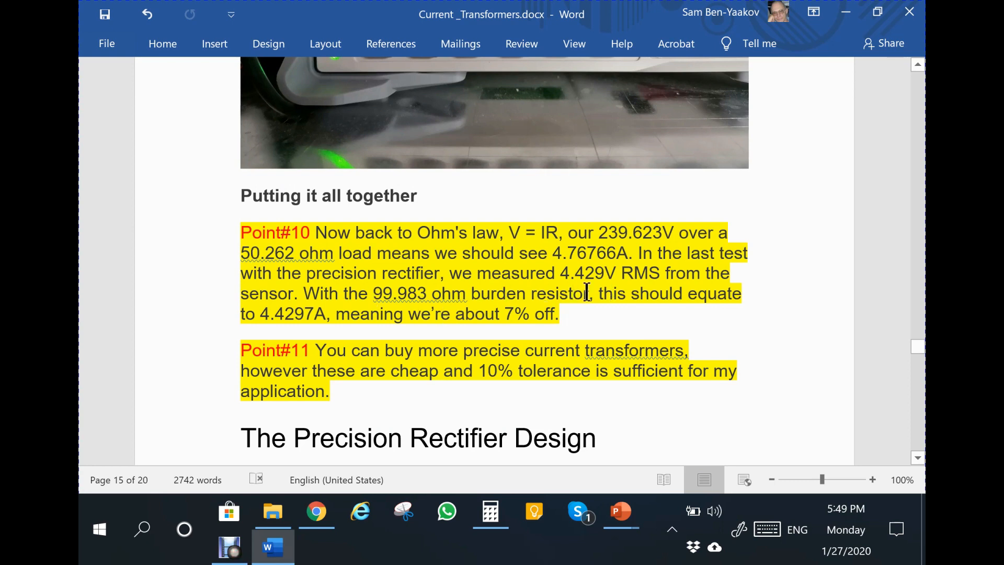
mouse_move(581, 290)
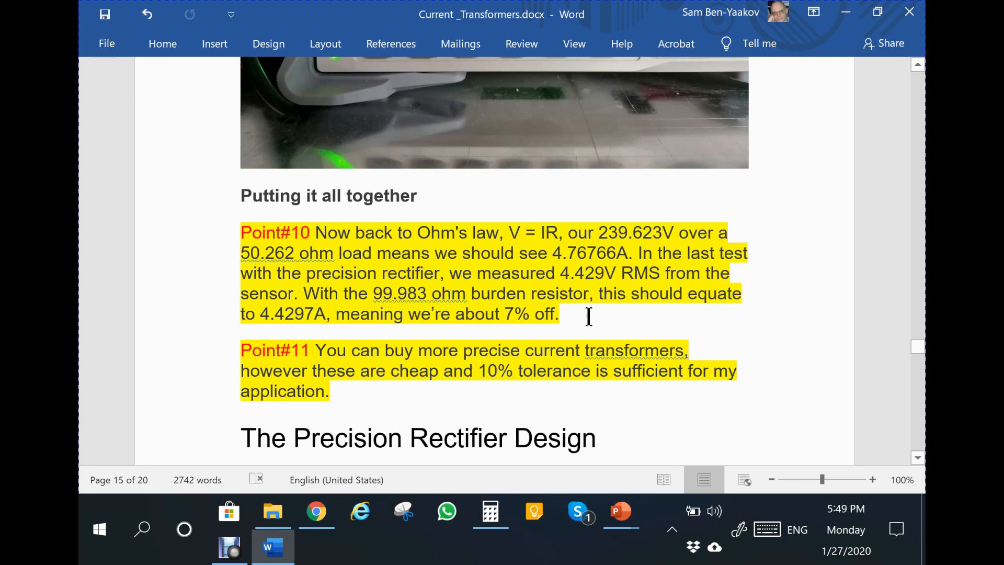
mouse_move(510, 342)
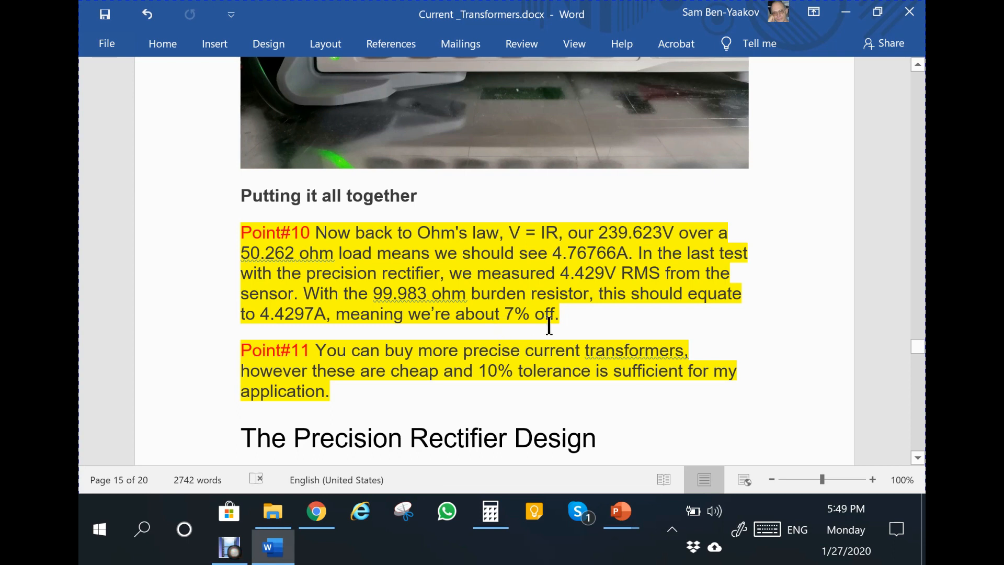
mouse_move(292, 252)
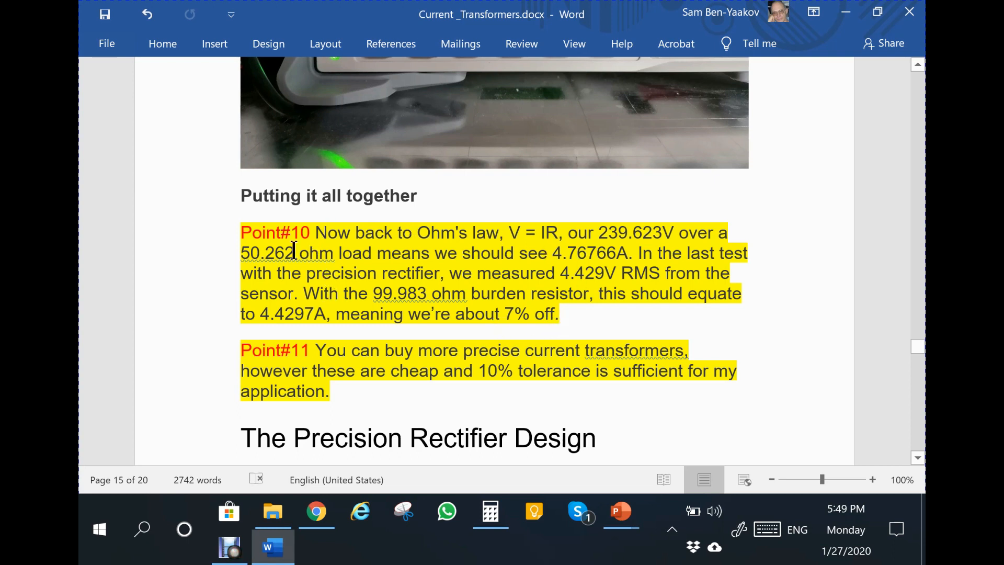
mouse_move(493, 300)
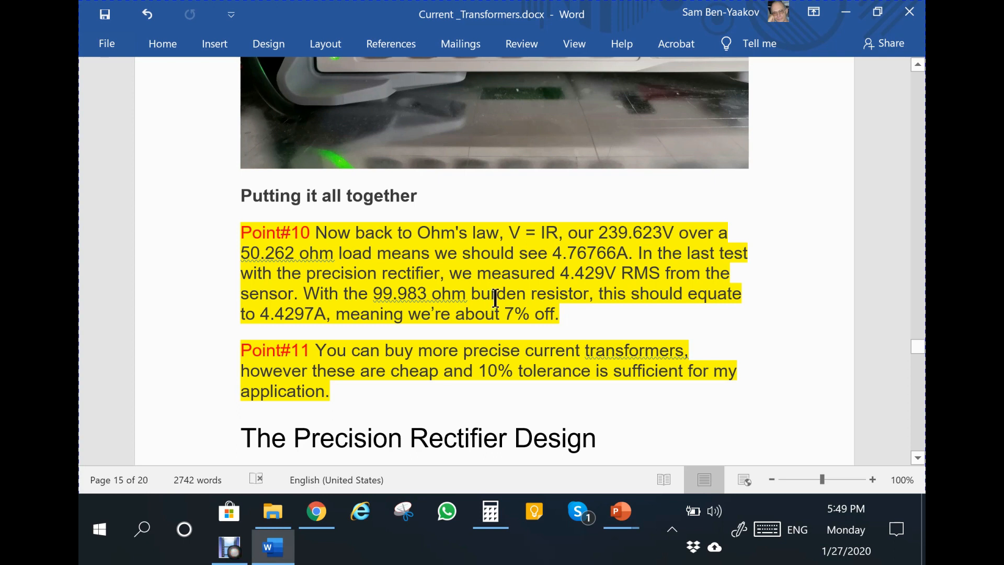
mouse_move(501, 286)
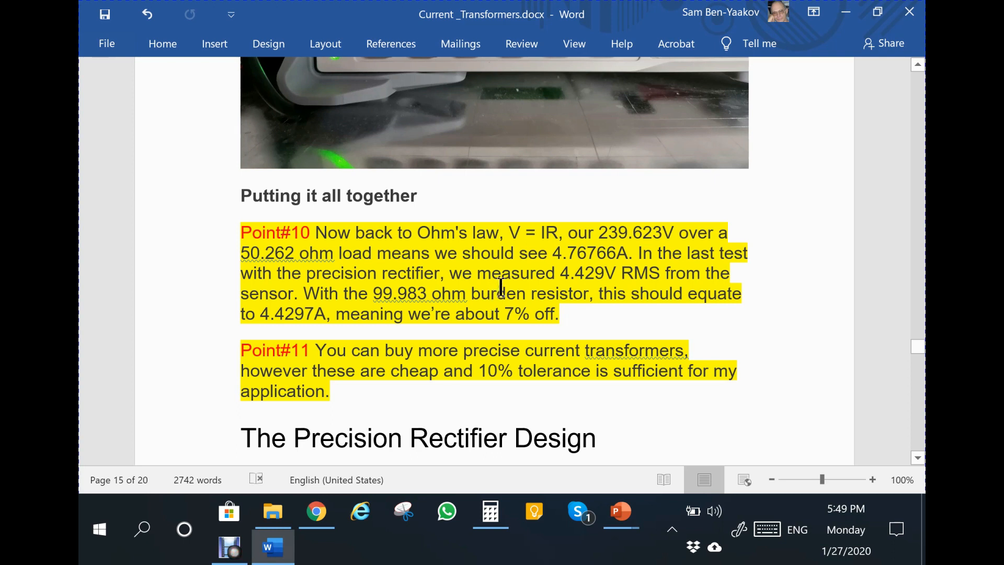
Scroll so the opening paragraph of The Precision Rectifier Design shows beneath Point#11
scroll("down", 3)
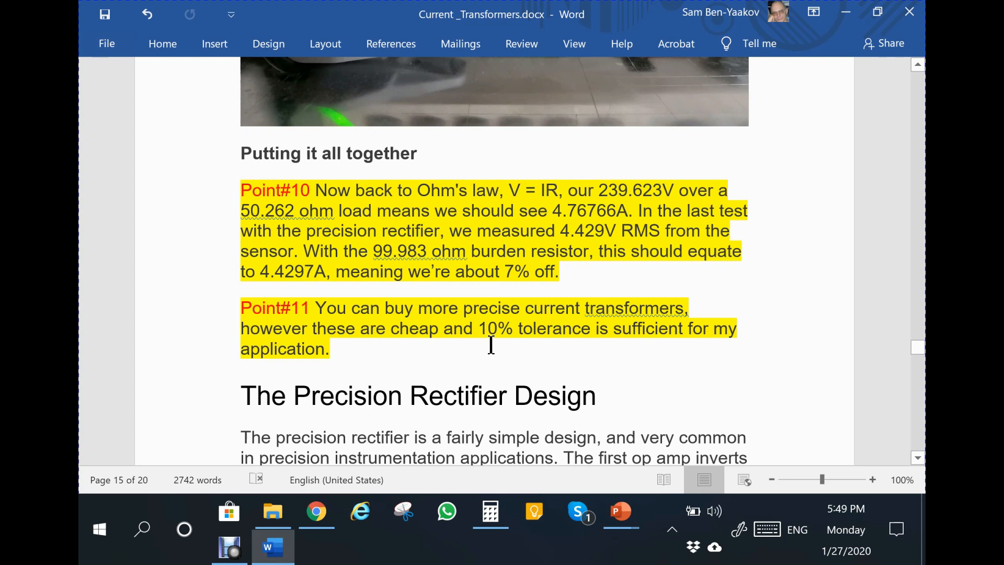
mouse_move(395, 340)
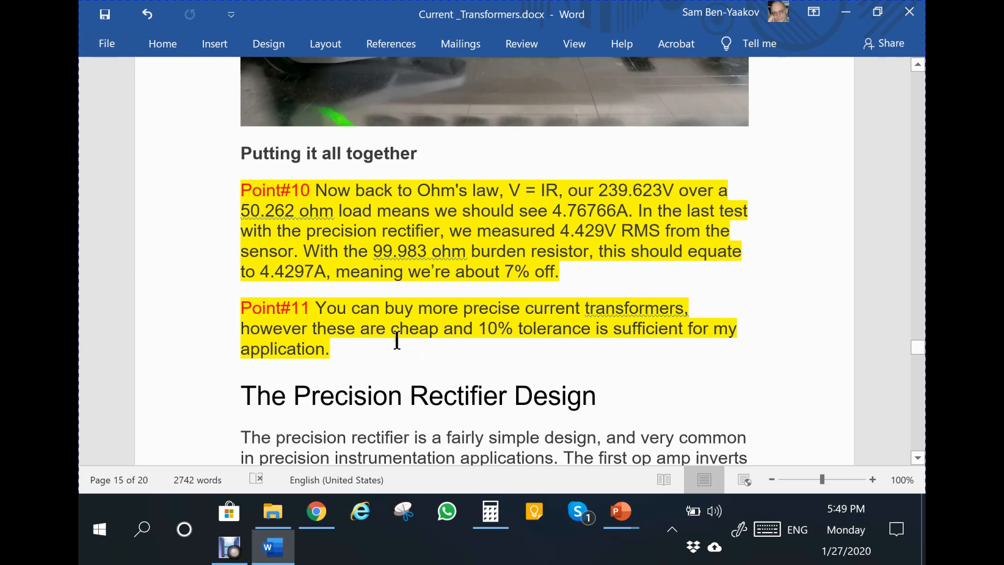
mouse_move(602, 350)
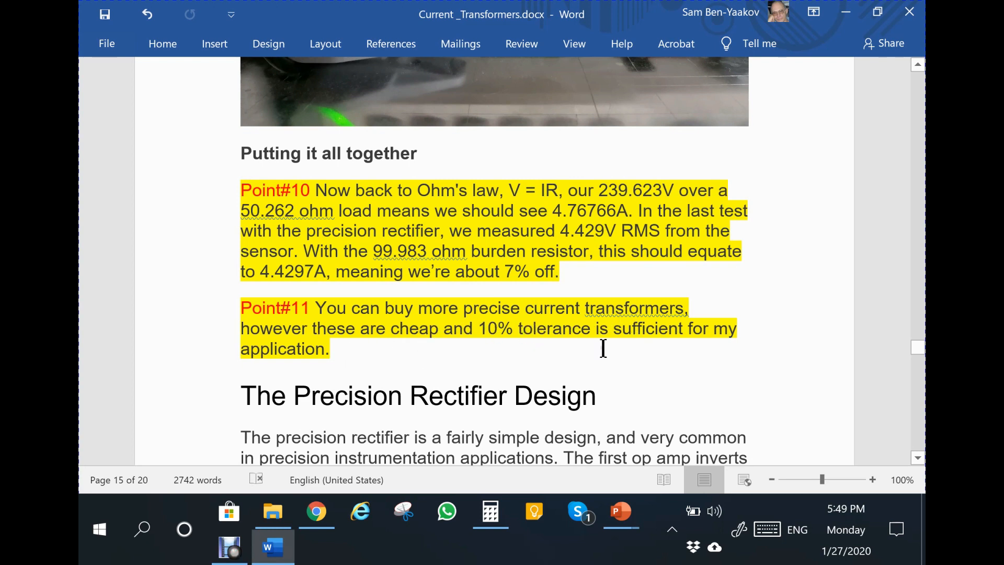
mouse_move(405, 351)
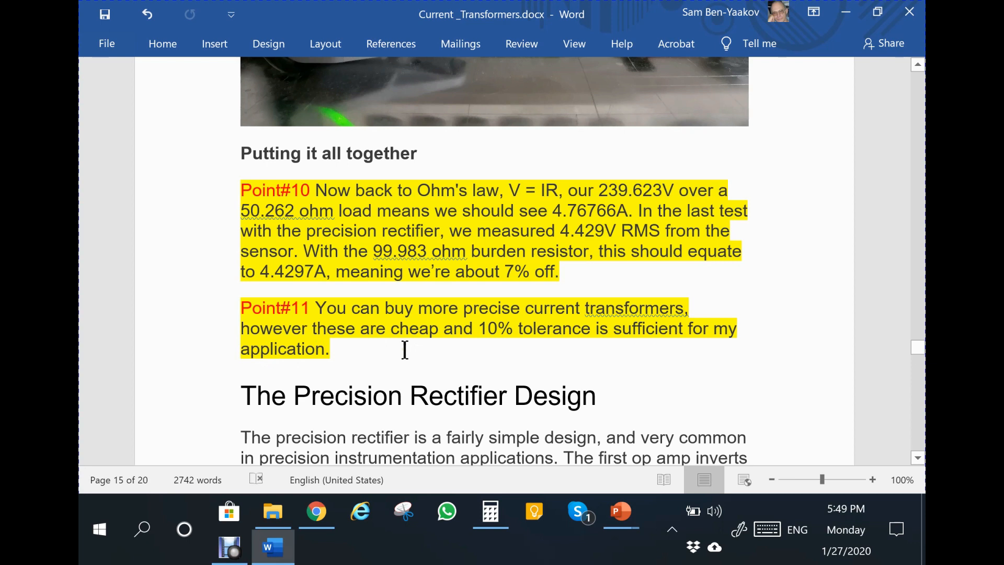
mouse_move(646, 352)
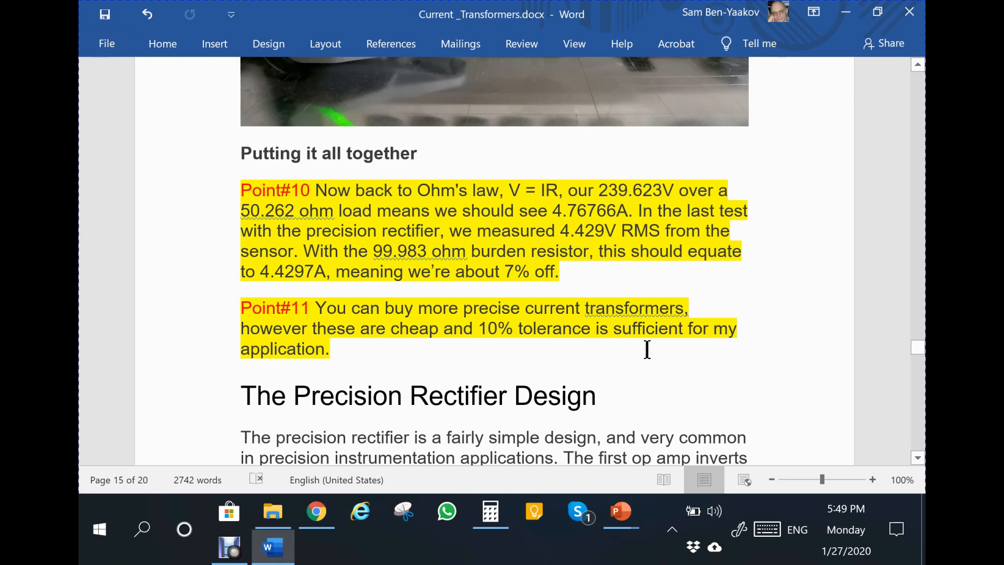
mouse_move(344, 363)
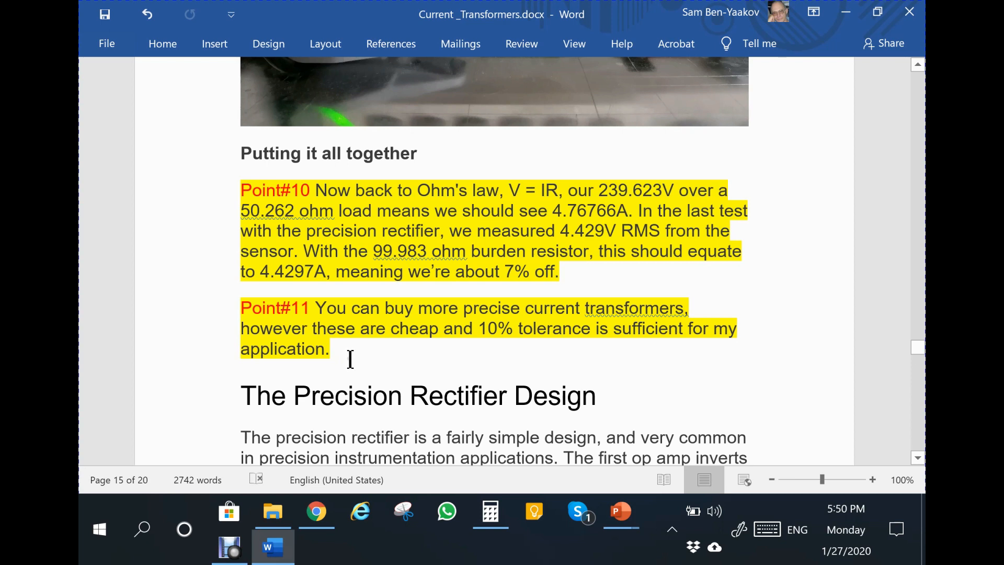
mouse_move(366, 367)
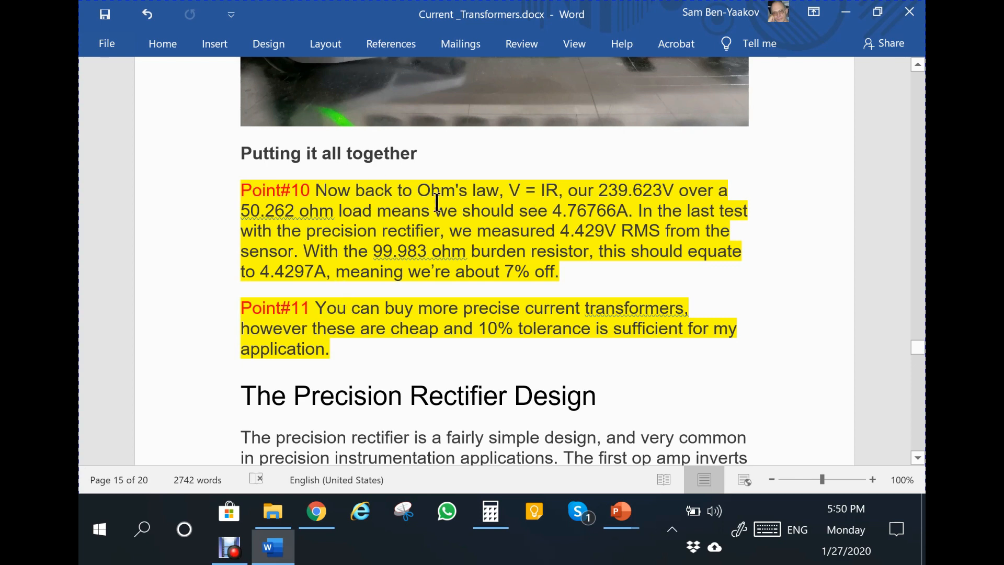
Scroll past the schematic and Maximum Voltage Considerations to Point#12 under Maximum Current Consideration on page 16
scroll("down", 3)
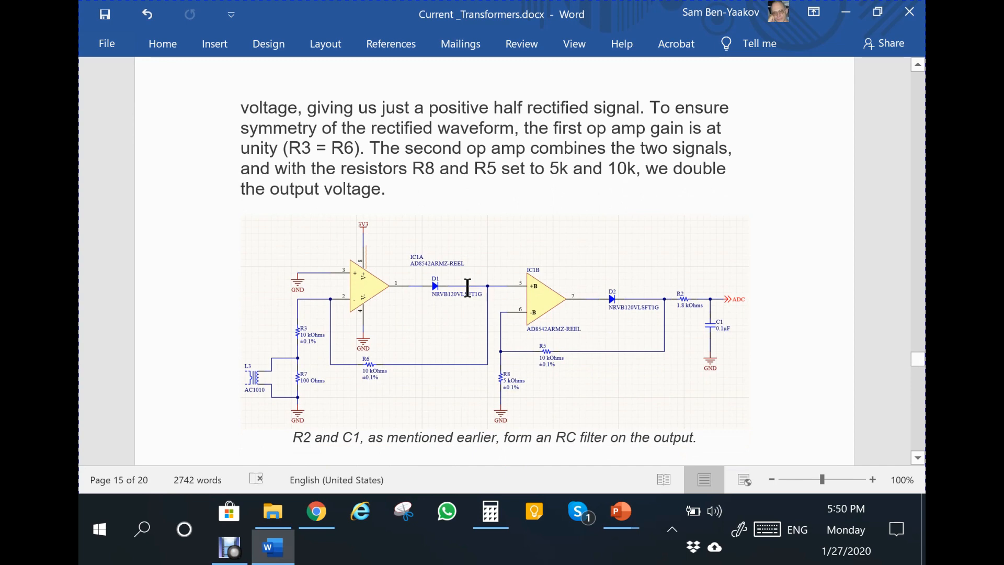
scroll("down", 3)
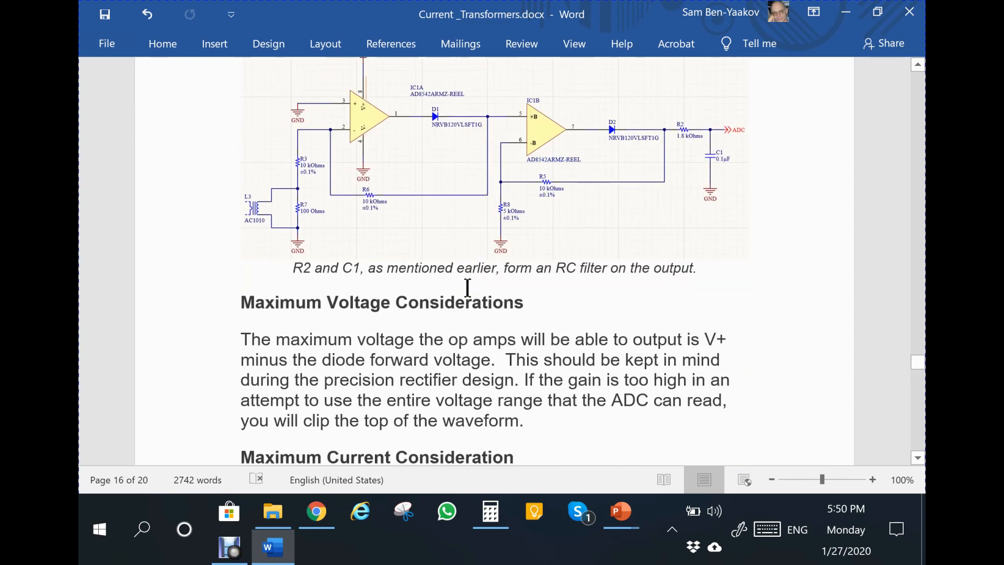
scroll("down", 3)
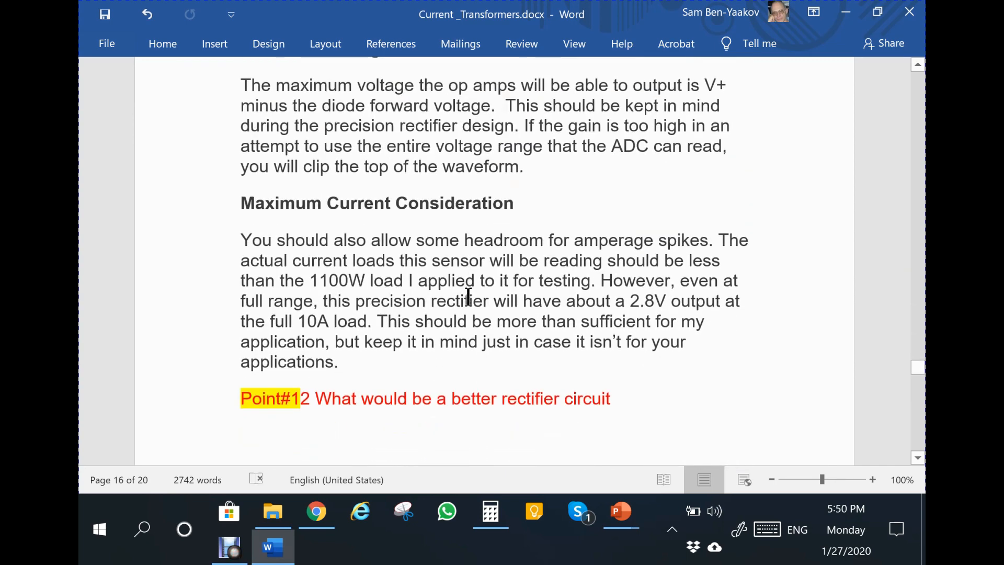
mouse_move(464, 310)
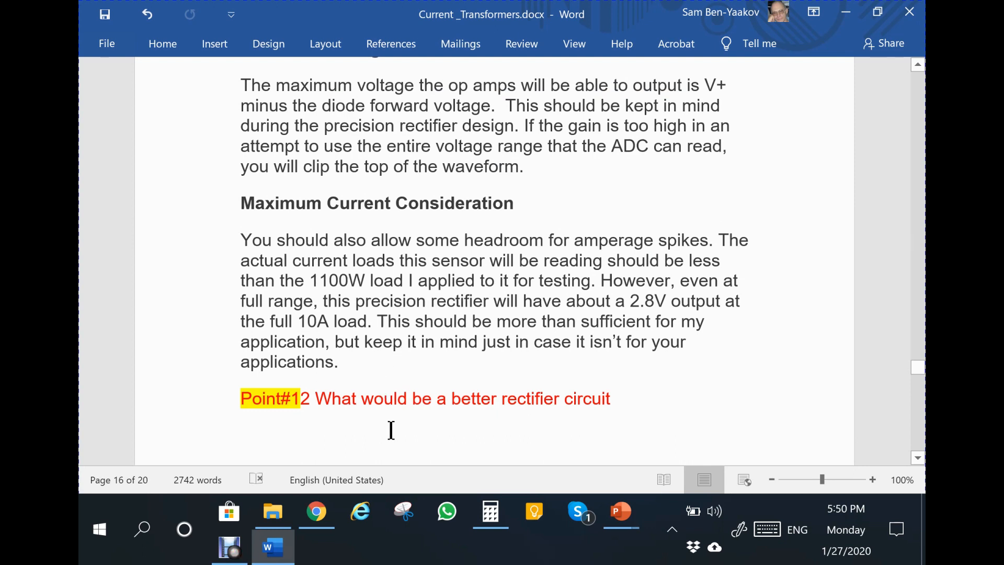
mouse_move(464, 327)
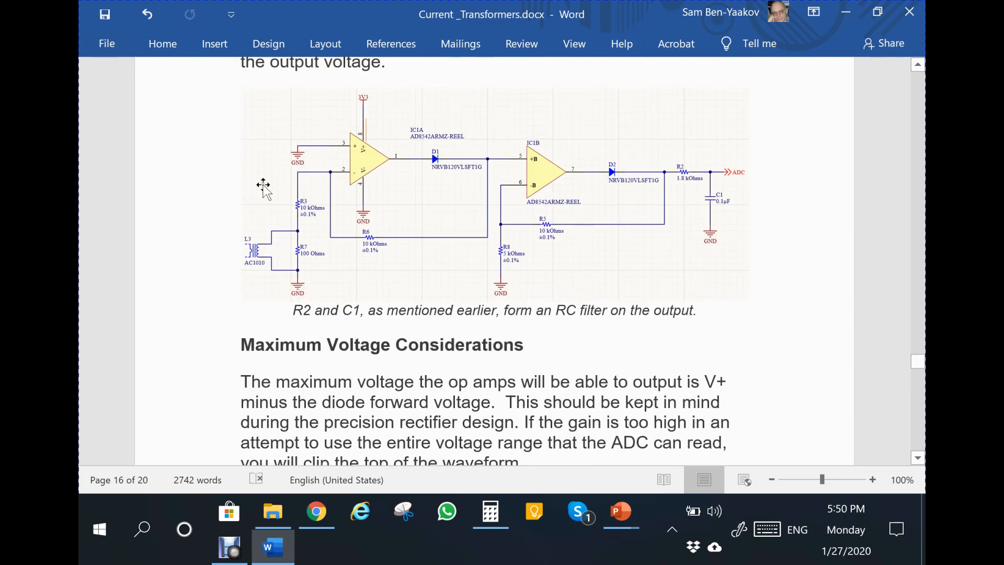
mouse_move(531, 265)
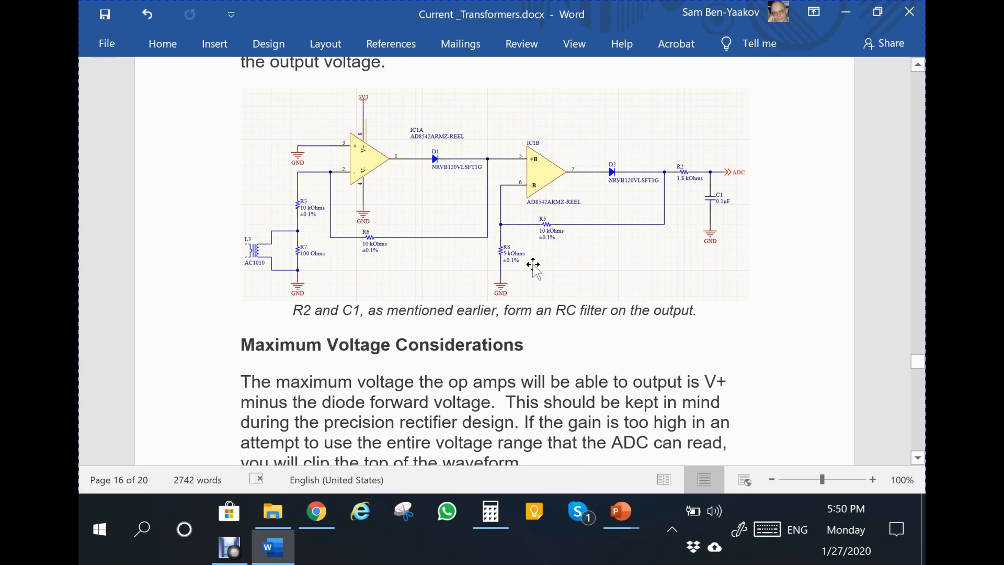
mouse_move(393, 310)
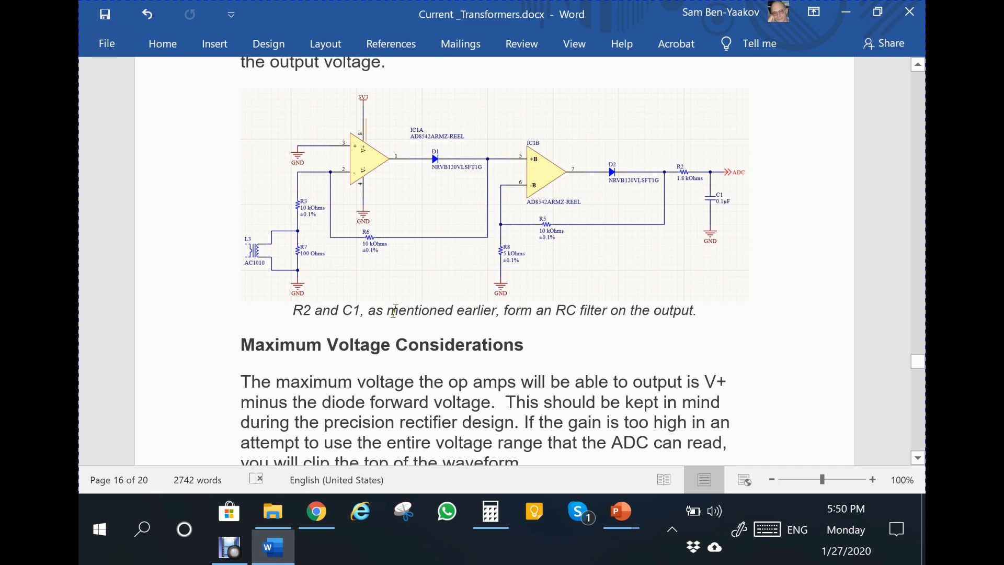
mouse_move(433, 194)
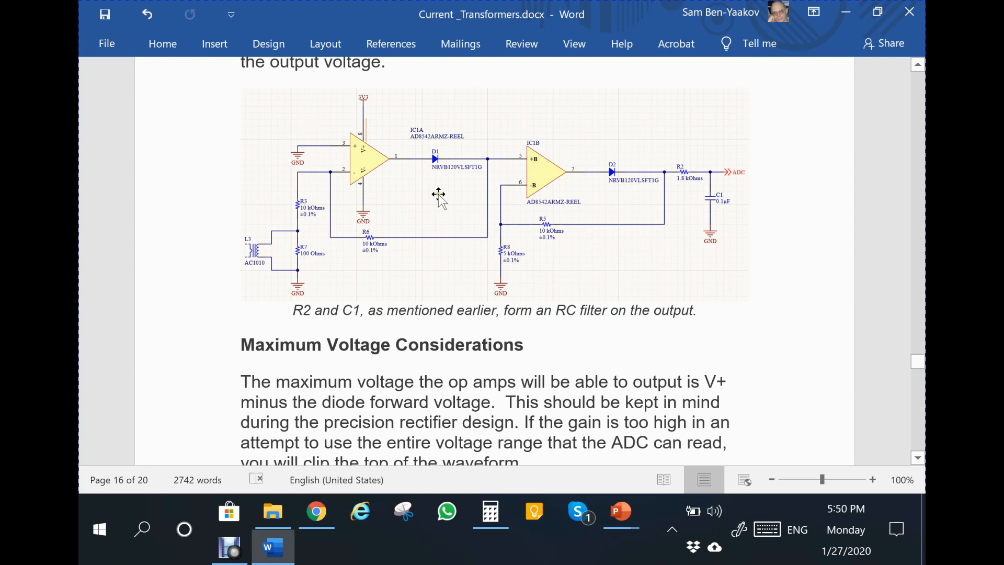
mouse_move(462, 228)
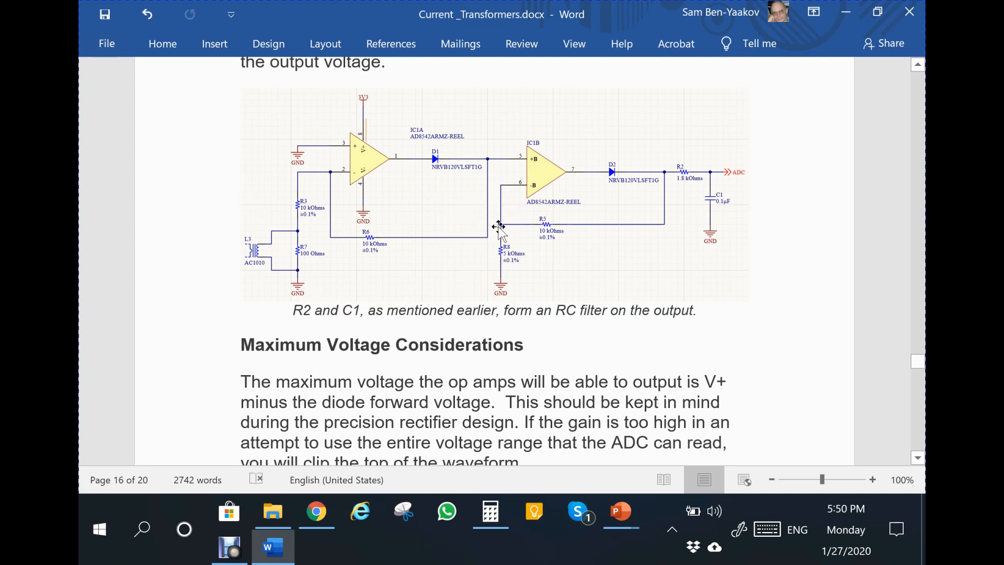
mouse_move(513, 234)
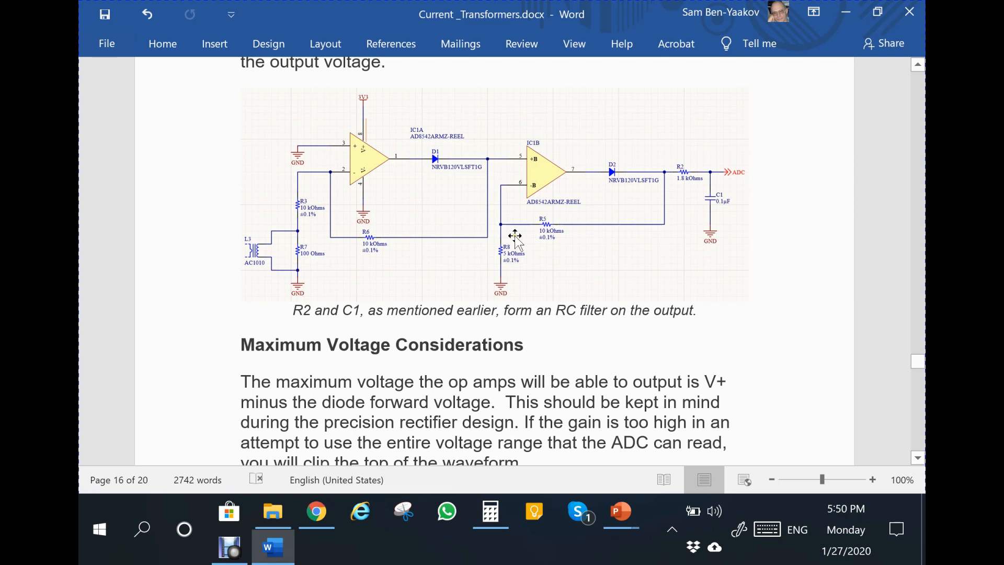
Switch to Reverse_conduction.pptx in PowerPoint showing slide 17's 'Thank you for your attention!'
left_click(619, 511)
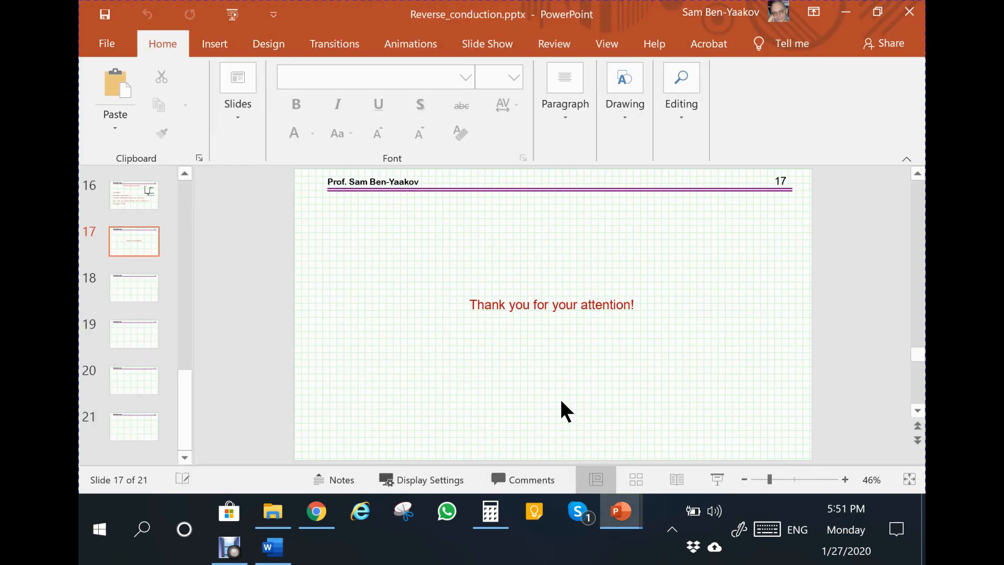